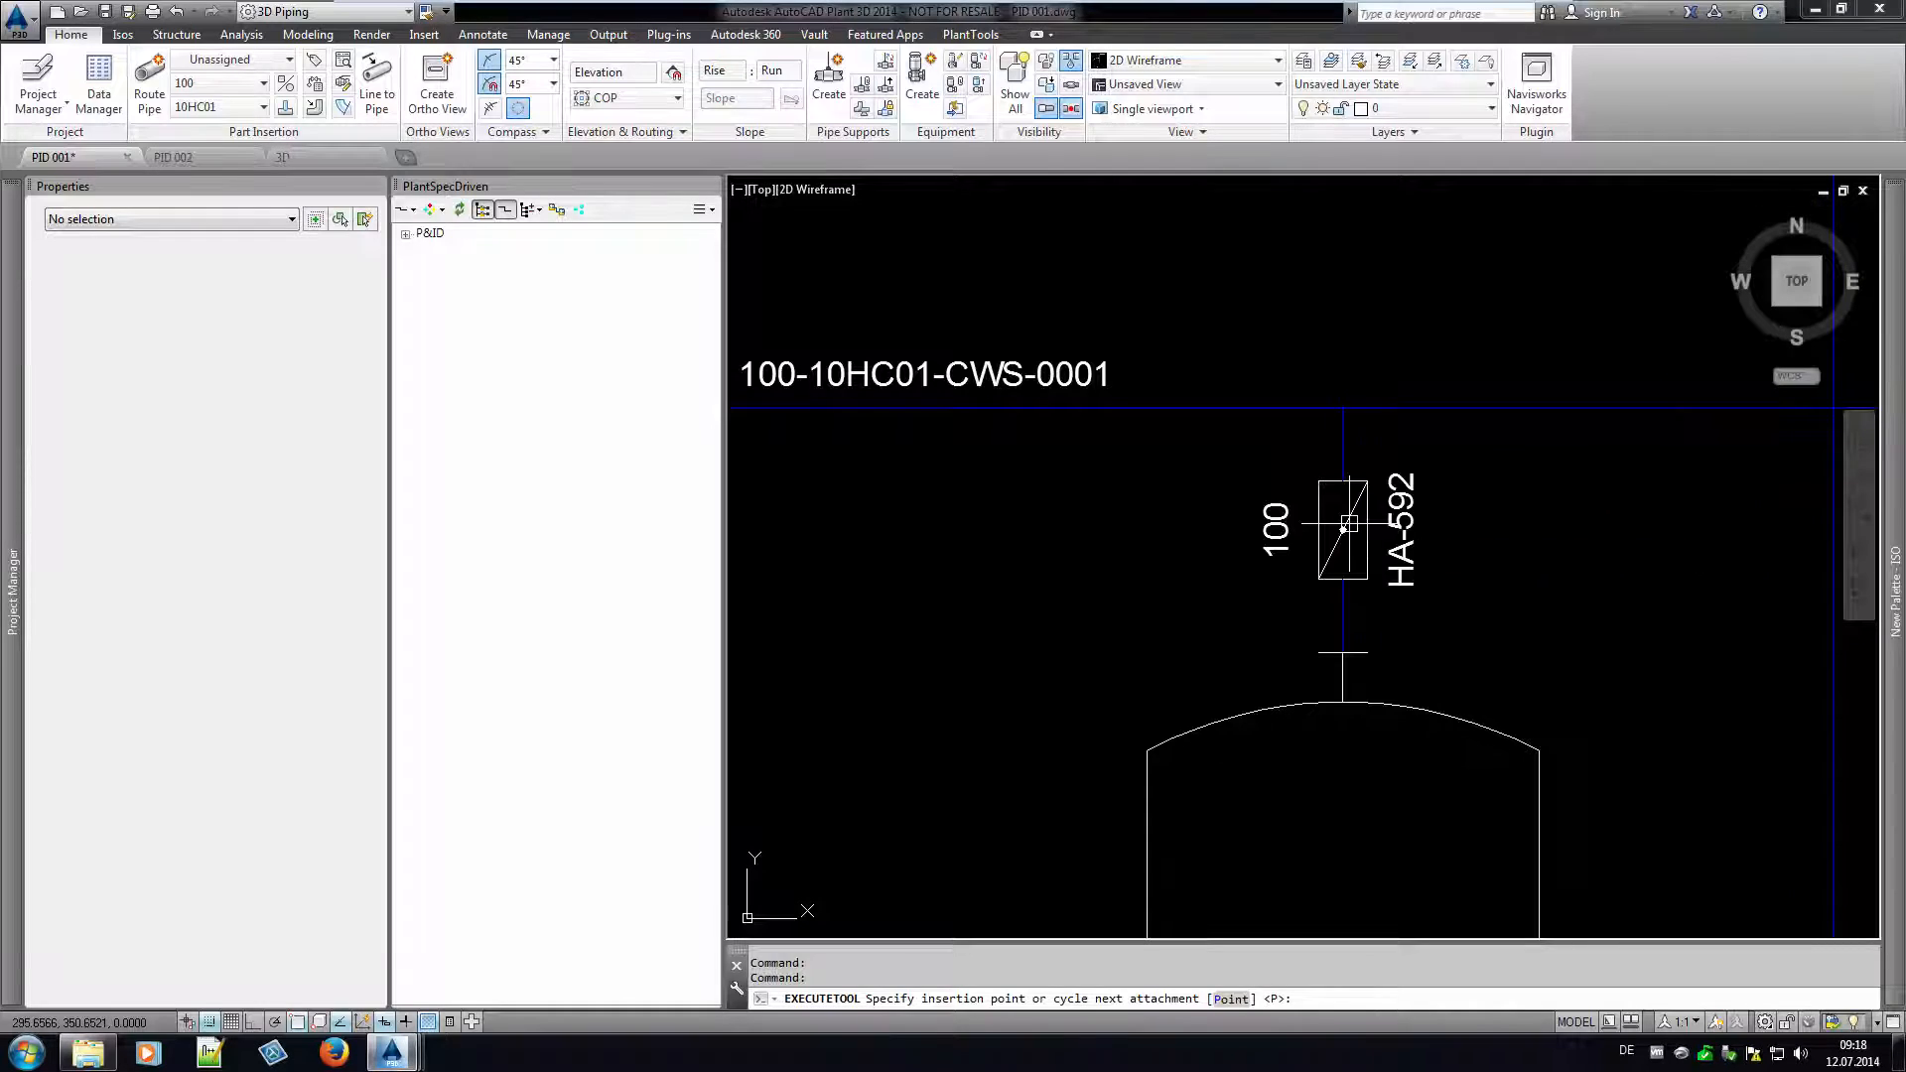
Insert shut-off valves on the feed lines above tanks B-001 and B-002.
click(1345, 524)
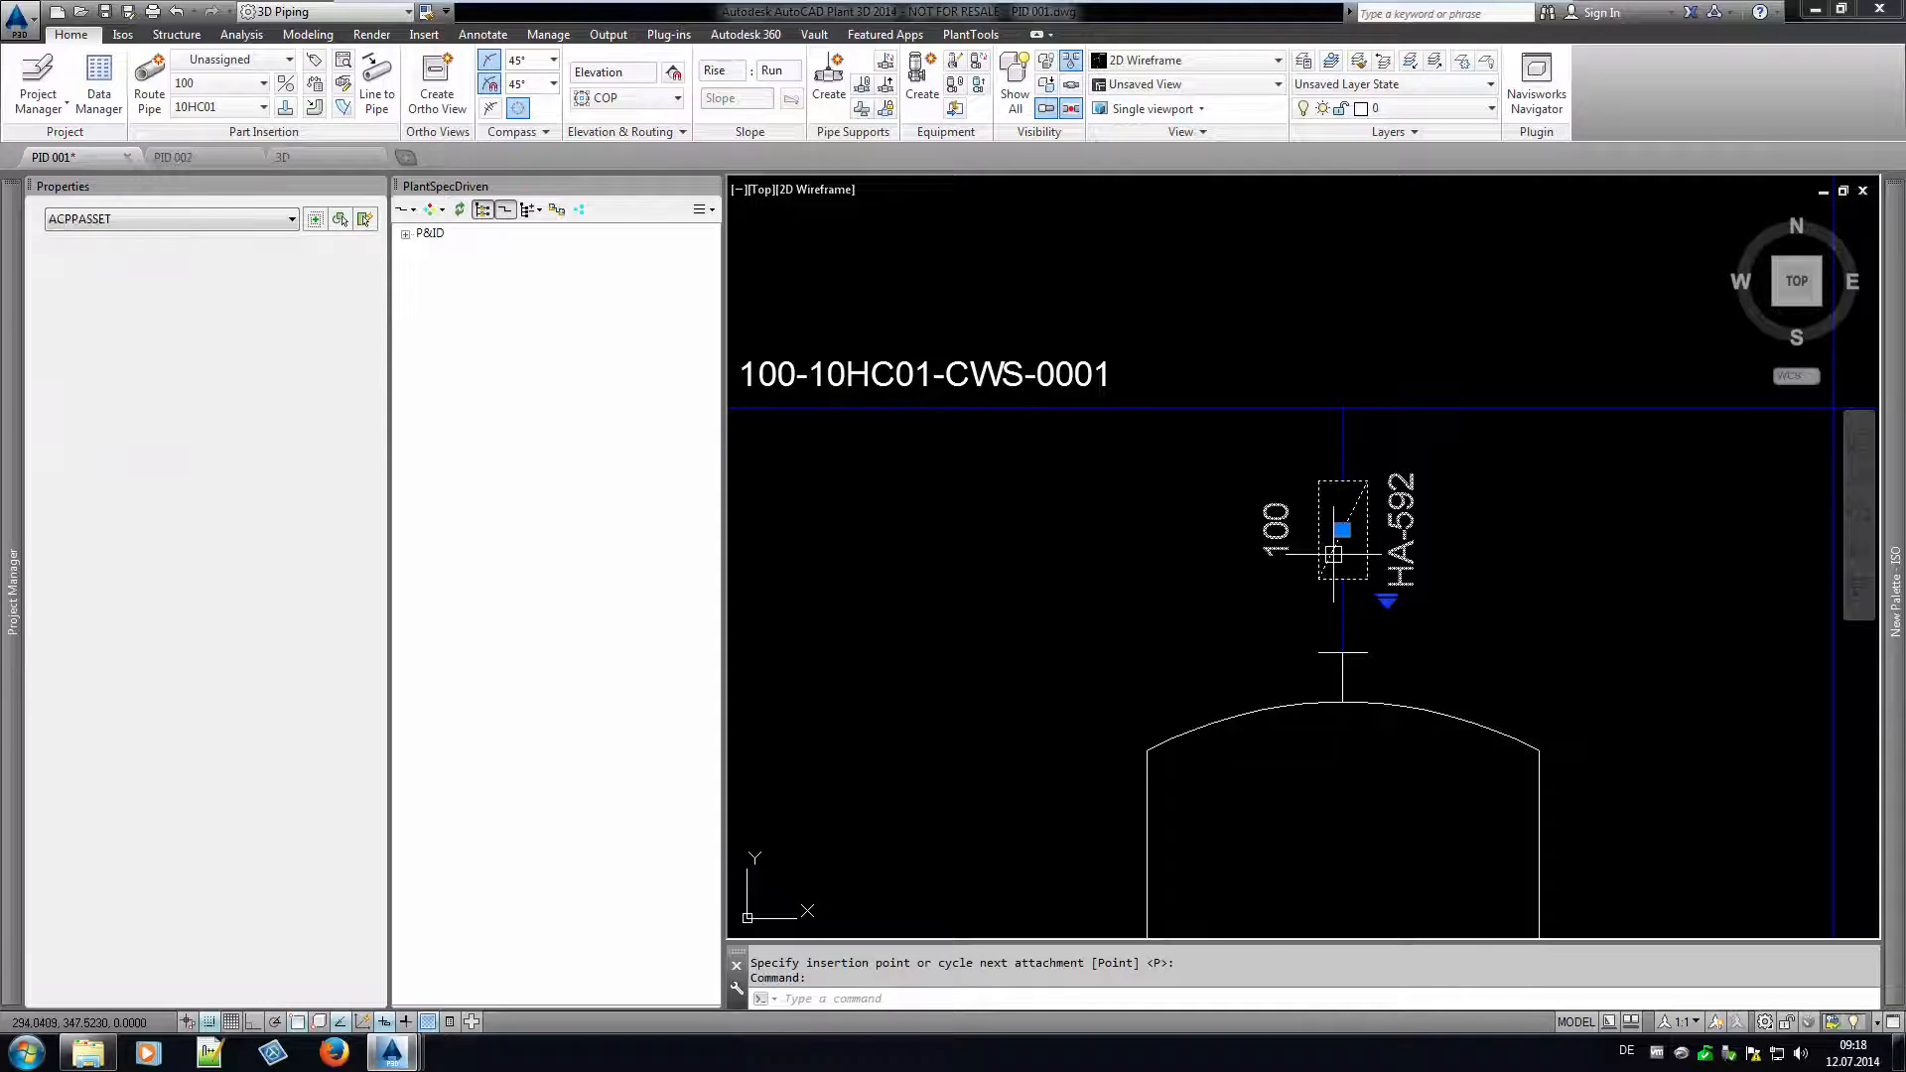
click(1340, 530)
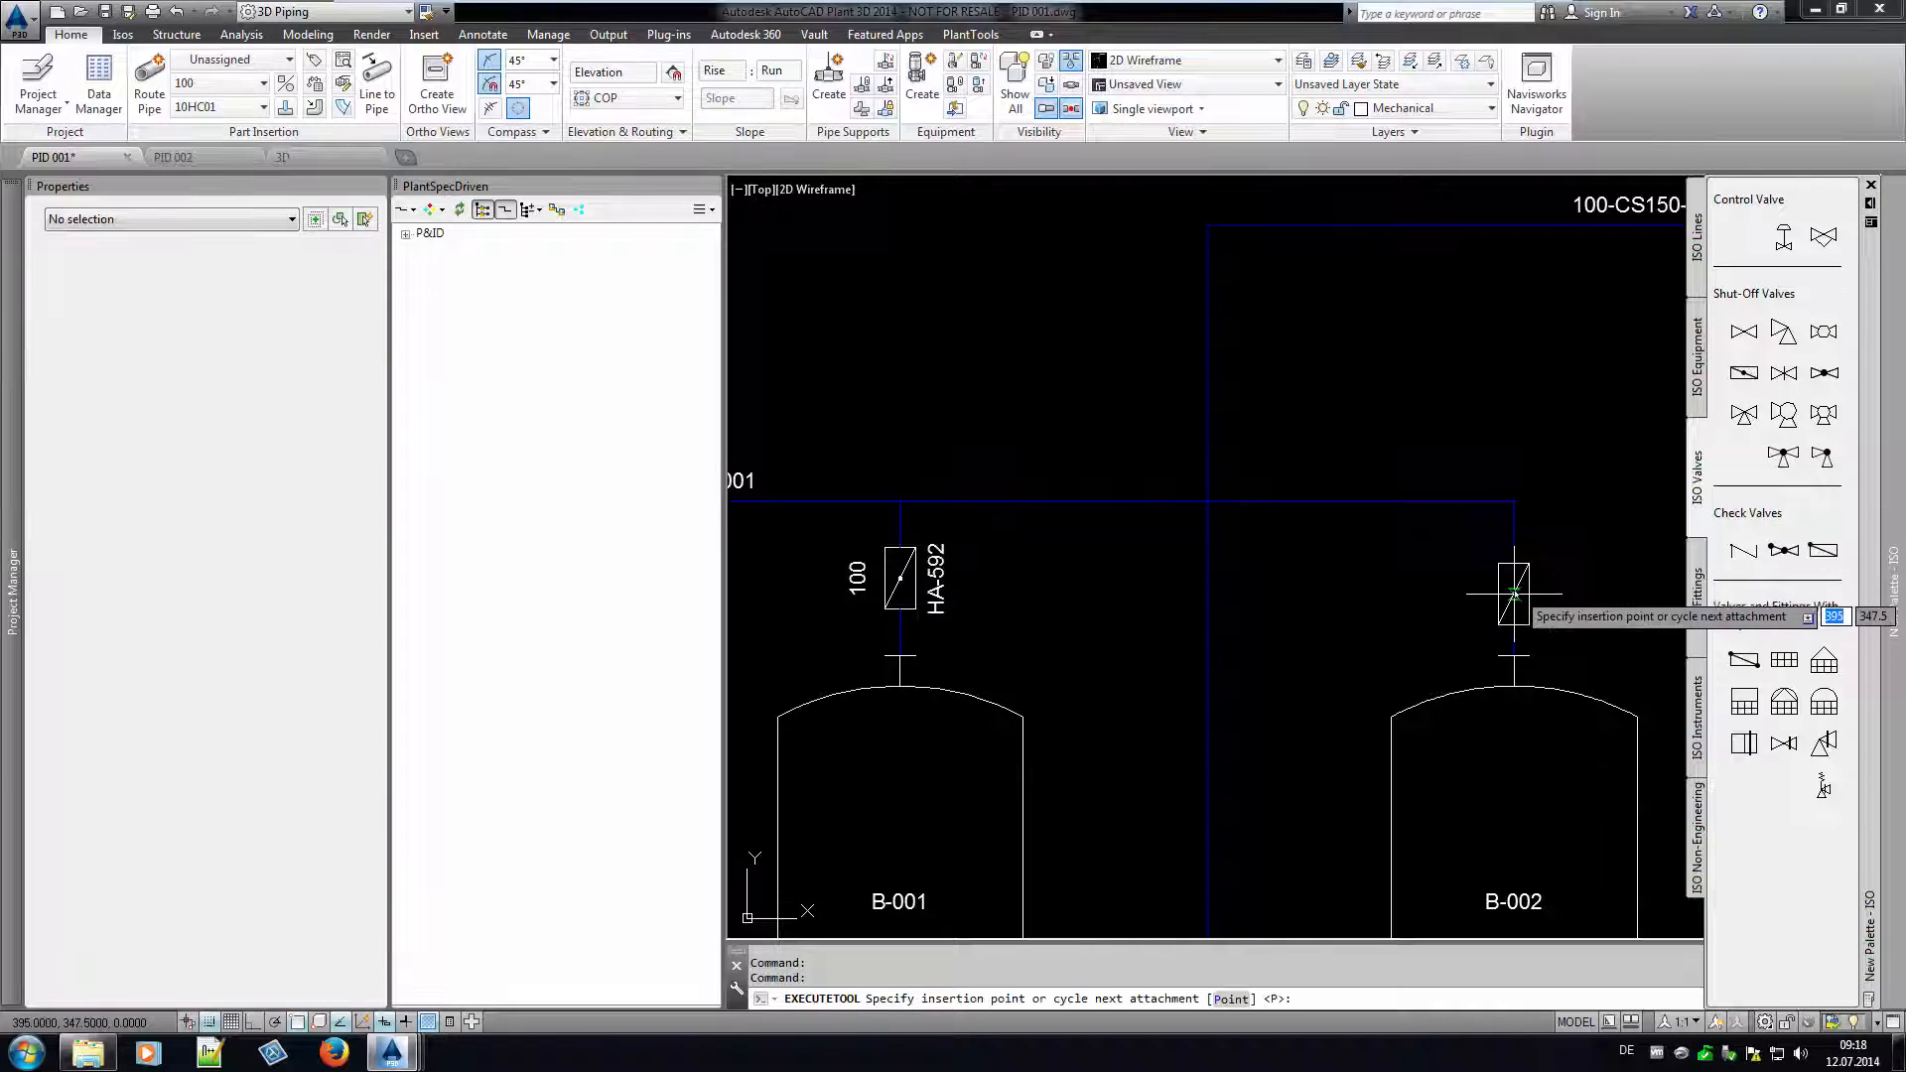
click(1513, 589)
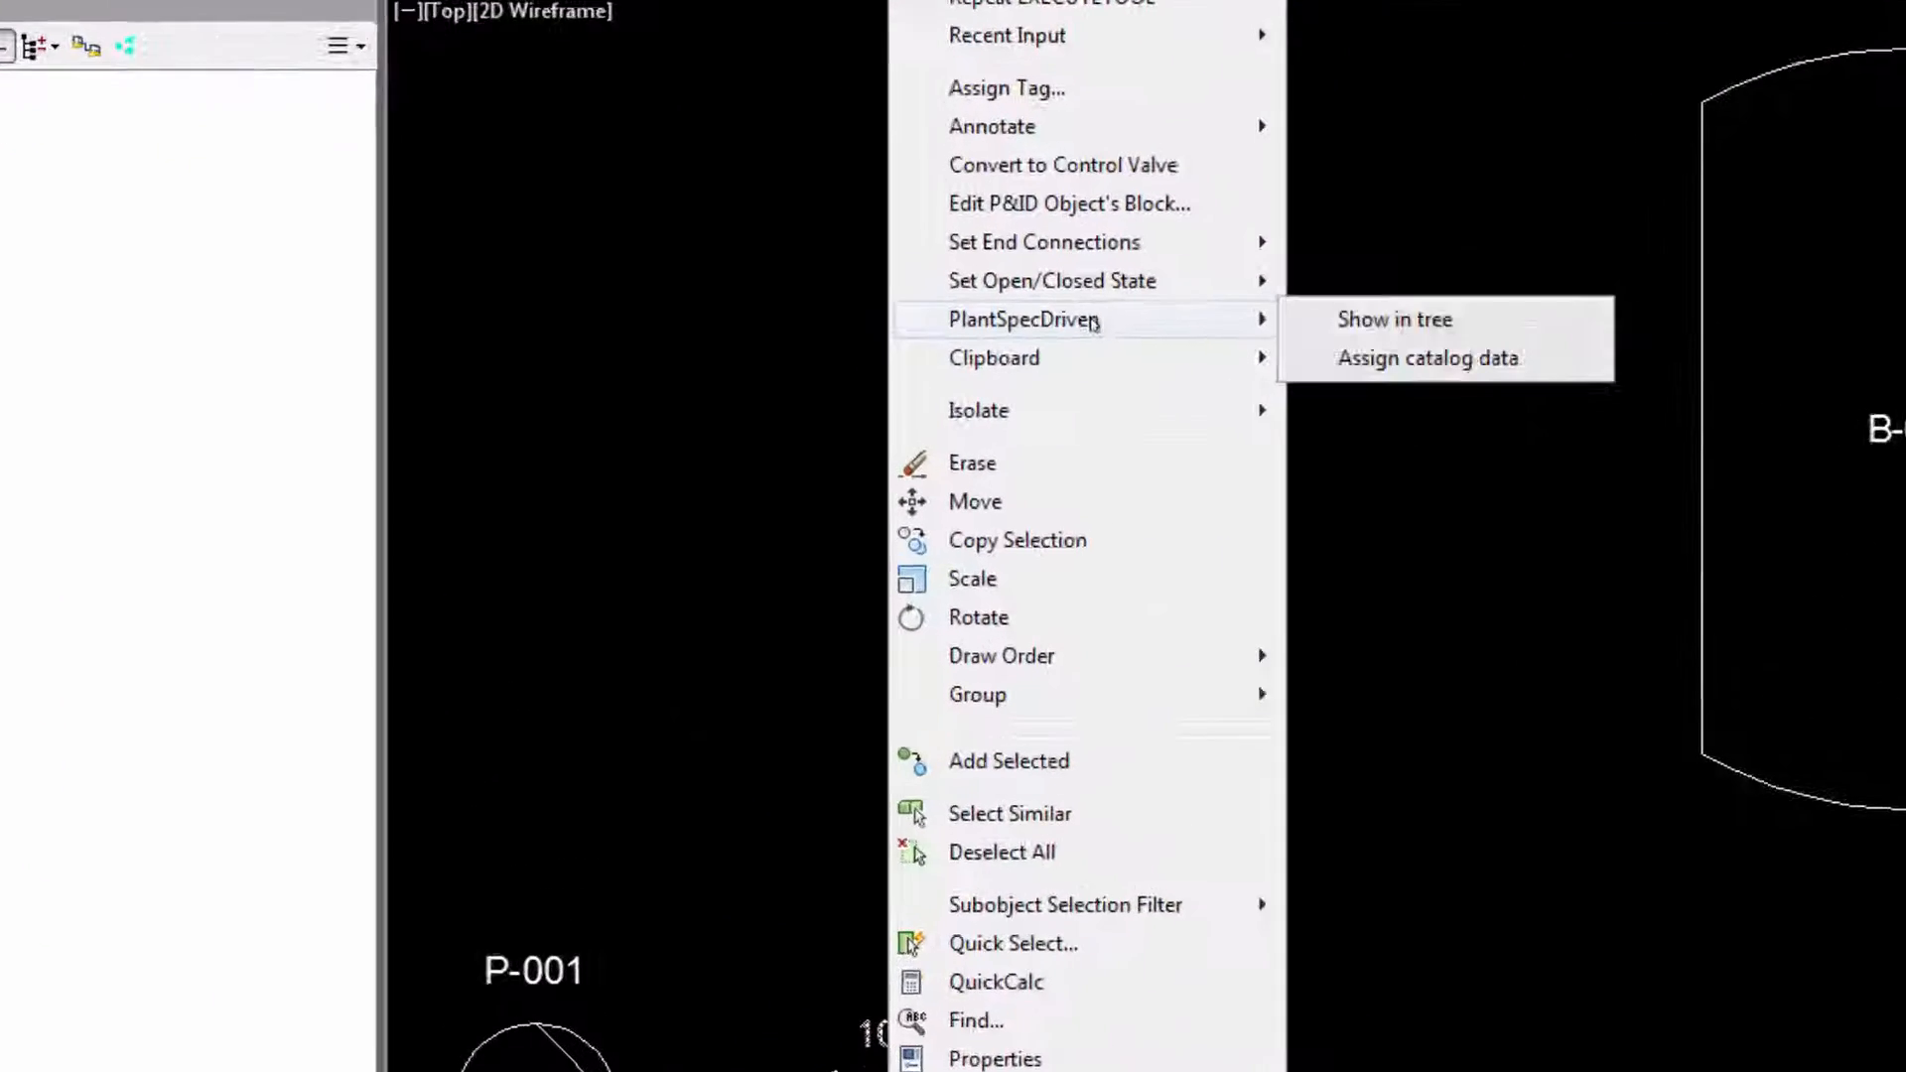
Show valve HA-595 in the PlantSpecDriven tree and expand all branches.
click(1394, 318)
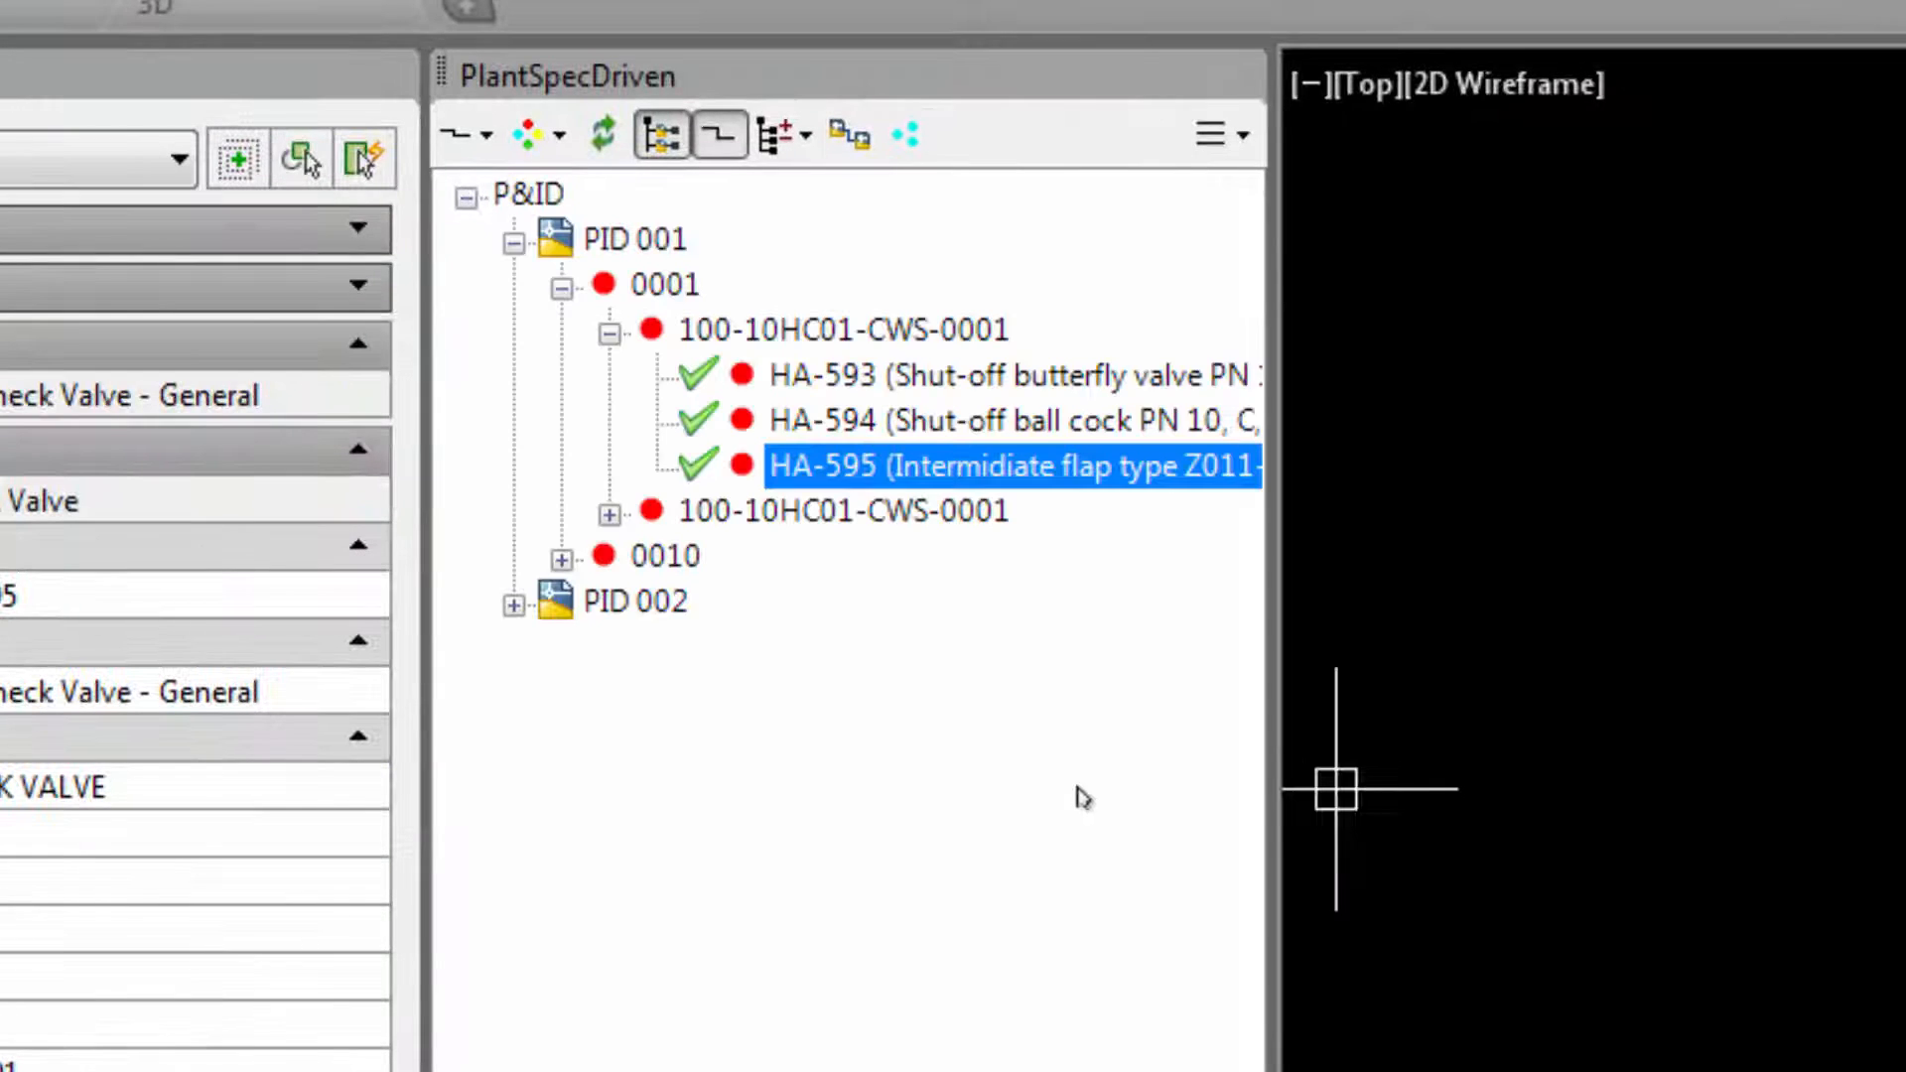
click(779, 133)
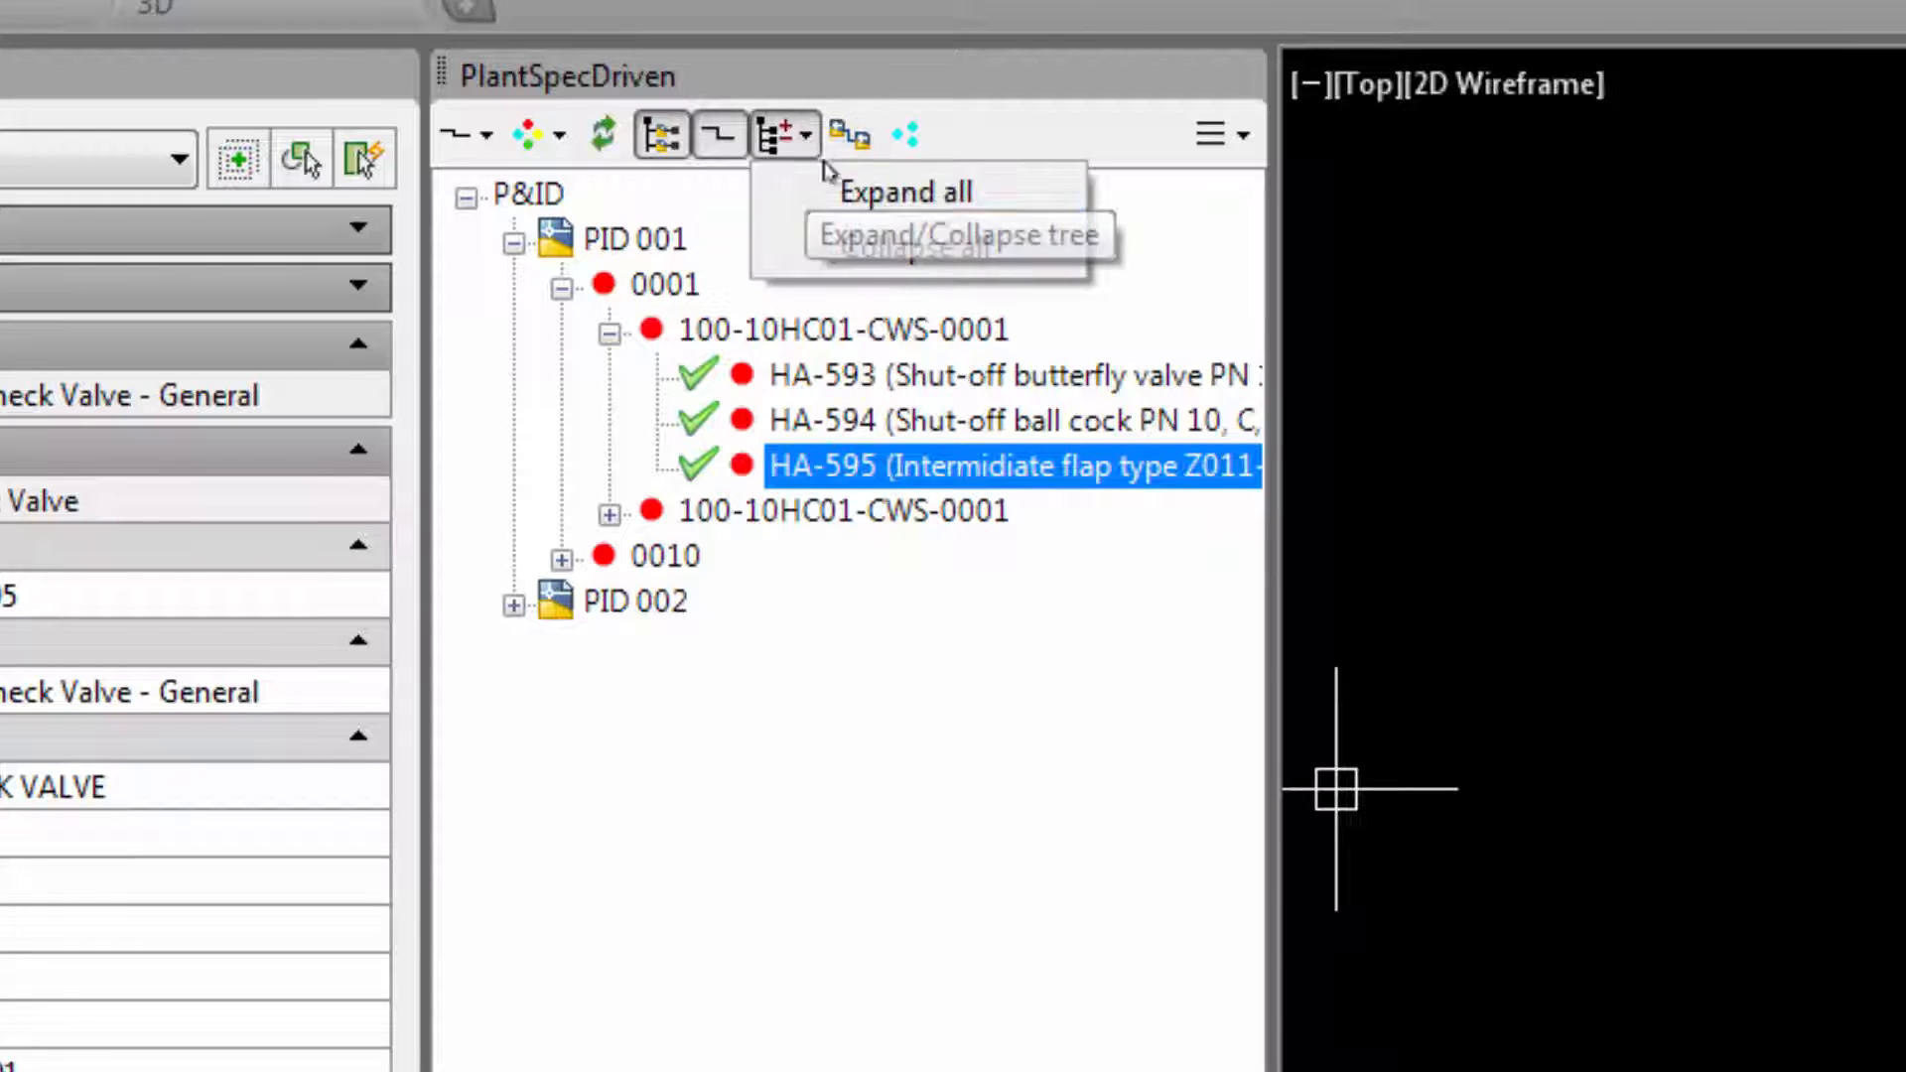
click(902, 191)
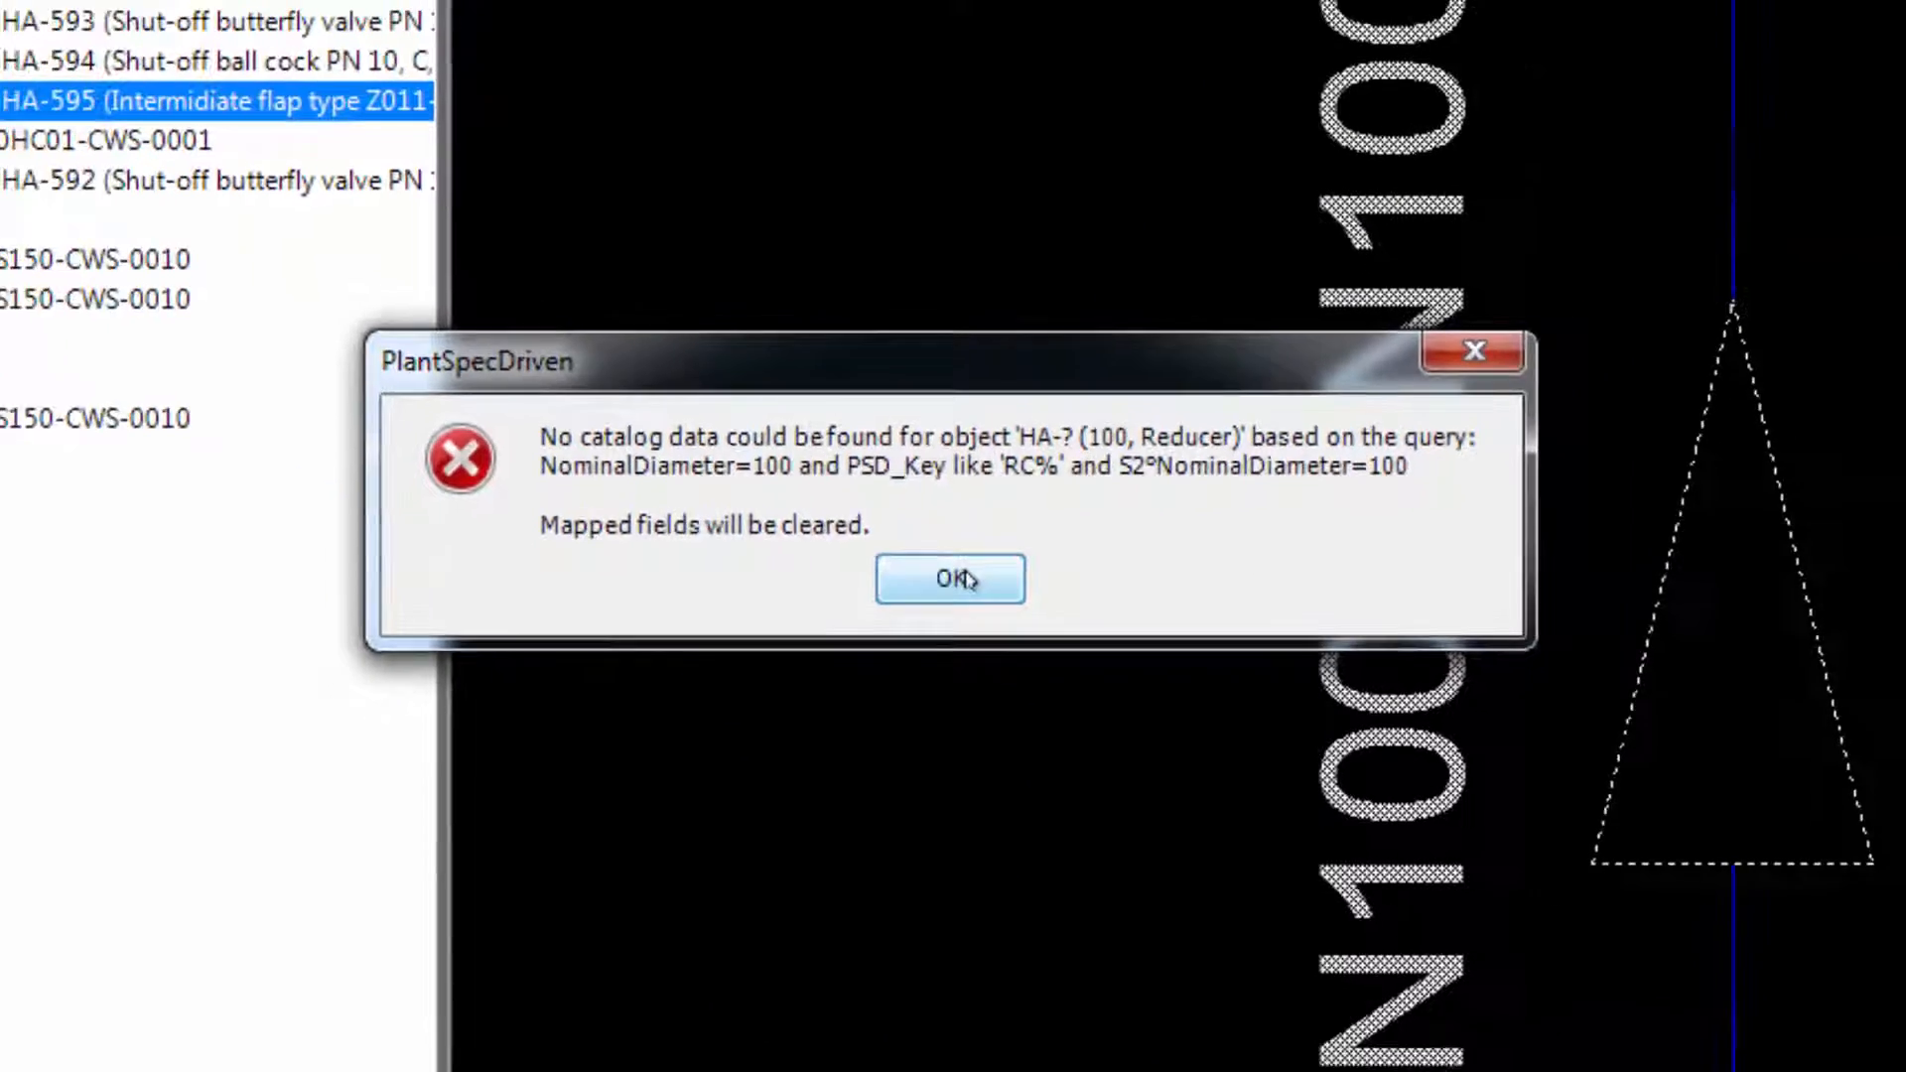
Acknowledge the missing catalog data warning and locate the failed reducer under the third 100-10HC01-CWS-0001 node.
click(949, 578)
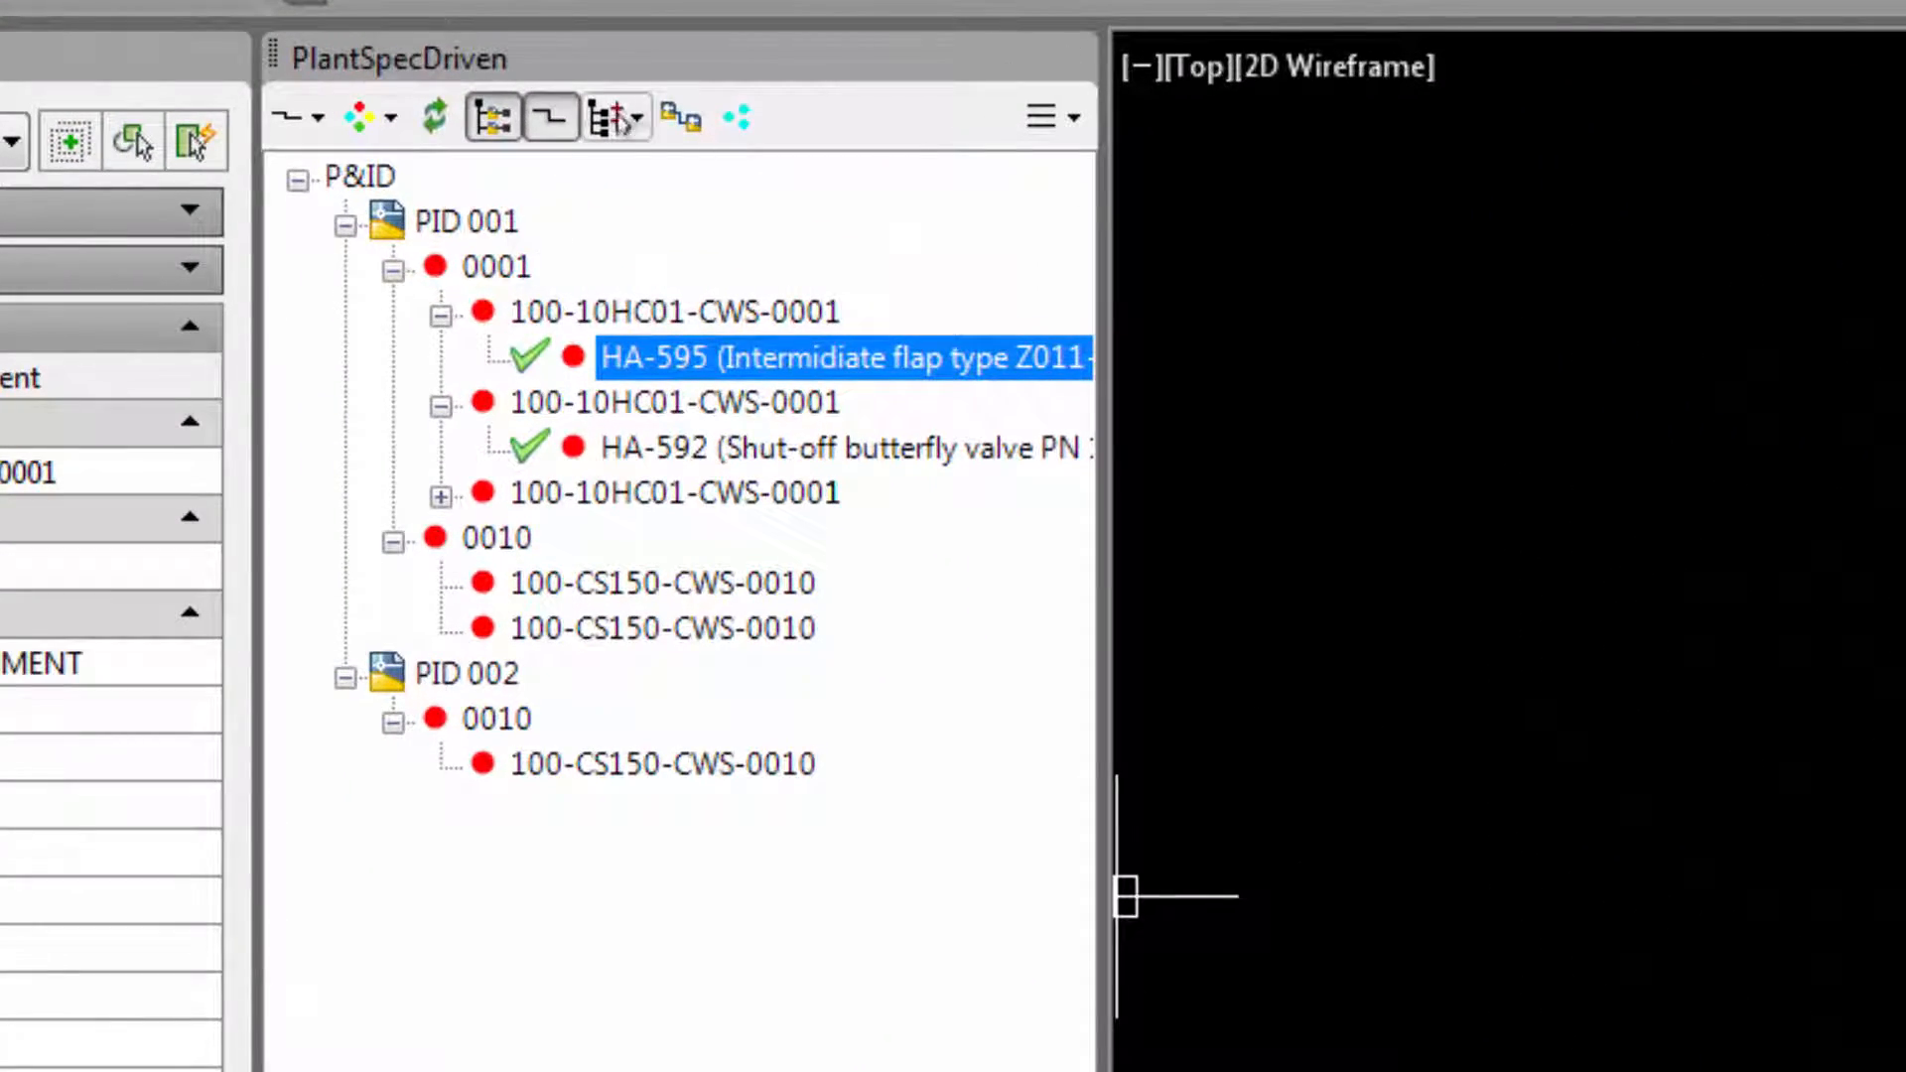
click(441, 492)
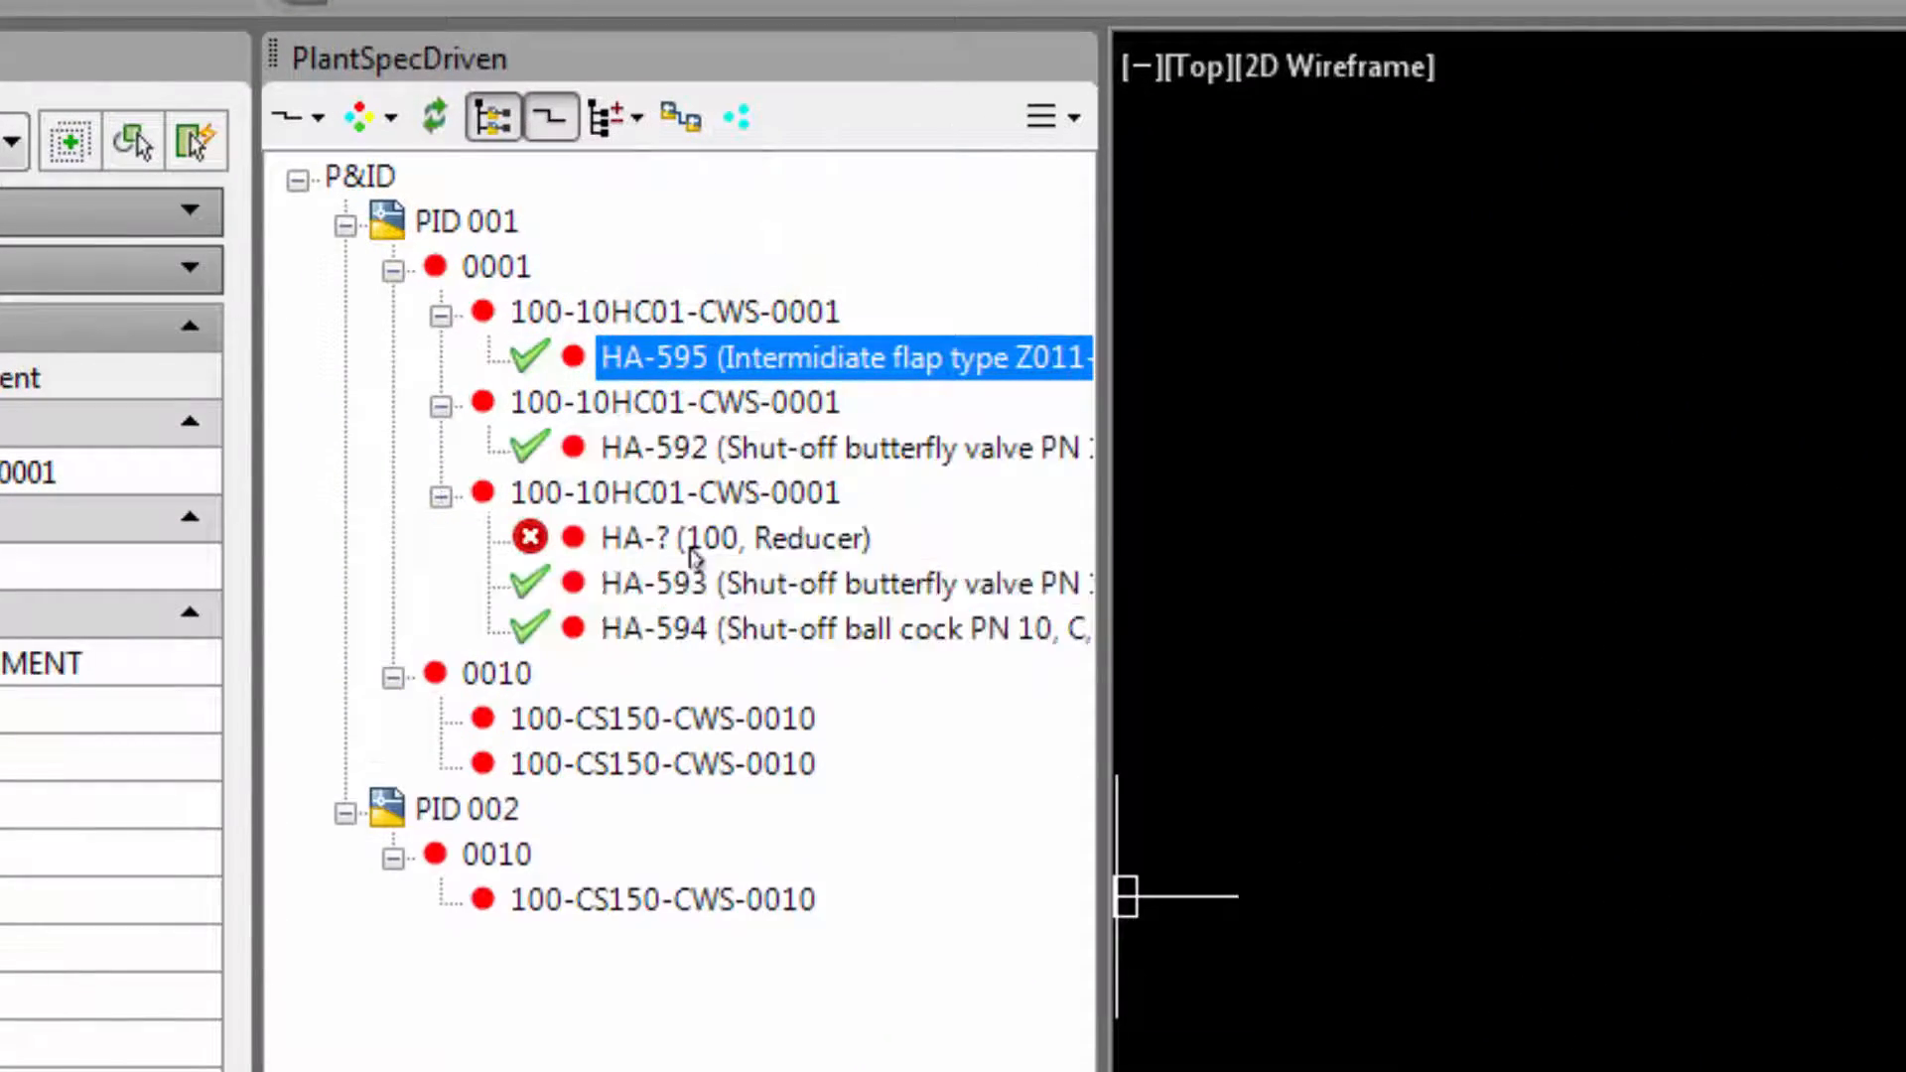
click(734, 538)
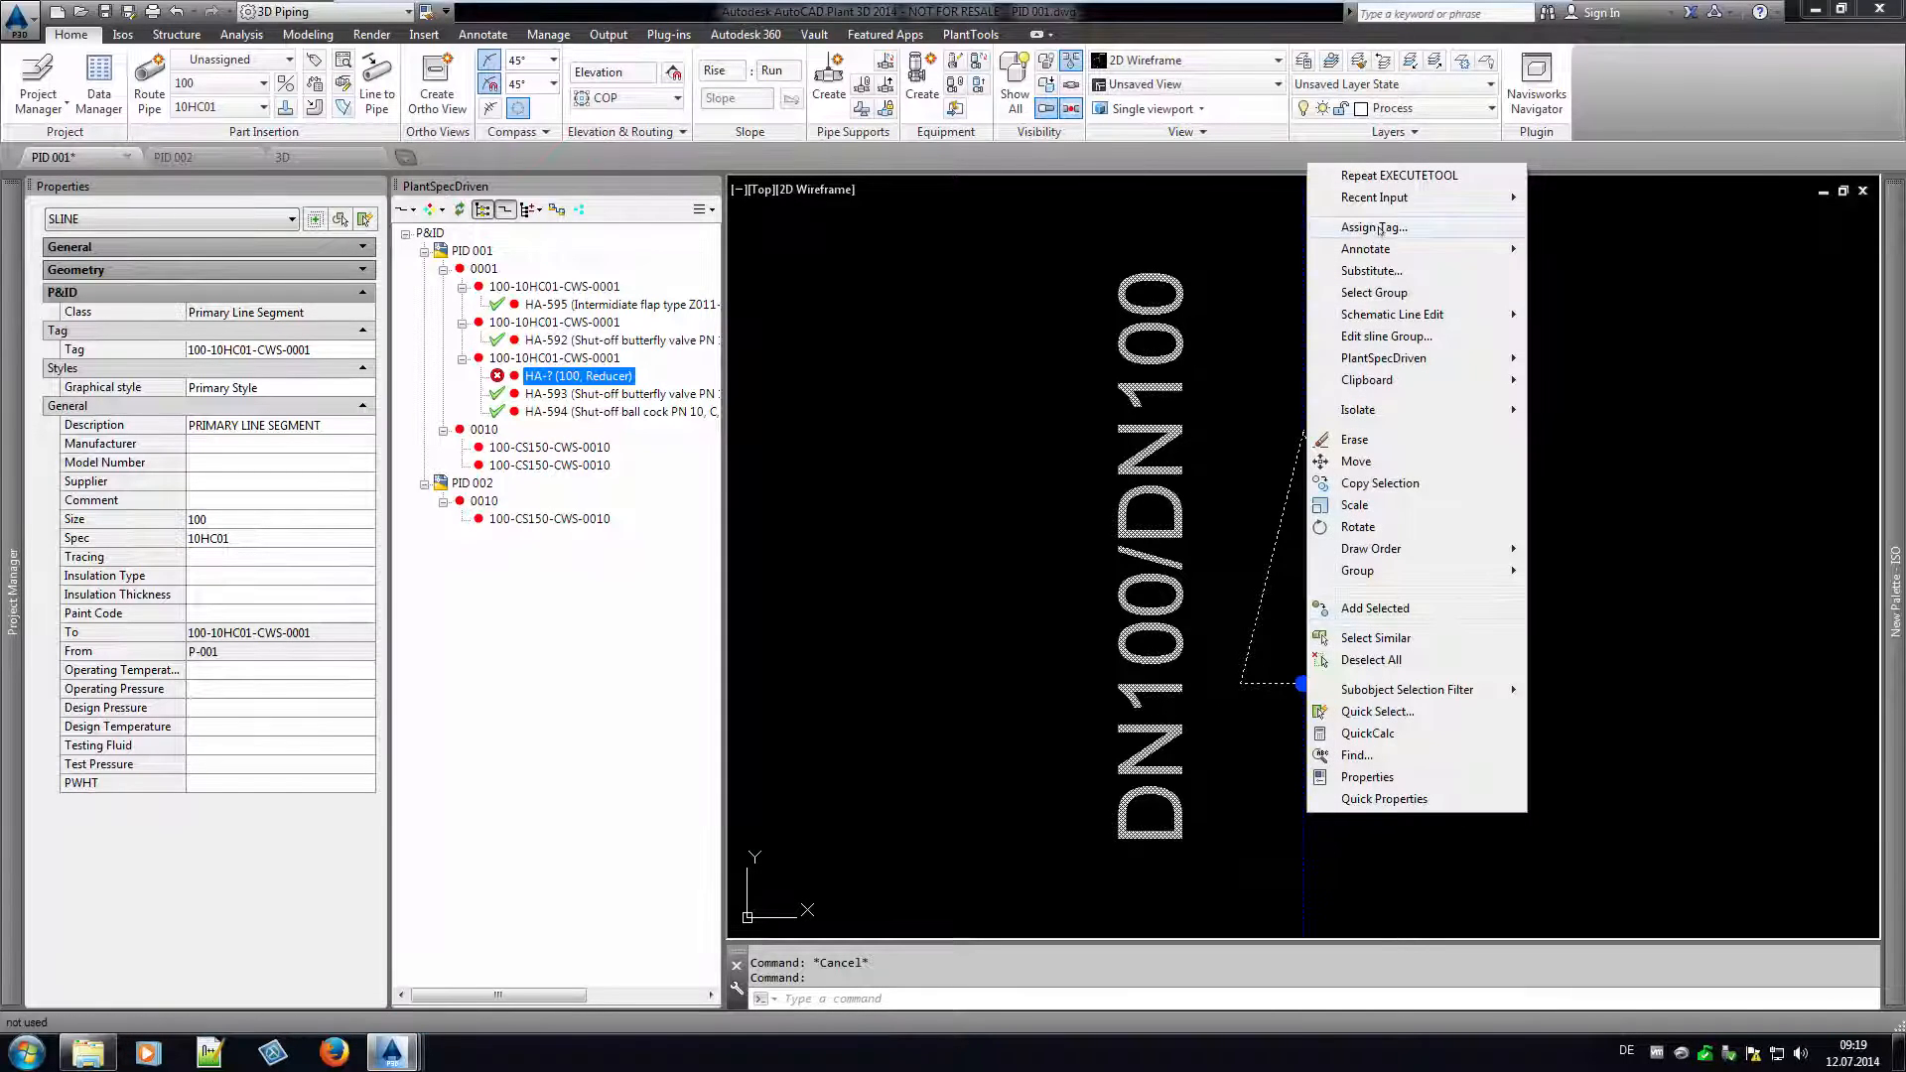
Assign the pump line size 150 so the reducer matches catalog data.
click(1374, 227)
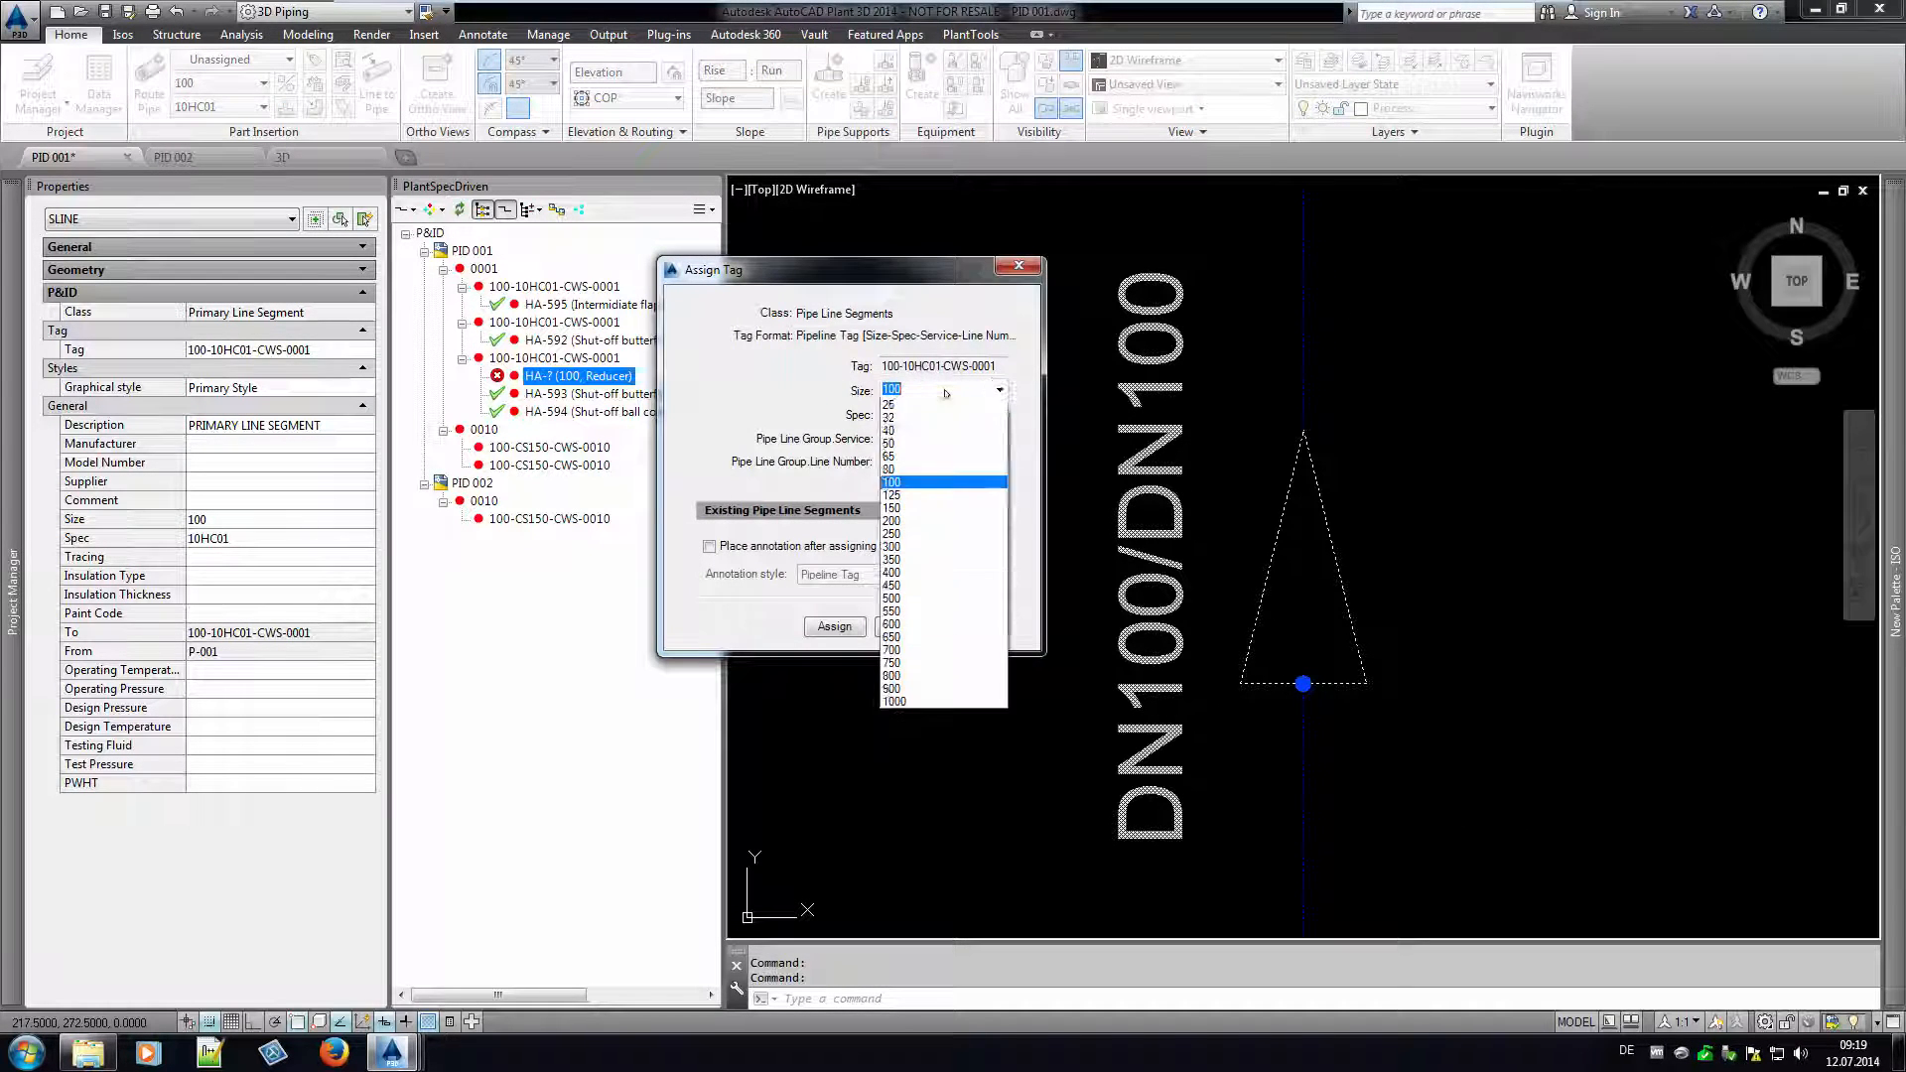
click(892, 506)
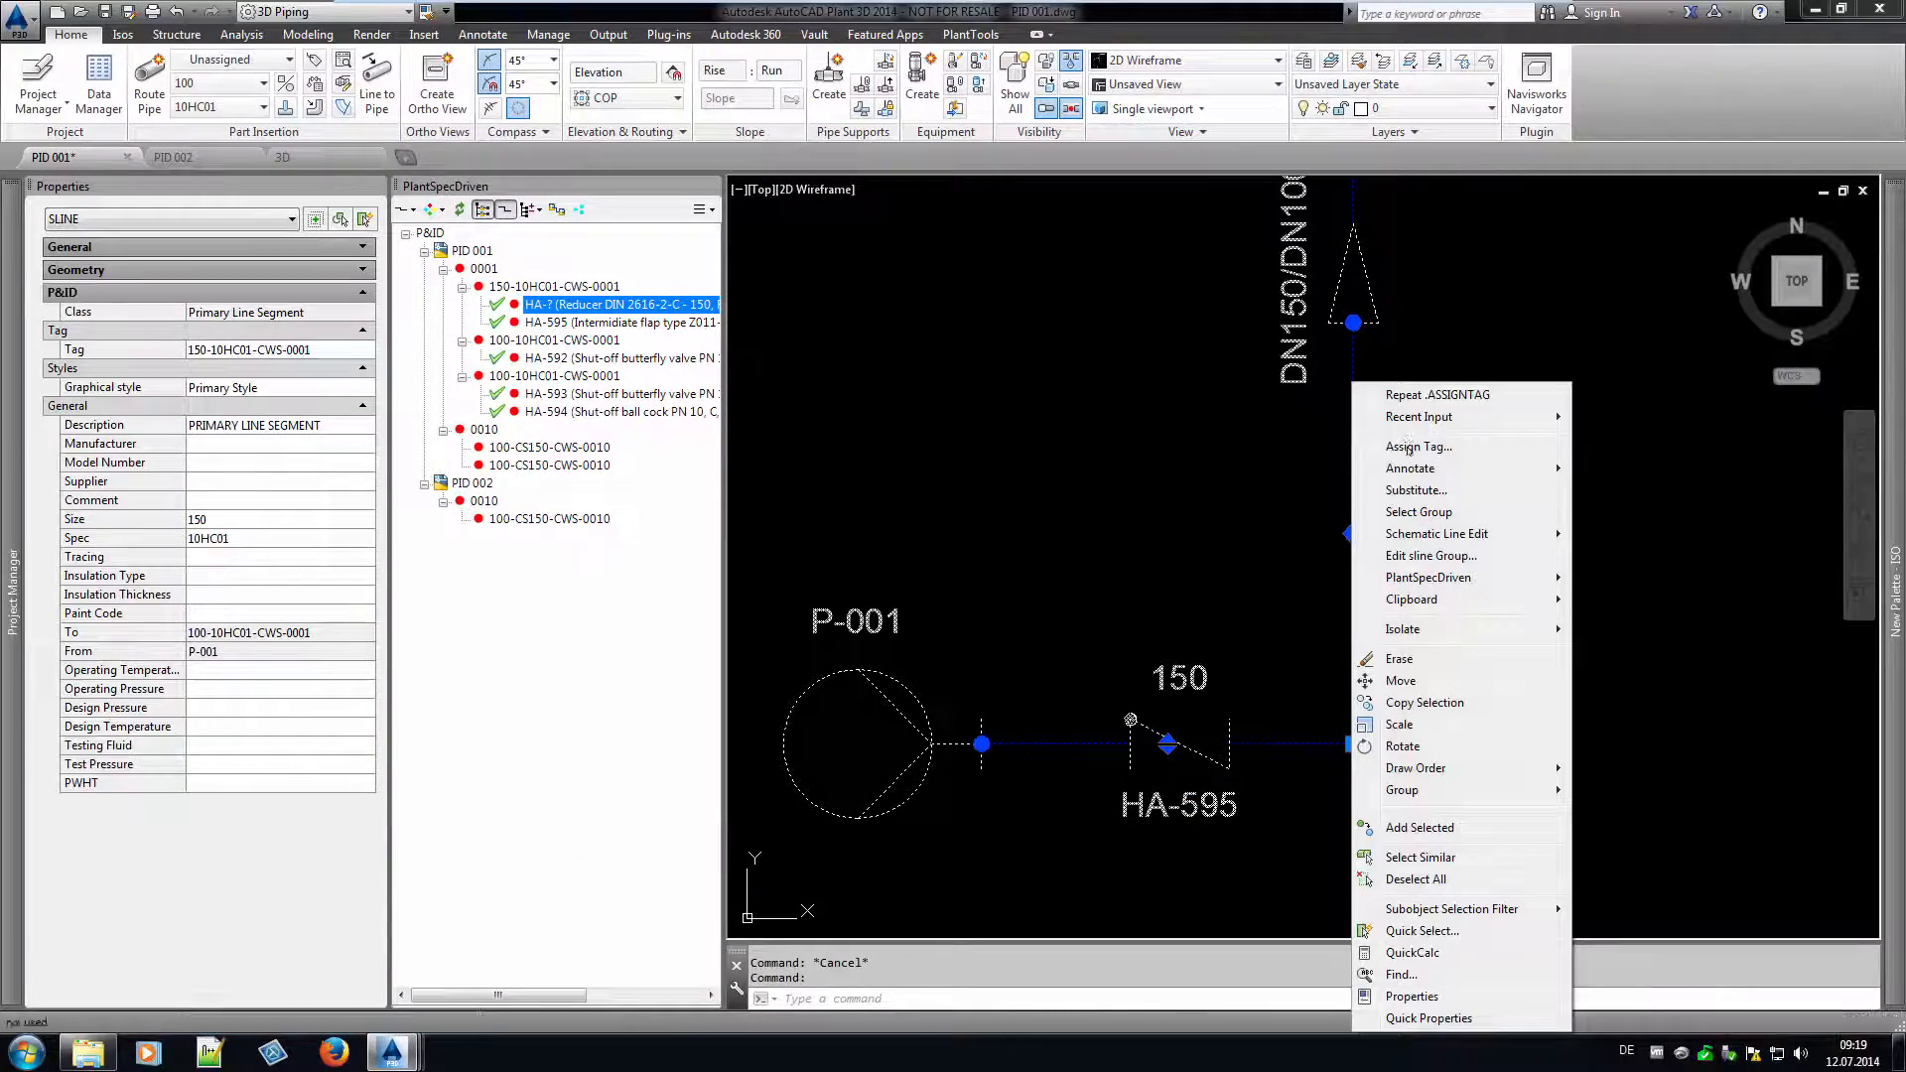
Revert the line size to 100, accept the warnings and erase the obsolete reducer.
click(1418, 447)
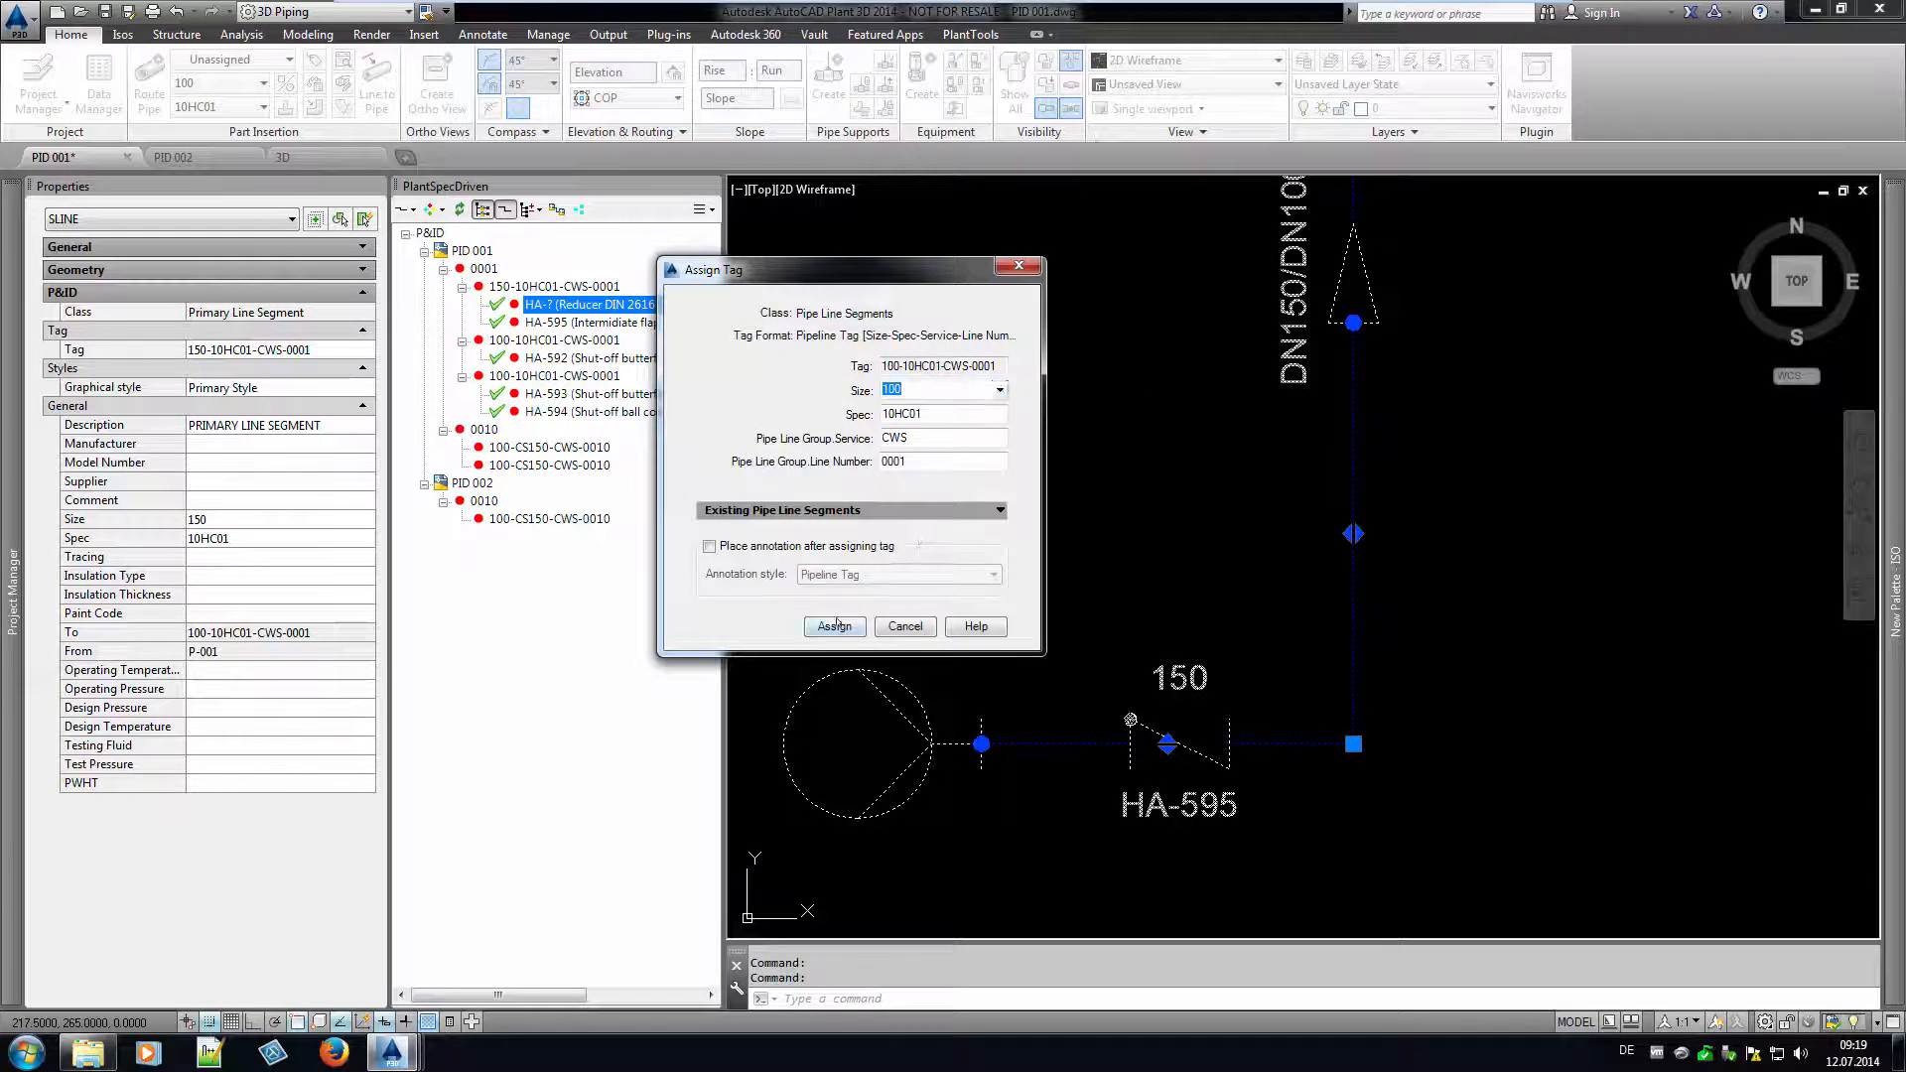
click(834, 626)
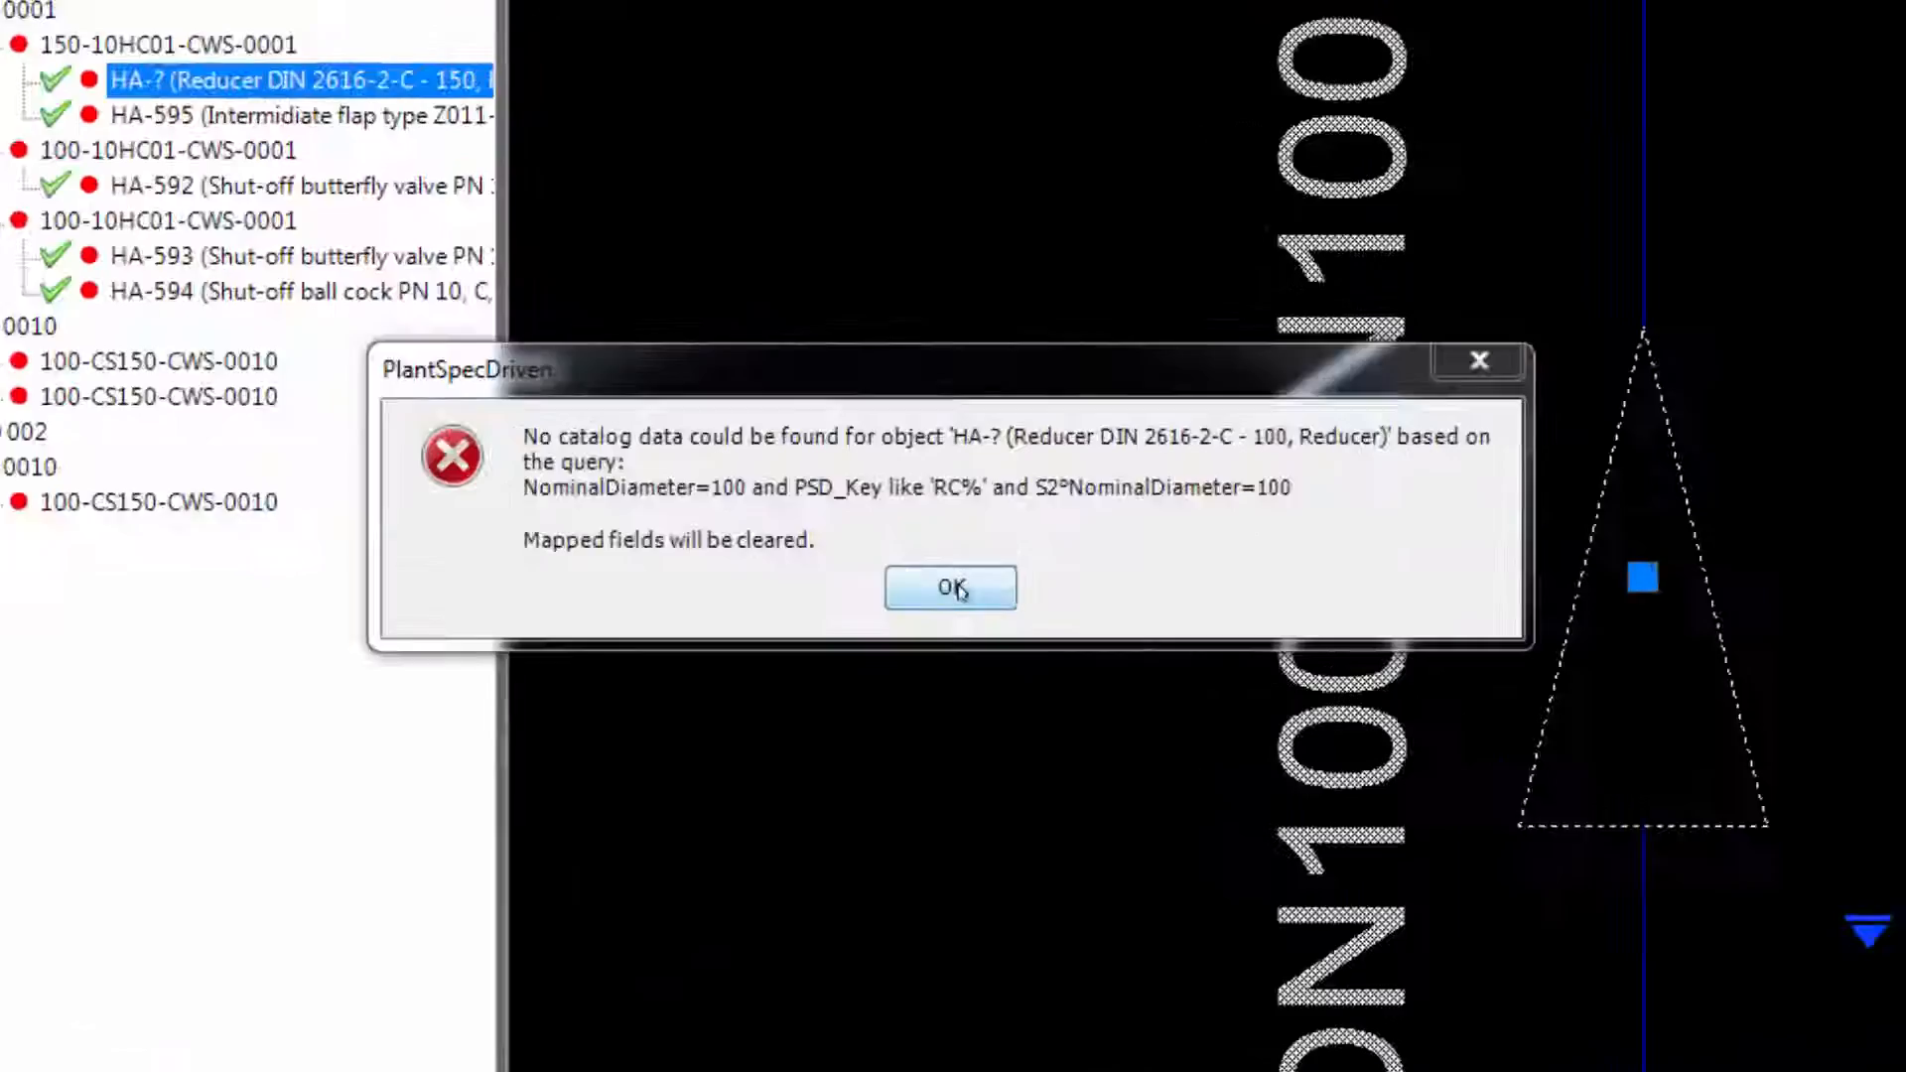
click(949, 588)
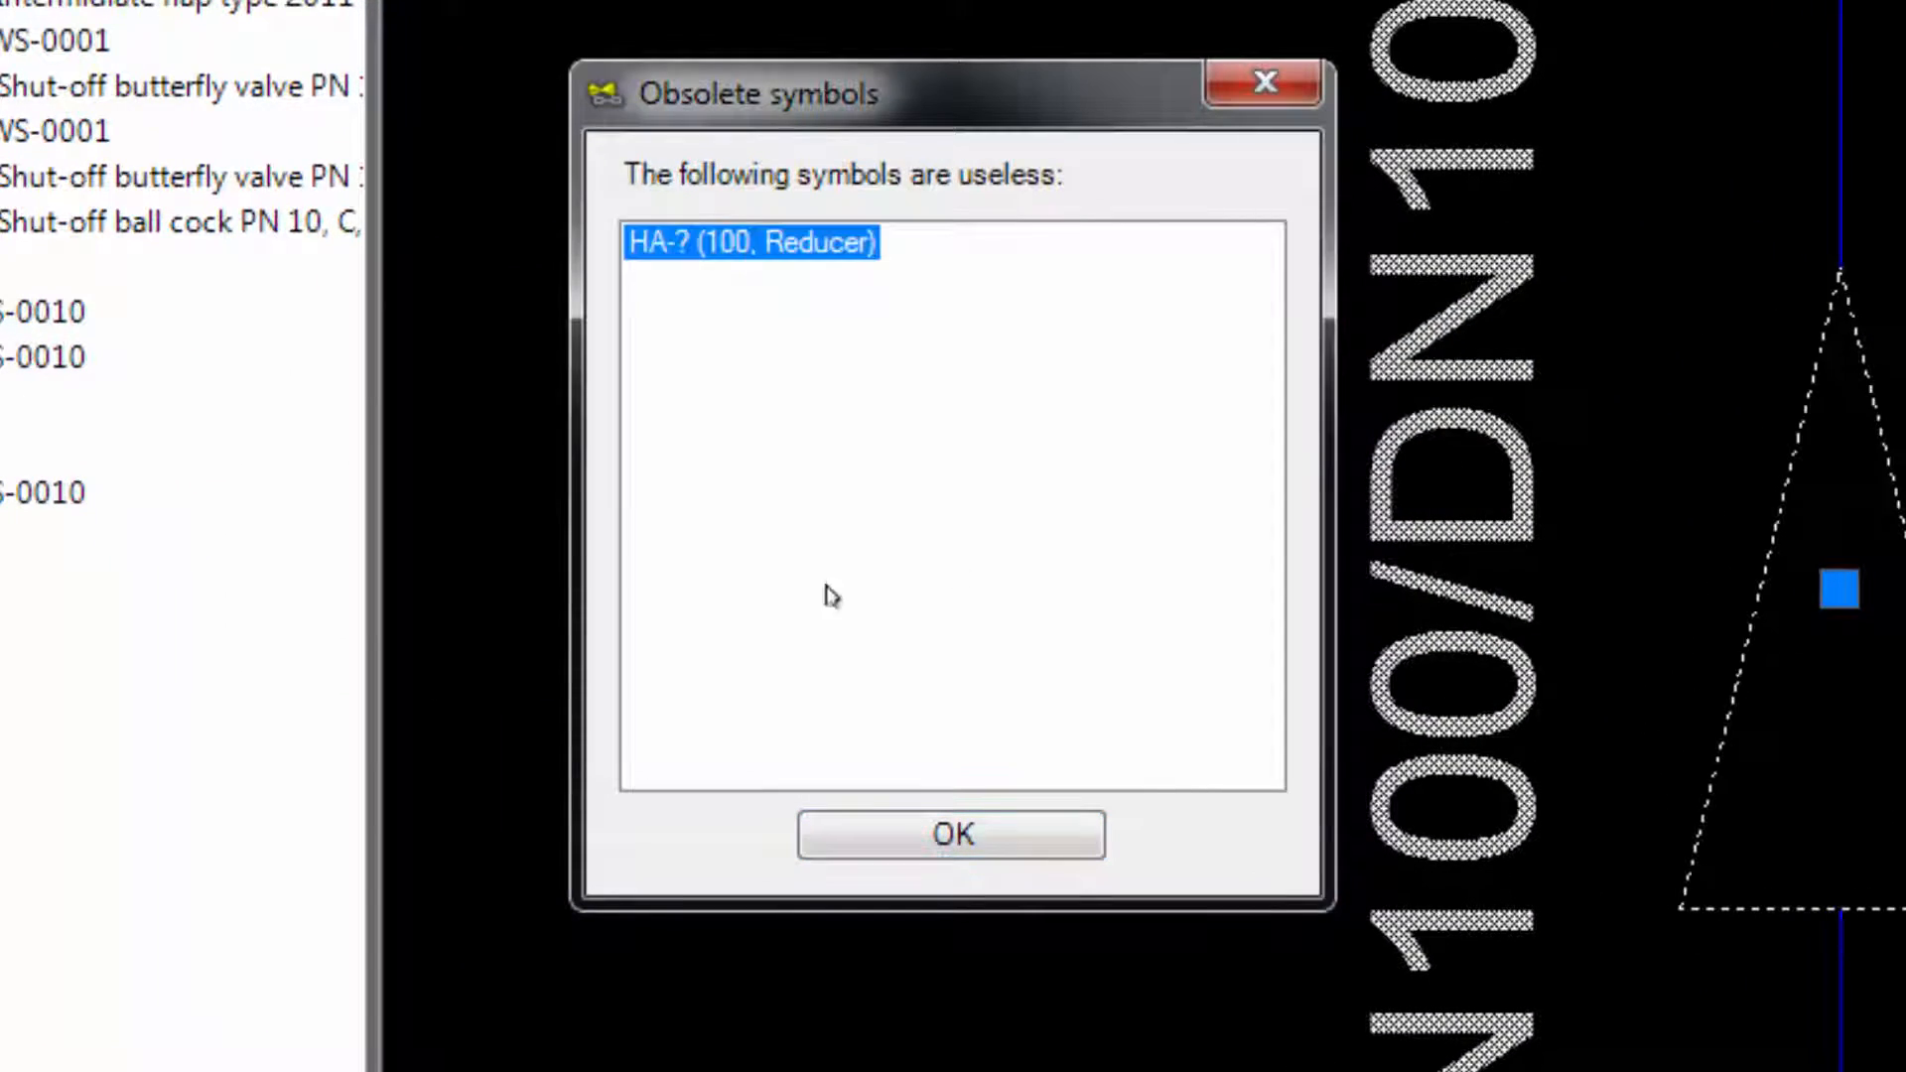
click(951, 834)
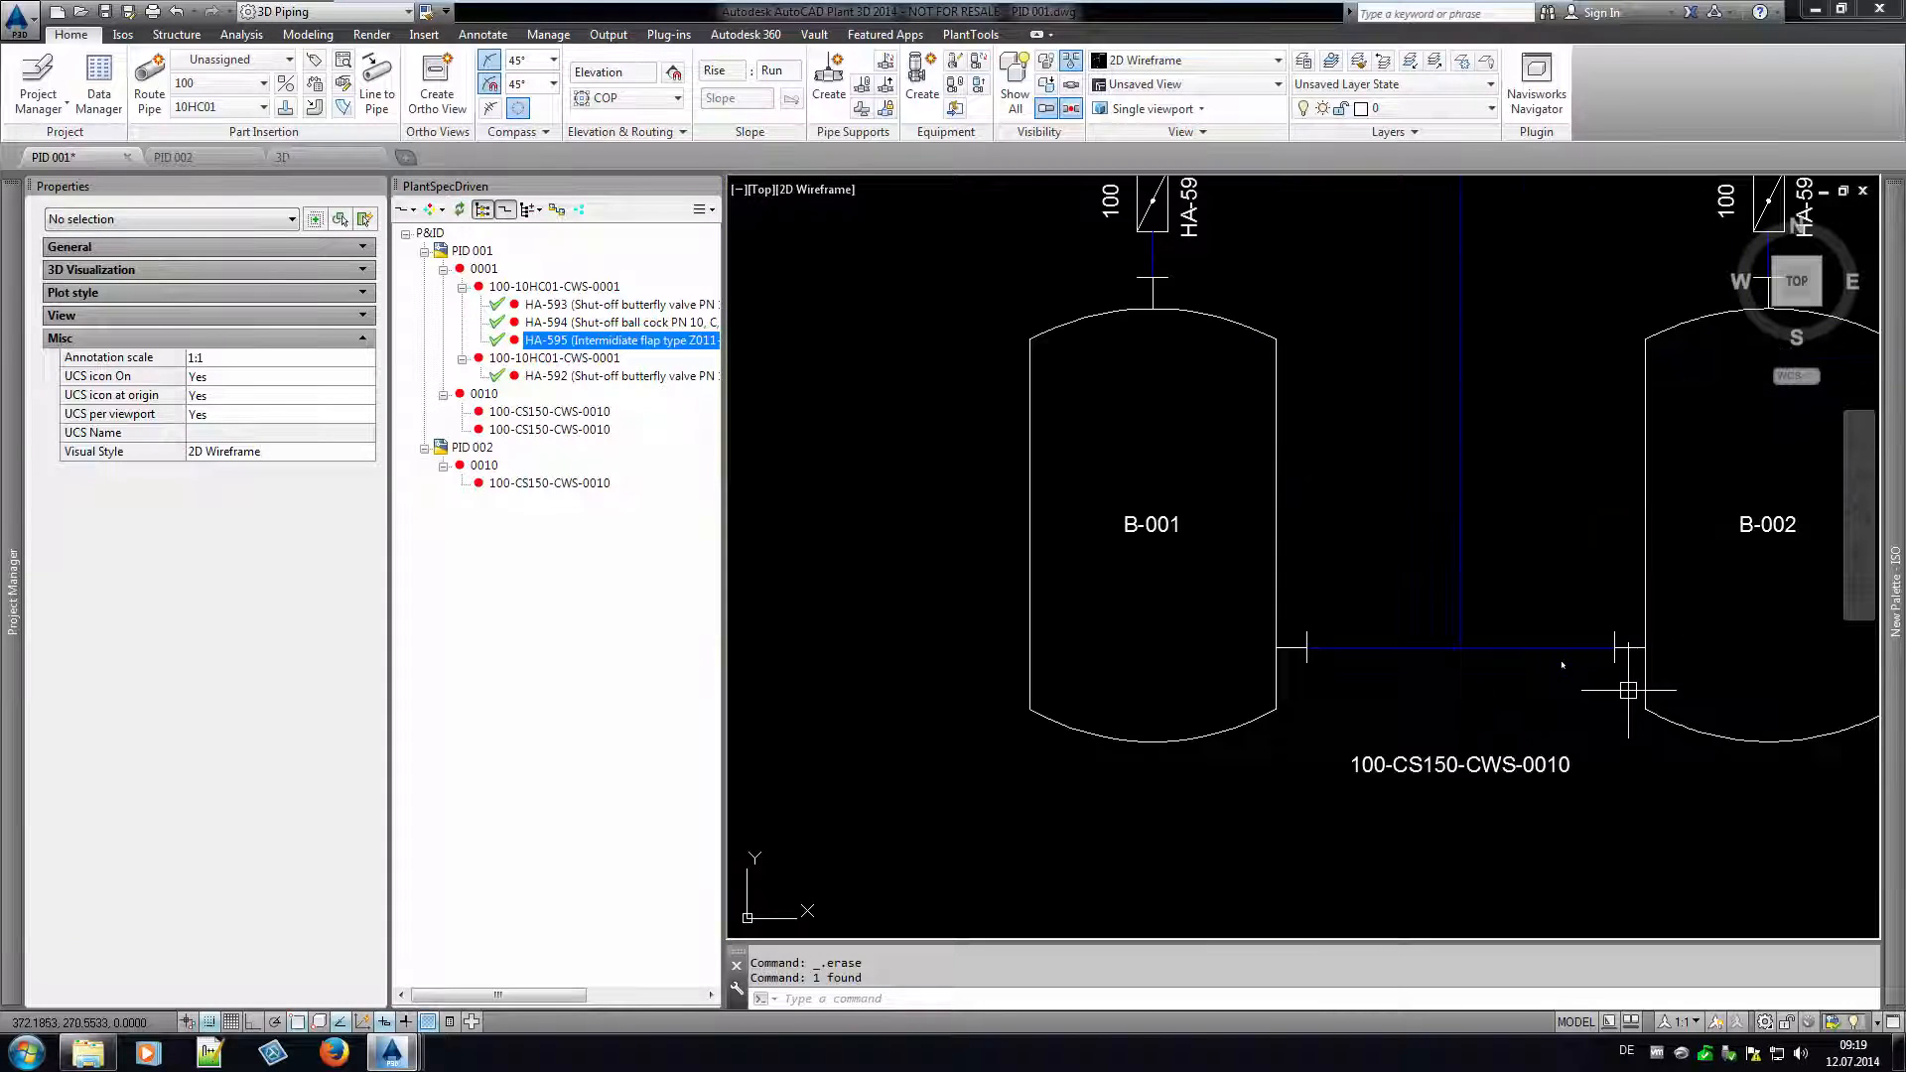
Assign spec 10HC01 to line 0010 between B-001 and B-002, running attribute flow in PID 002.
right_click(1459, 647)
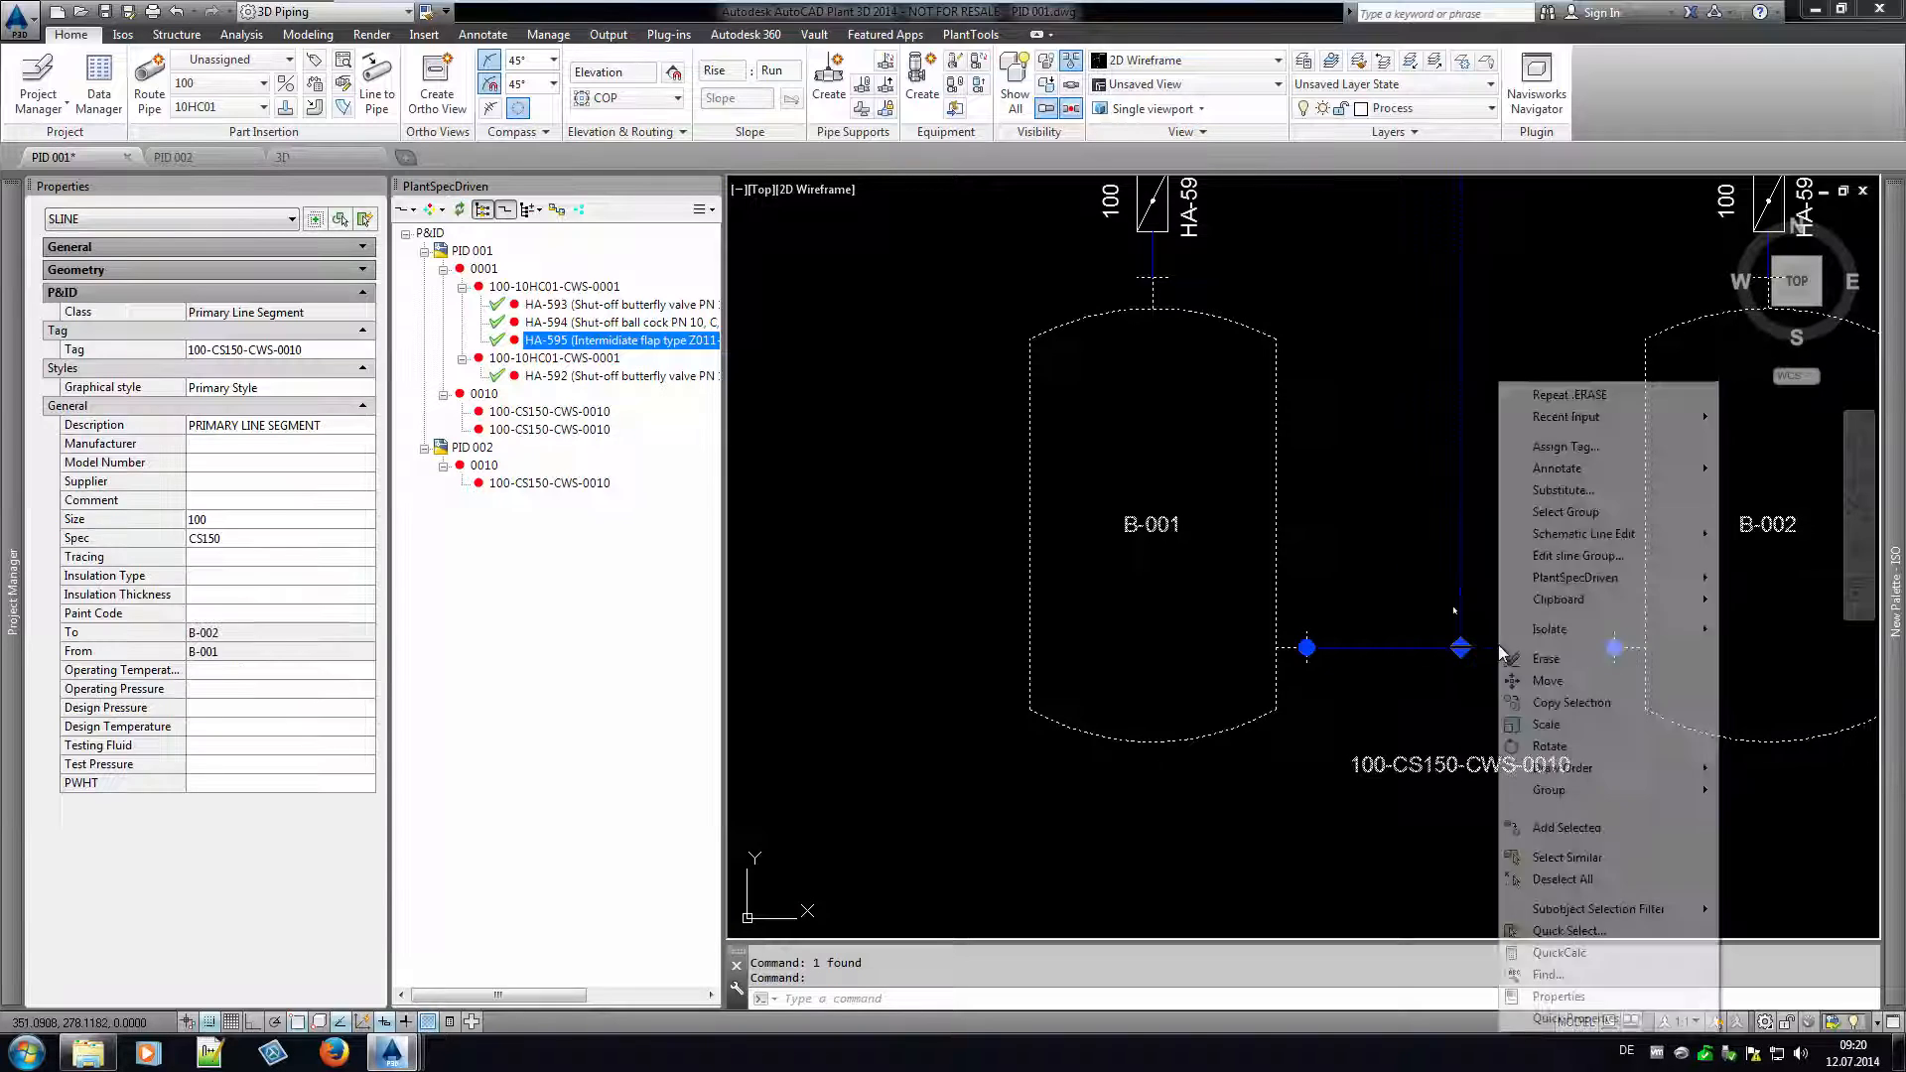
click(1567, 447)
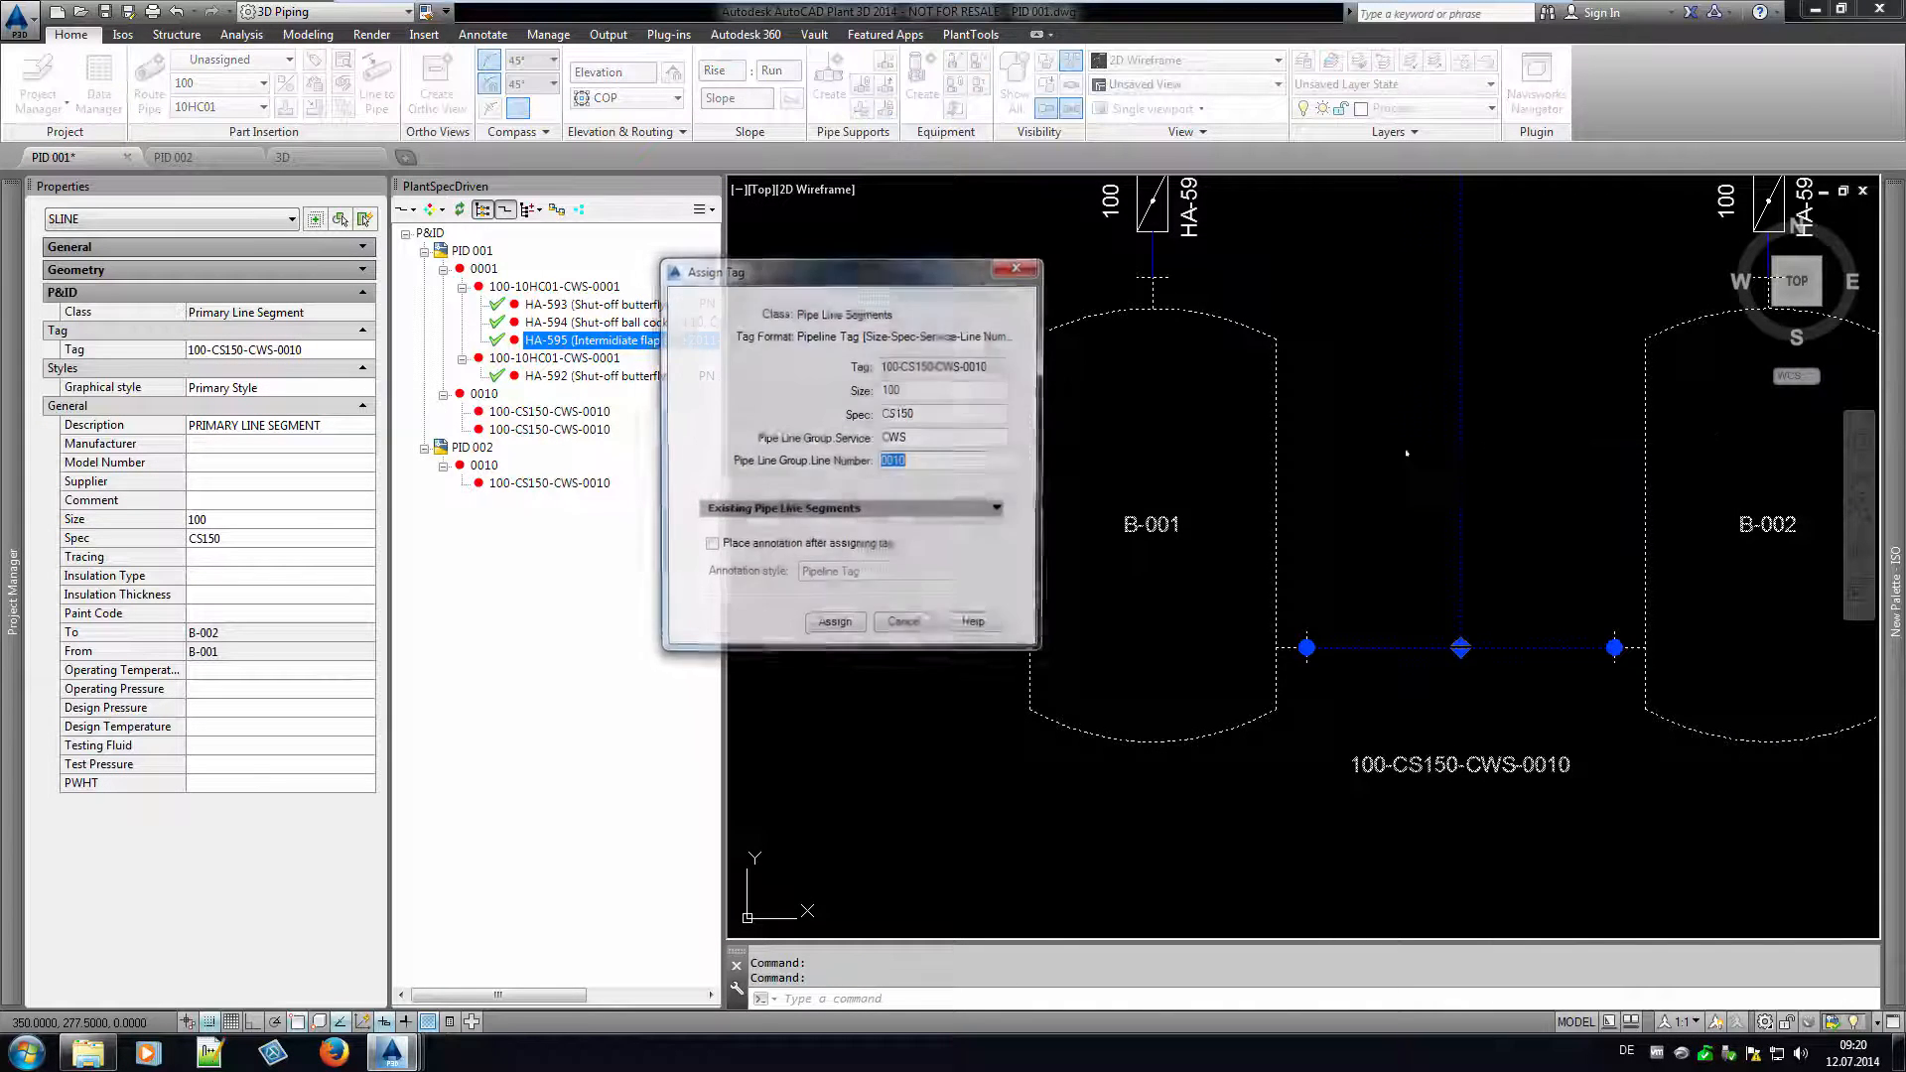
click(998, 413)
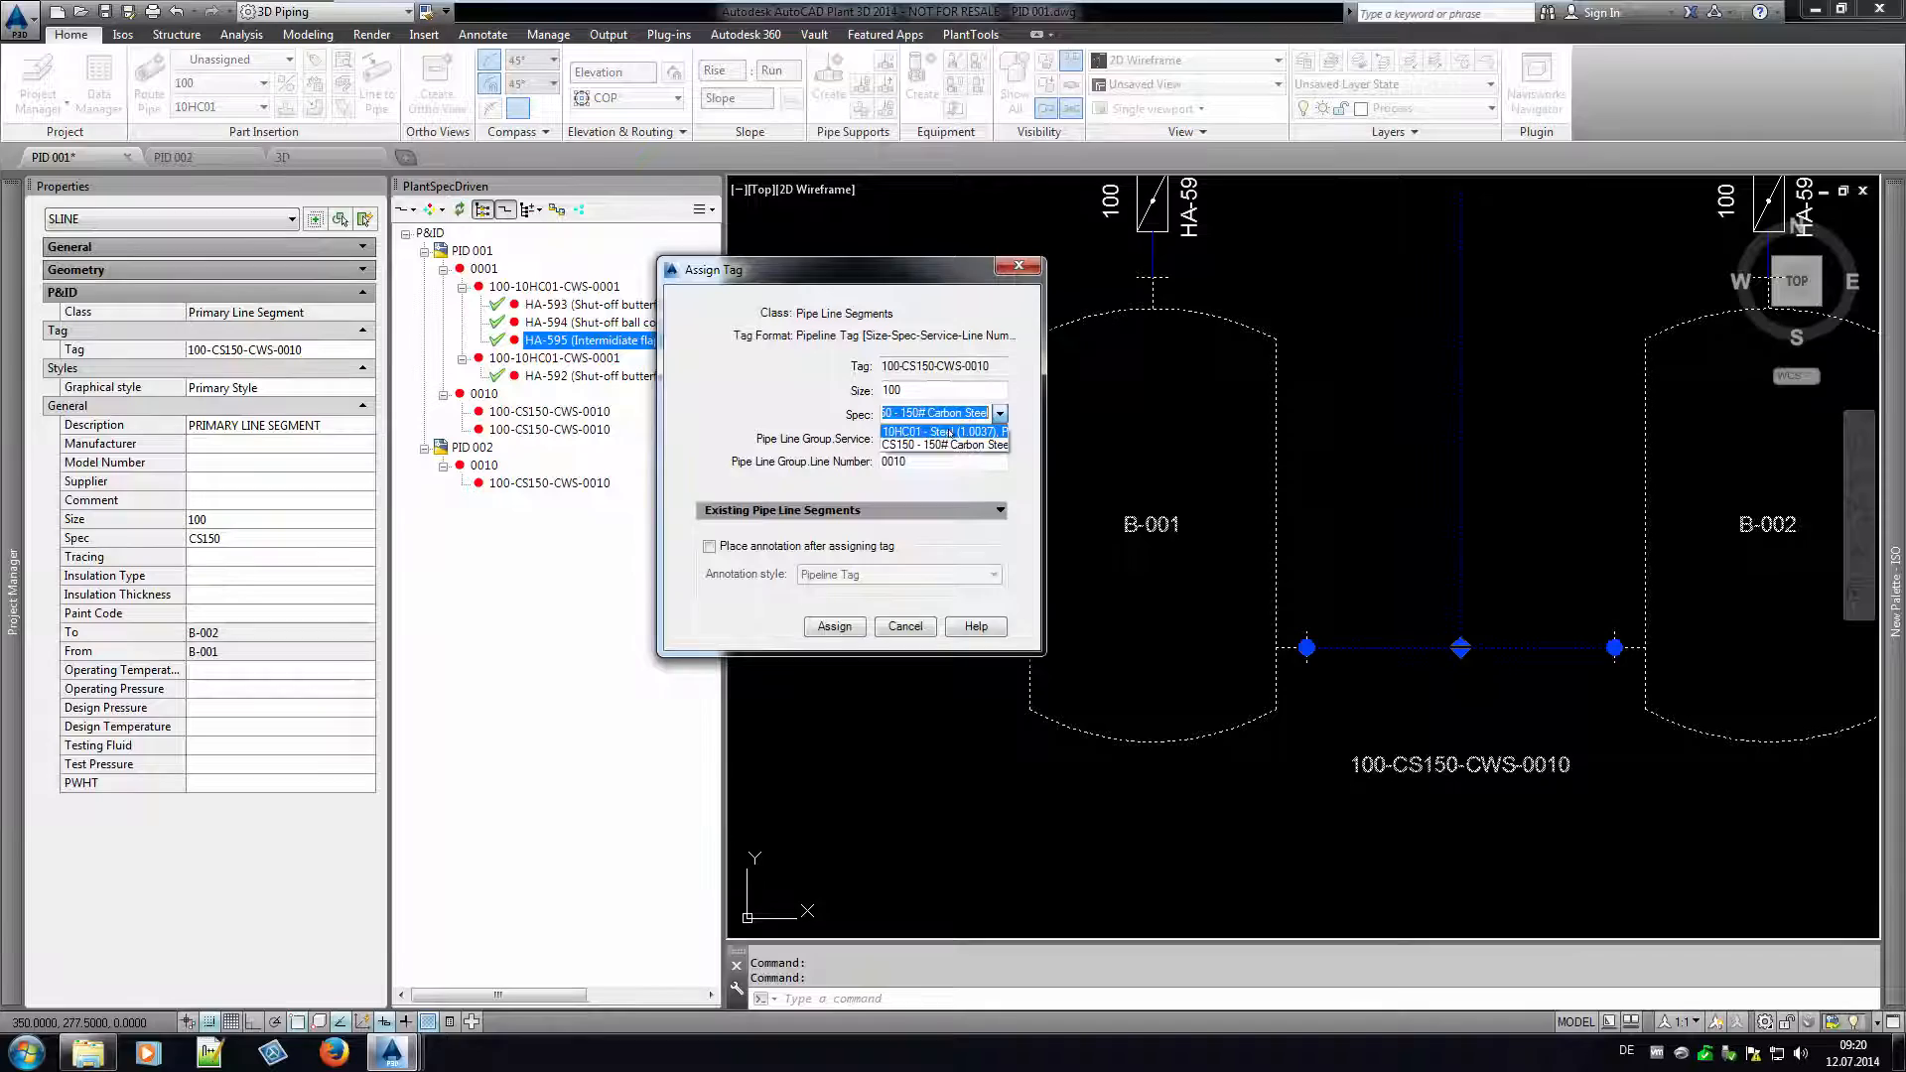
click(941, 433)
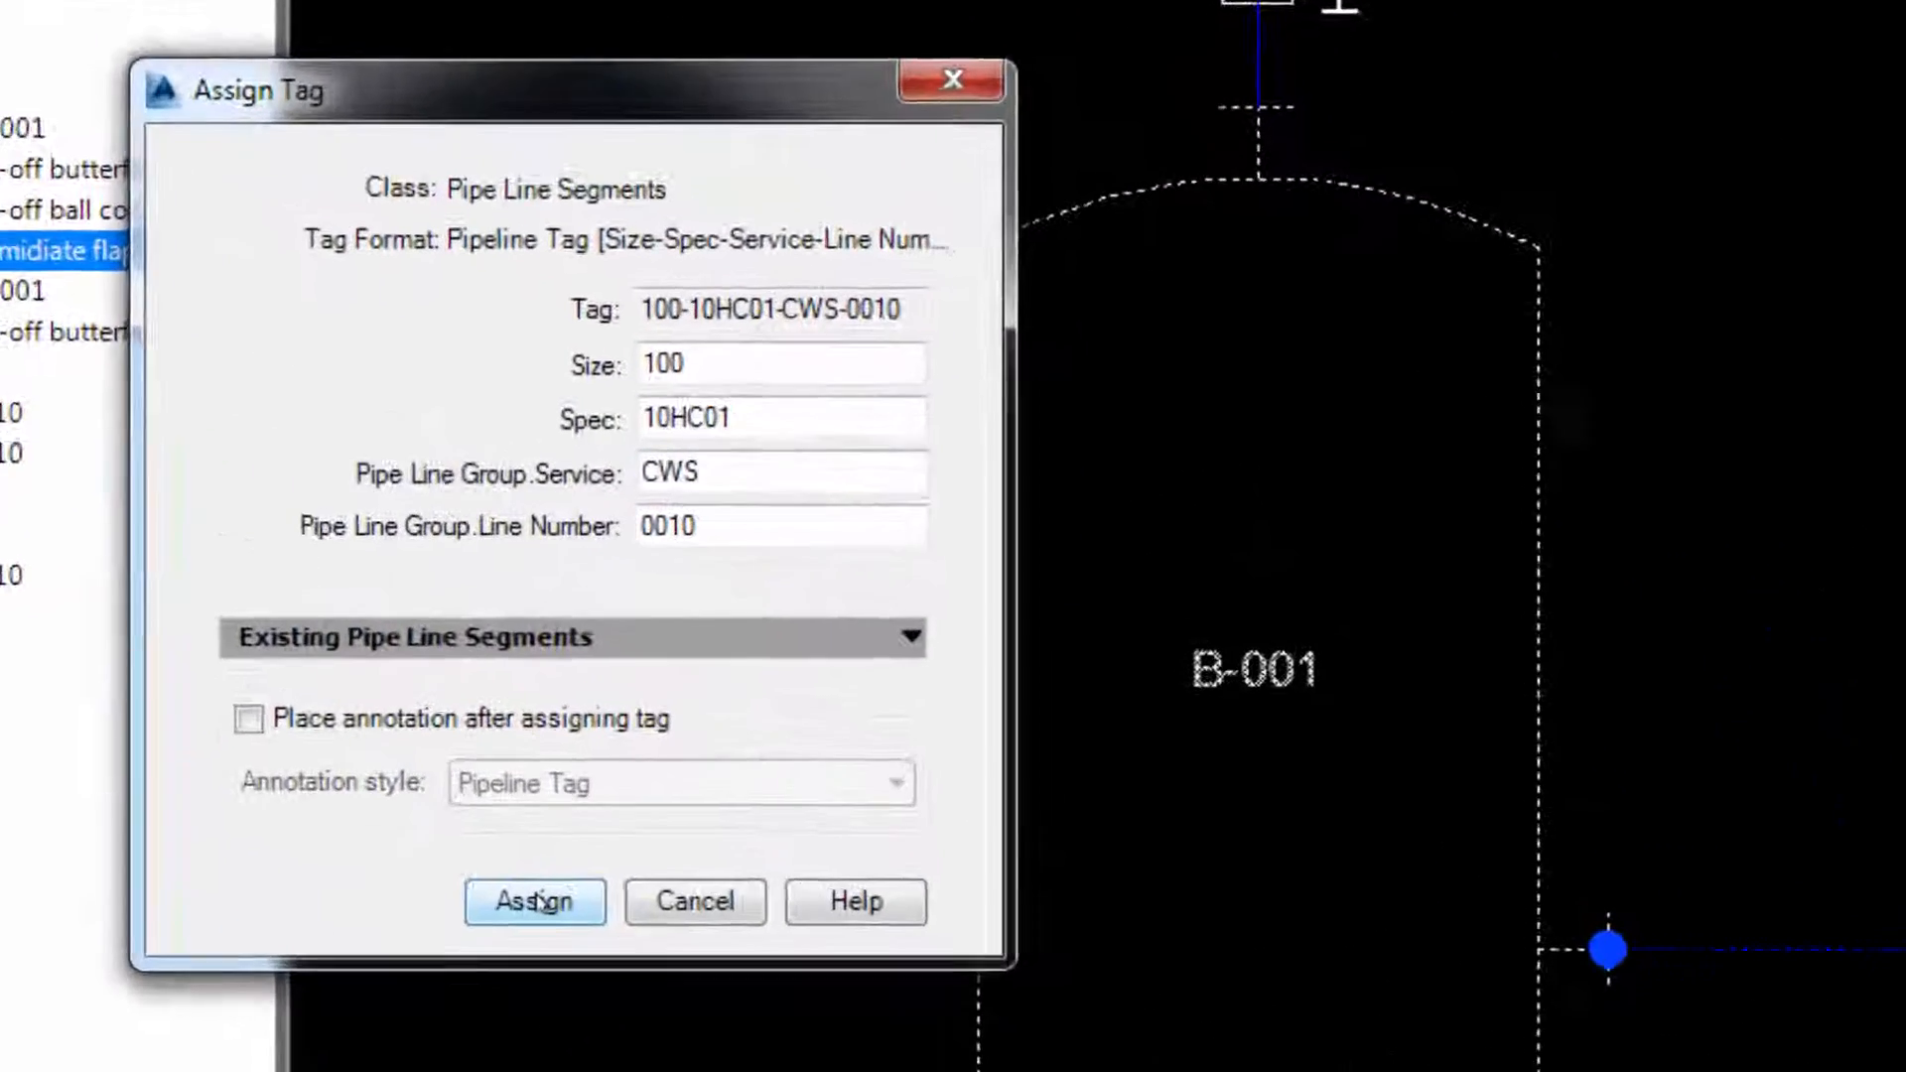
click(534, 901)
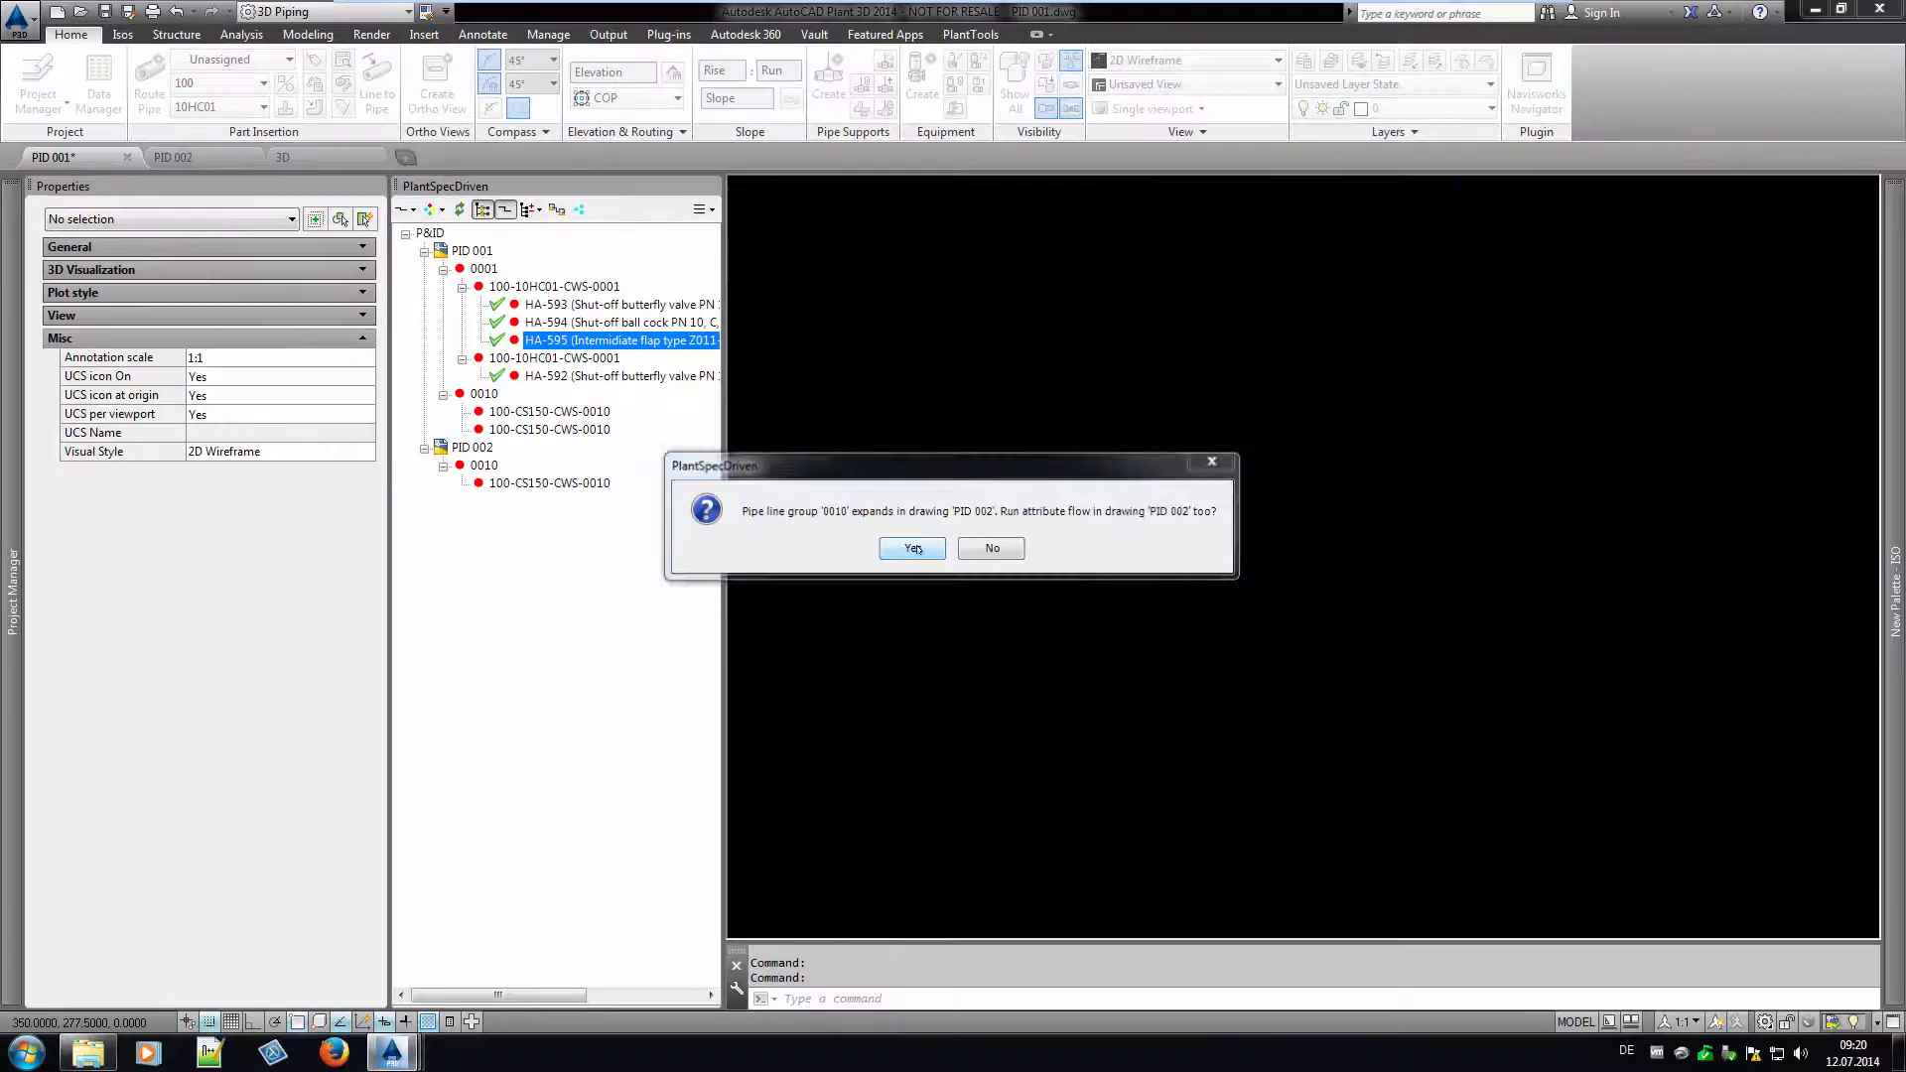
click(911, 548)
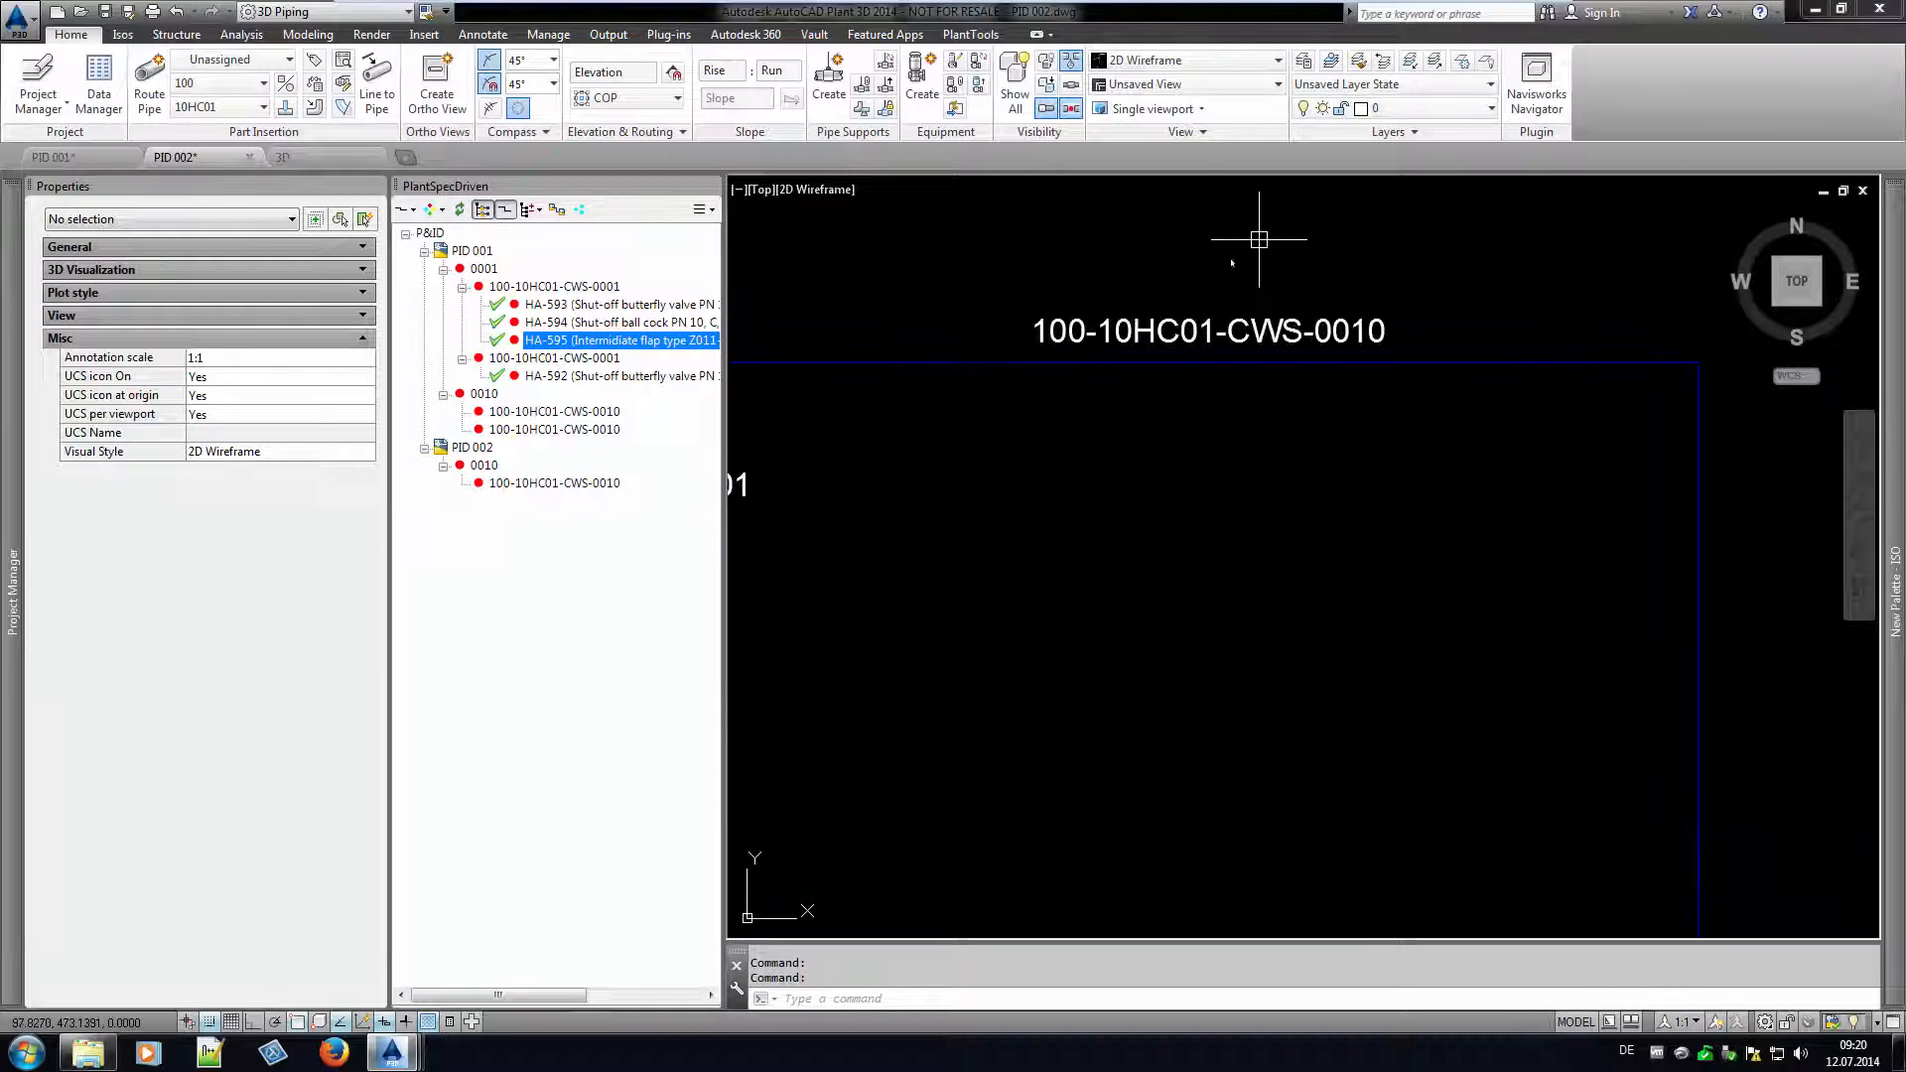
mouse_move(1267, 264)
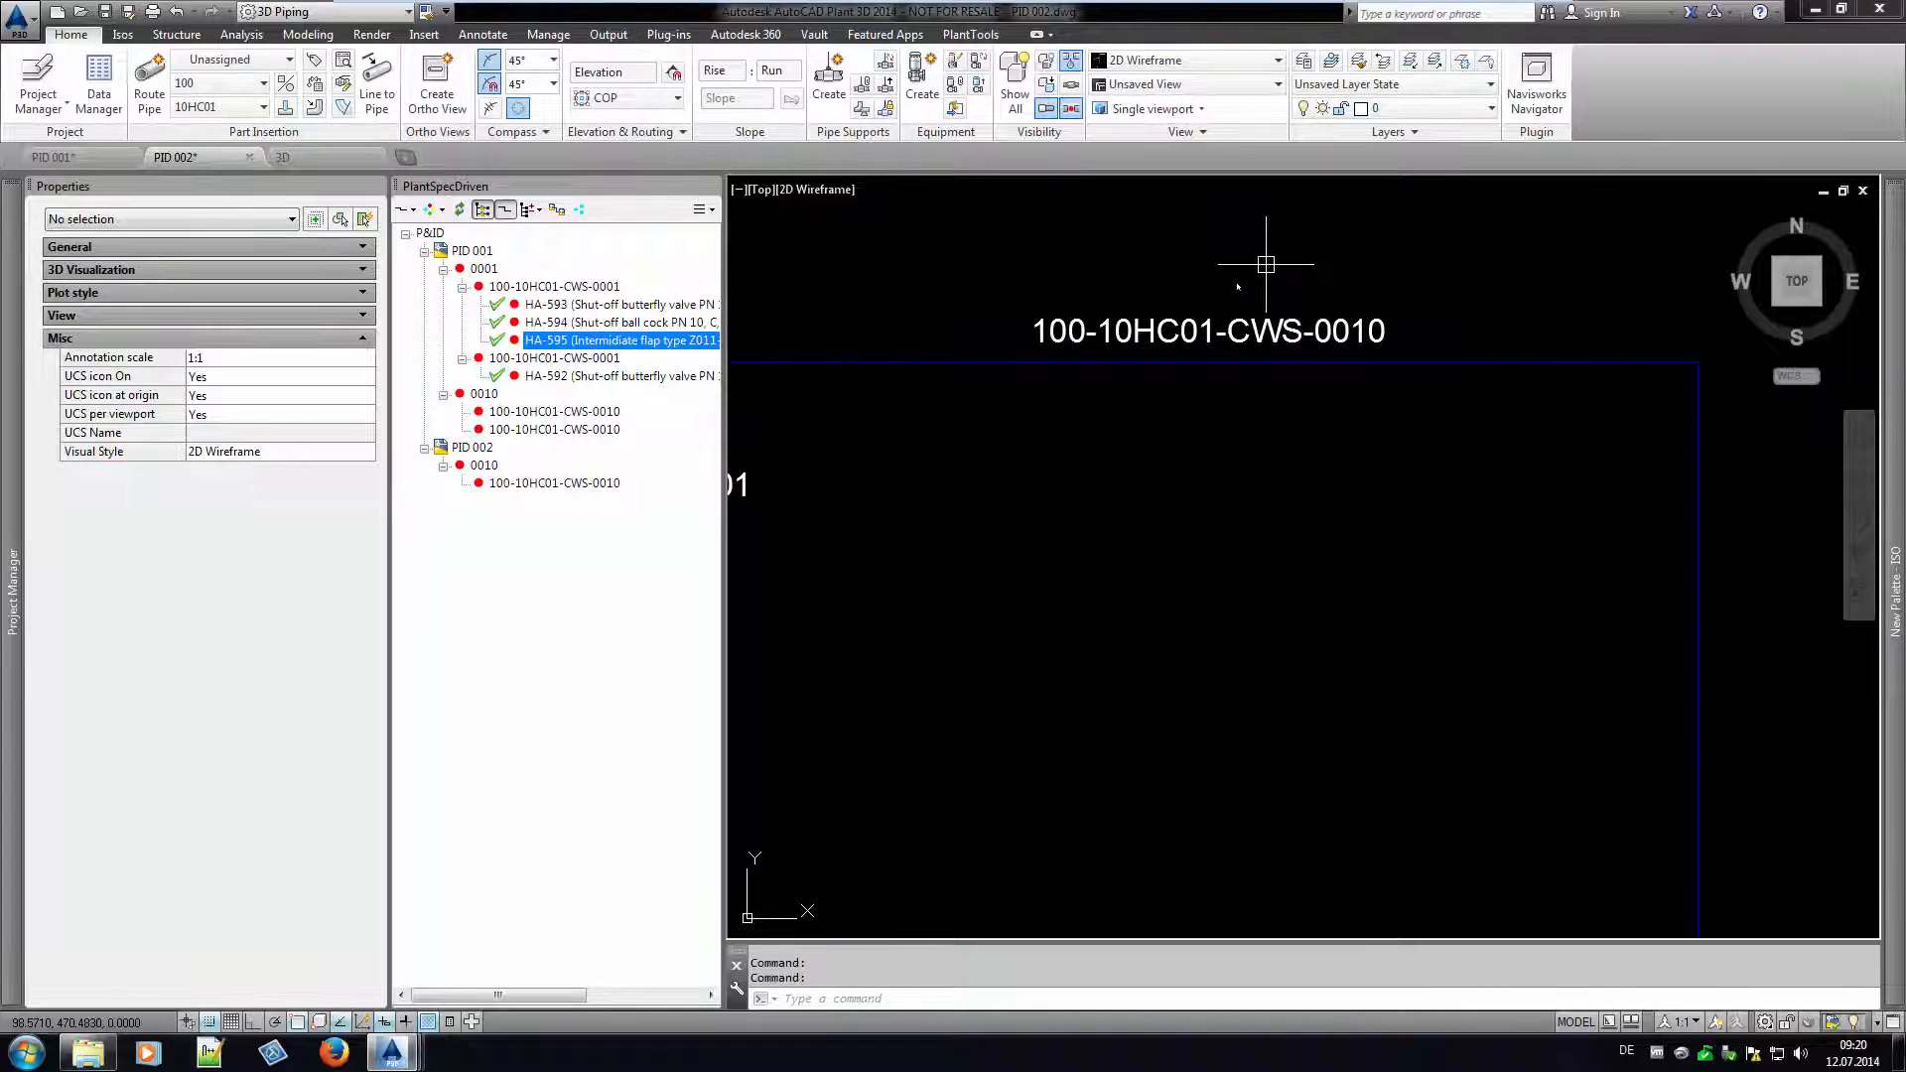
click(1116, 311)
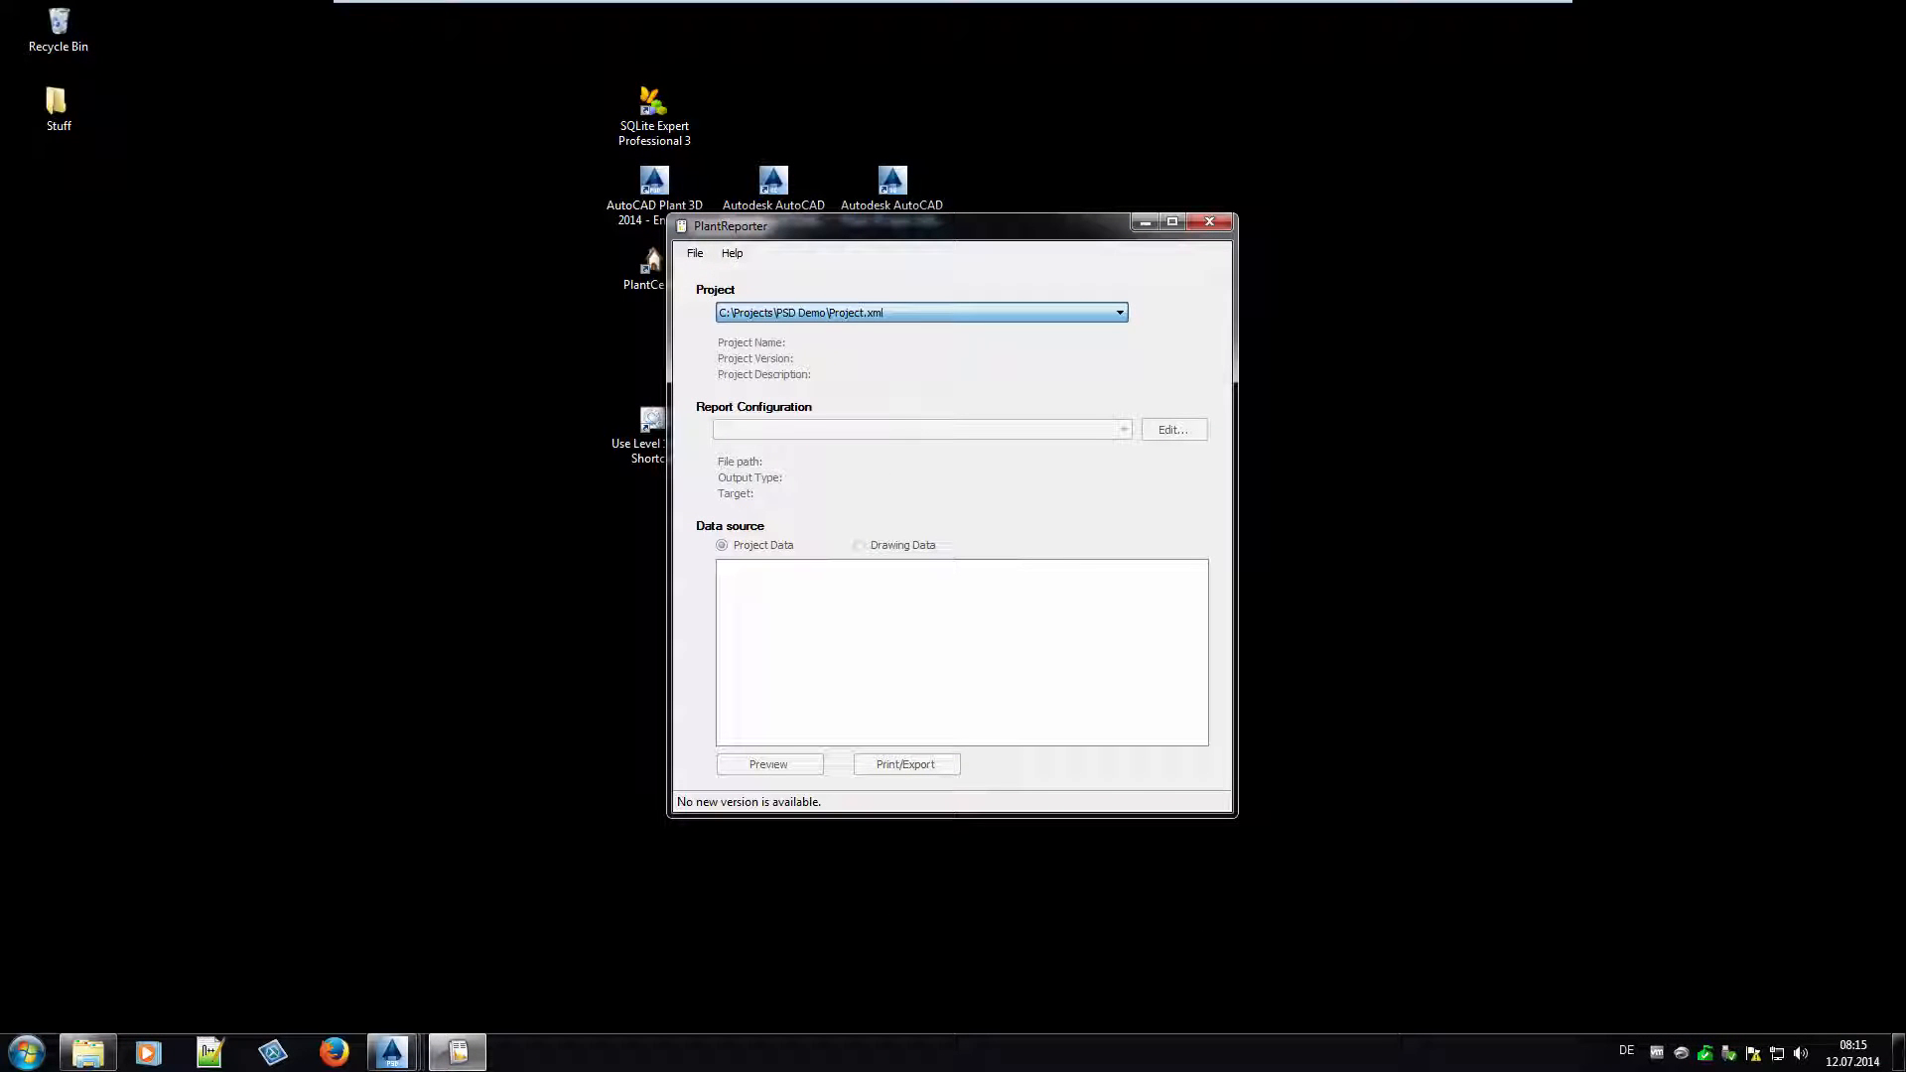
Load PSD Demo Project.xml in PlantReporter and preview the BOM from PID report.
click(1120, 428)
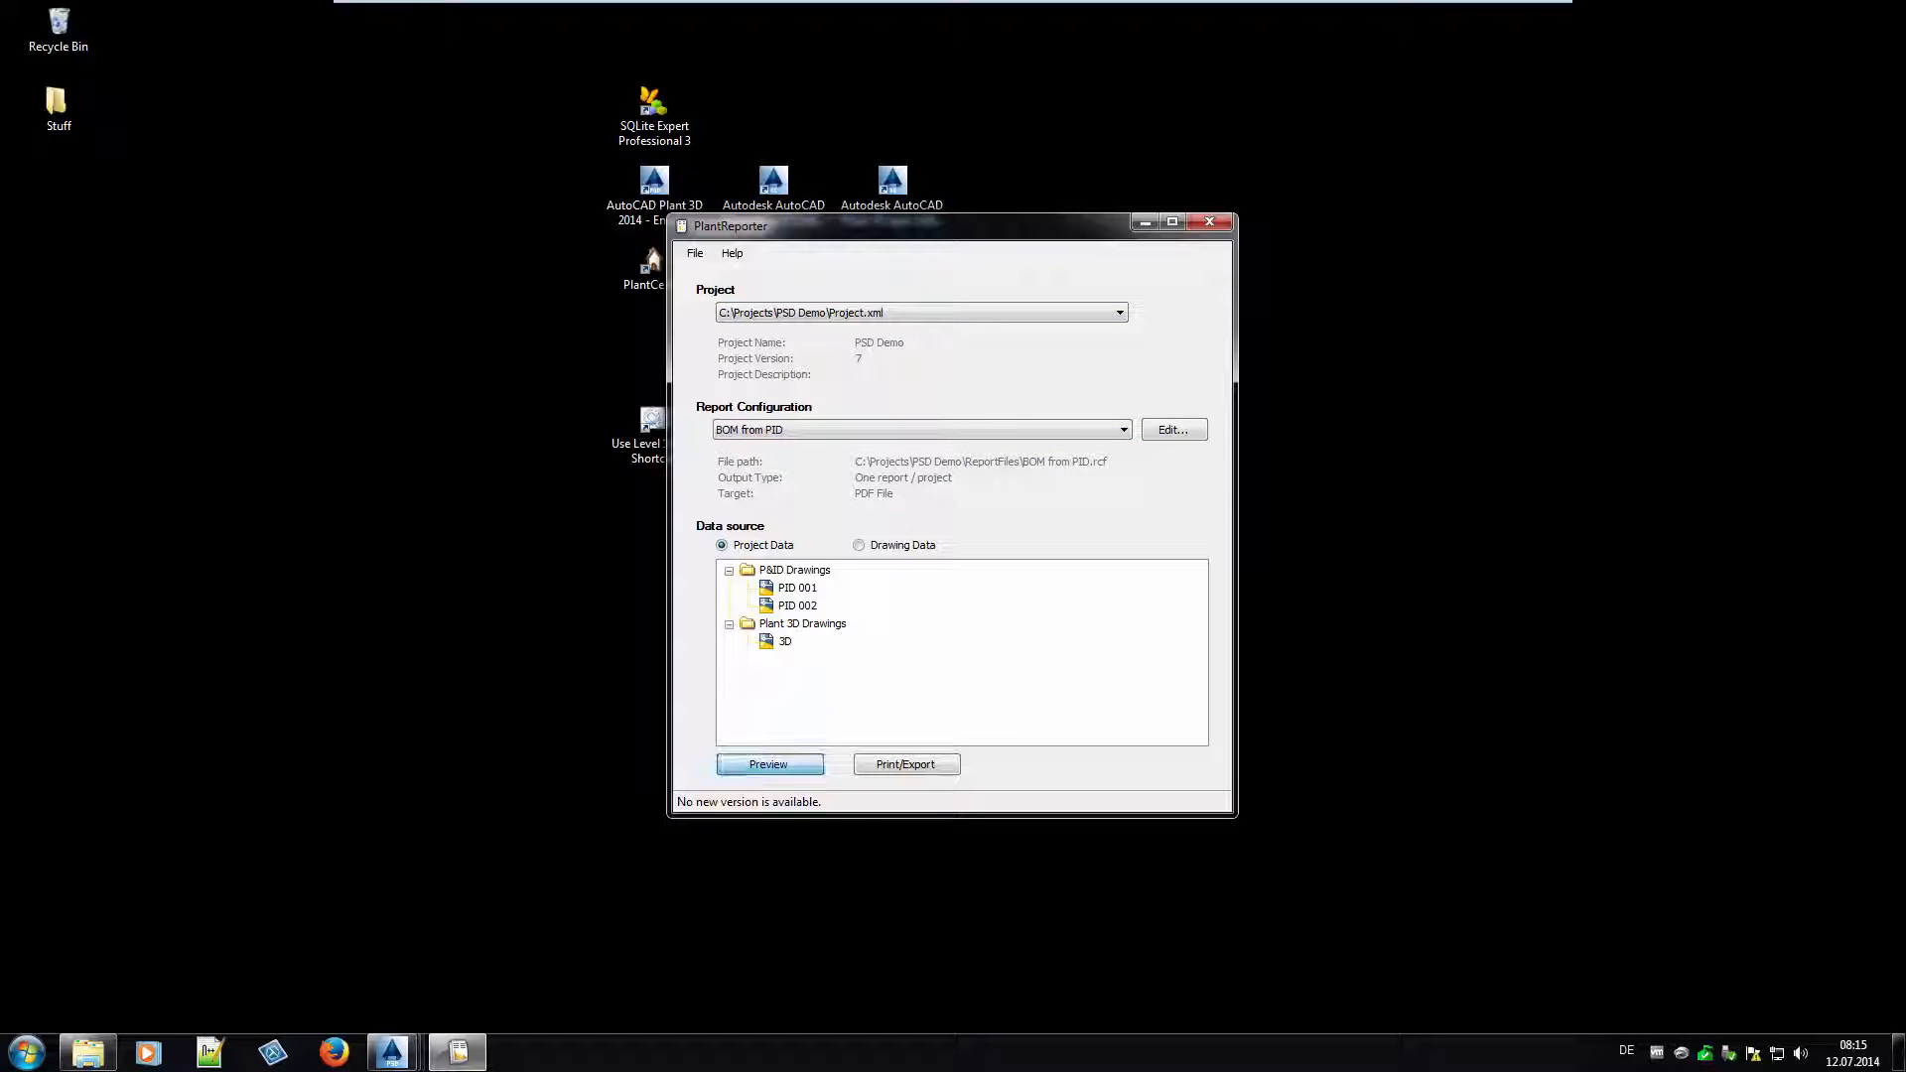
click(767, 763)
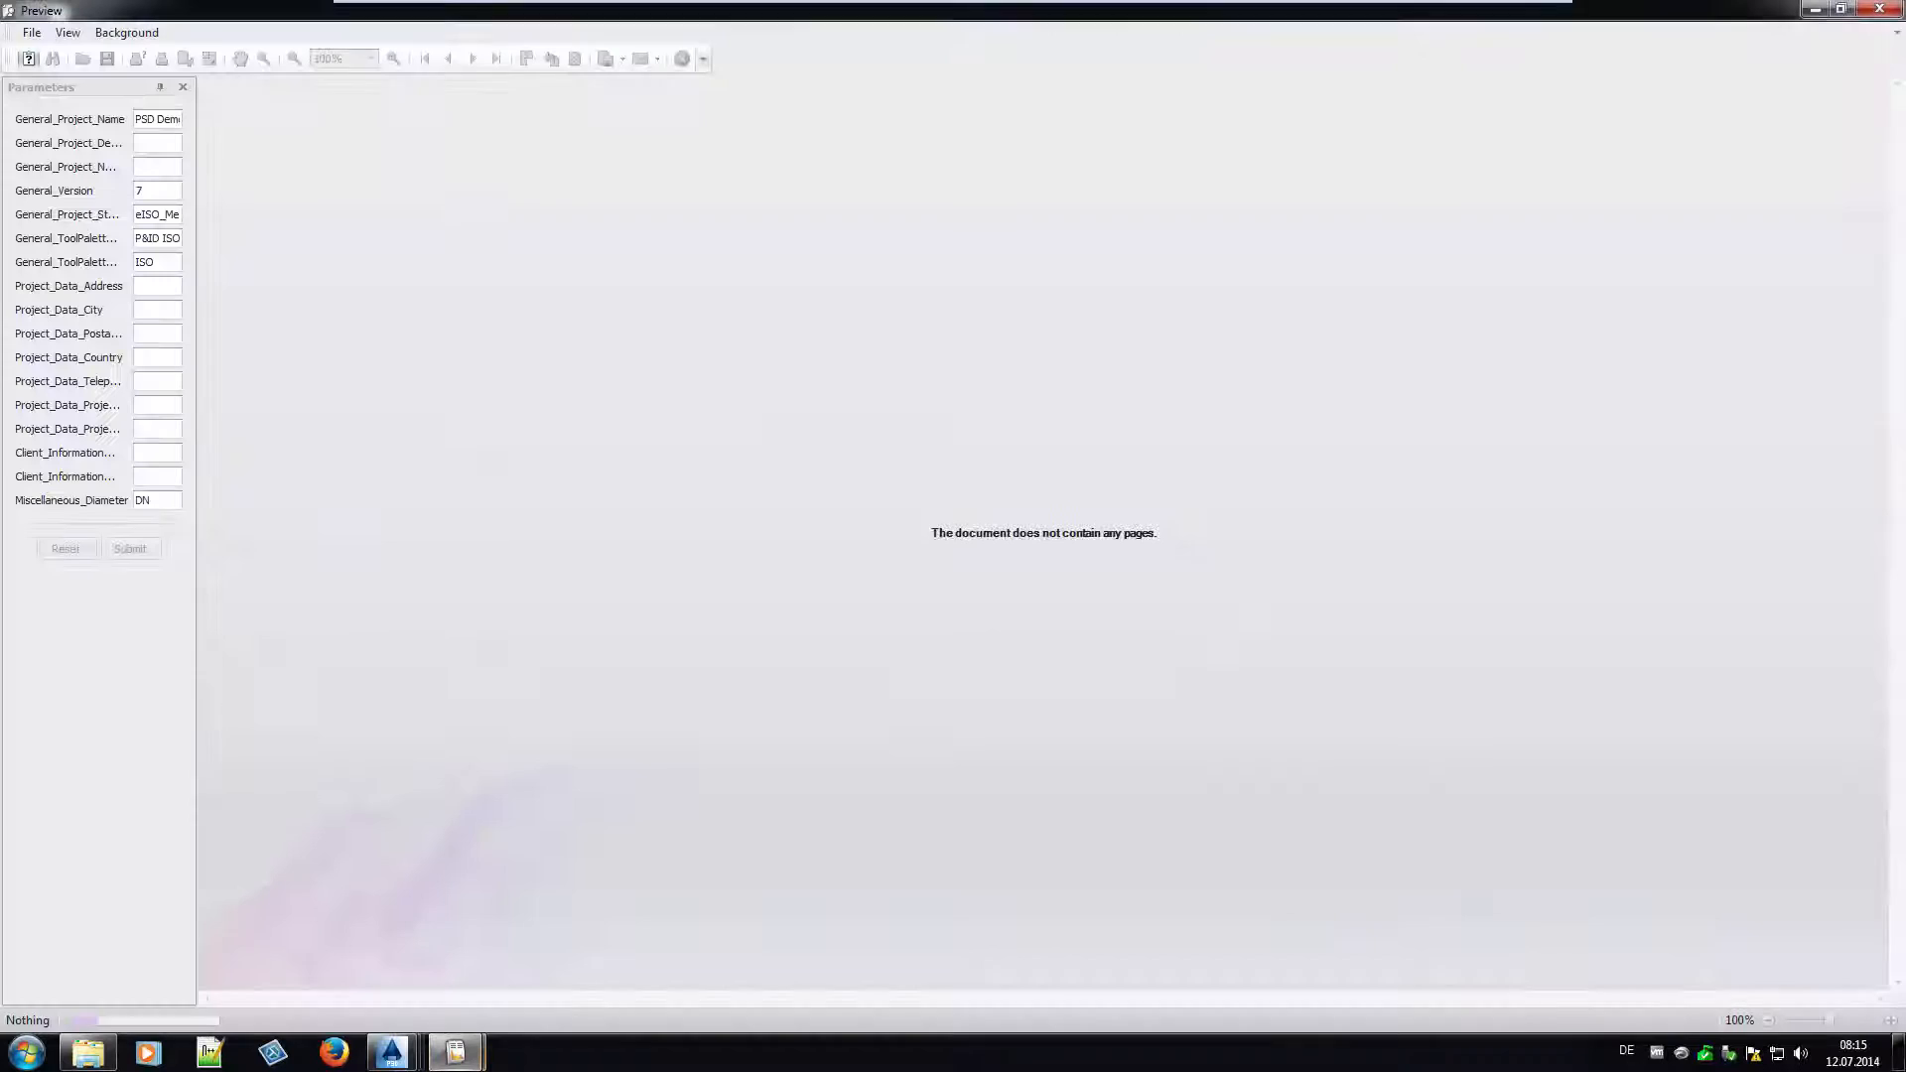
click(131, 548)
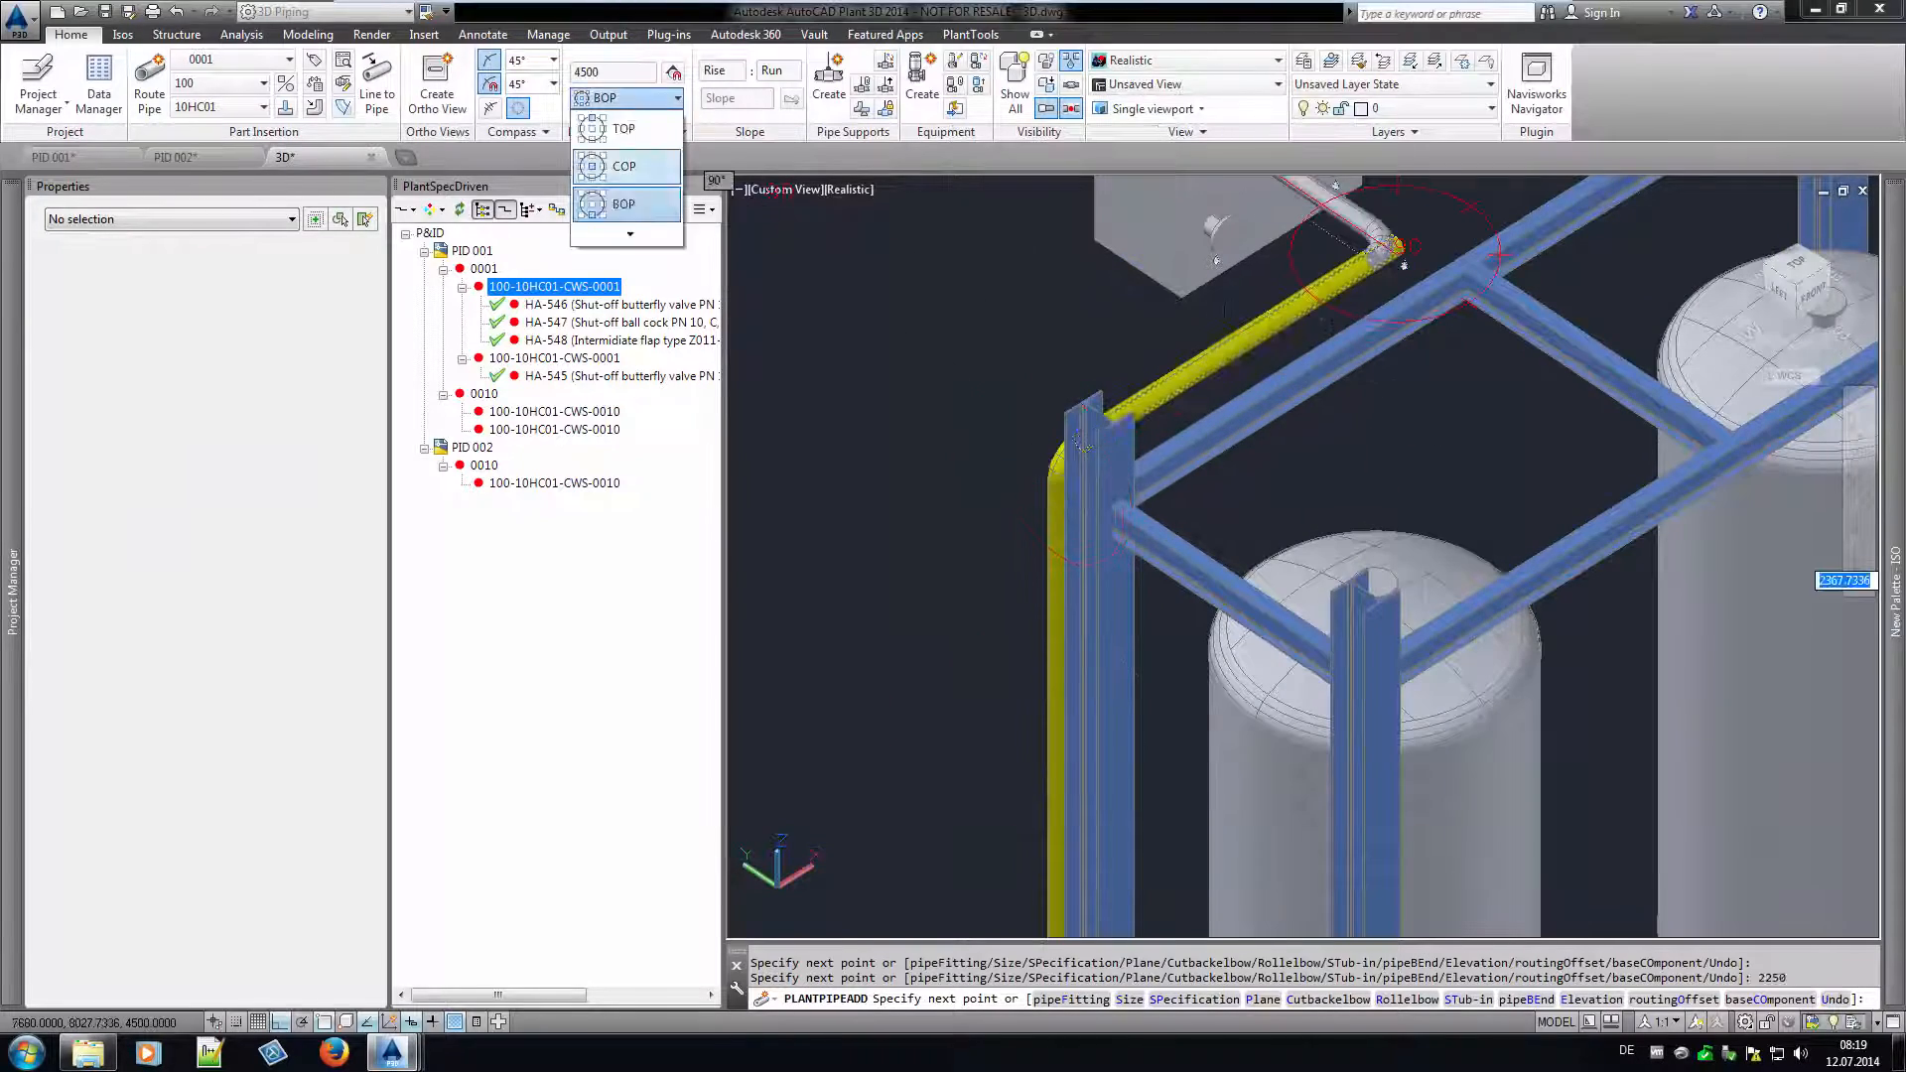
Route the cooling water line with COP elevation justification so valves HA-546 to HA-548 are placed.
click(624, 167)
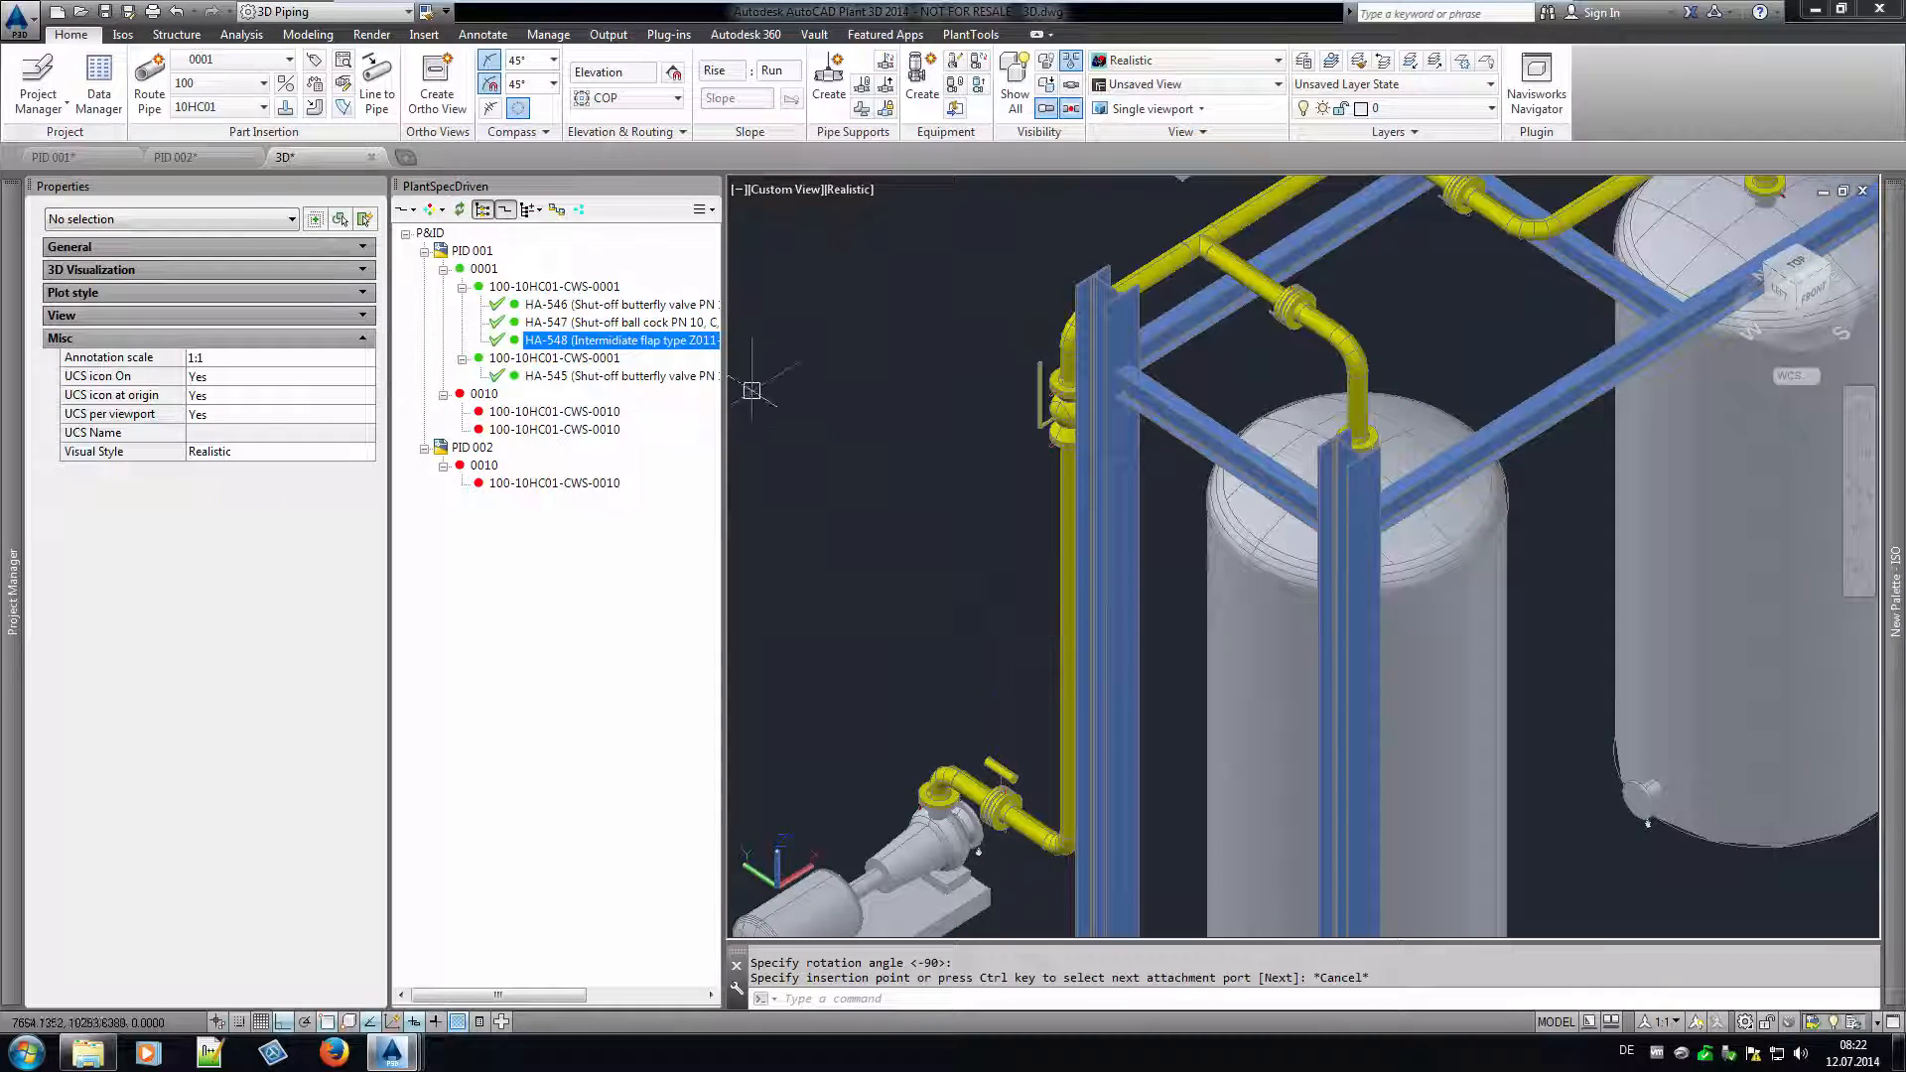
In PID 001, retag ball valve HA-547 with number 600 to become HA-600.
click(52, 155)
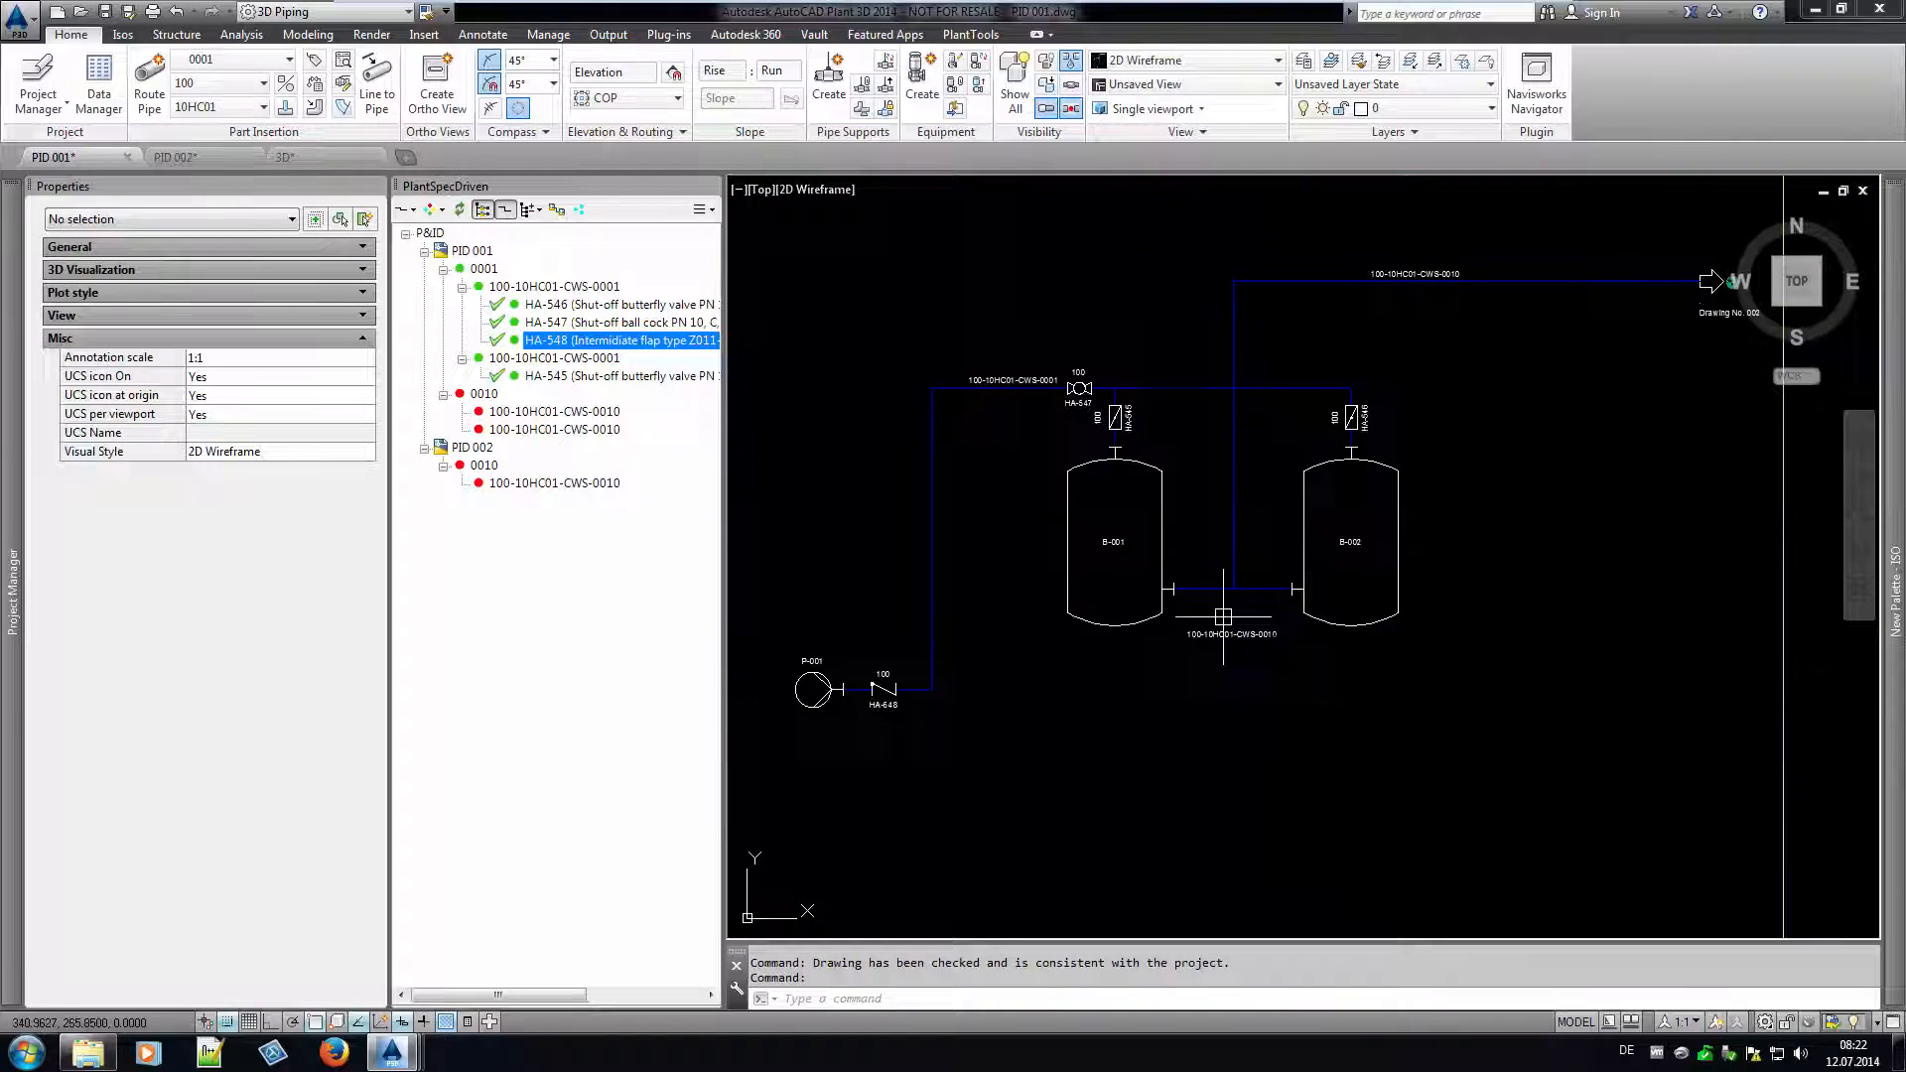
scroll(up, 3)
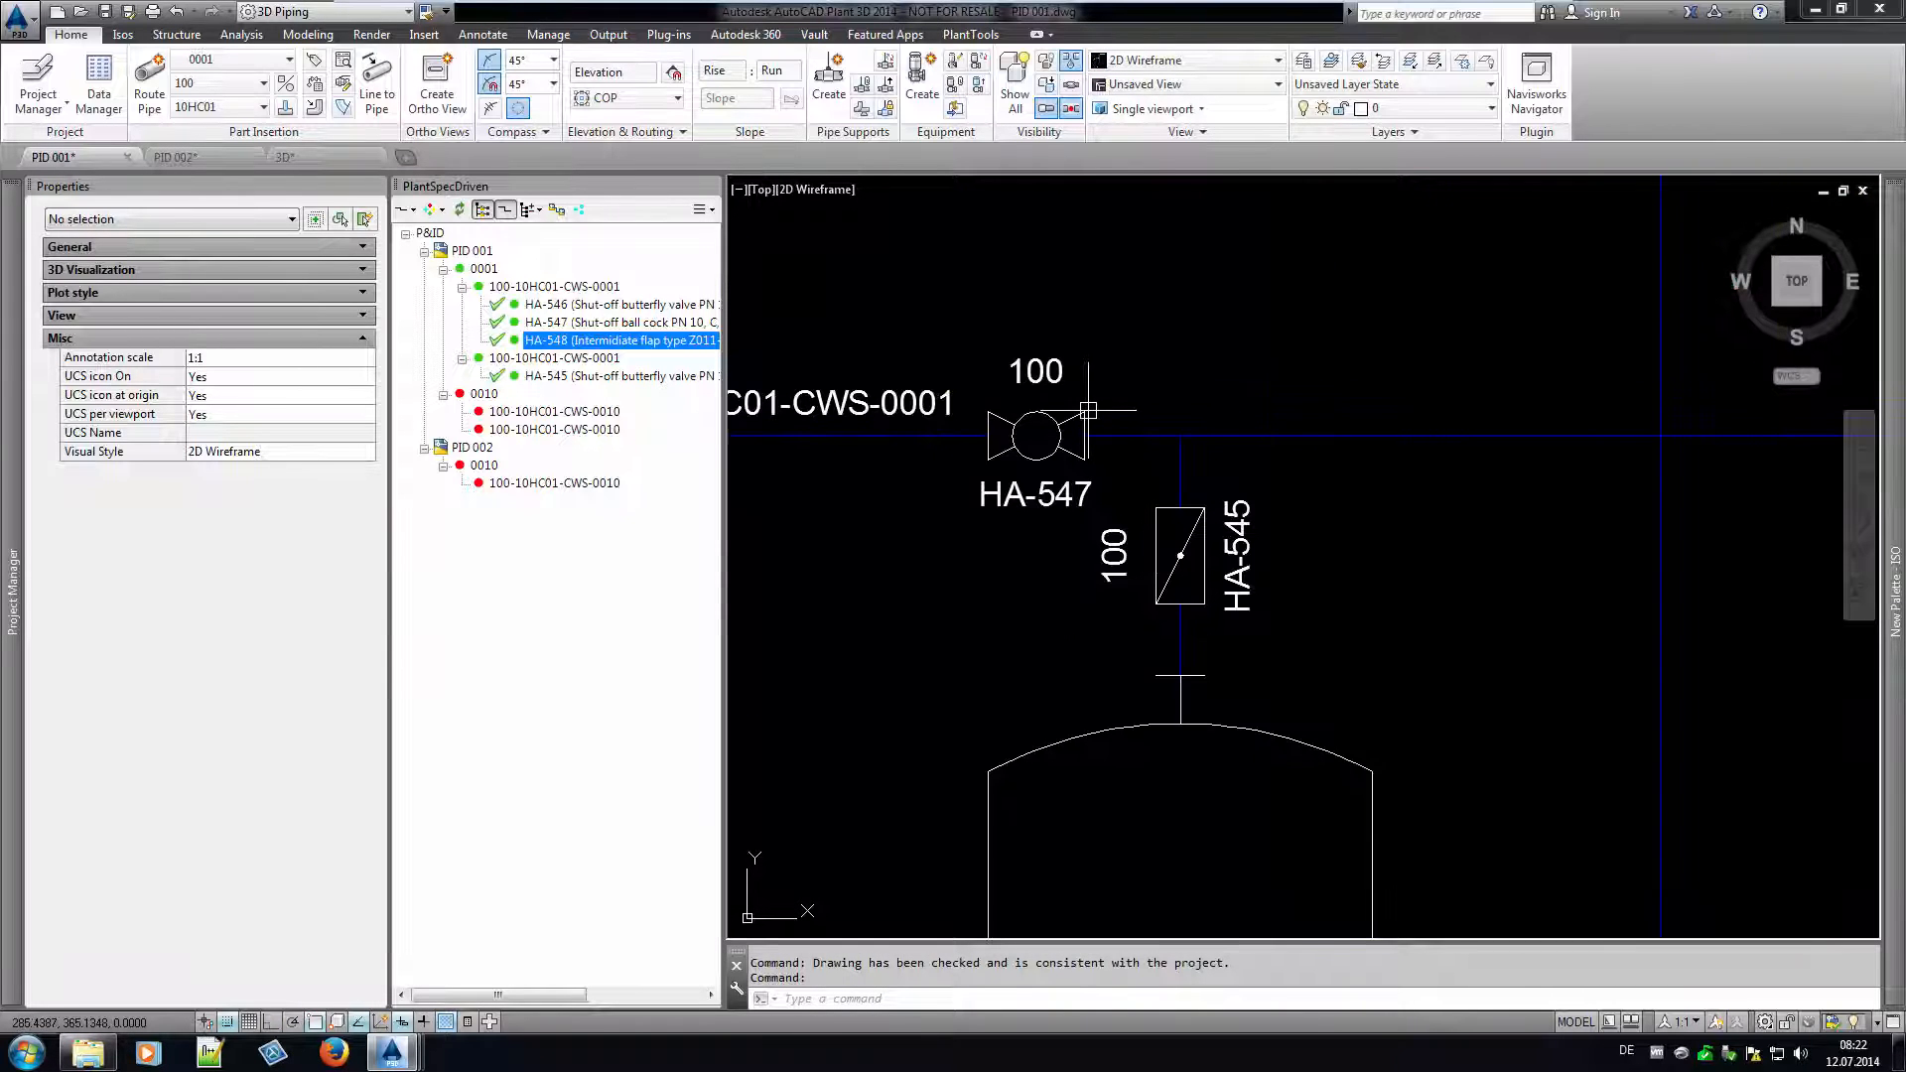
click(1036, 437)
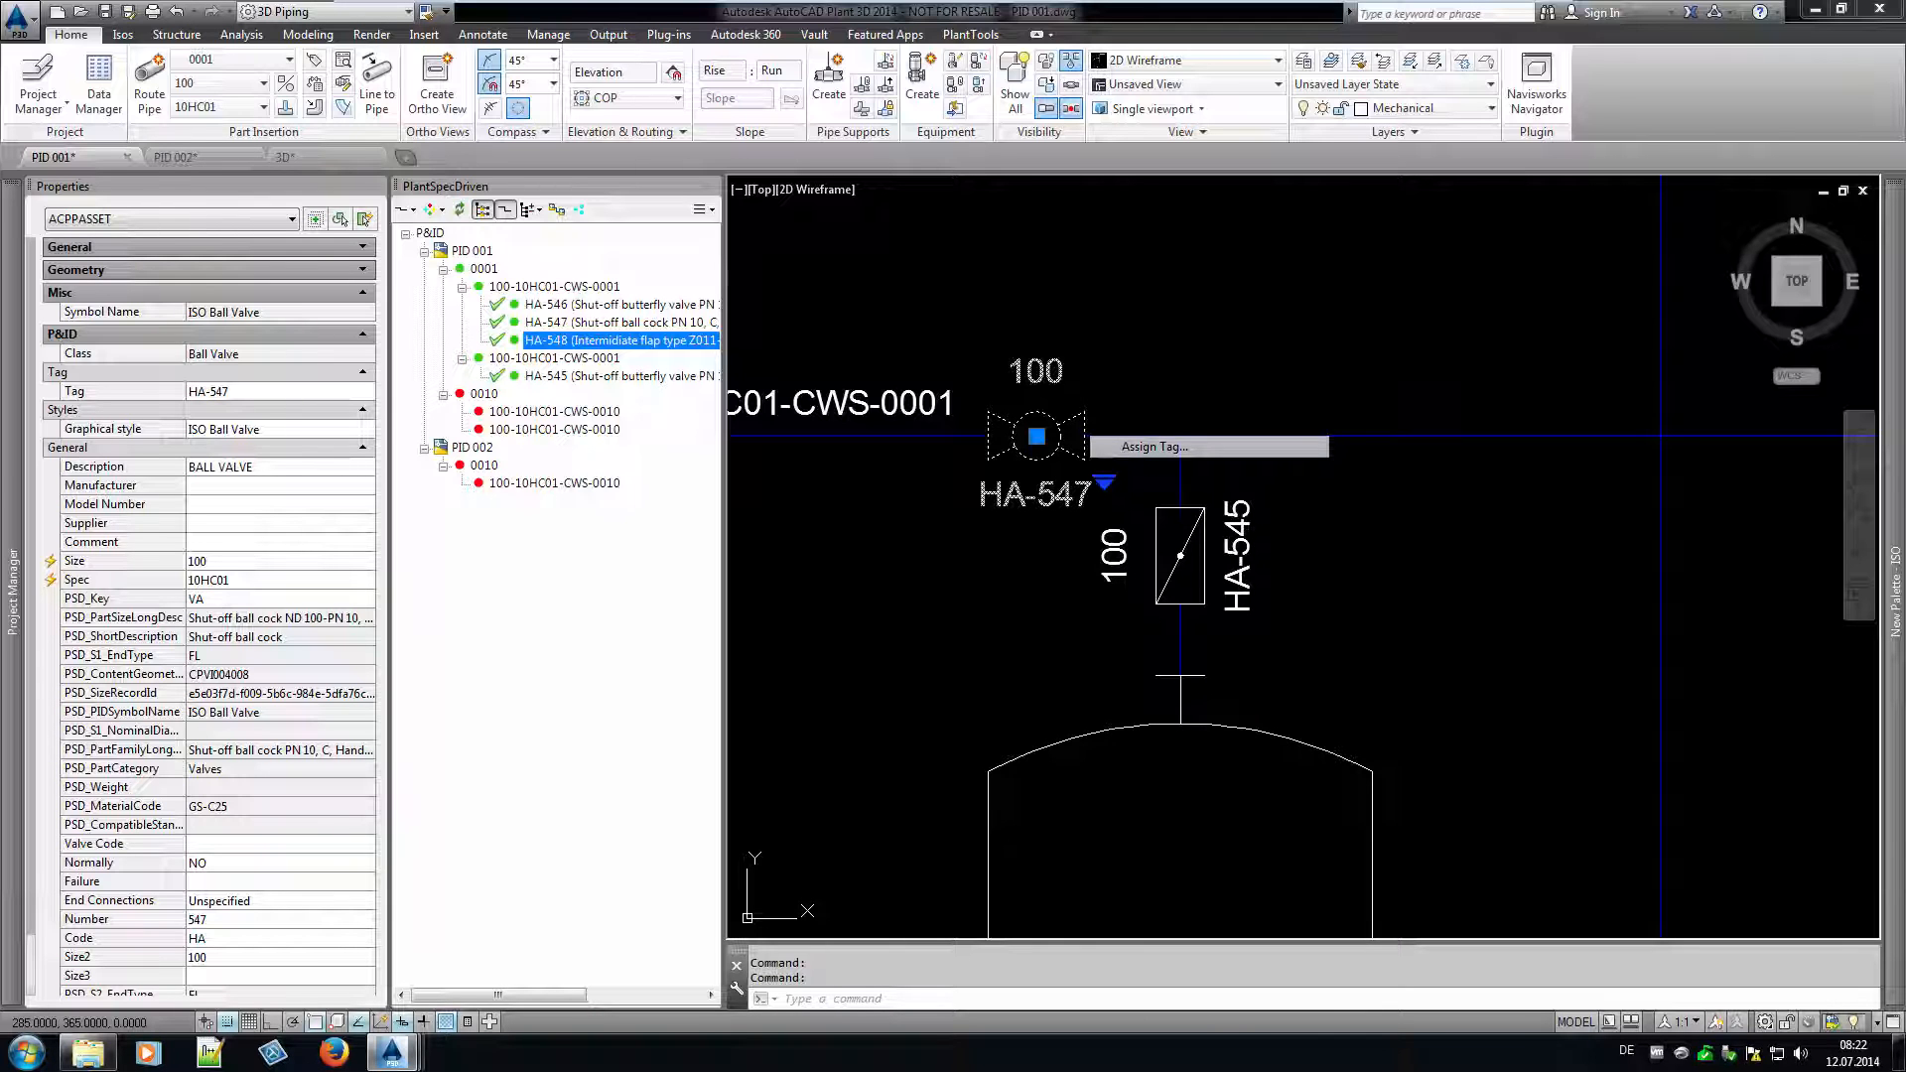
click(1149, 446)
text(600)
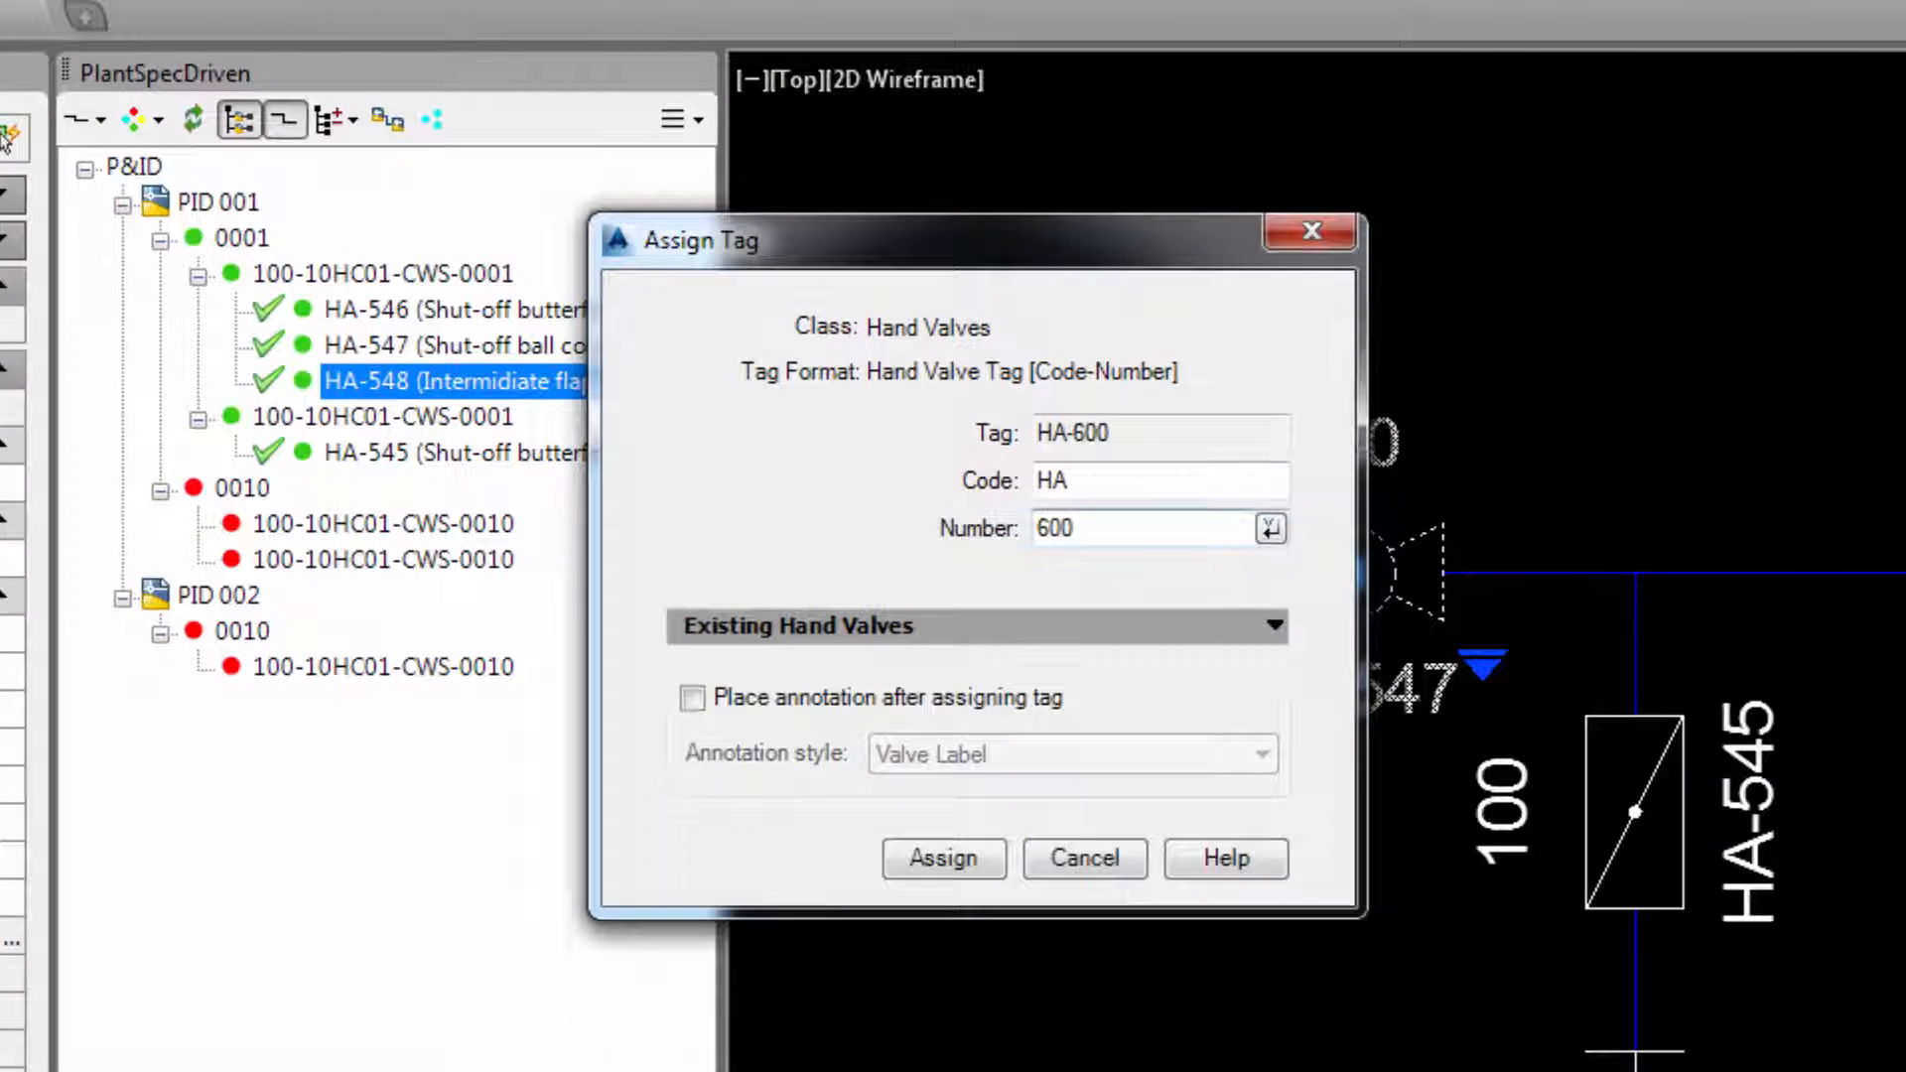
click(942, 857)
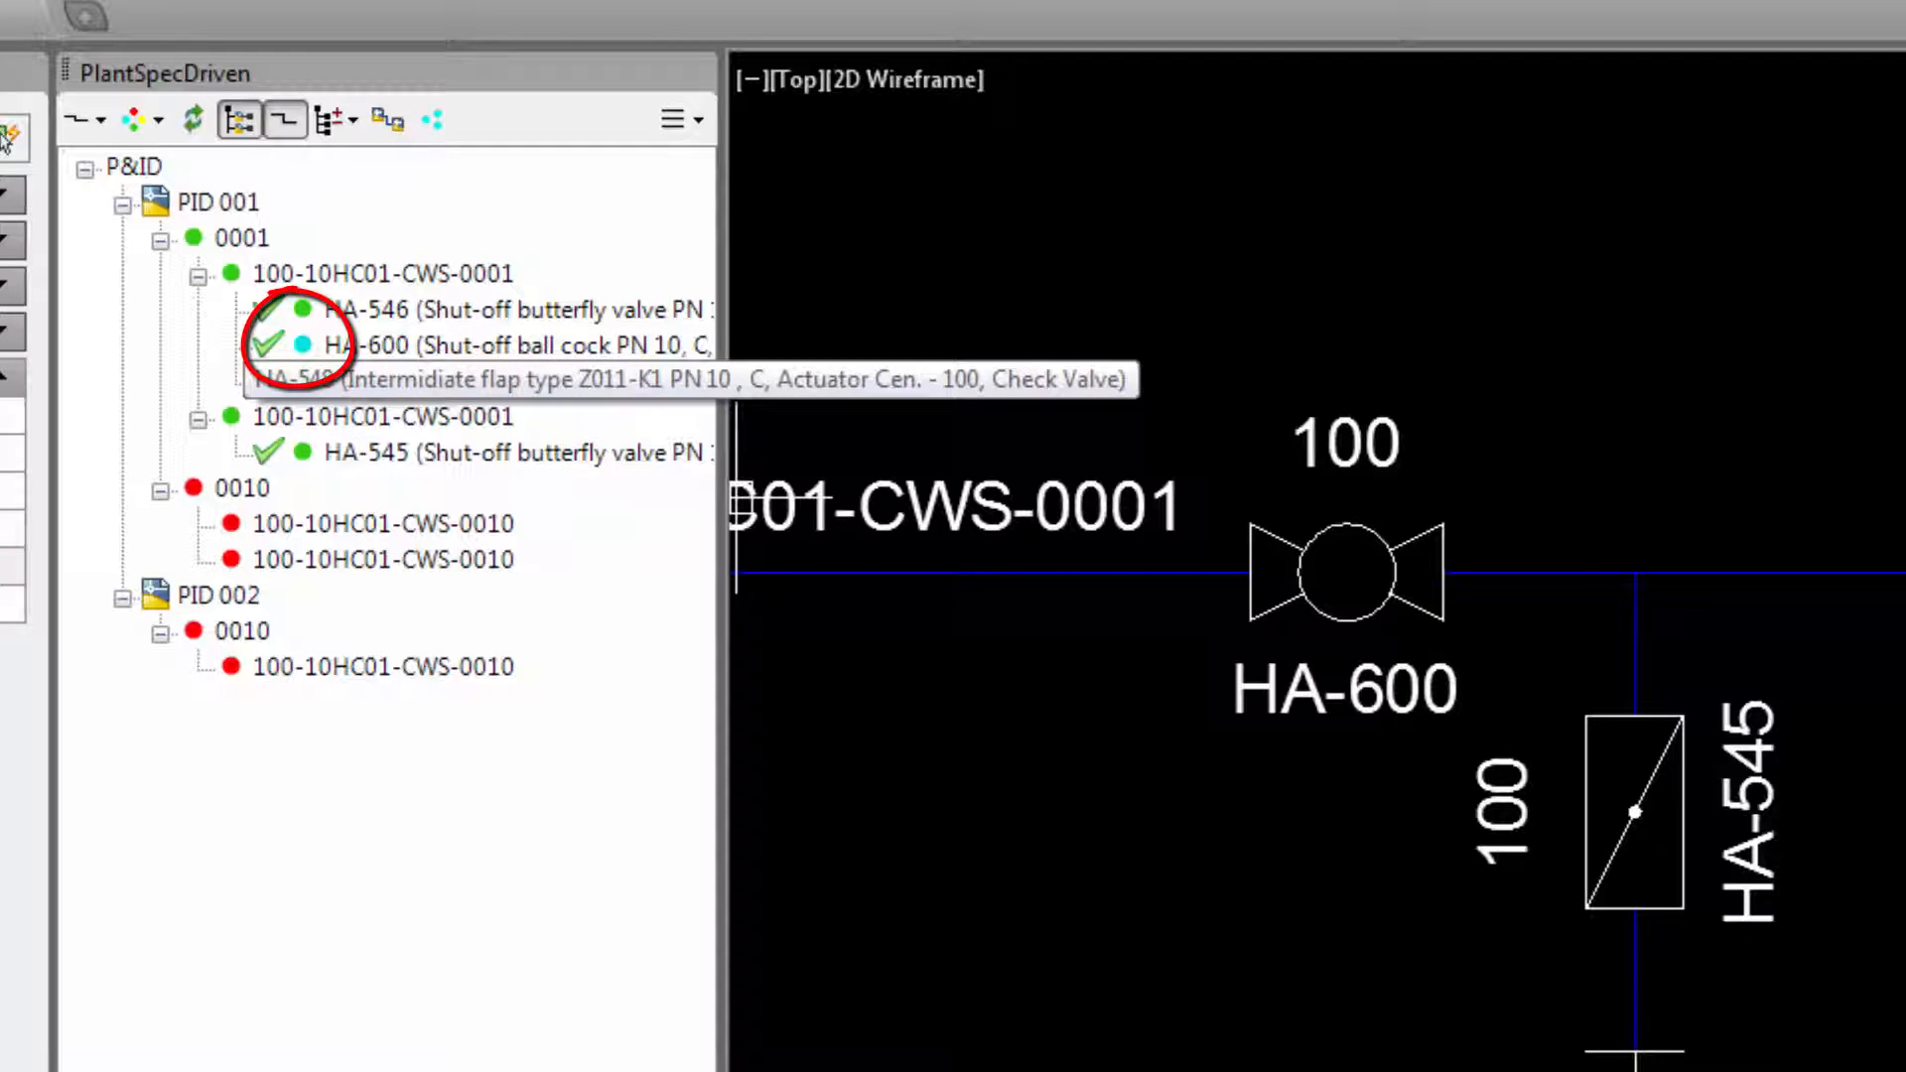
right_click(354, 343)
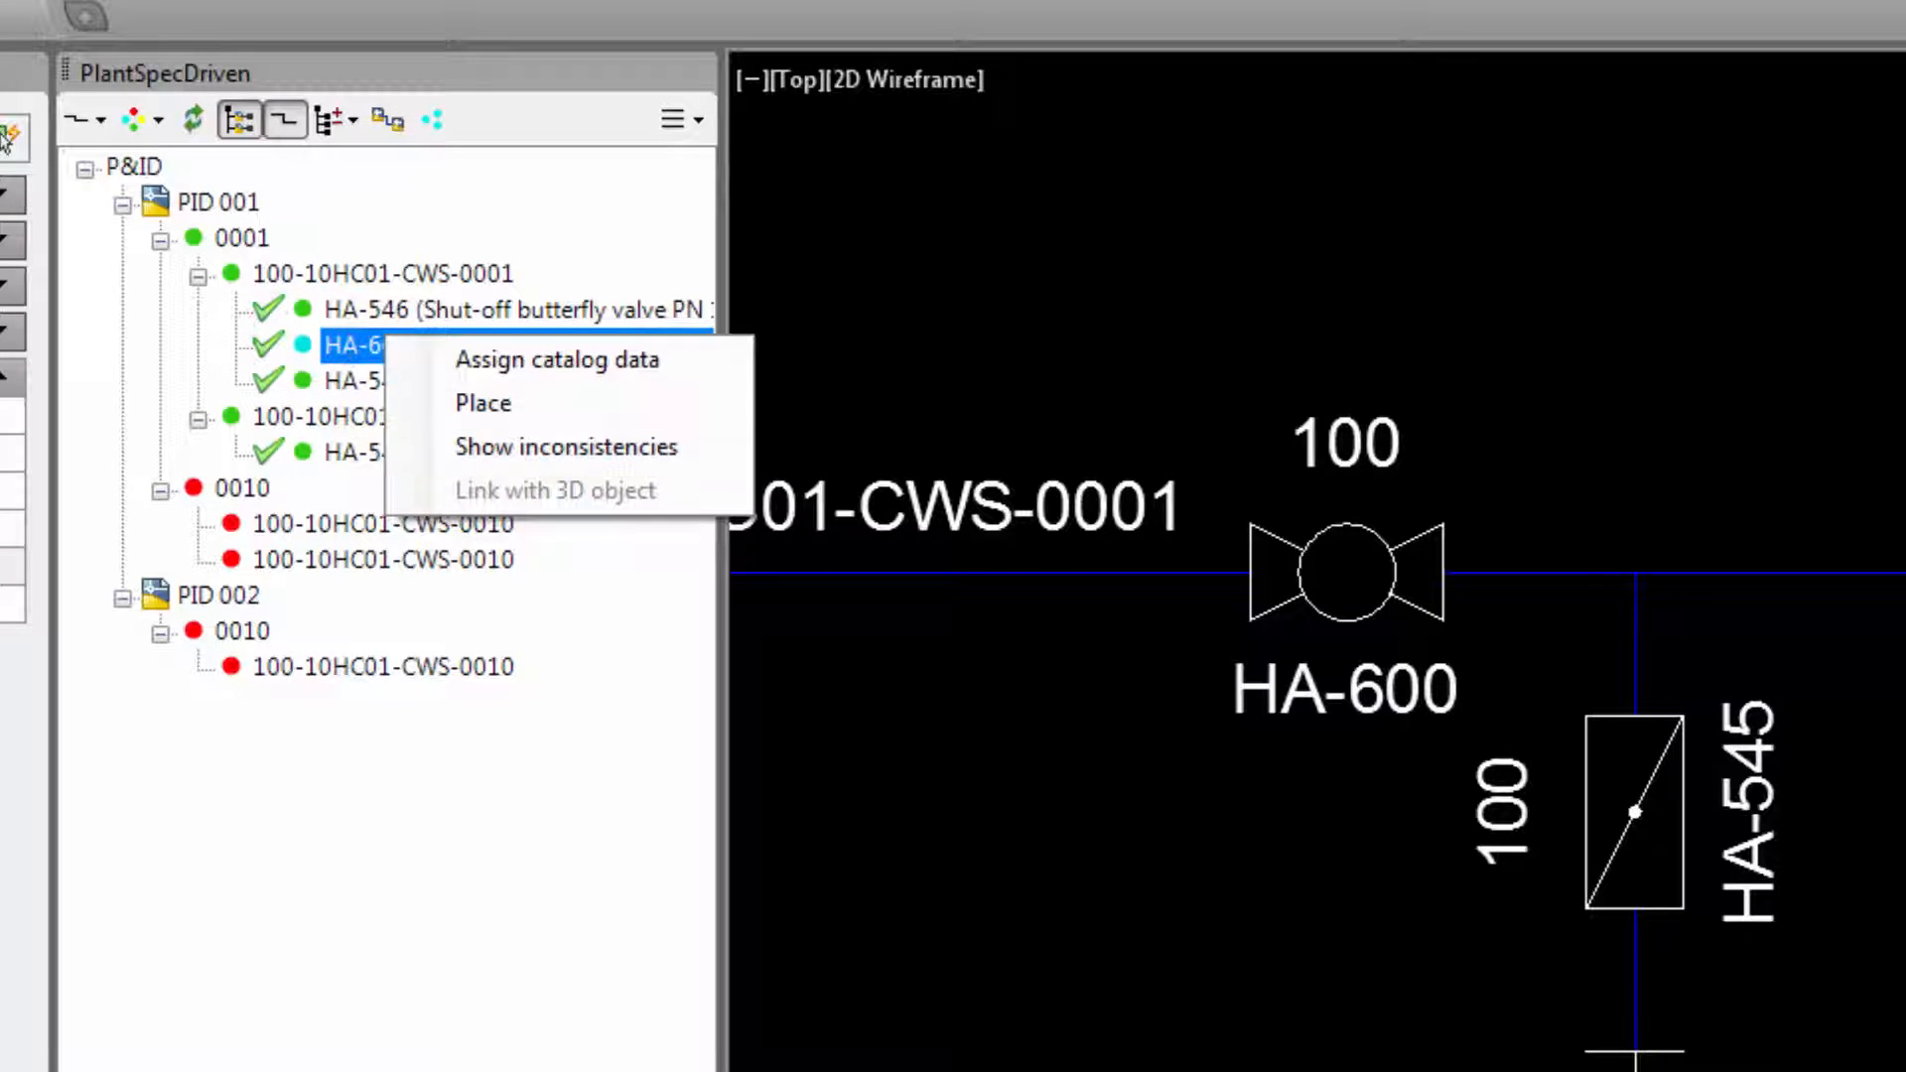
click(562, 447)
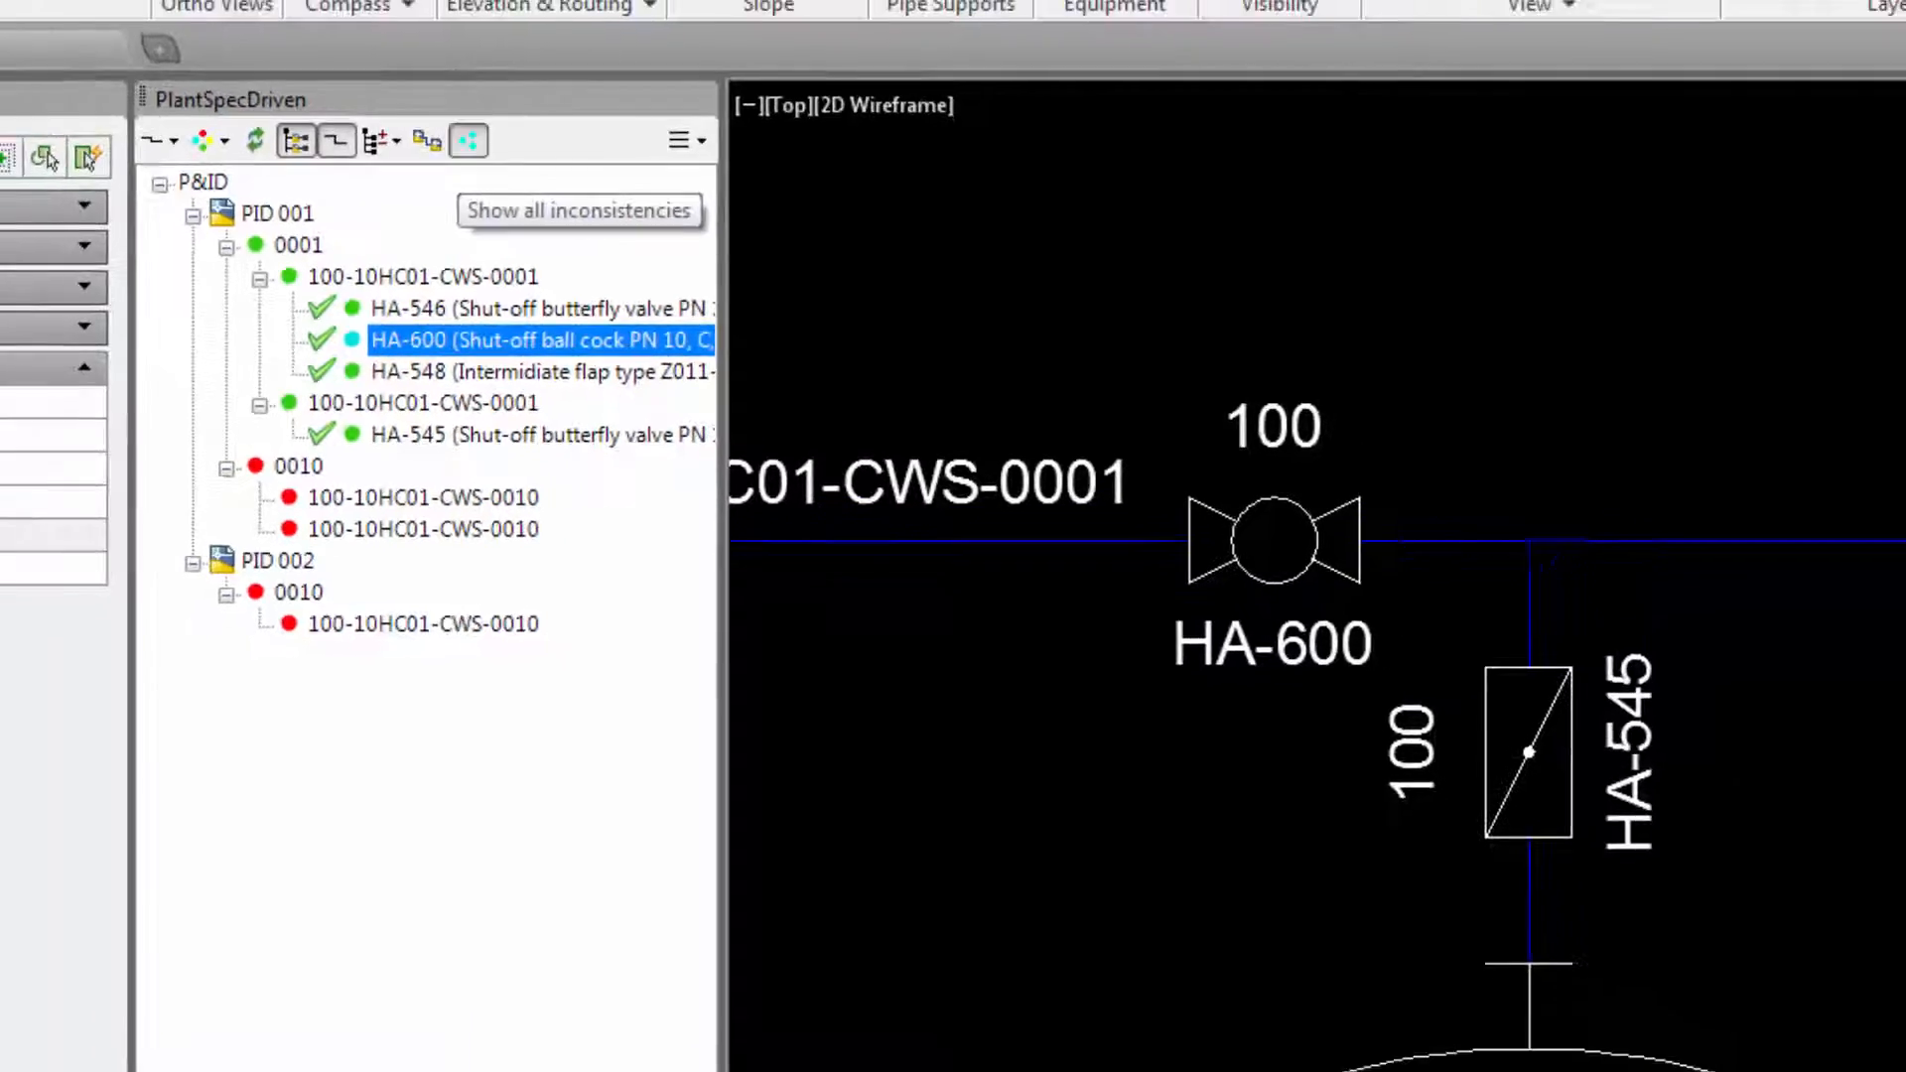
List all inconsistencies, zoom to the mismatched 3D valve and copy the P&ID tag HA-600 to it.
click(578, 210)
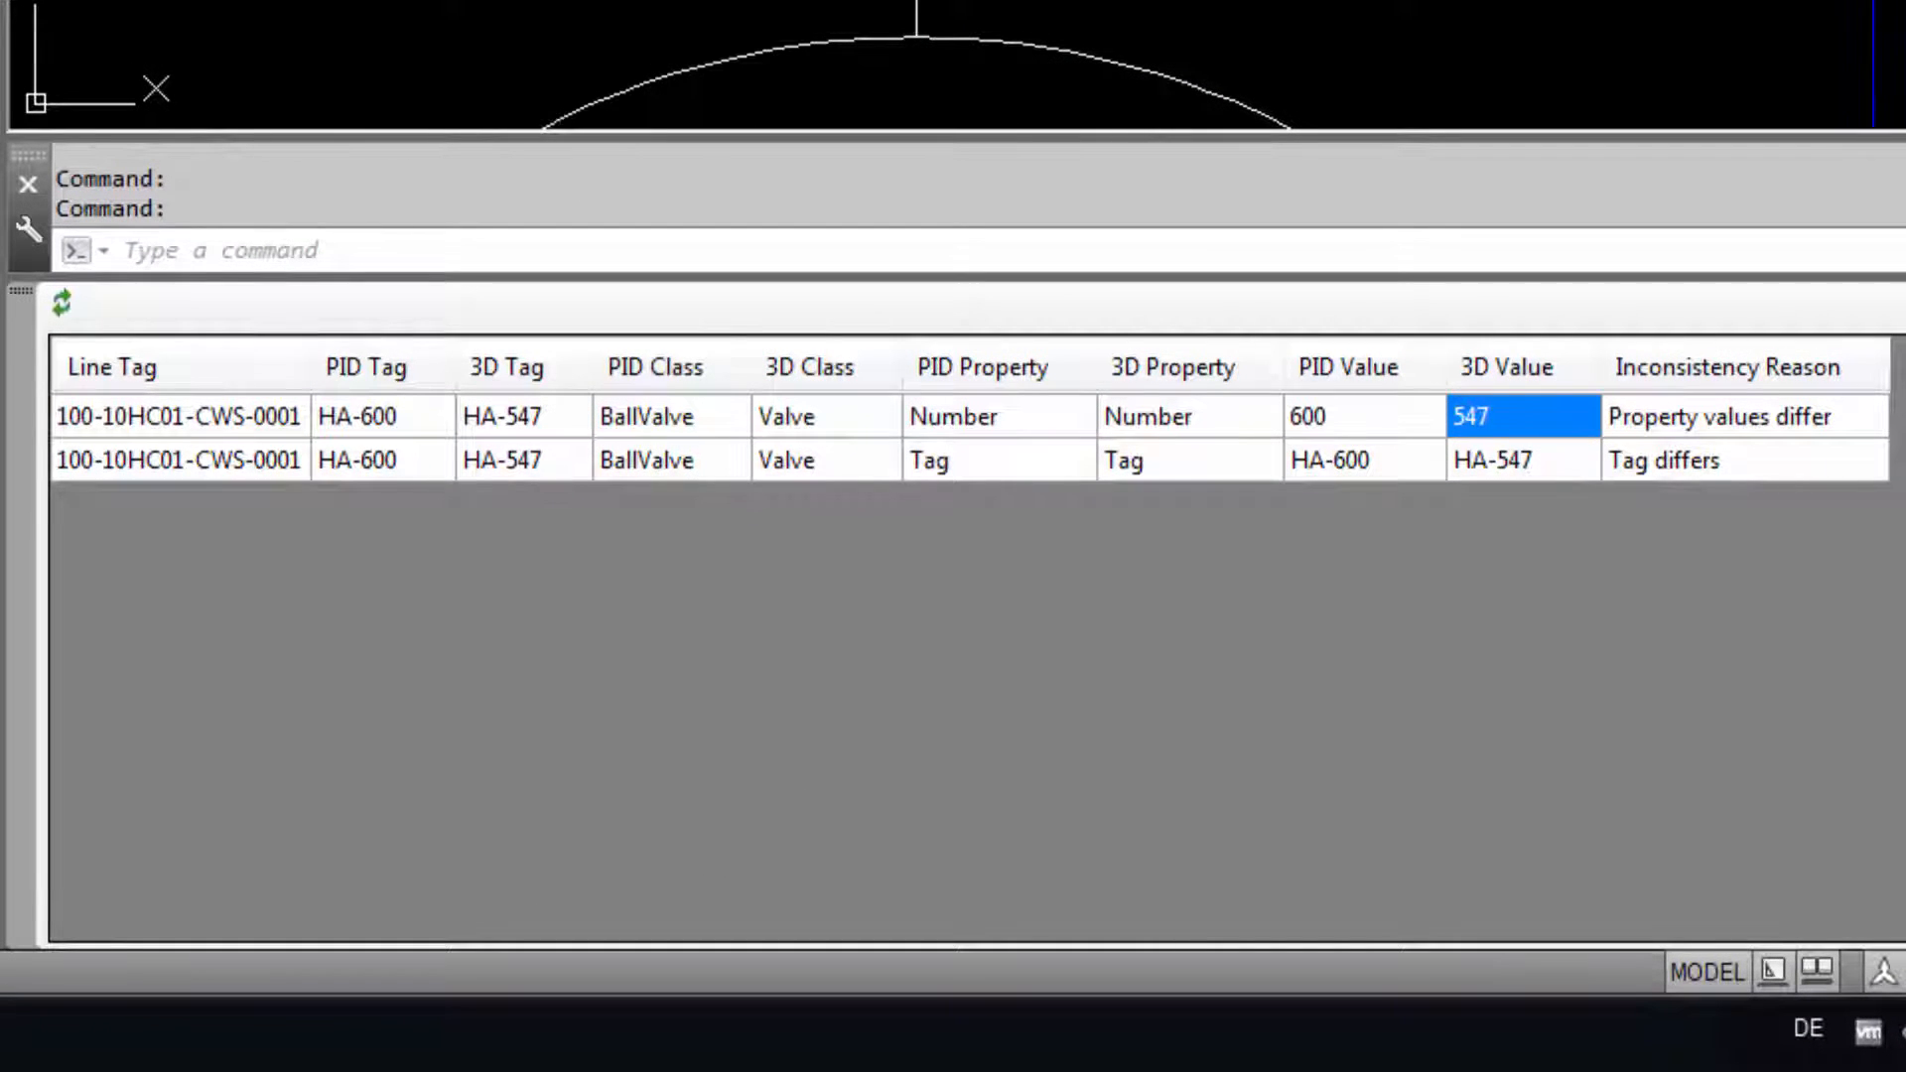
right_click(1519, 415)
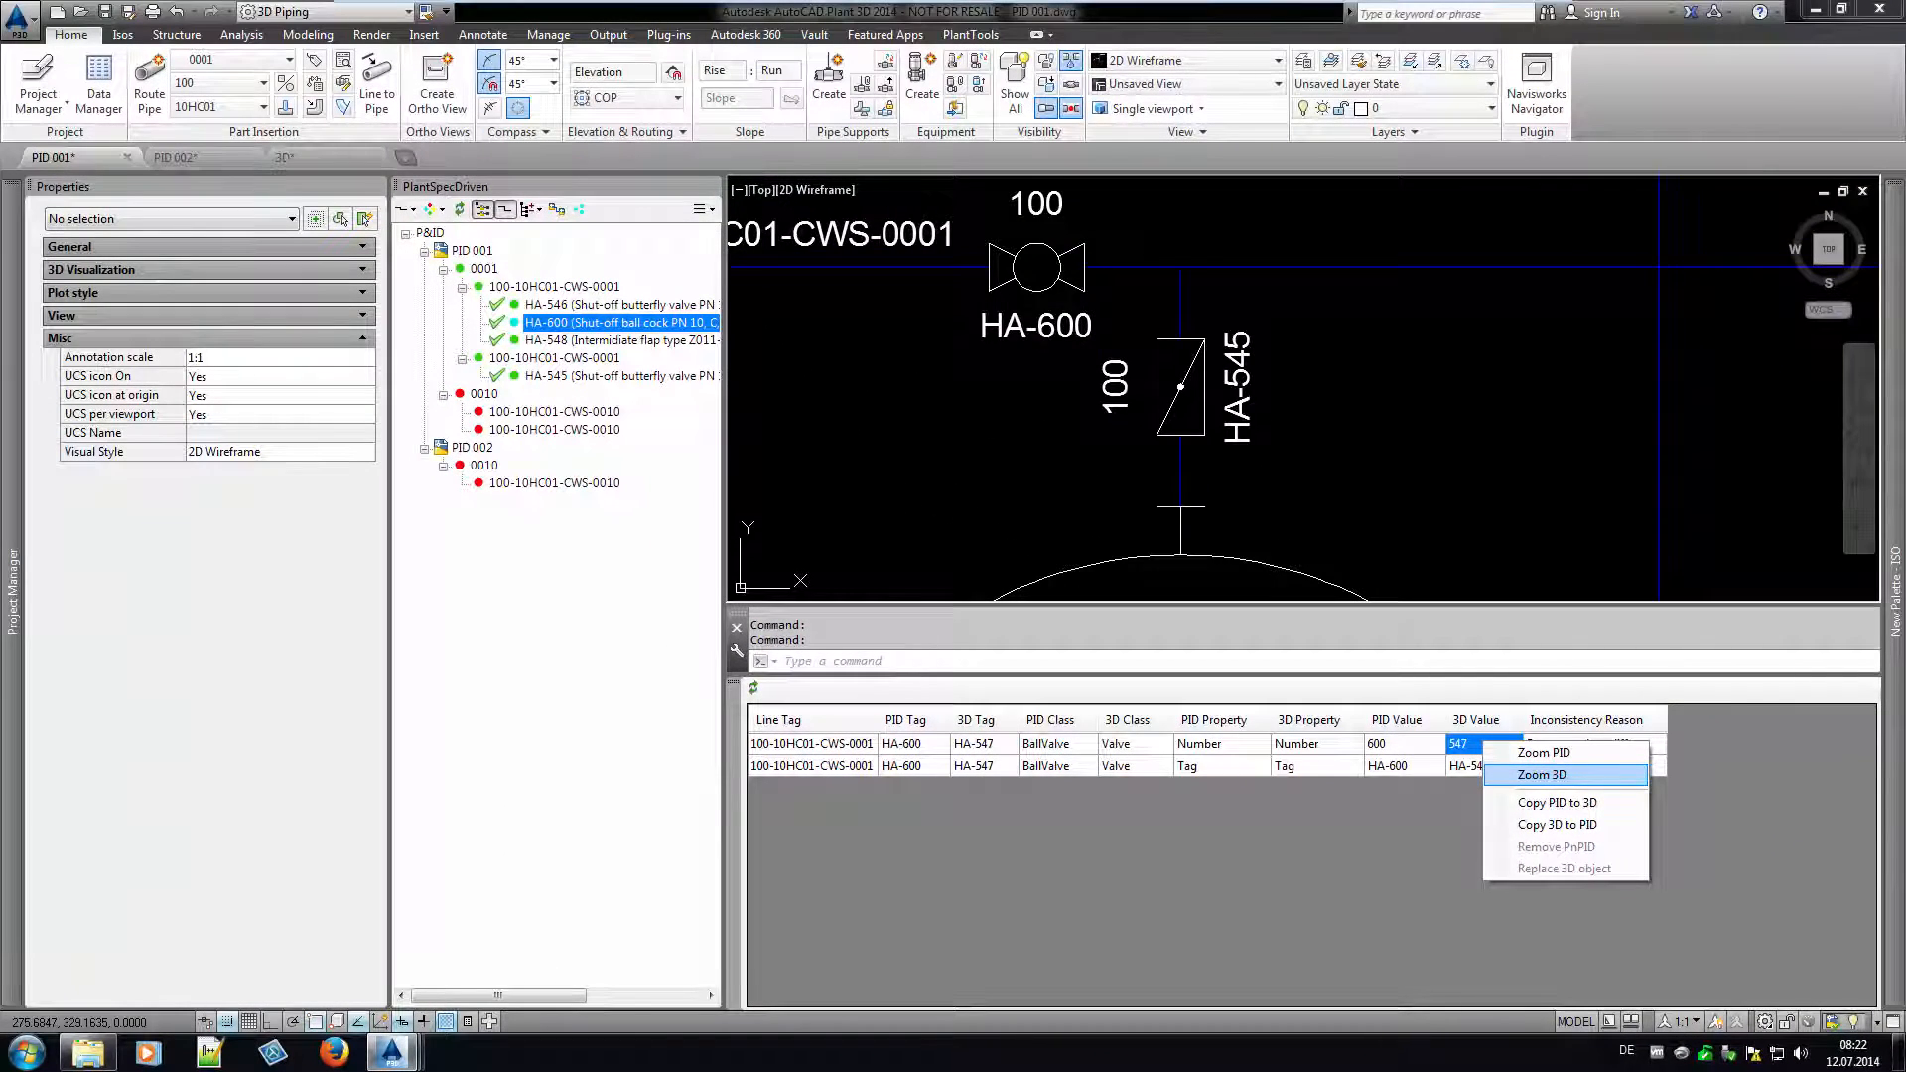
click(1541, 774)
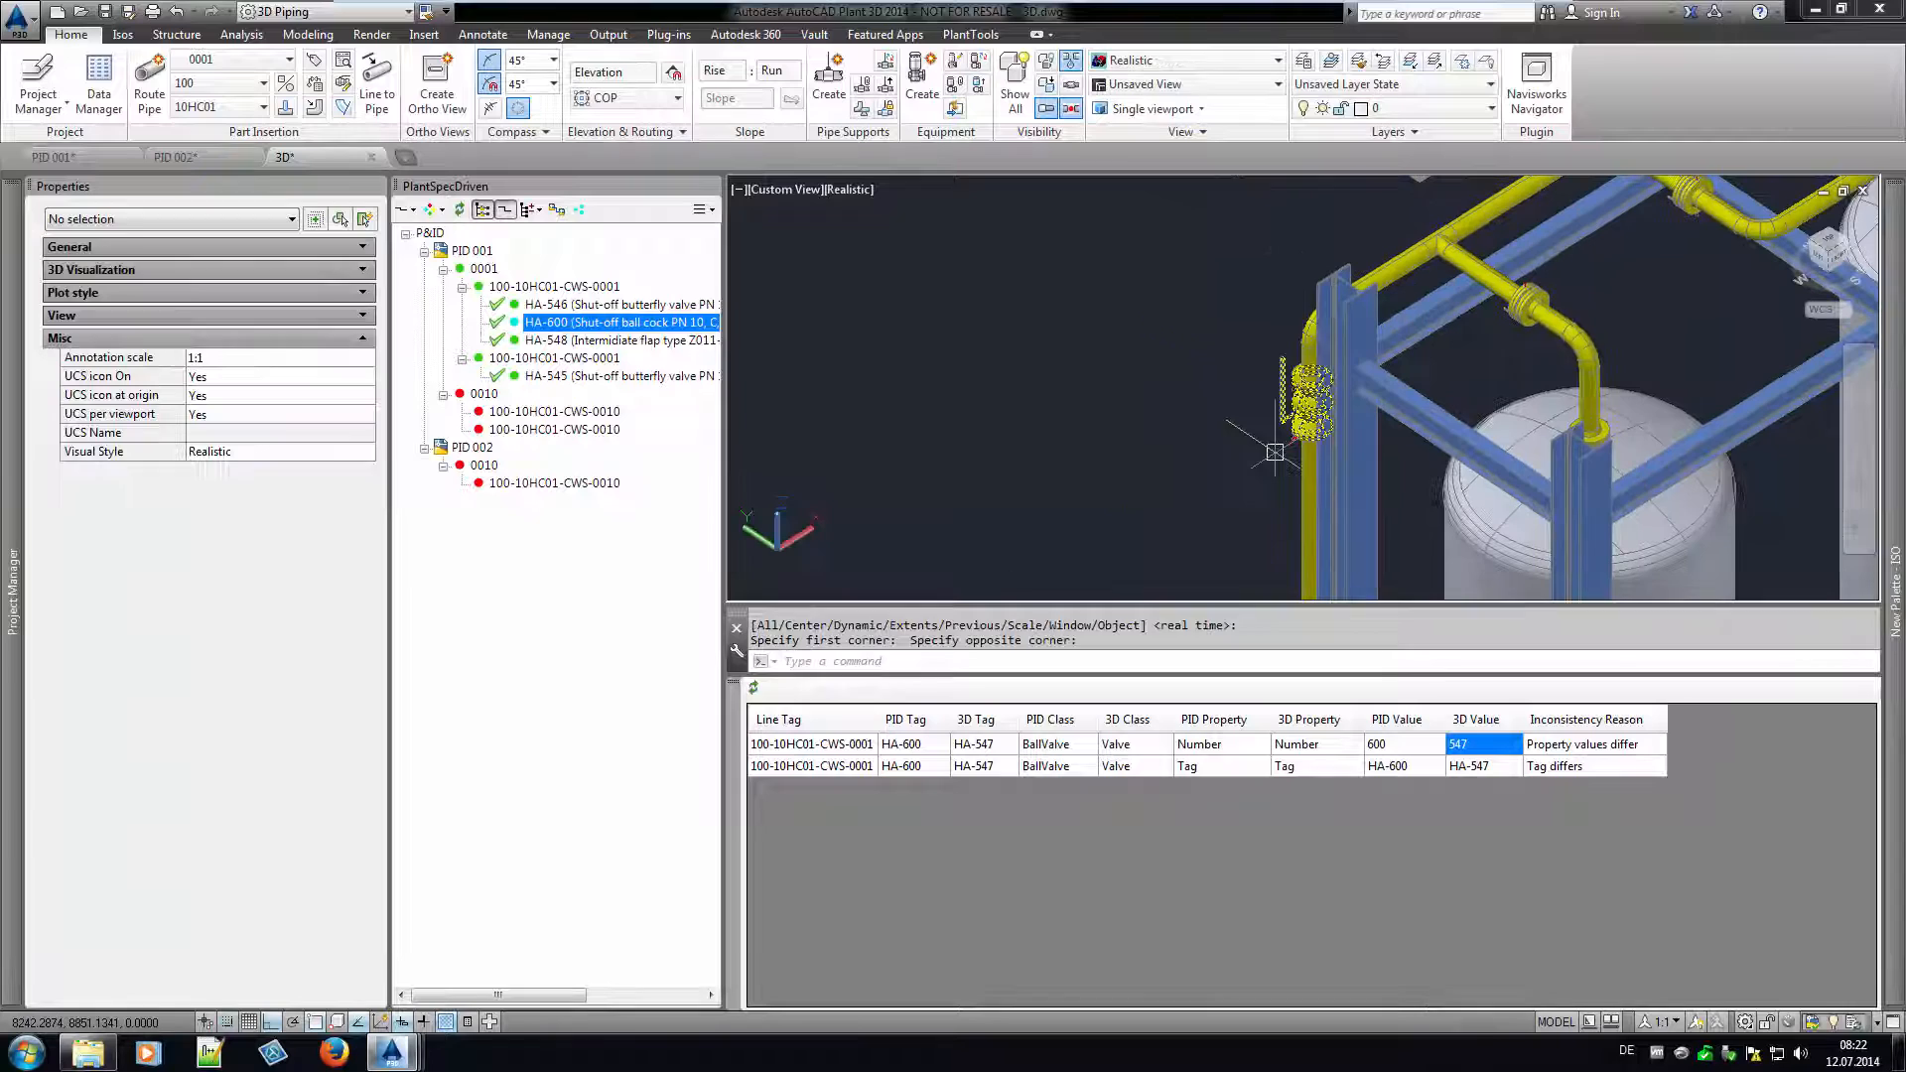
right_click(1460, 745)
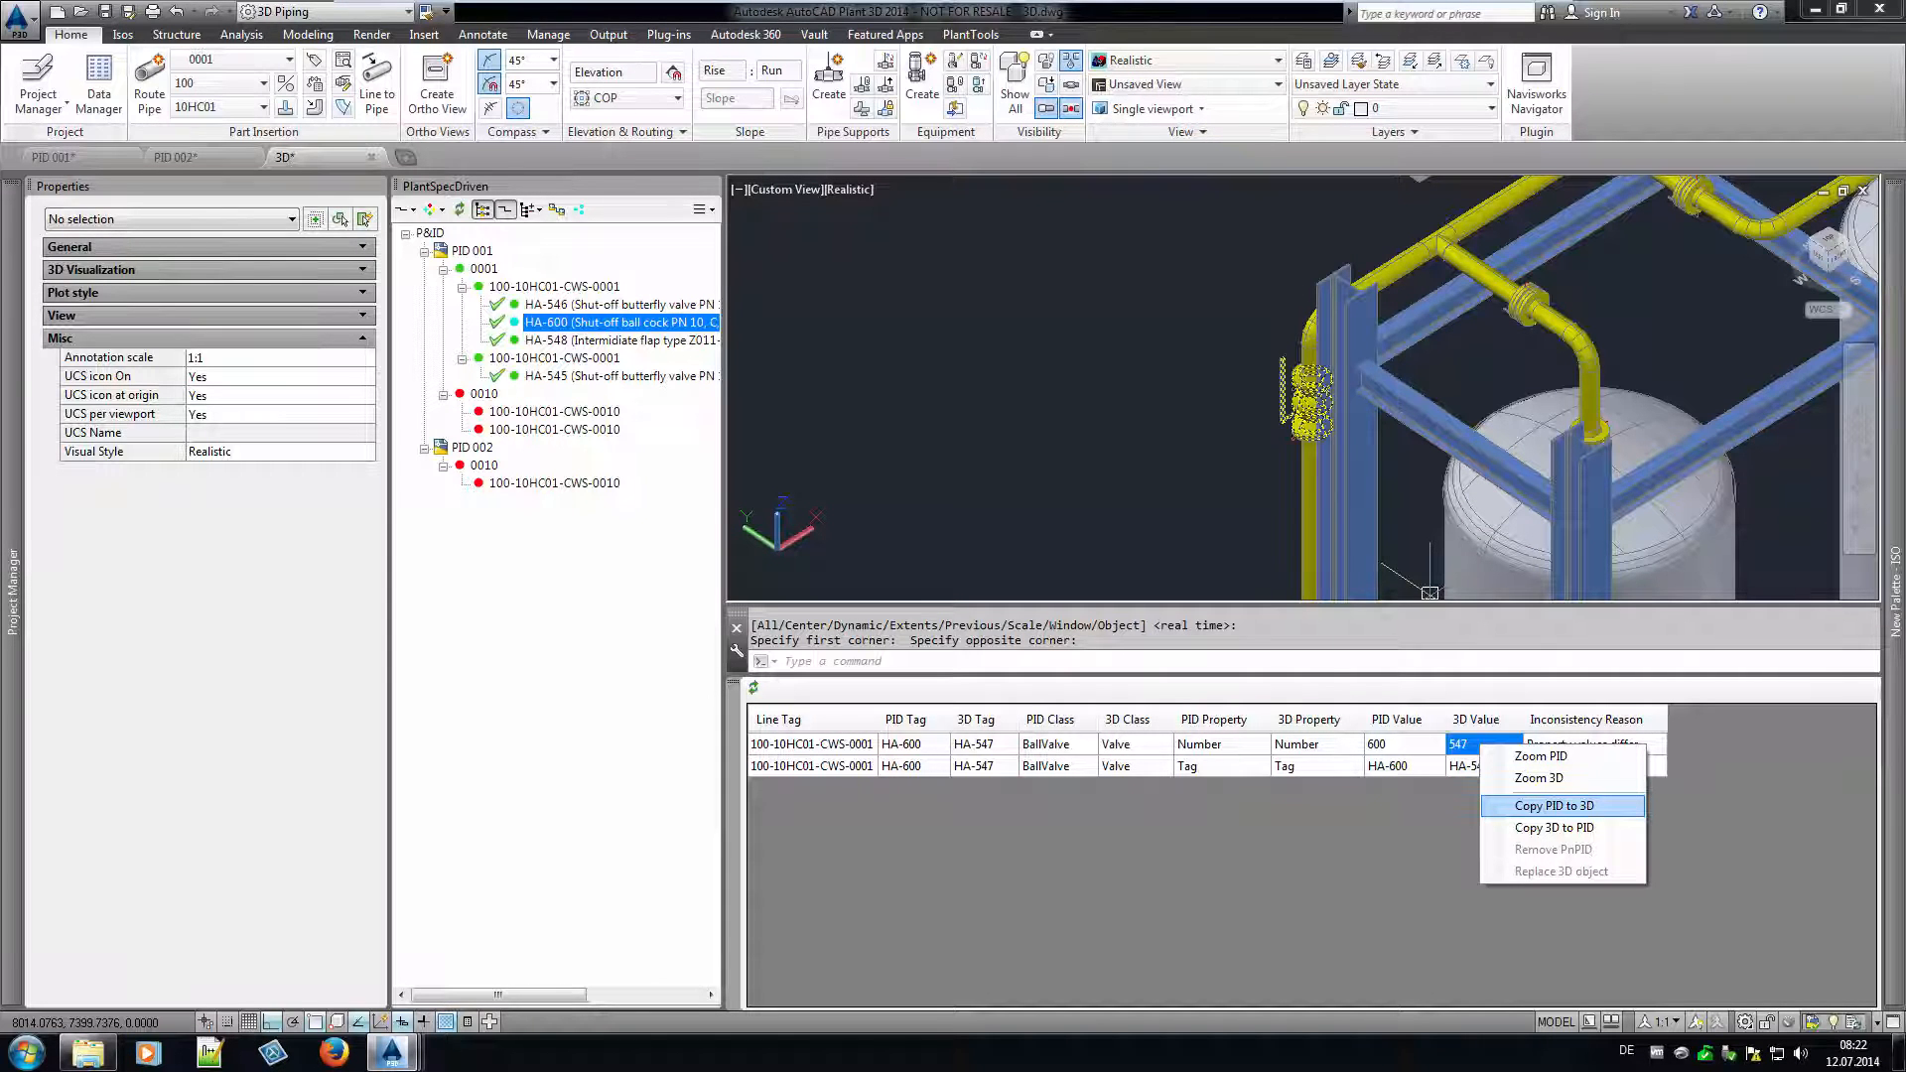
click(1539, 778)
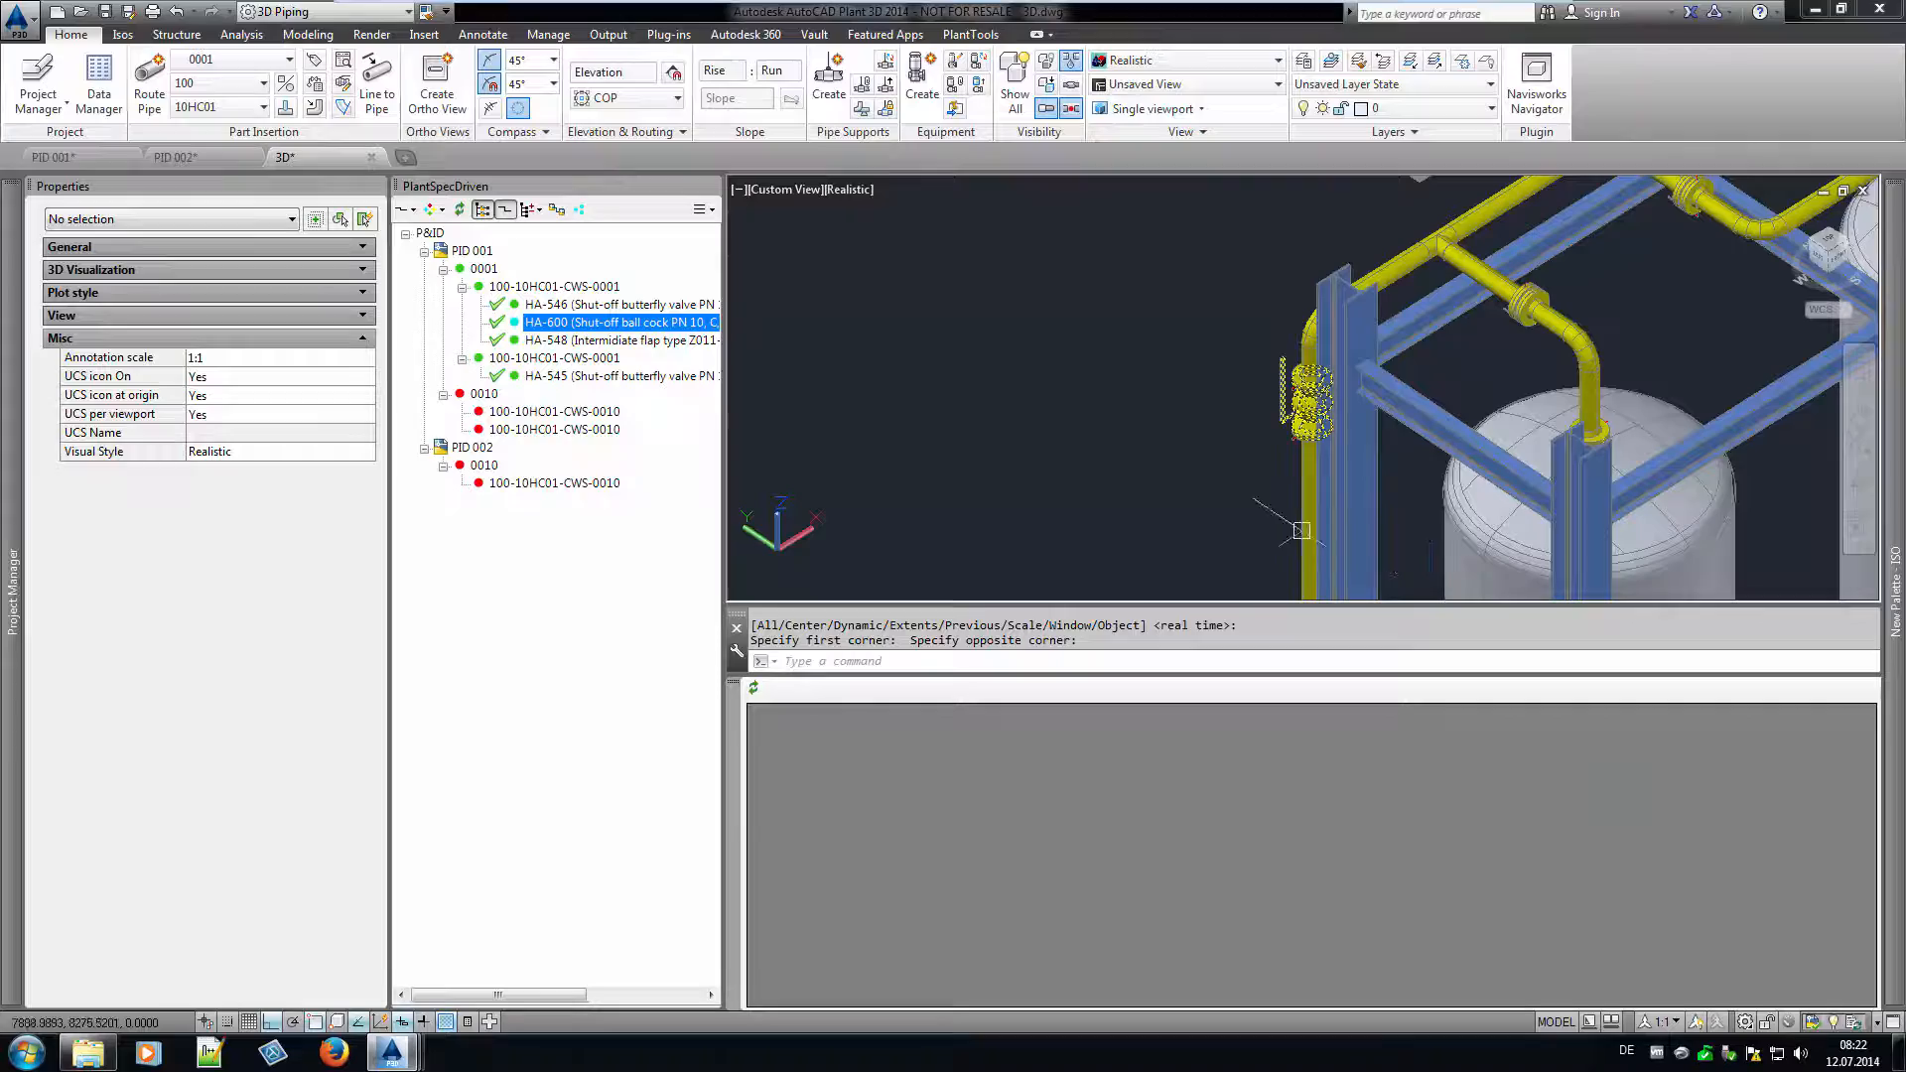
Check the 3D ball valve's tag via Assign Tag and cancel without changes.
right_click(1283, 371)
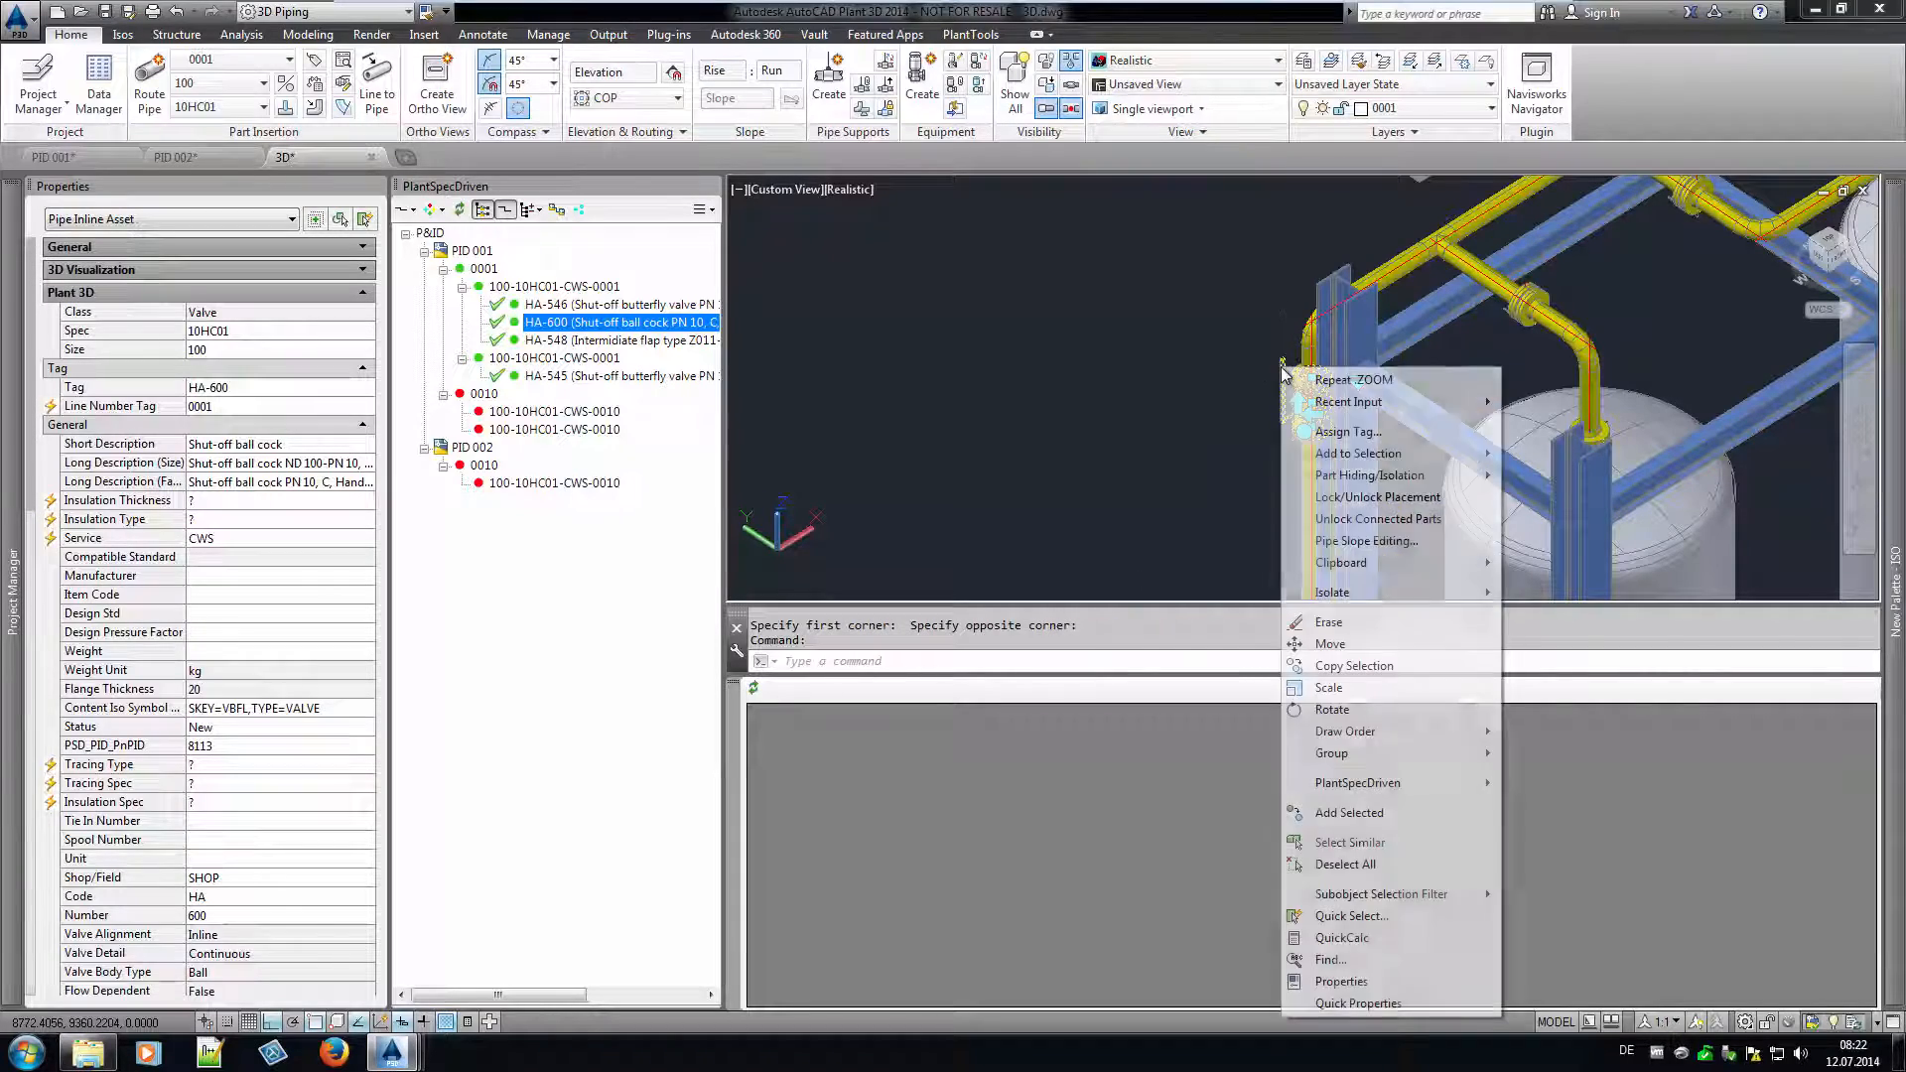
click(1346, 431)
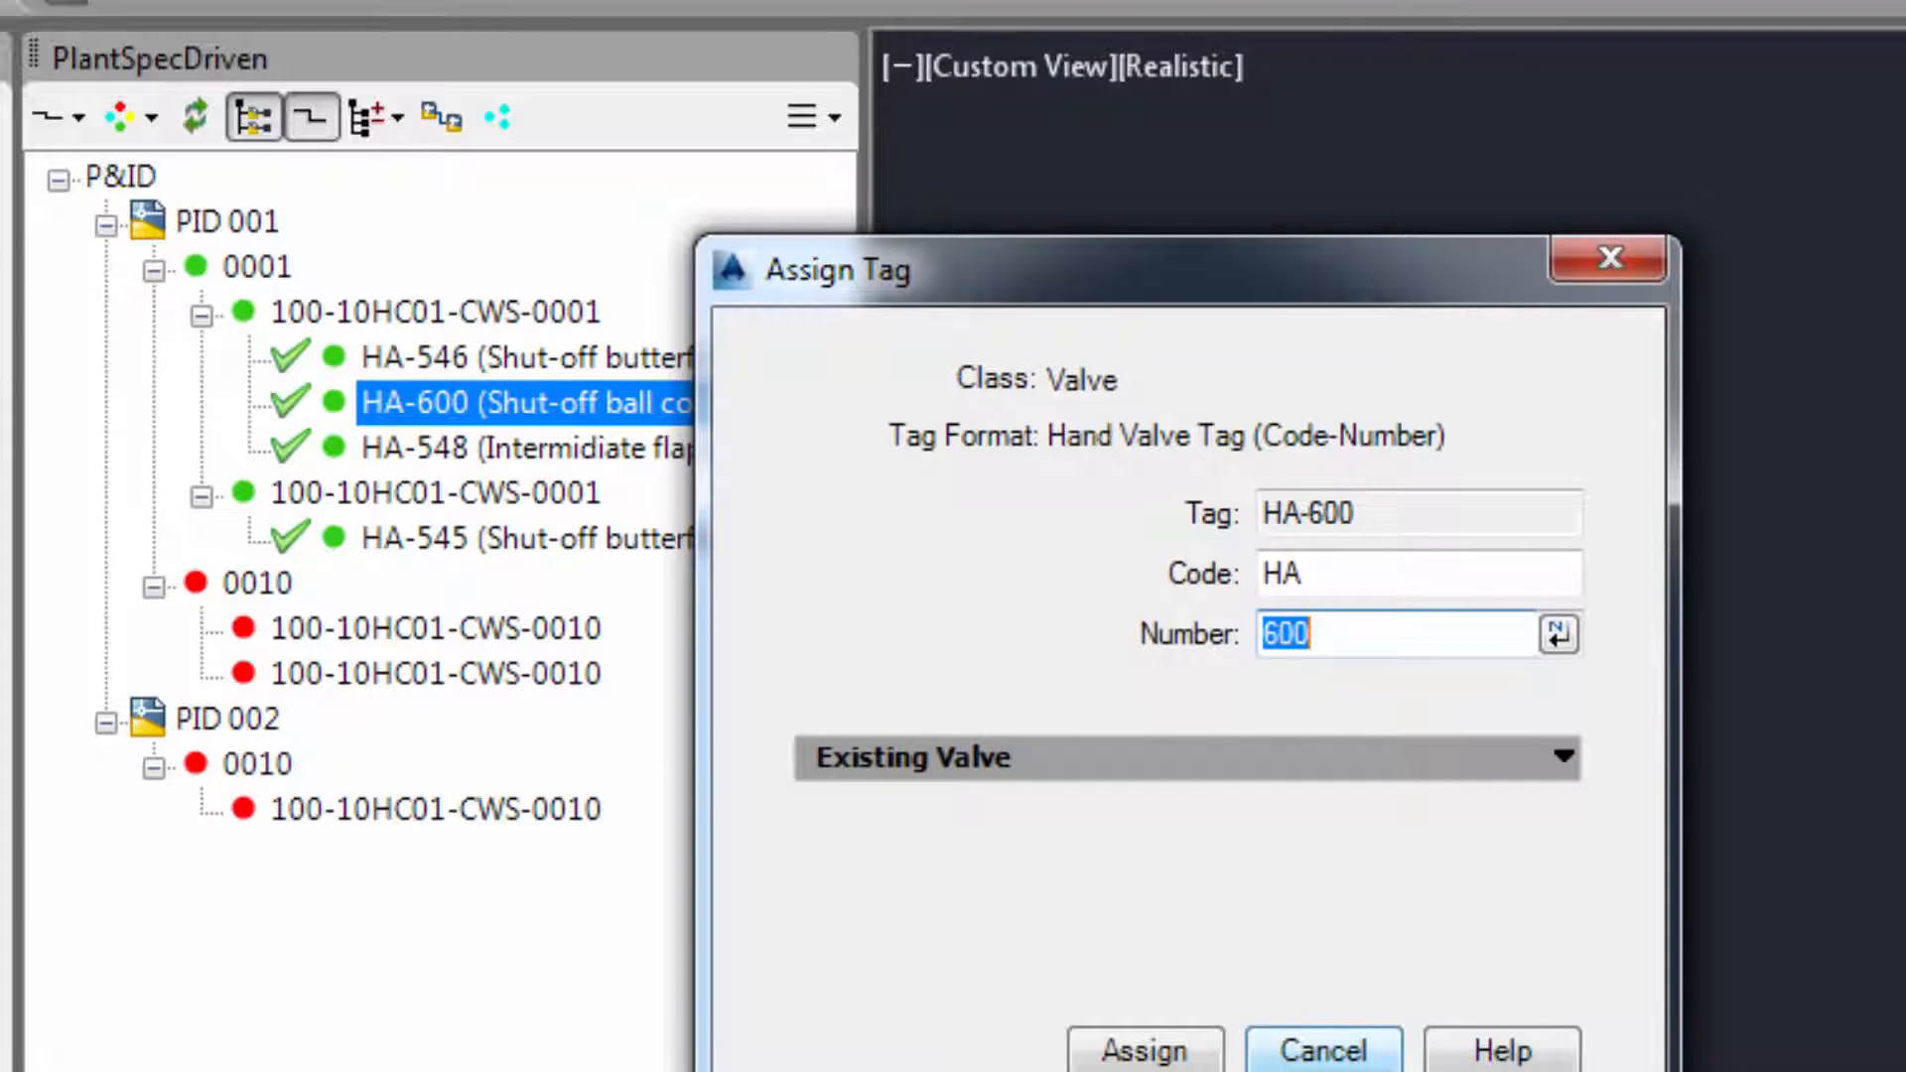
click(1144, 1048)
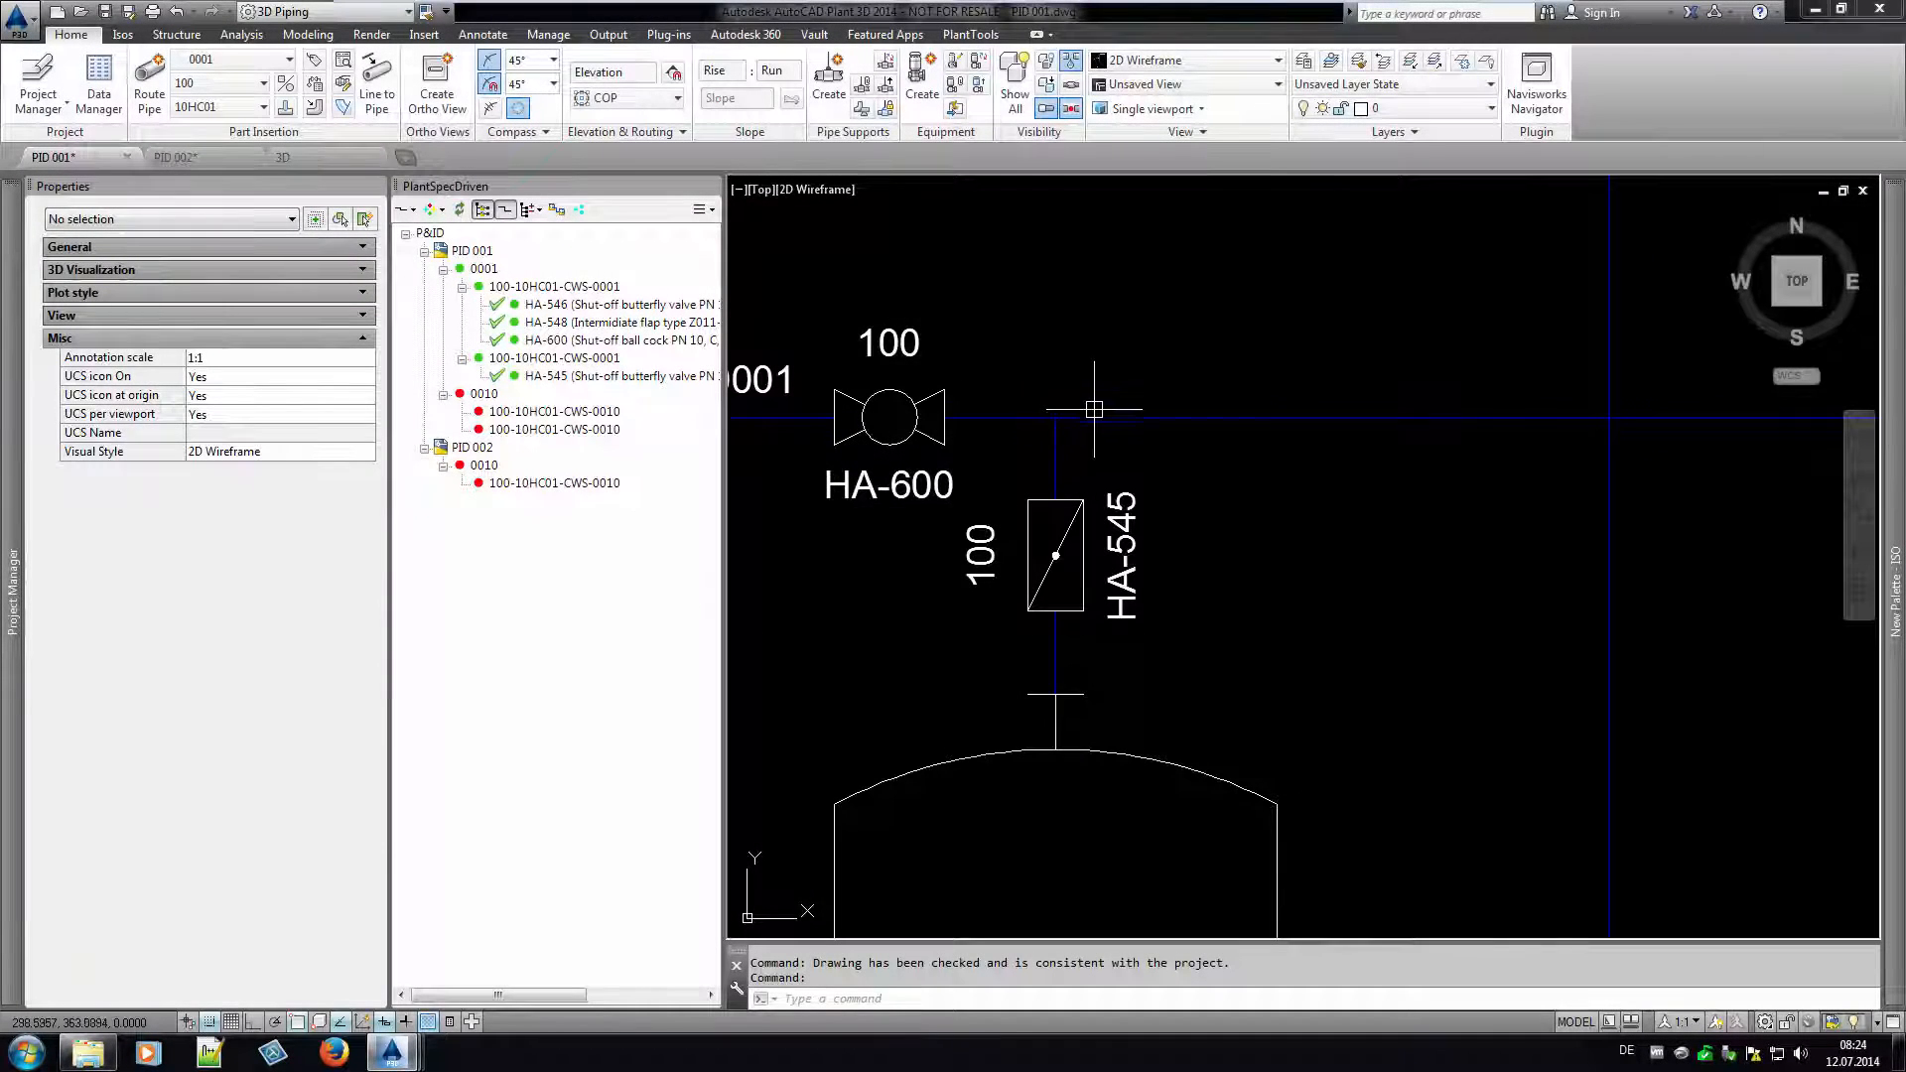
Auto-flange the P&ID valves and nozzles, then place a flange pair on line 0001 after HA-600.
right_click(1054, 554)
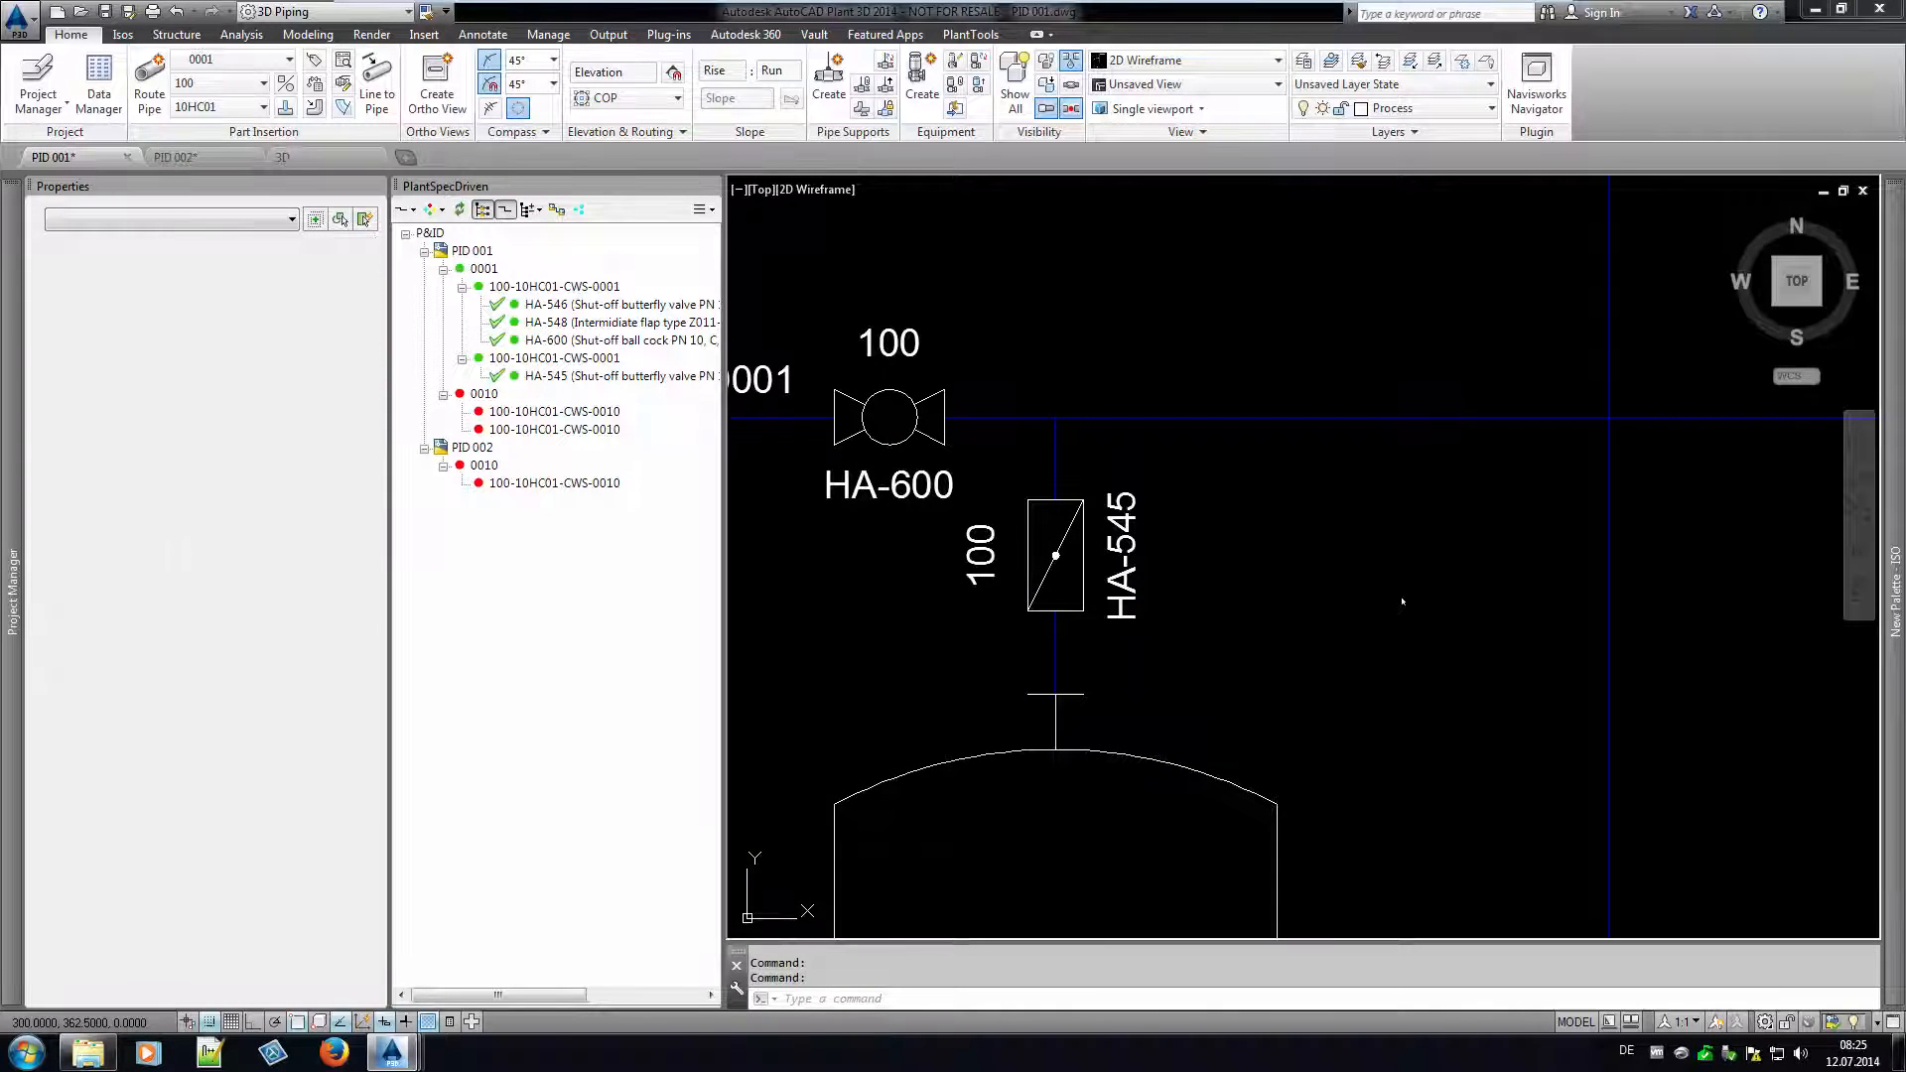
click(890, 417)
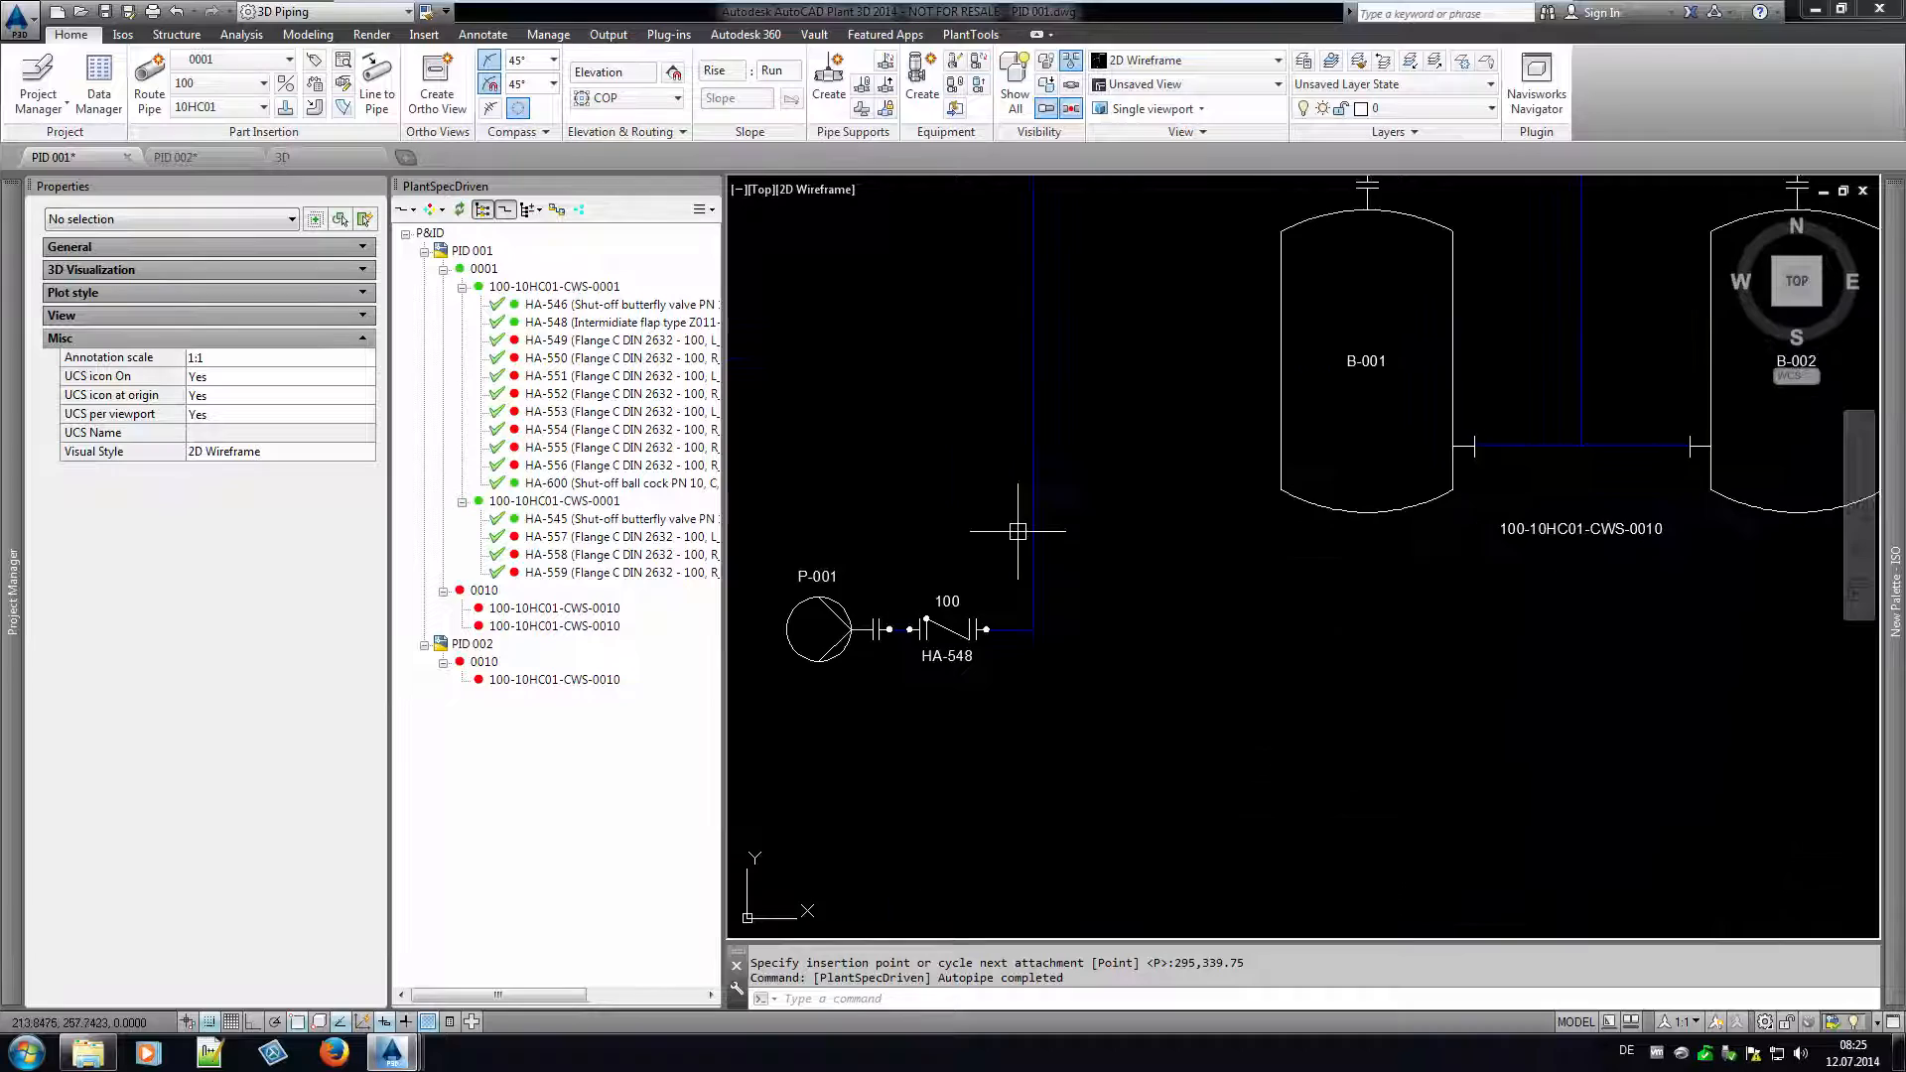
scroll(up, 3)
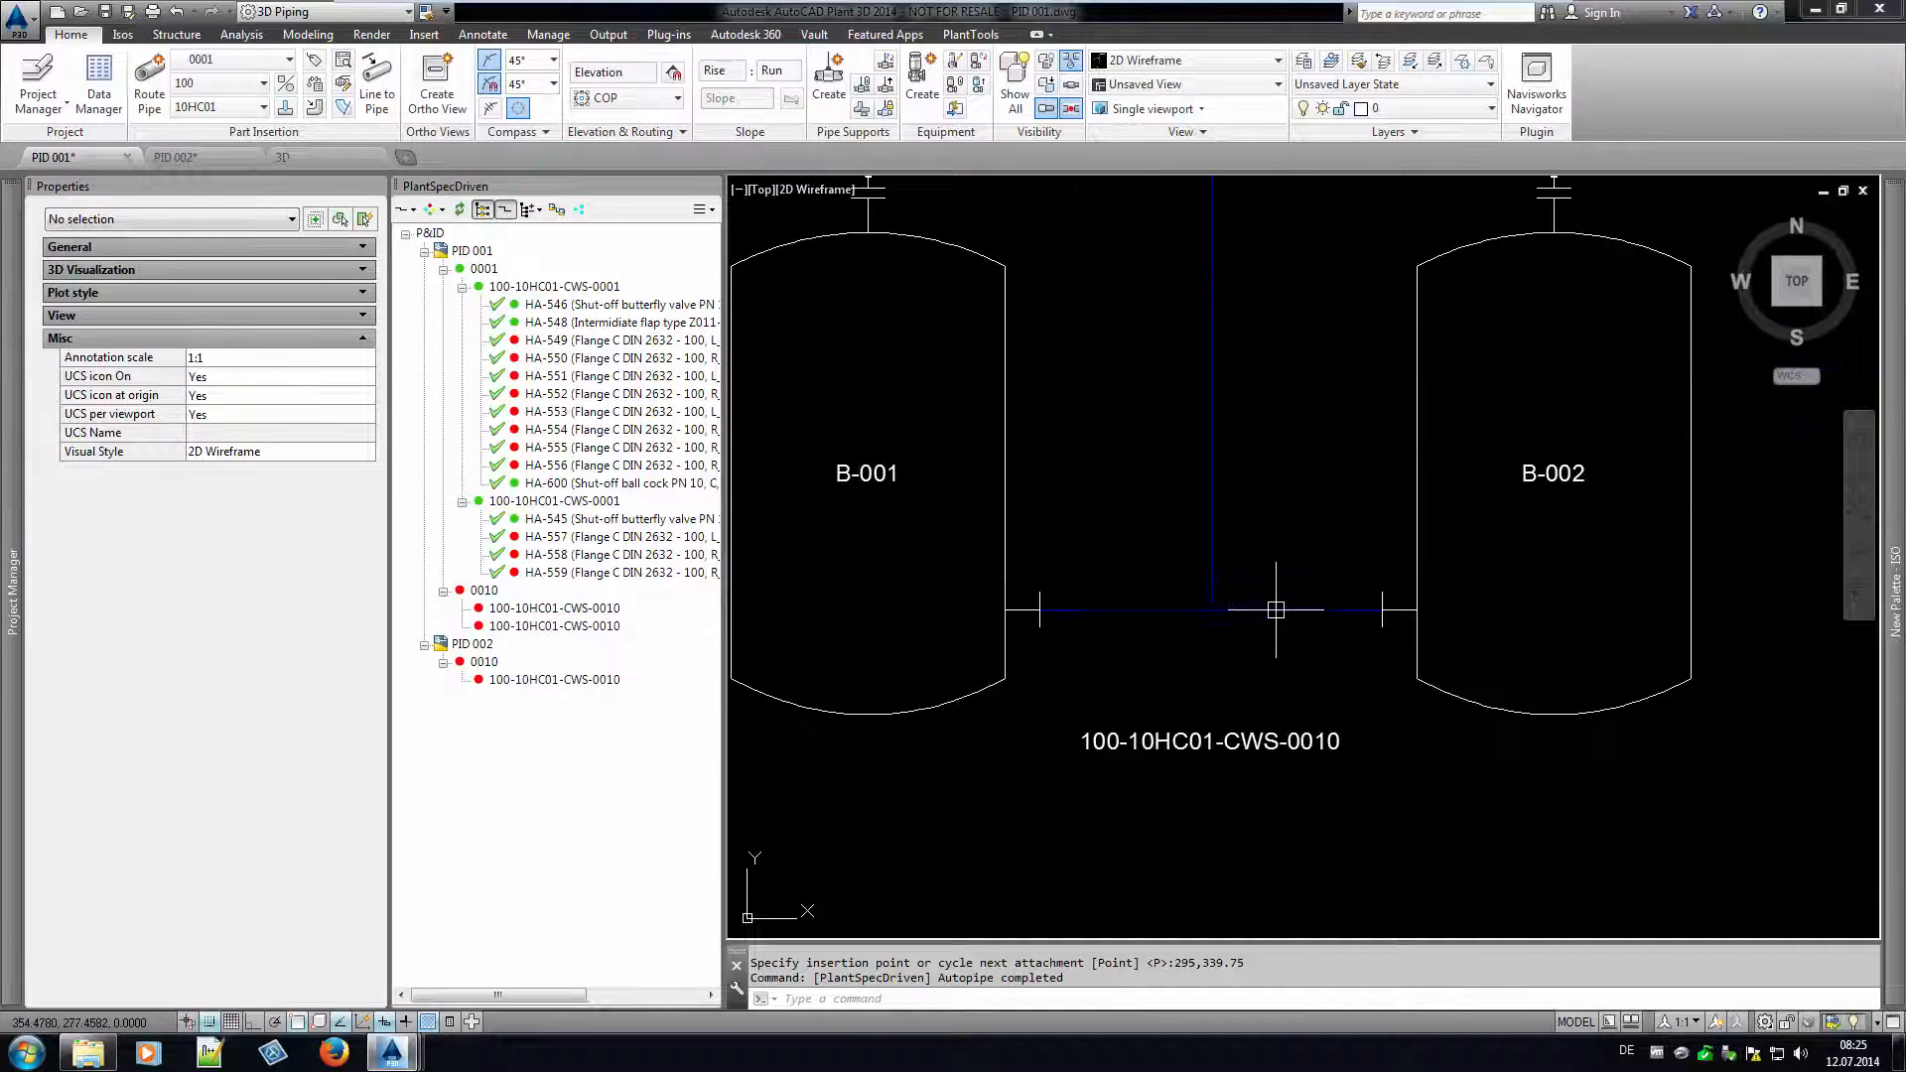
click(1216, 612)
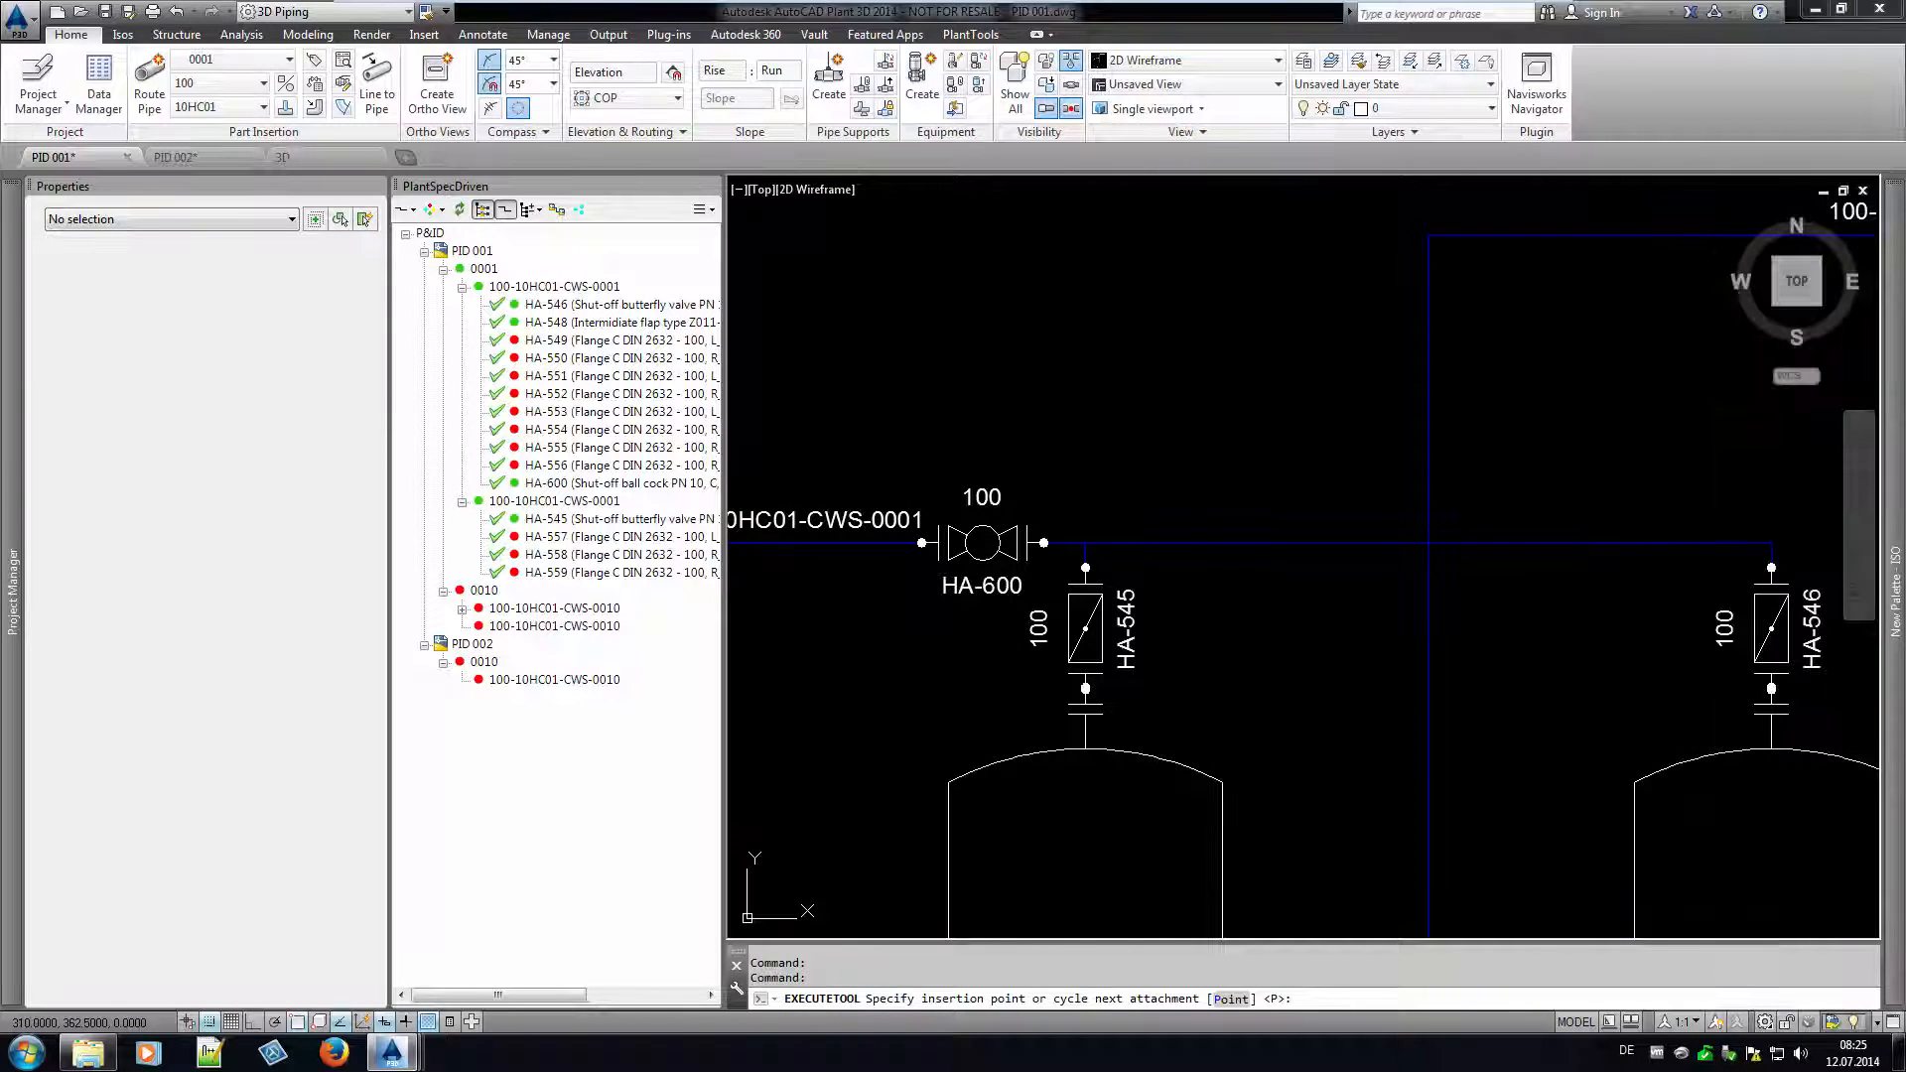
click(1210, 544)
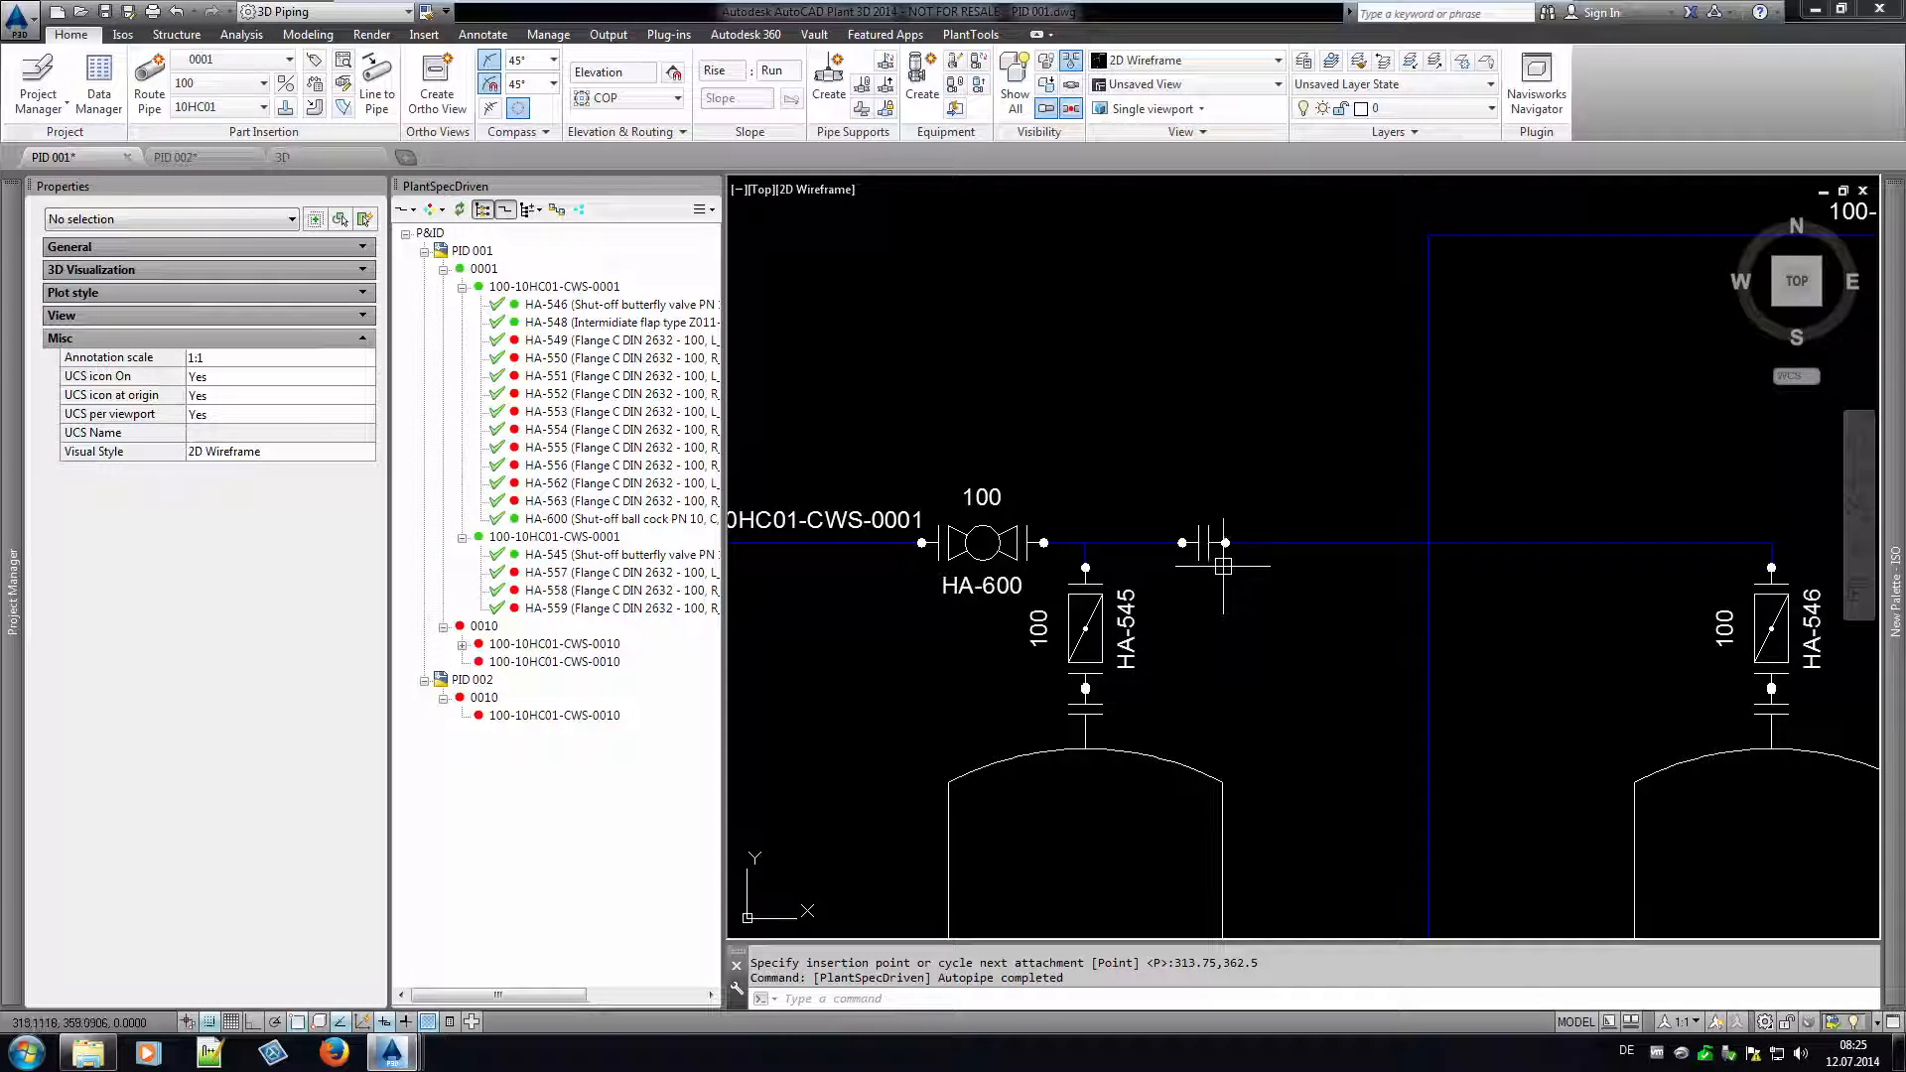
Assign the VS slide valve catalog part to the new gate valve HA-565 on the pump riser.
scroll(down, 3)
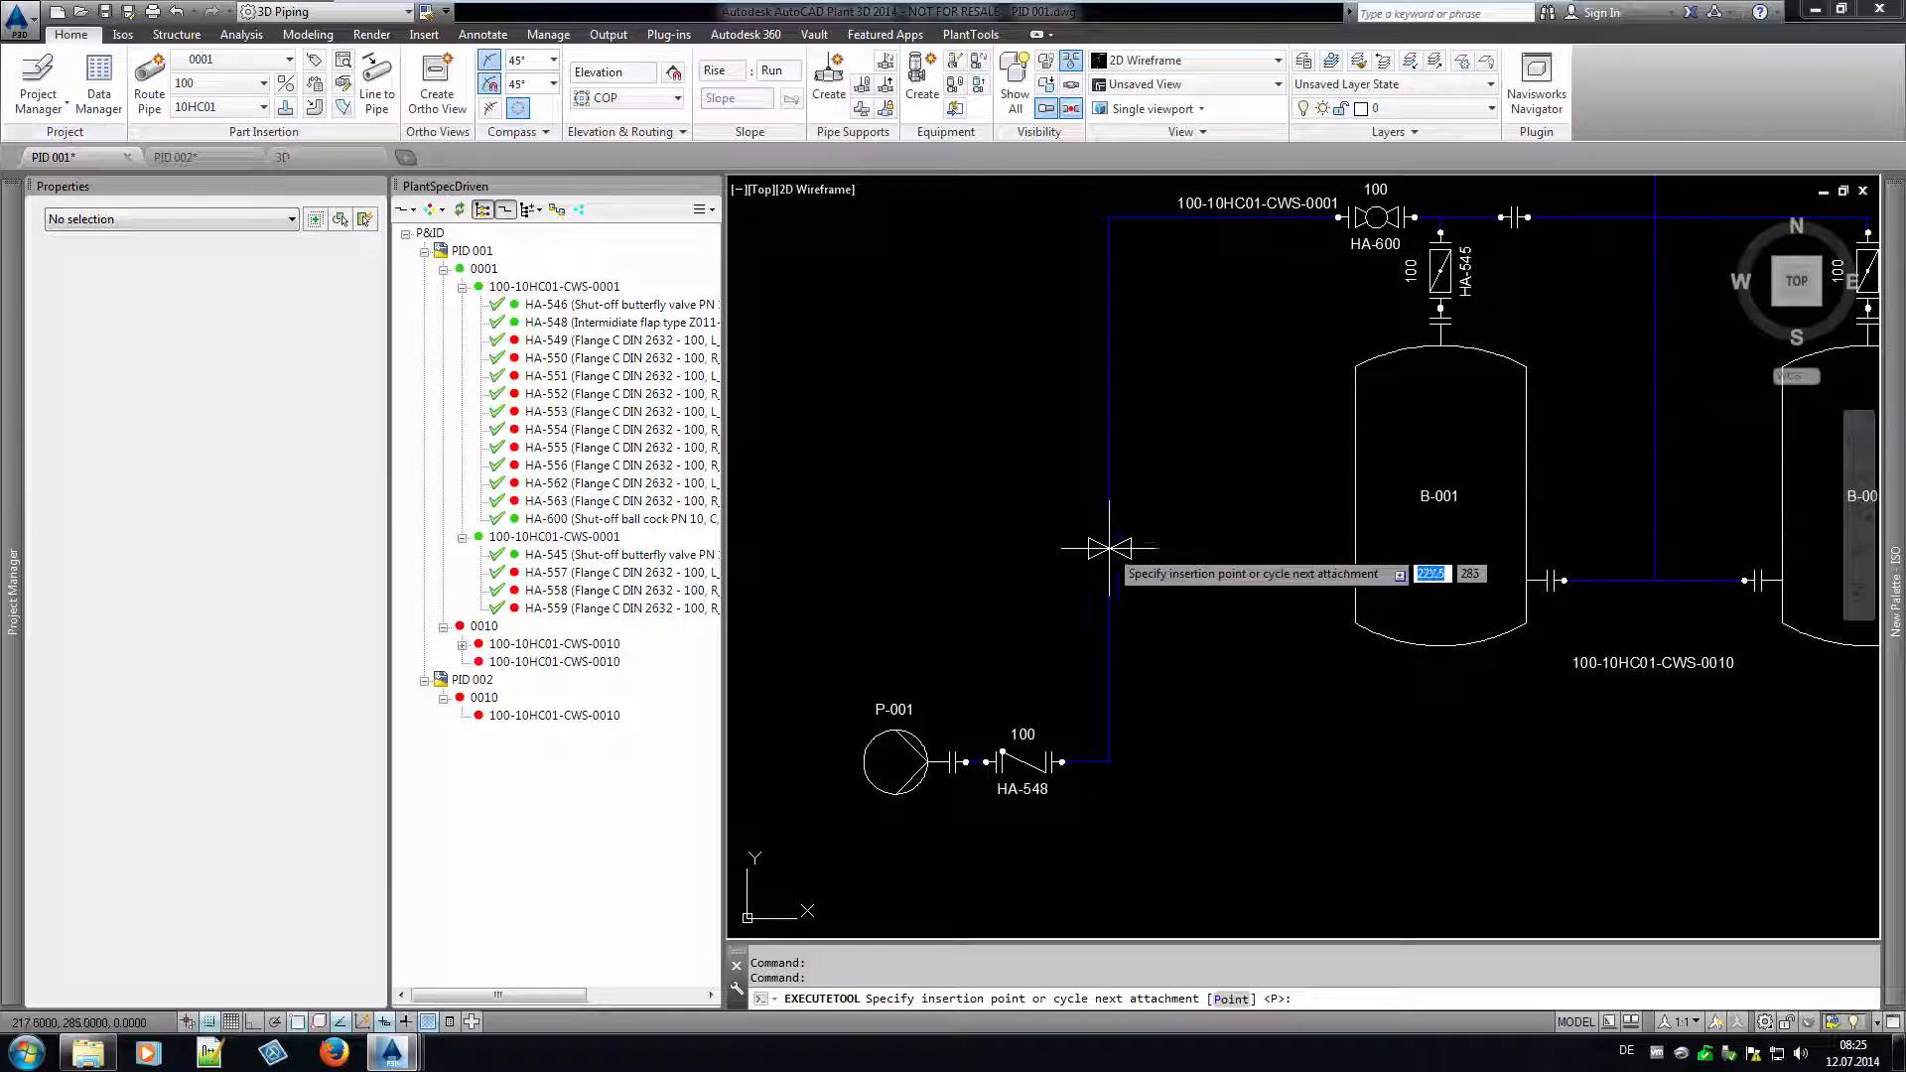
mouse_move(1110, 548)
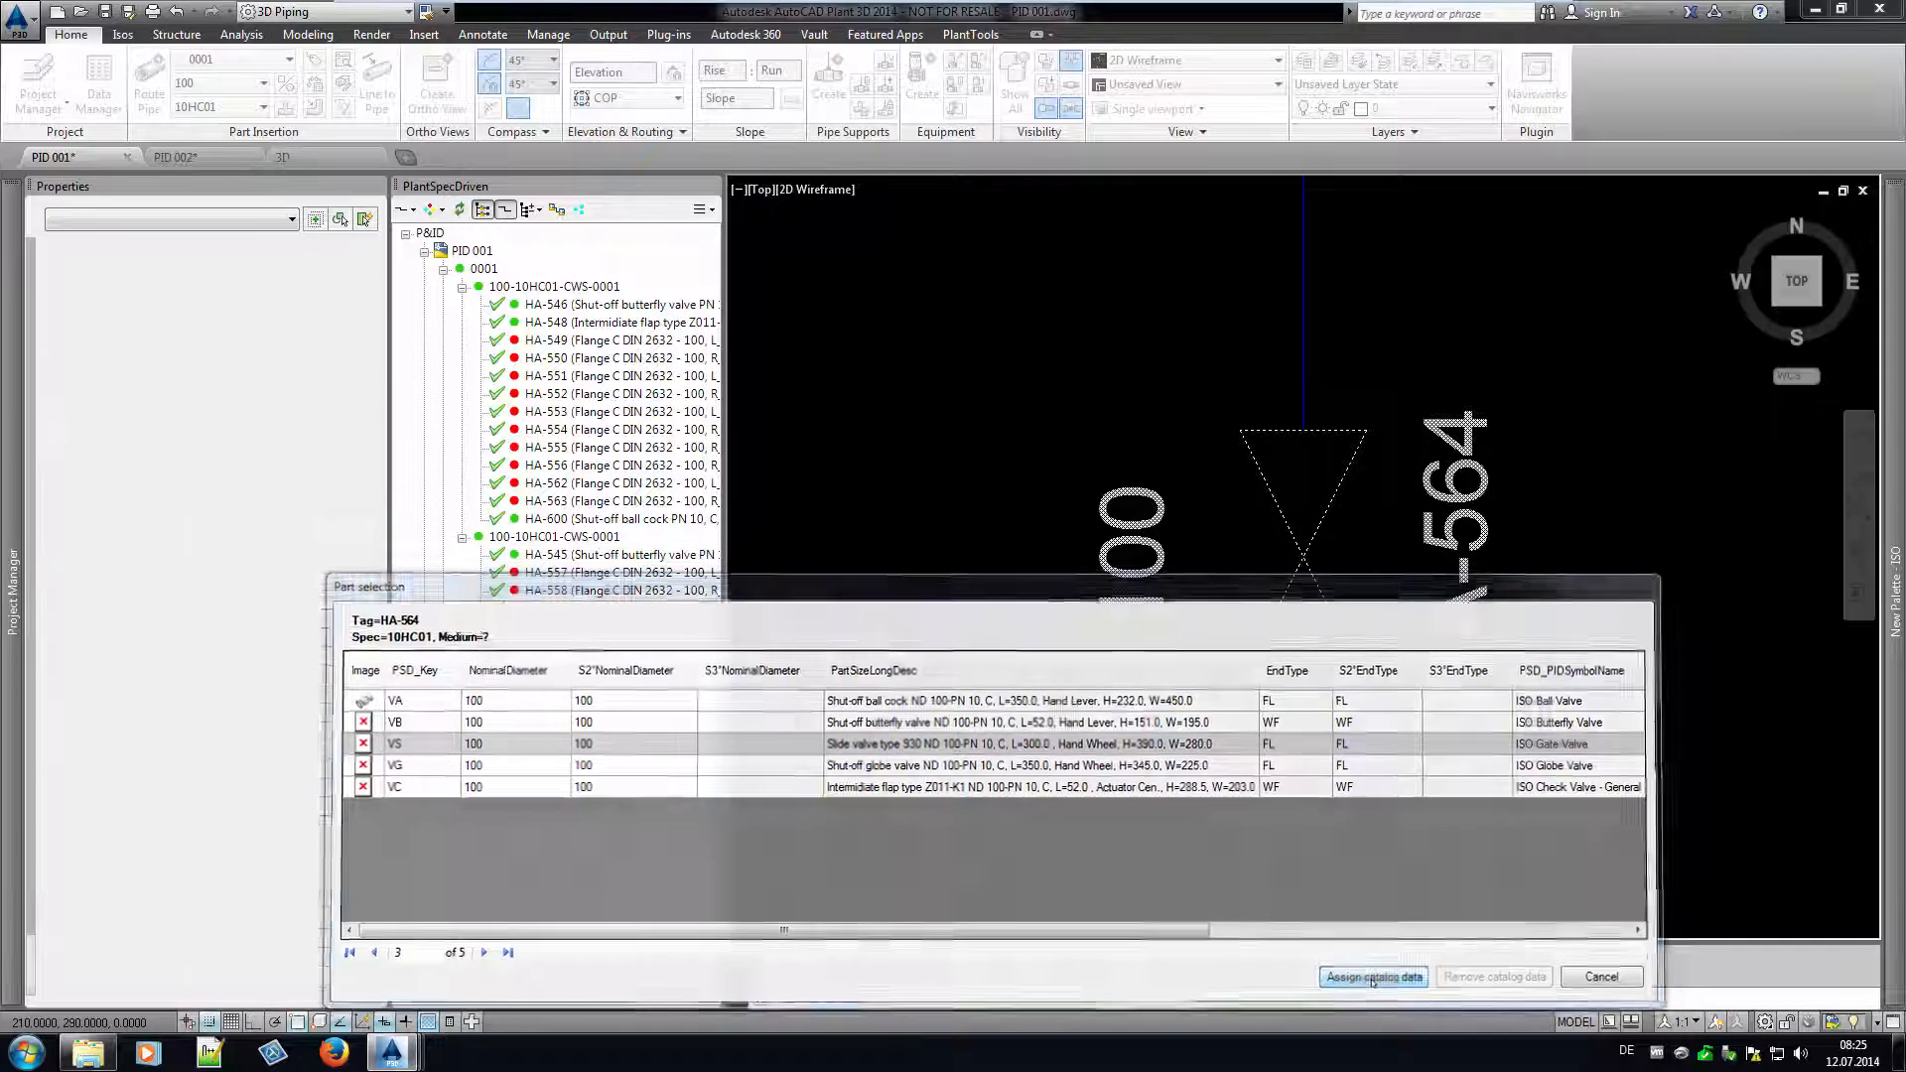
click(1374, 977)
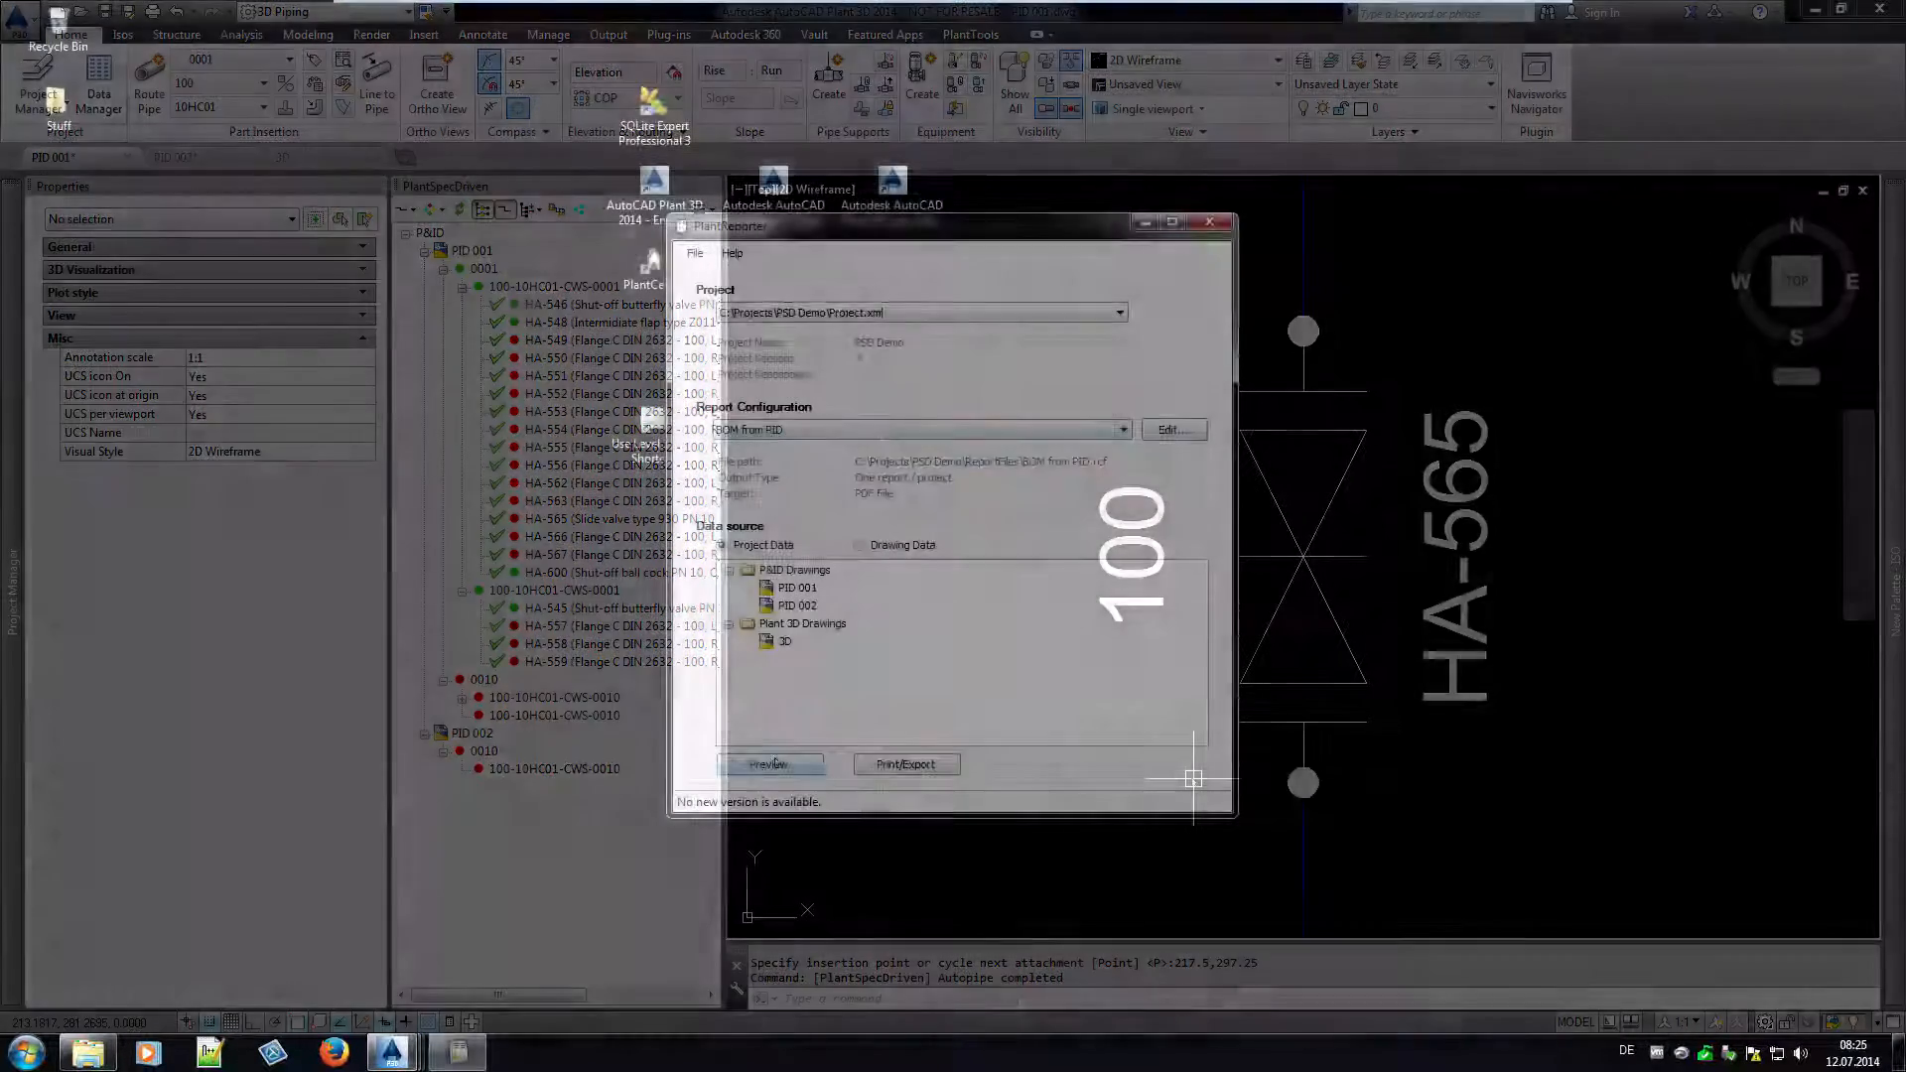
Select HA-565 (Slide valve type 930 PN 10) in the tree and view its linked 3D valve.
click(769, 763)
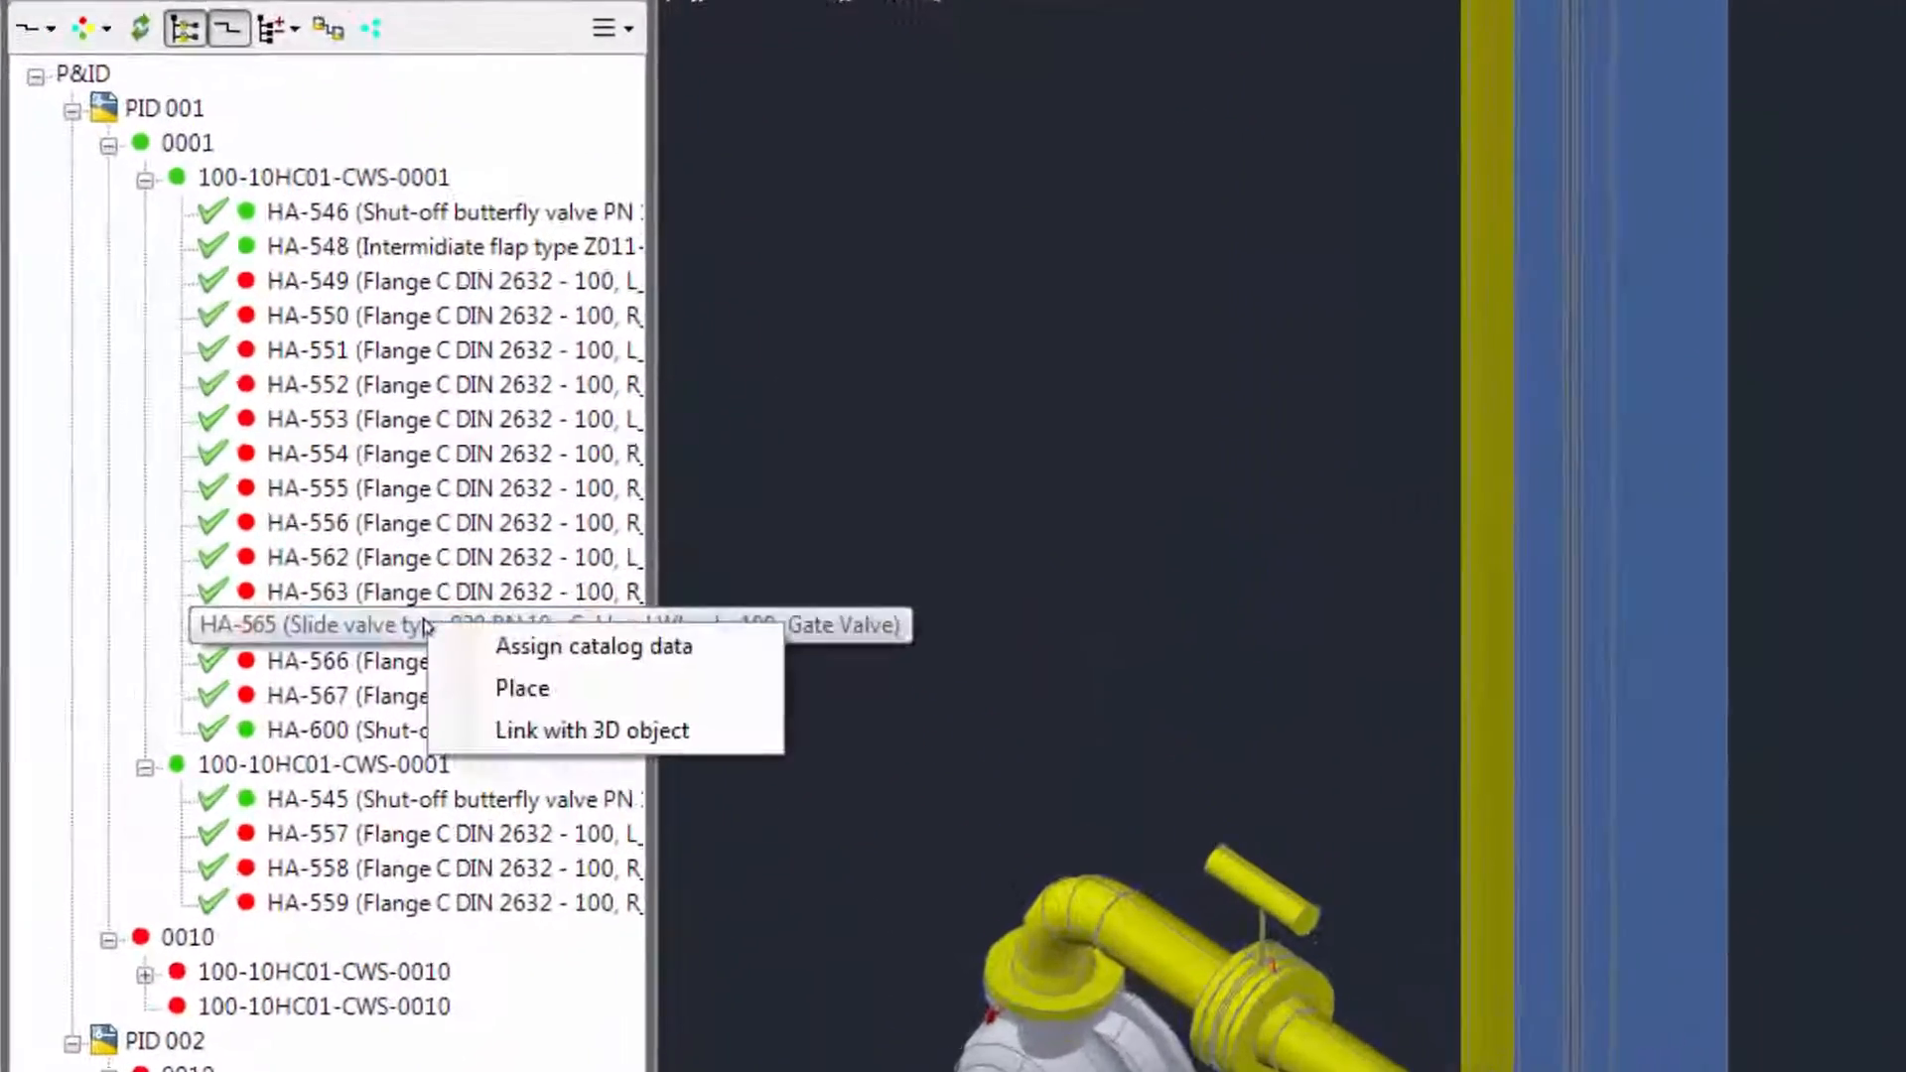
click(522, 687)
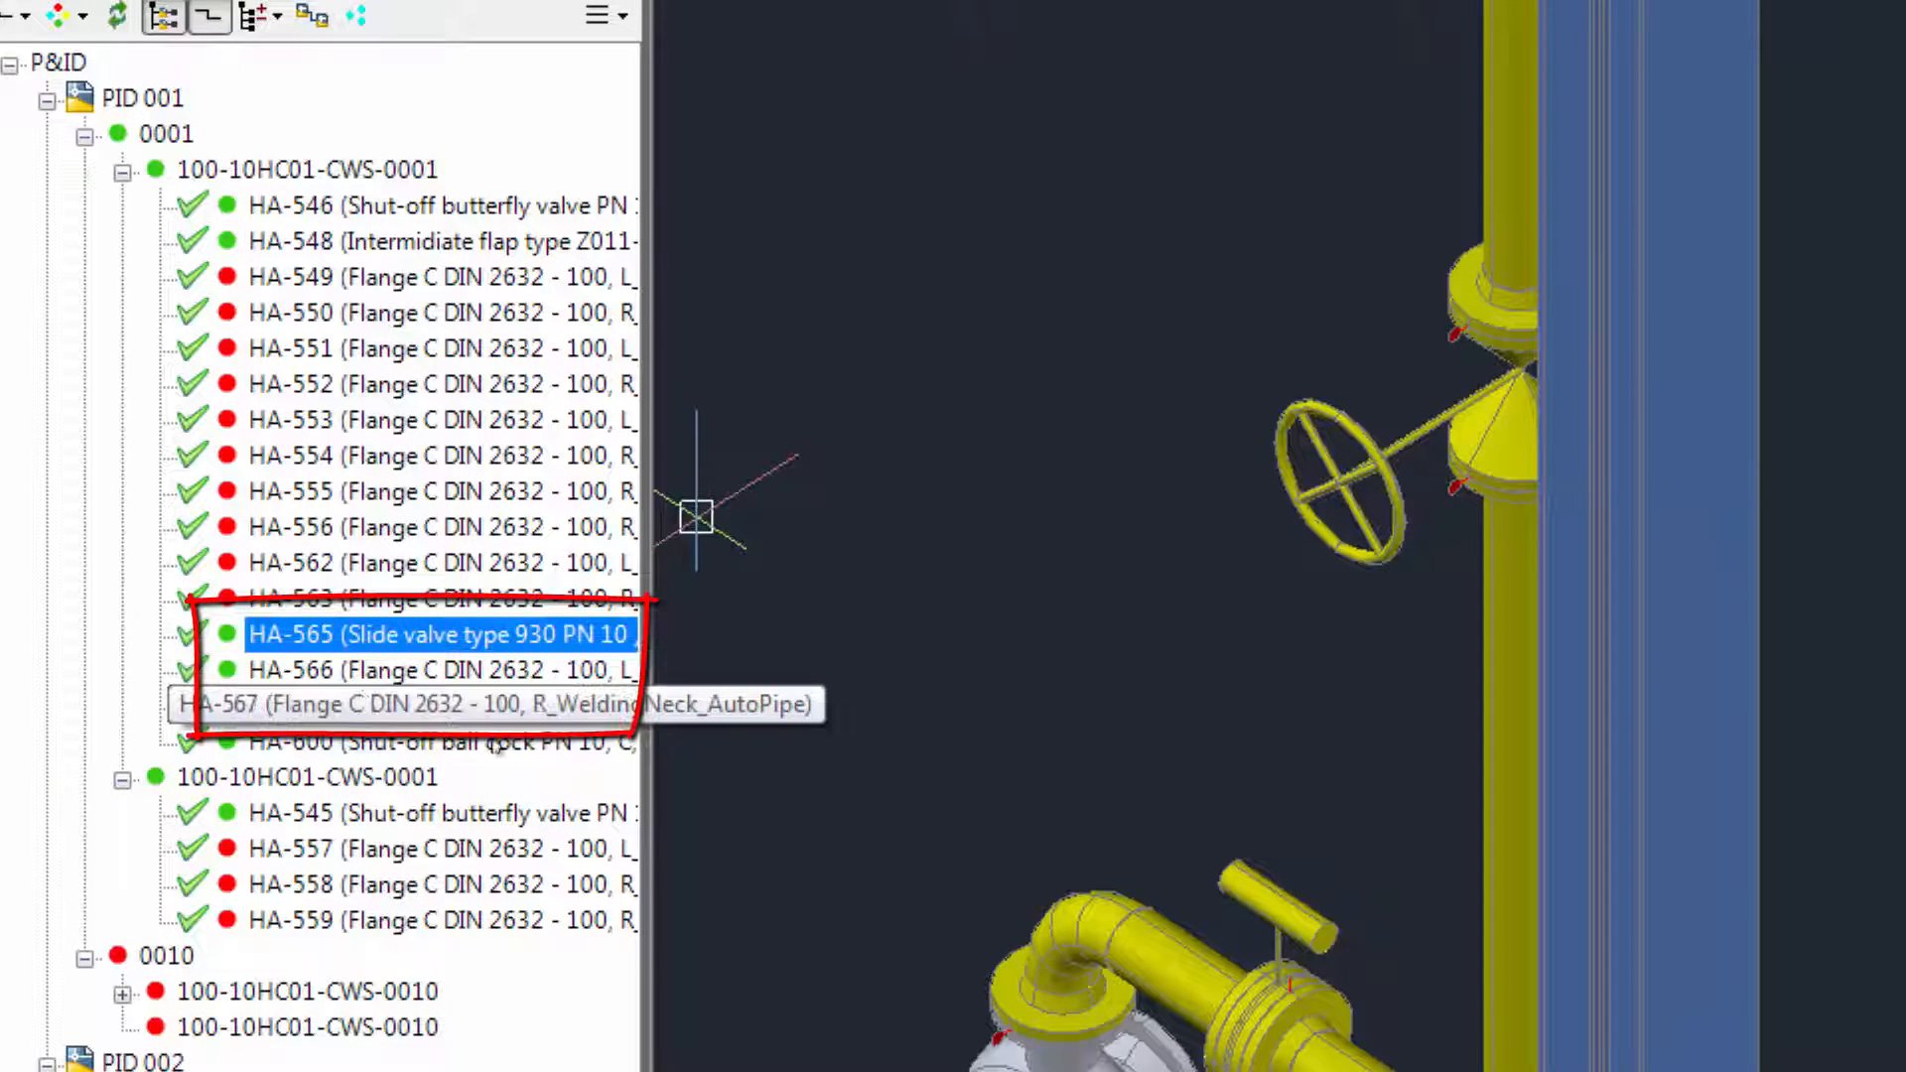
mouse_move(967, 608)
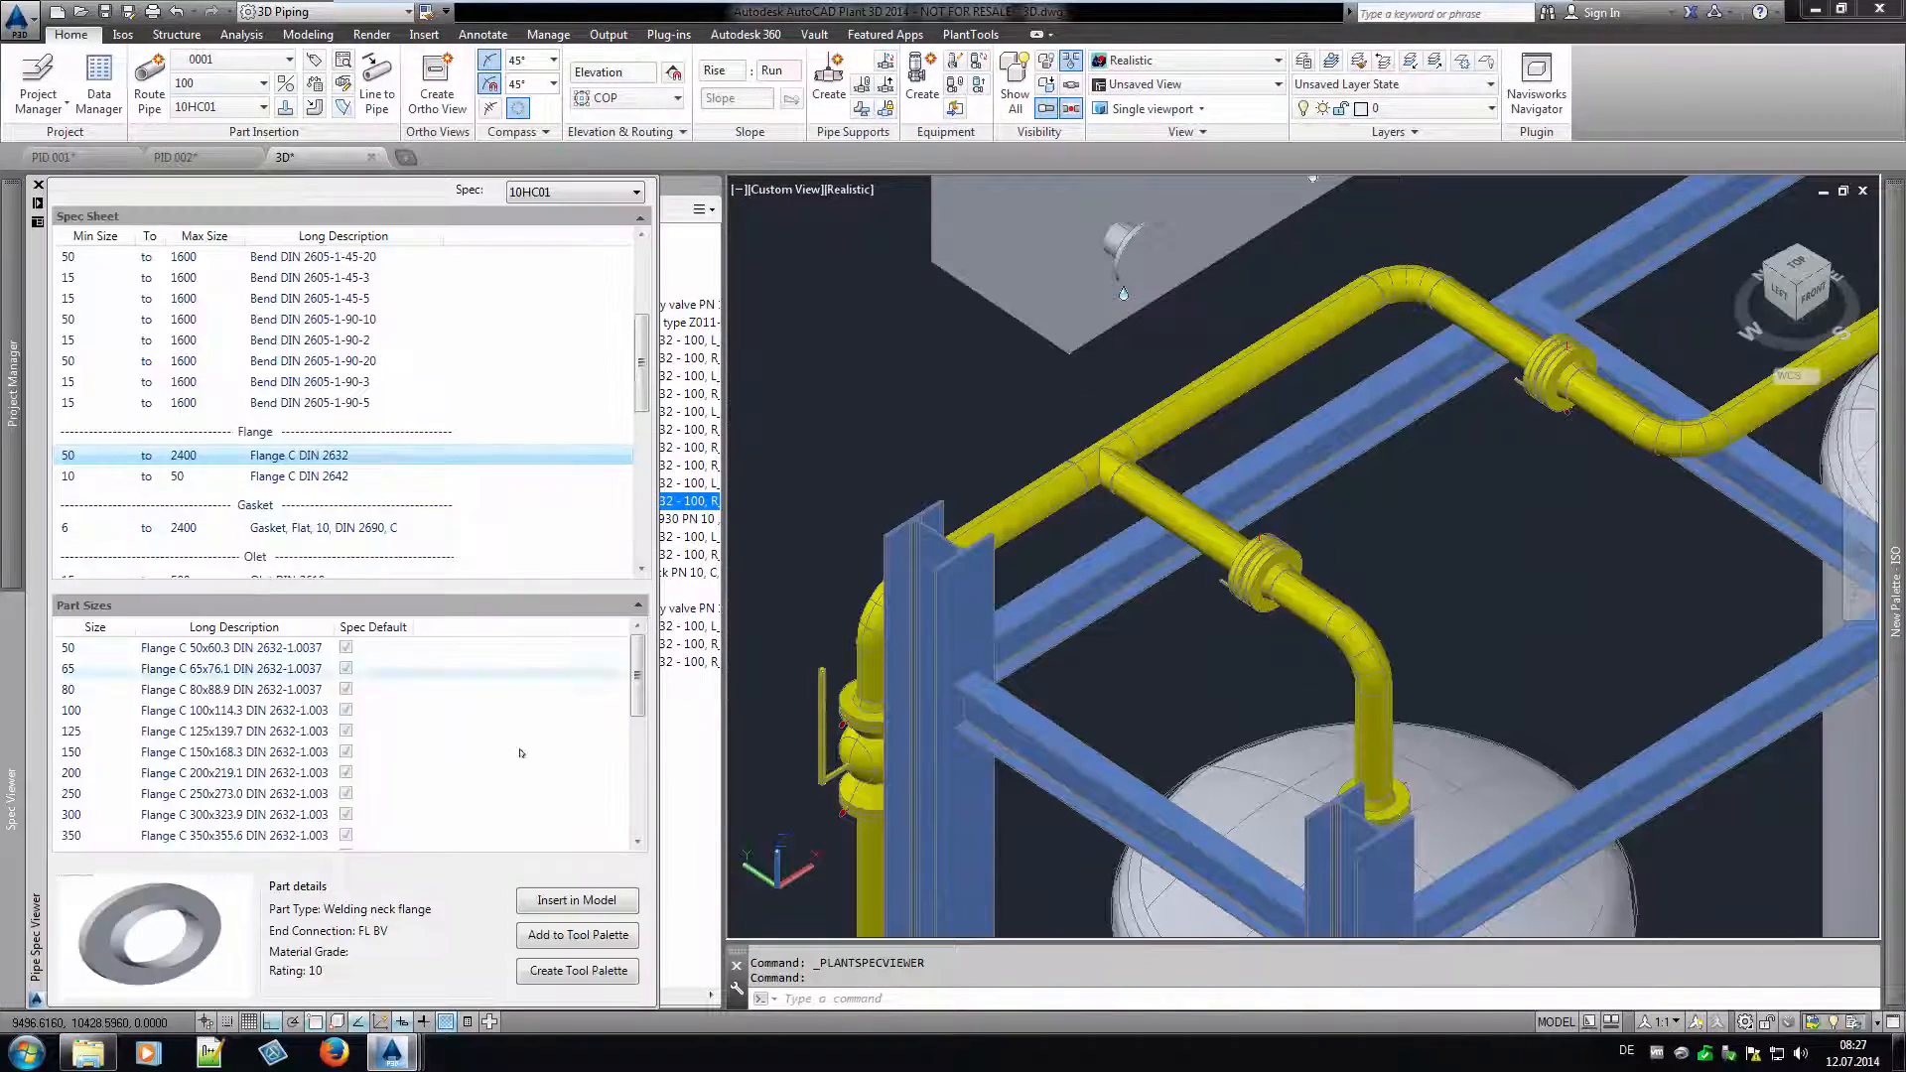
Insert a Flange C DIN 2632 from Spec Viewer onto the 3D pipe port.
click(576, 900)
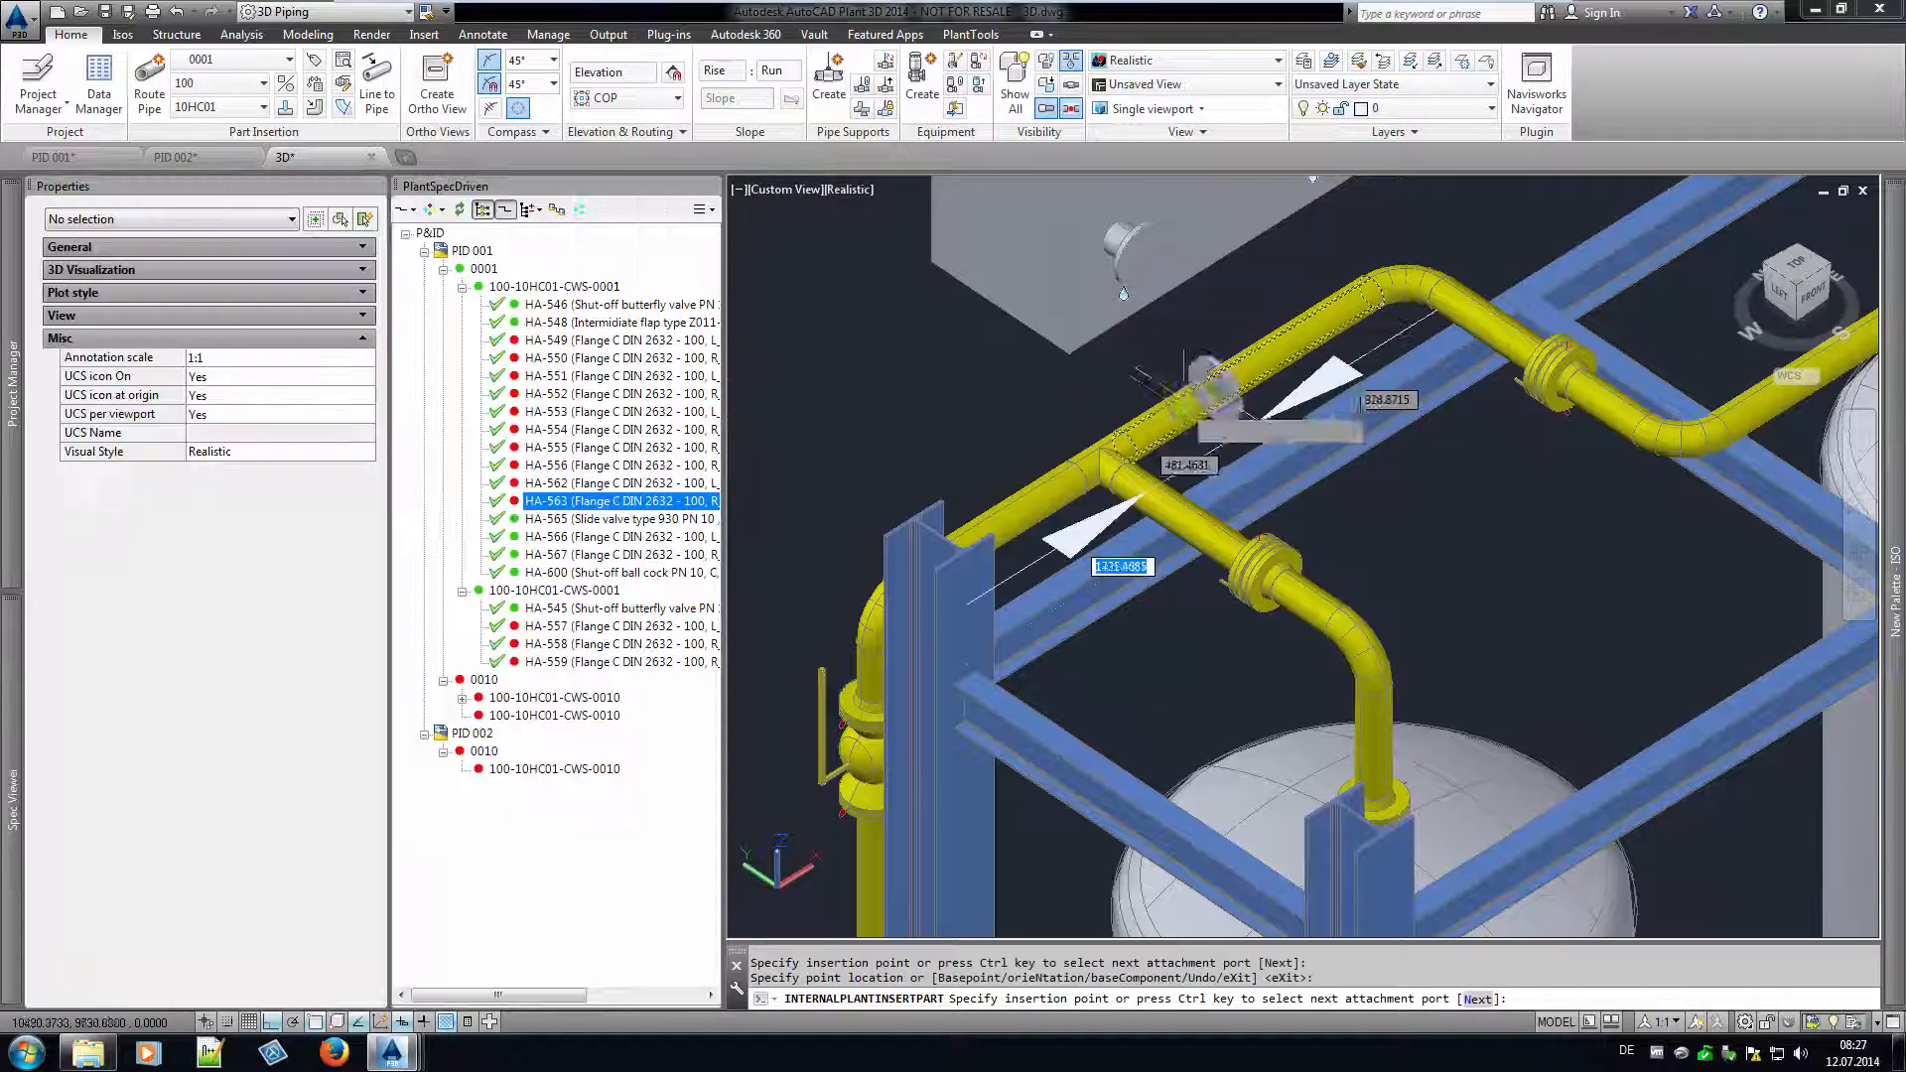
click(1215, 389)
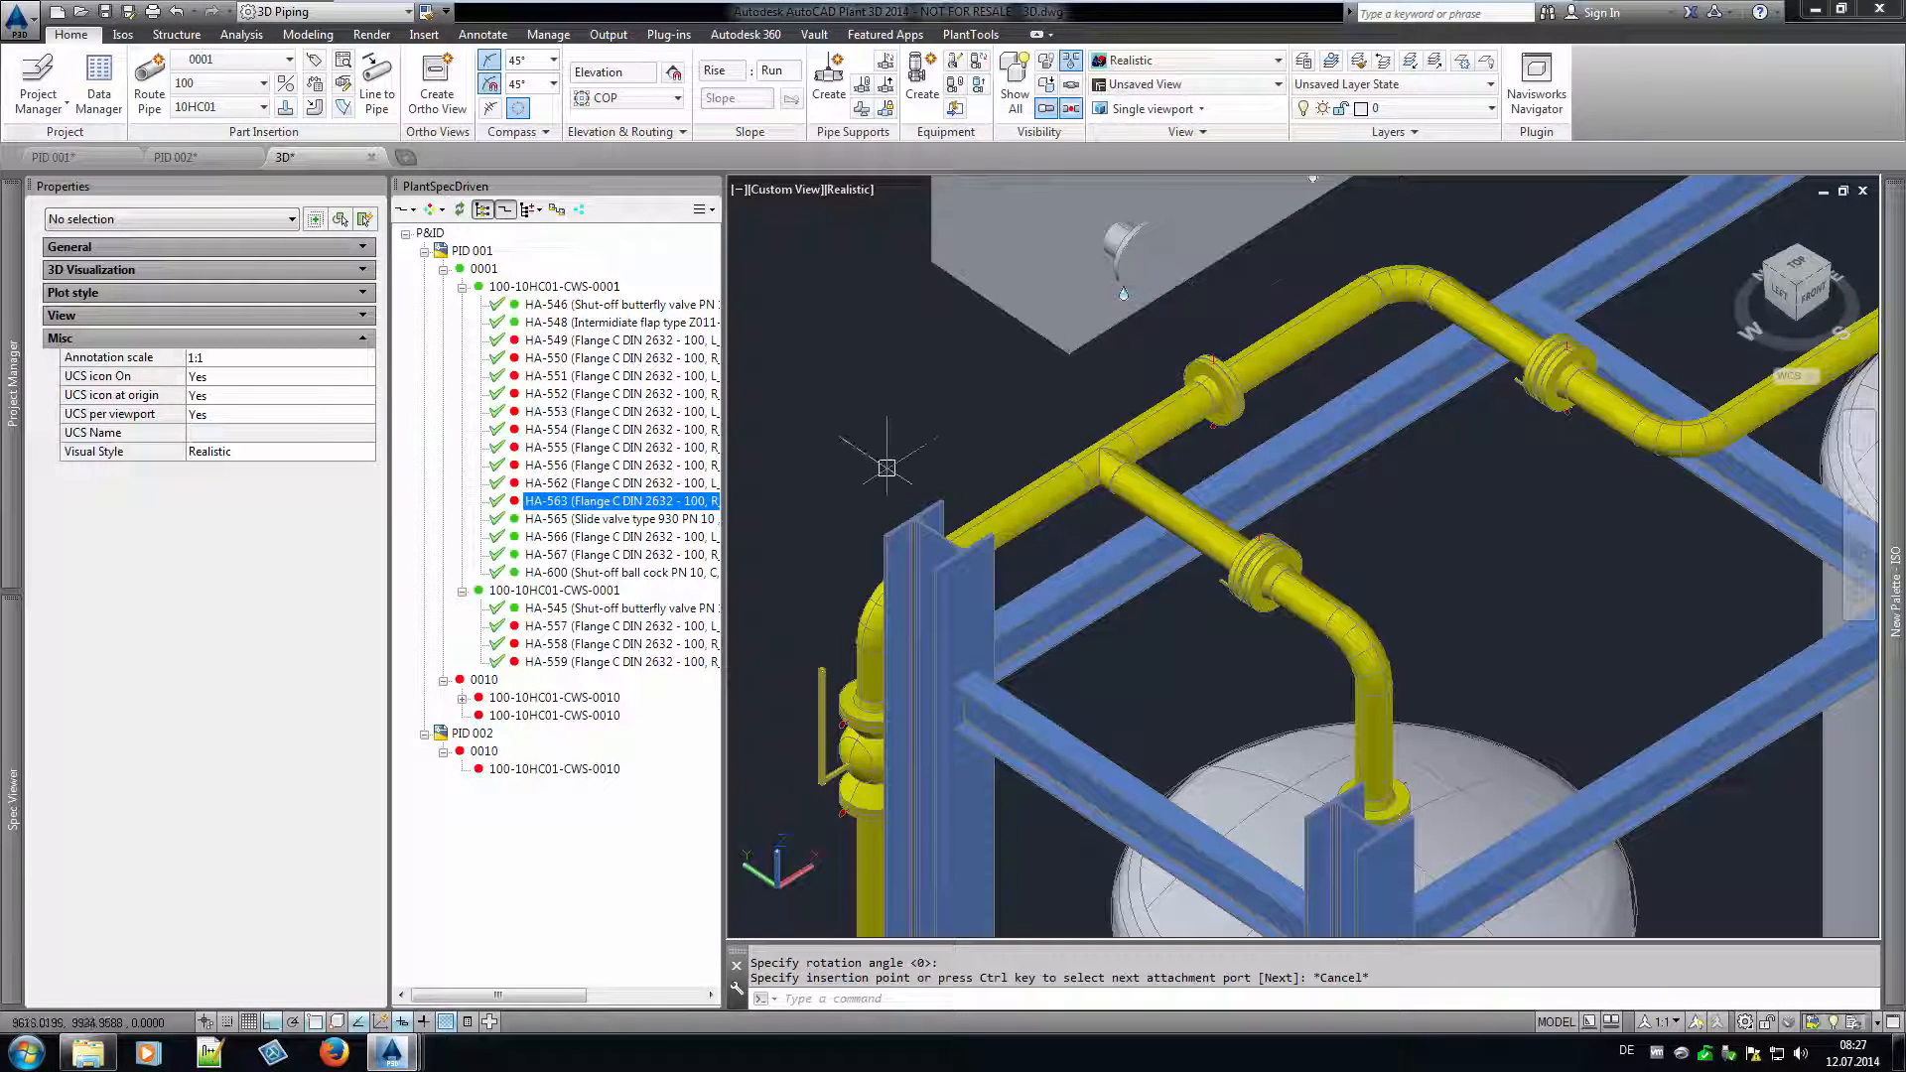
Link P&ID flange HA-562 to the 3D flange and place HA-563 in the model.
right_click(619, 501)
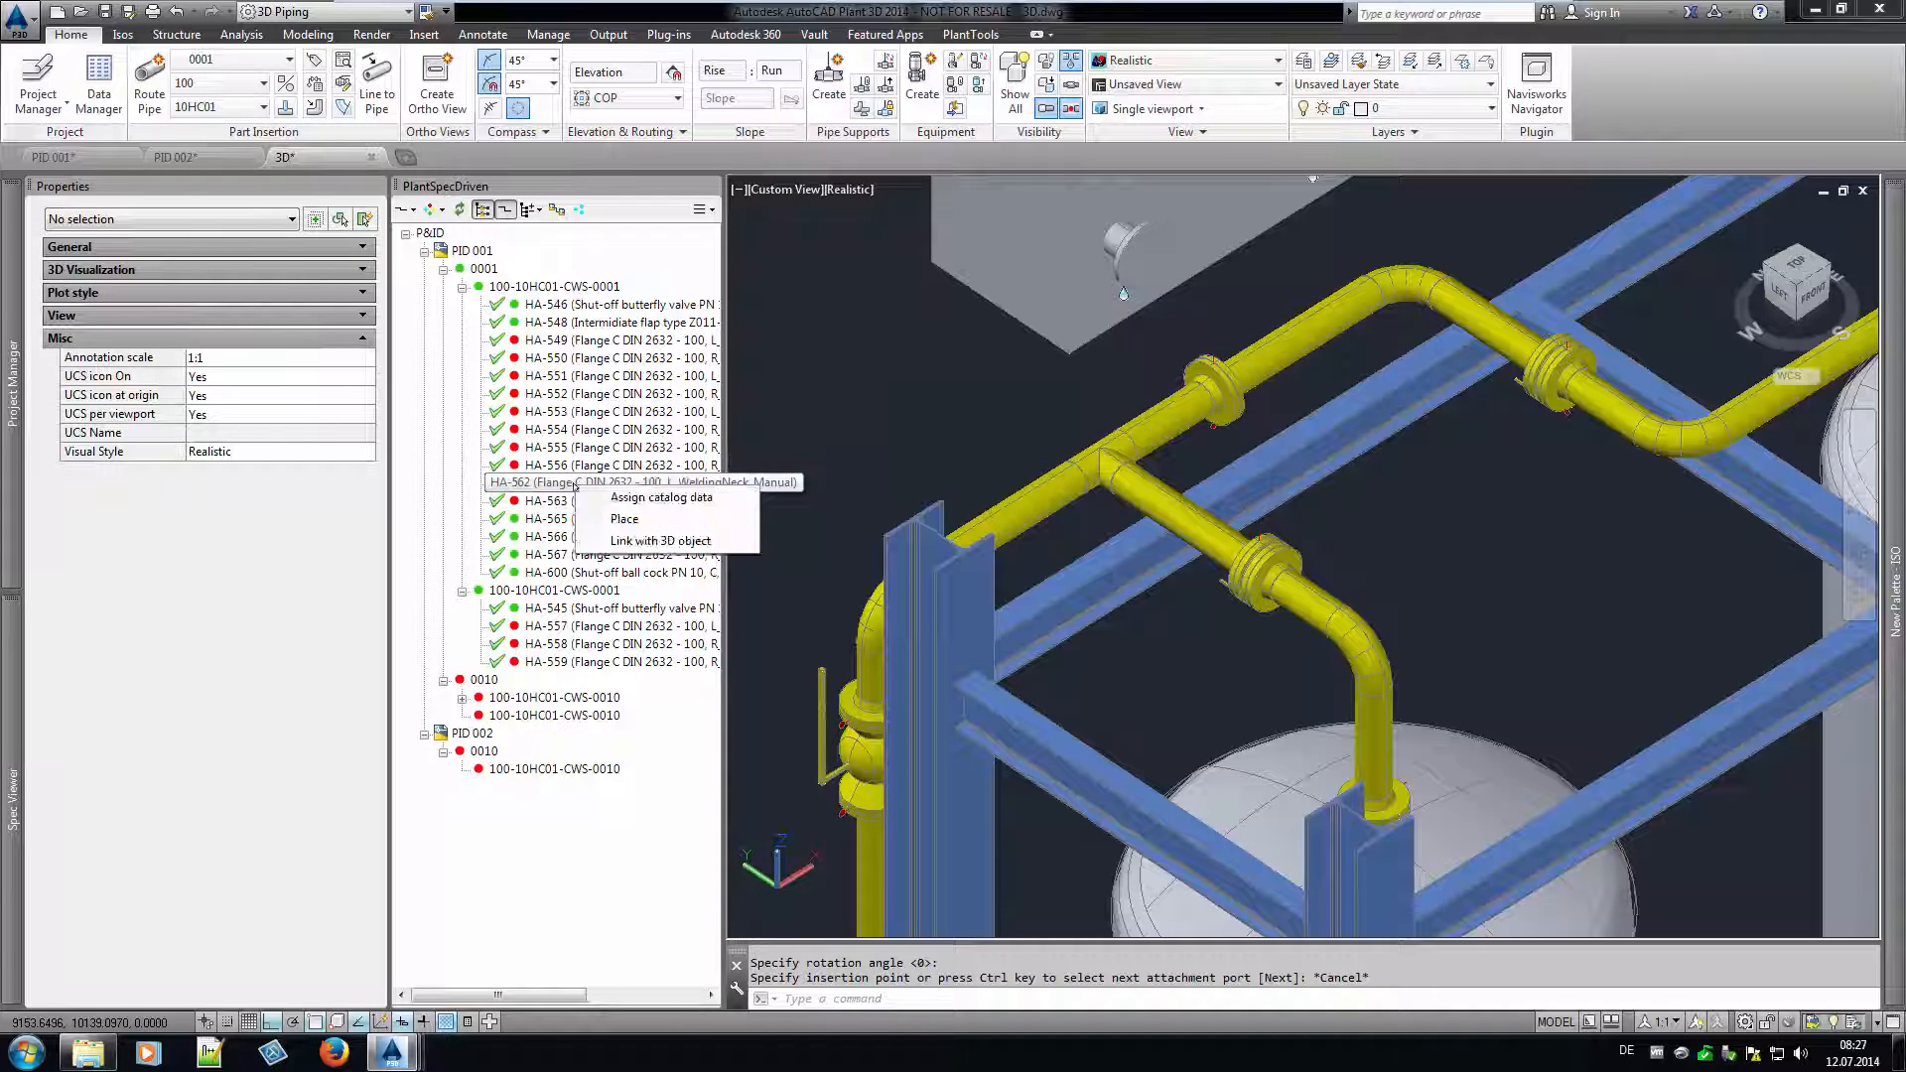
mouse_move(661, 540)
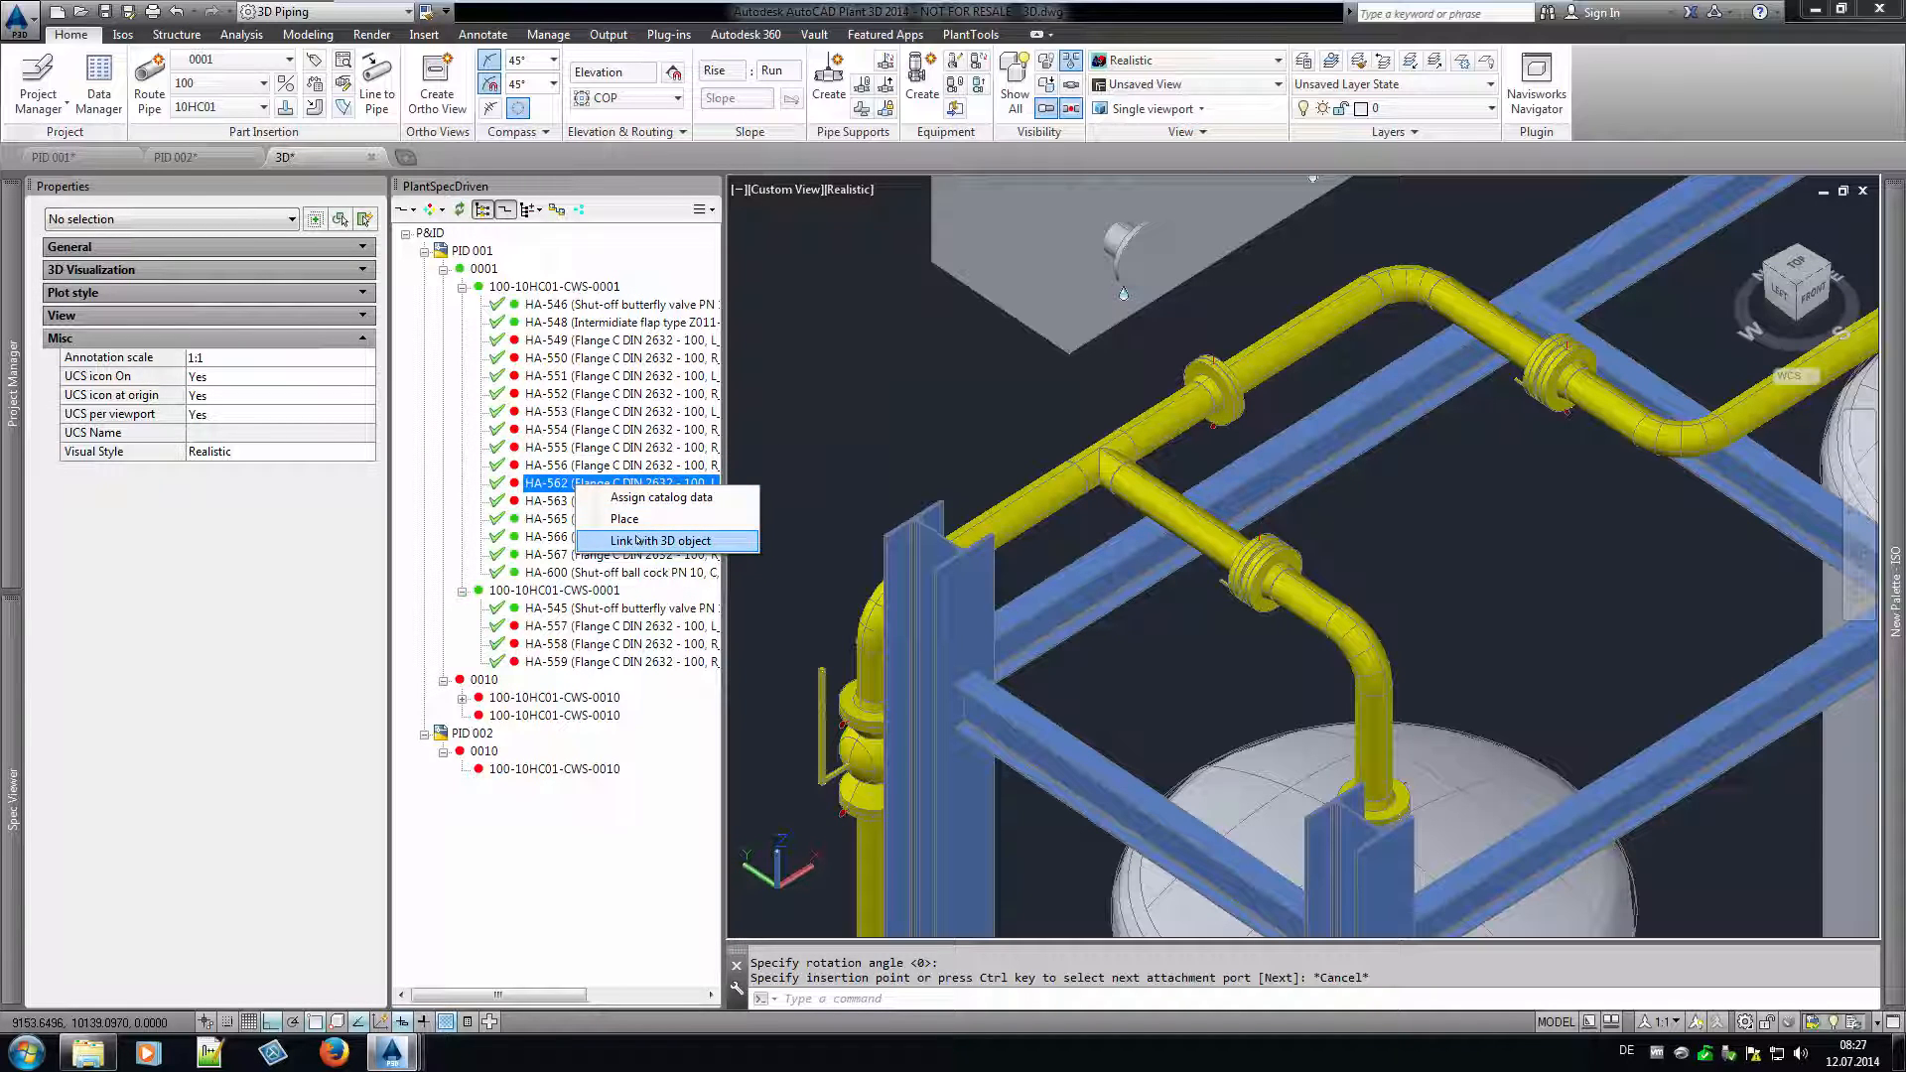
click(658, 540)
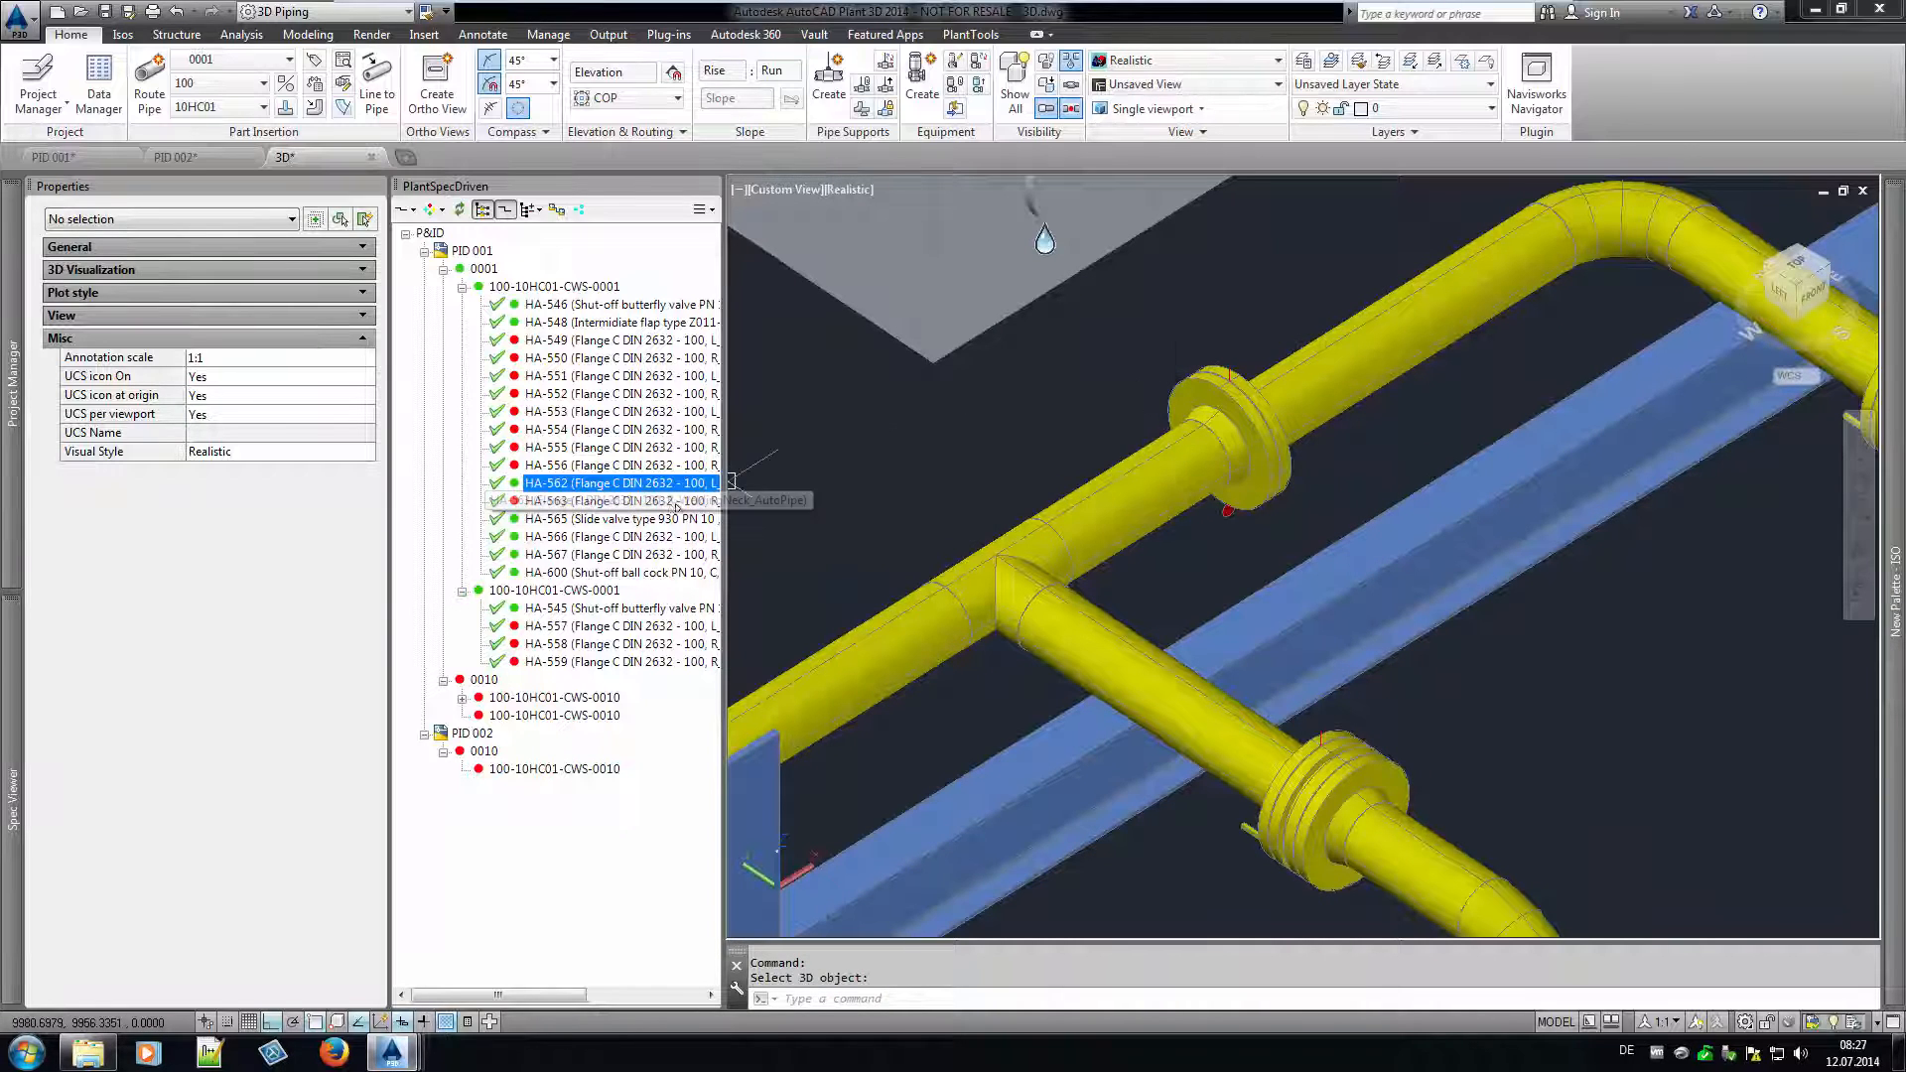
right_click(619, 500)
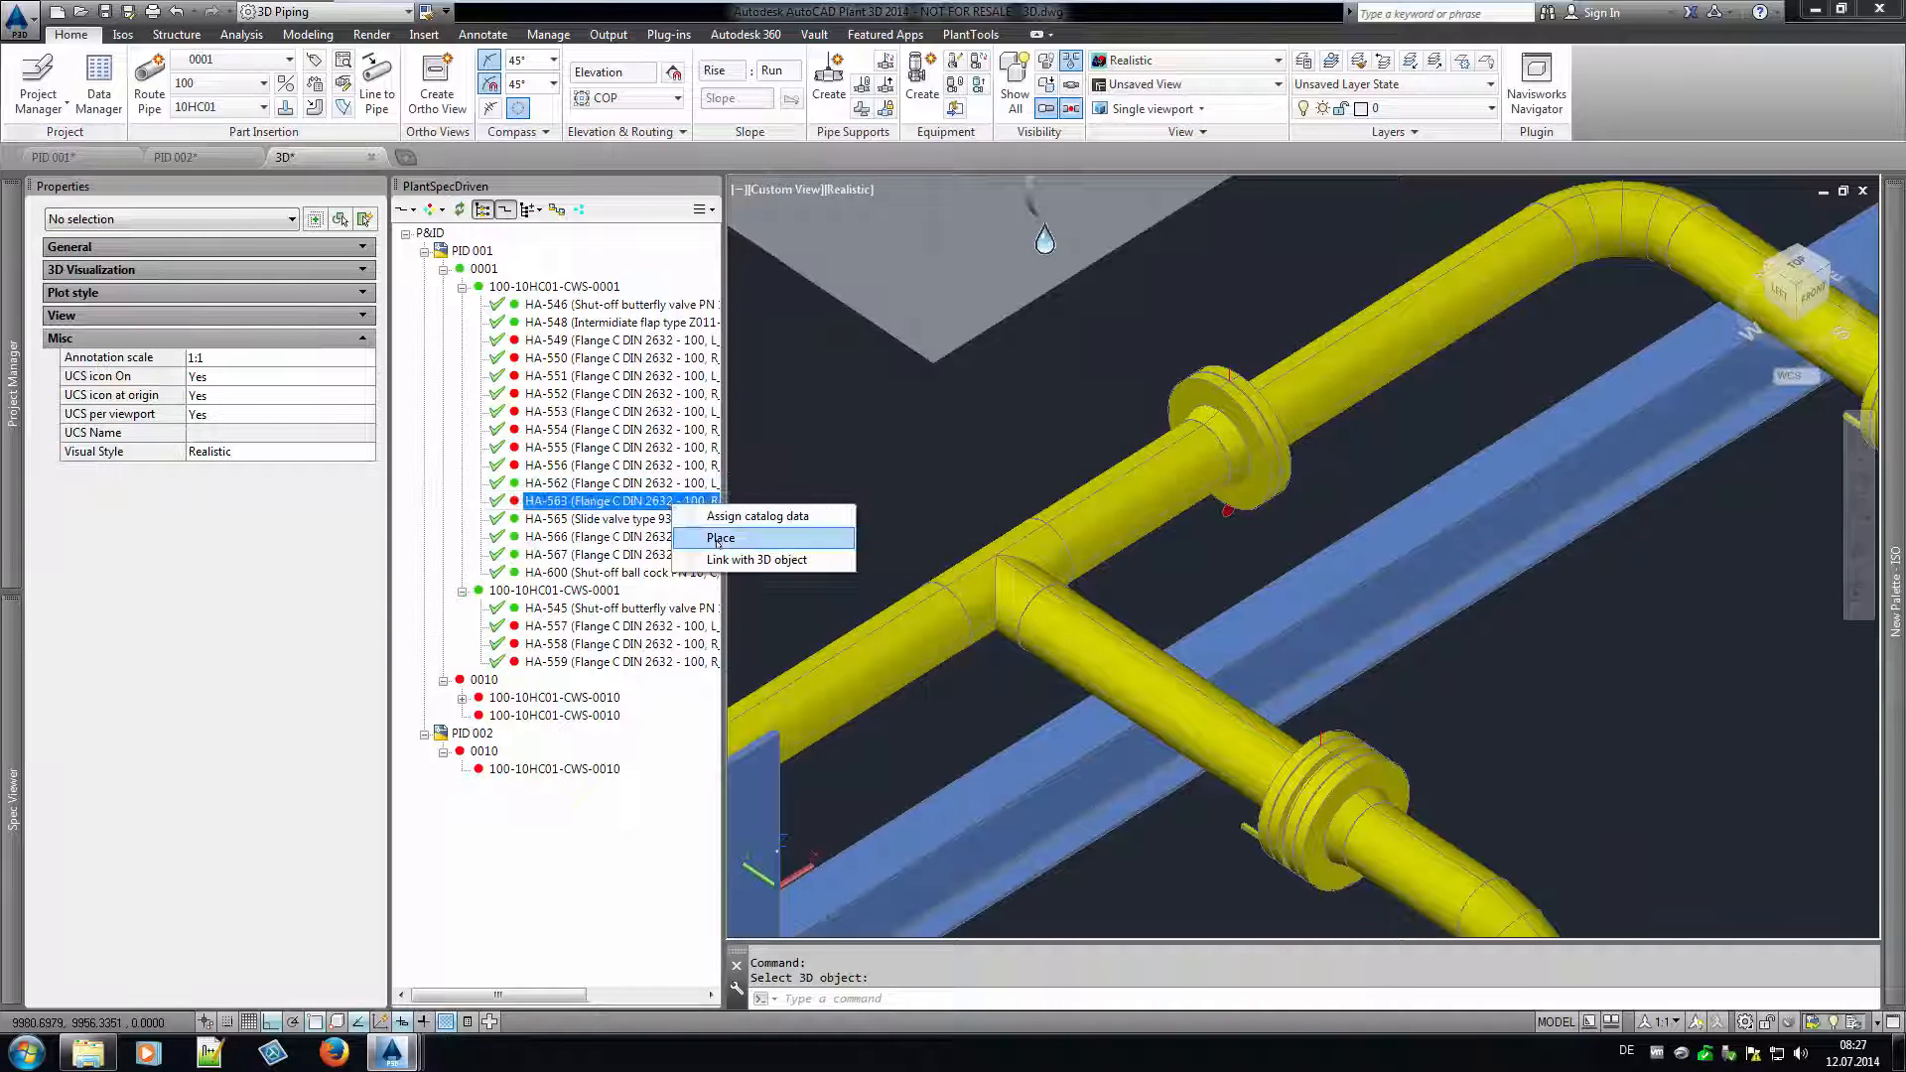
click(718, 538)
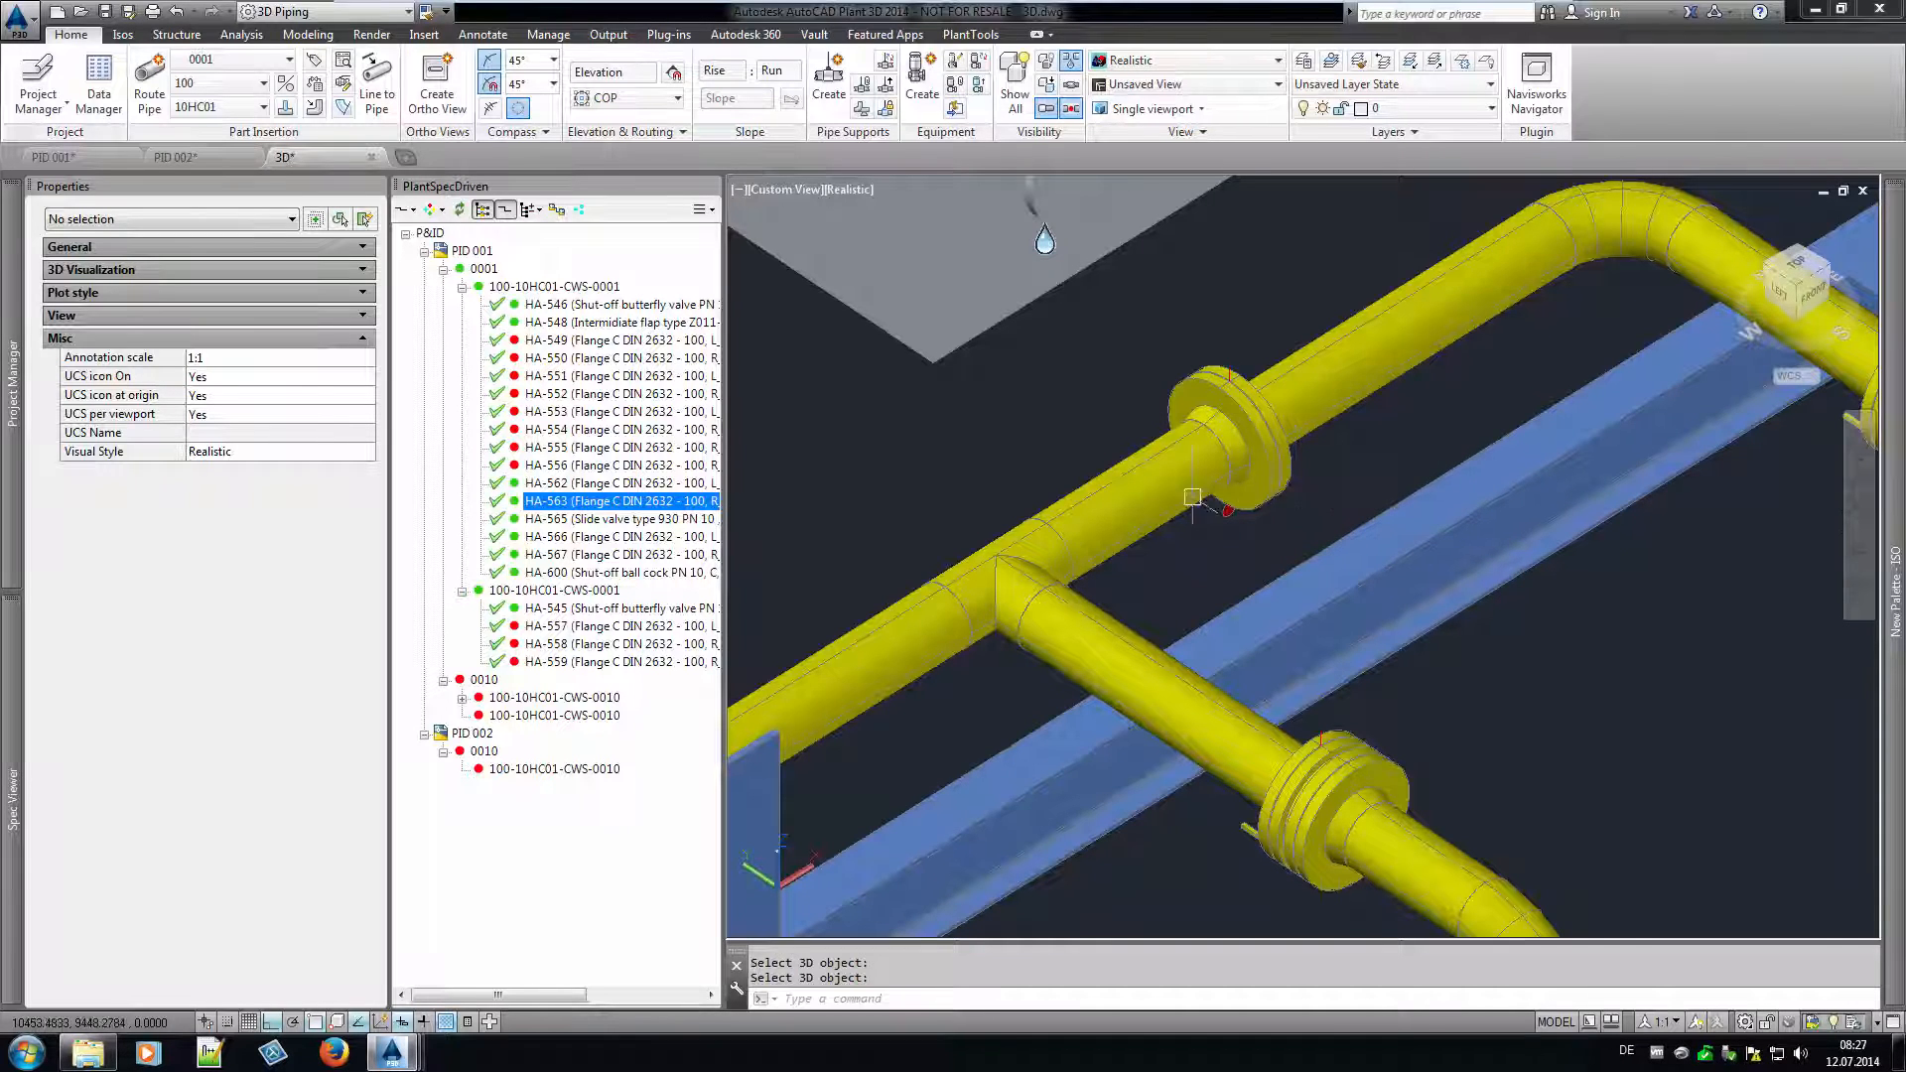
mouse_move(1104, 406)
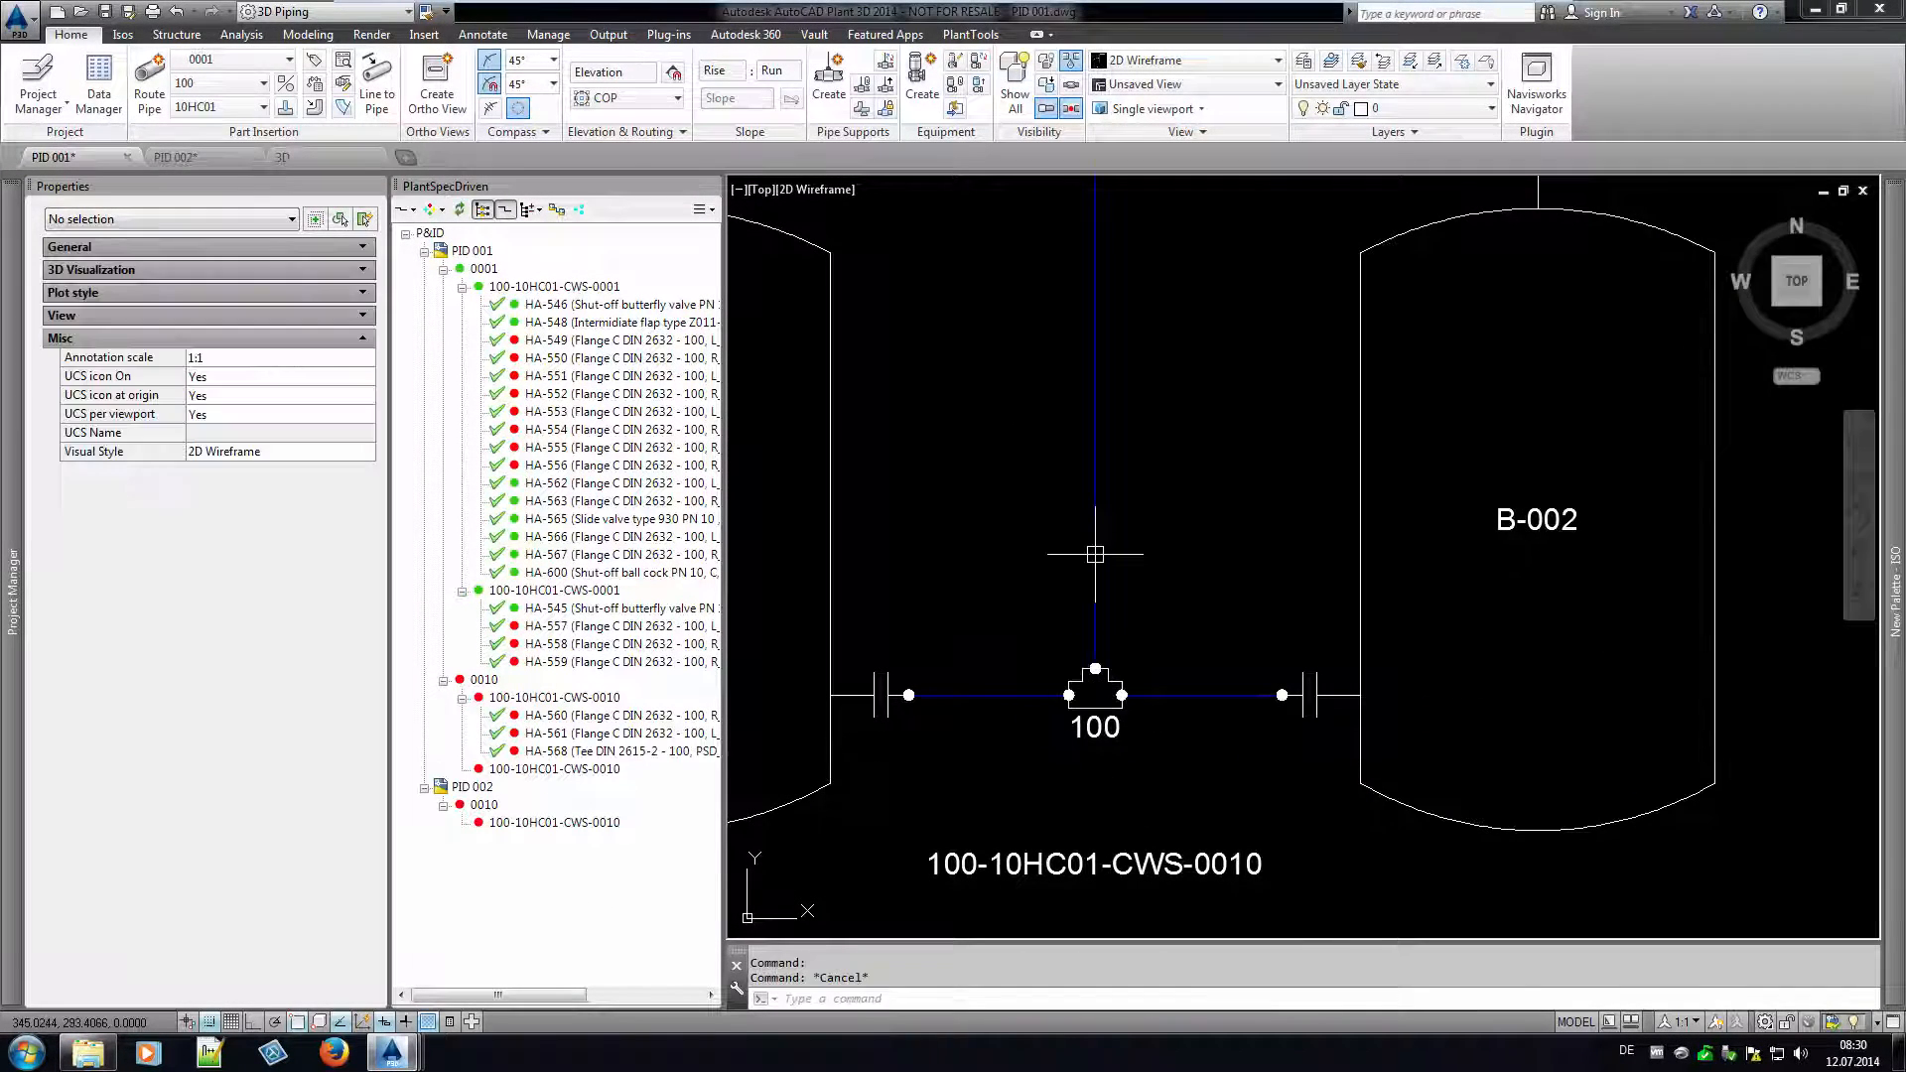
Reassign the branch line tag with size 50 and run attribute flow into PID 002.
right_click(1094, 668)
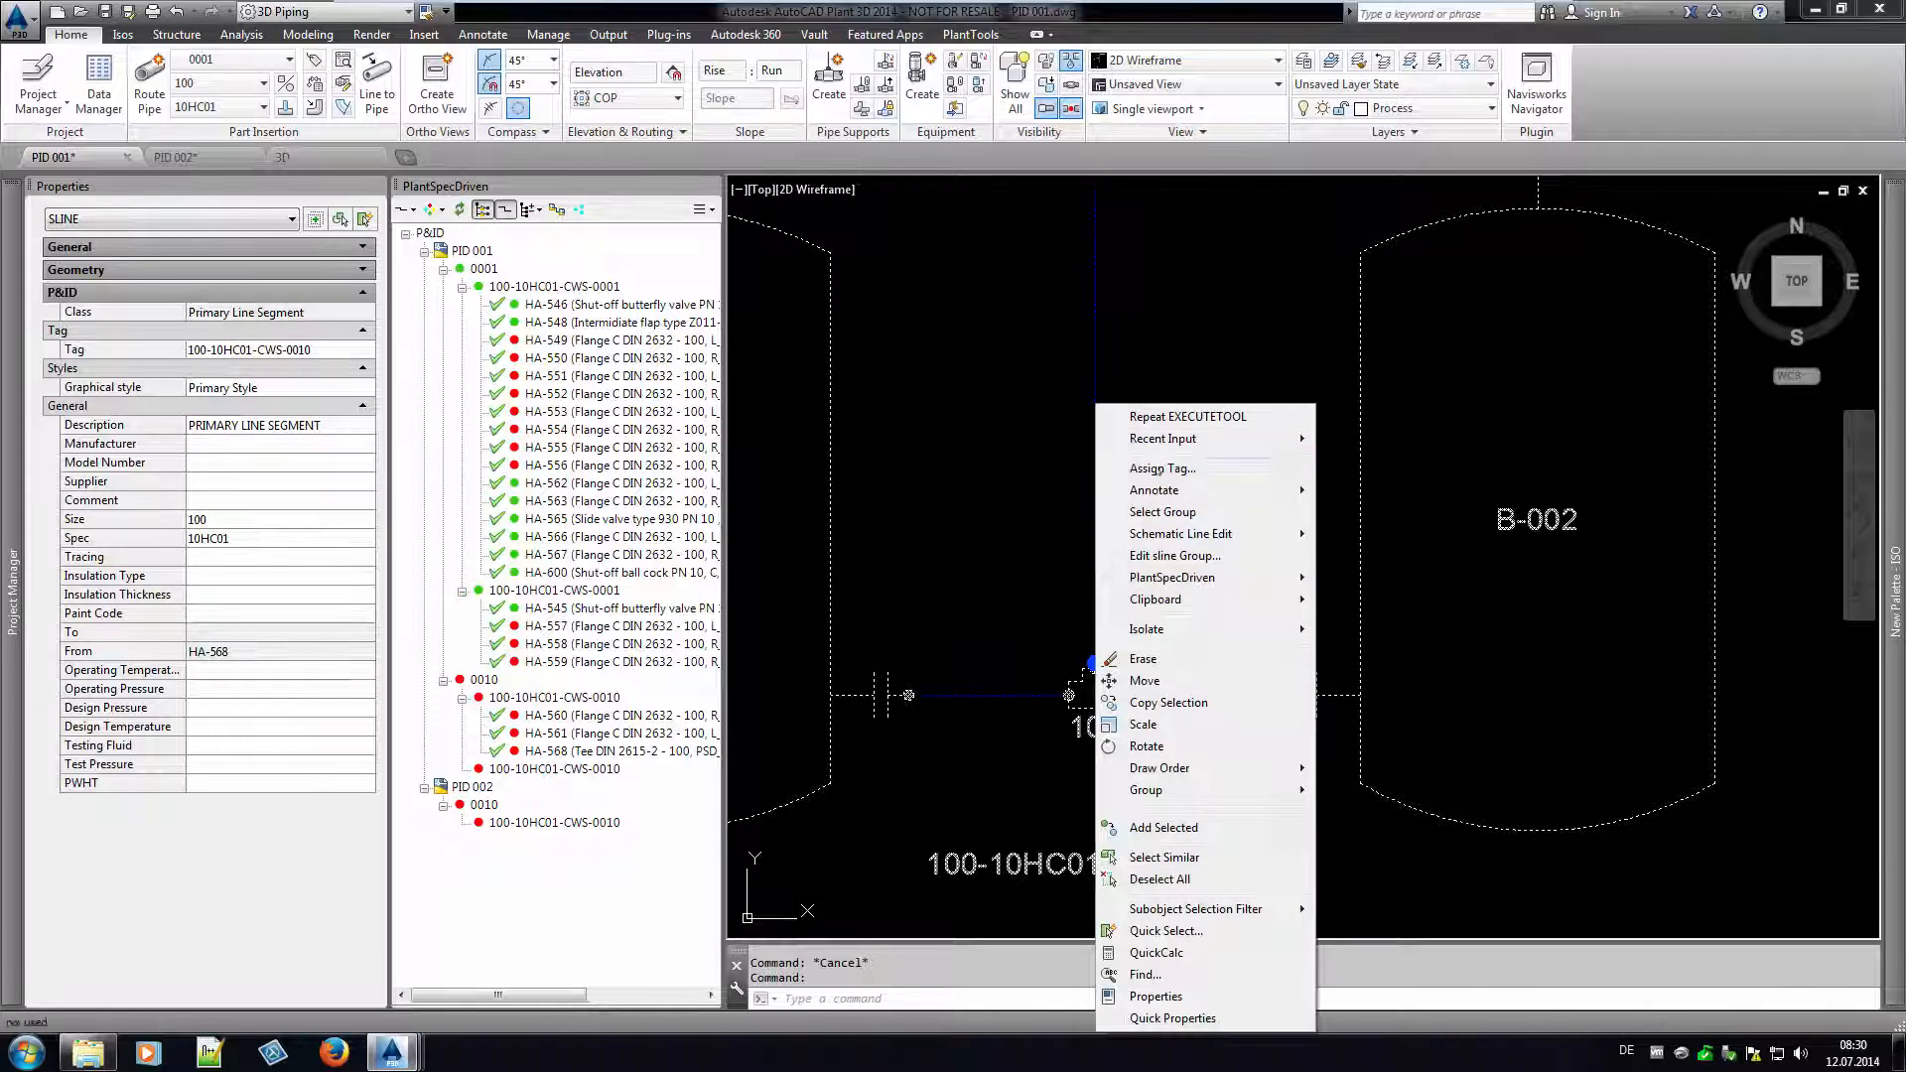
click(1161, 469)
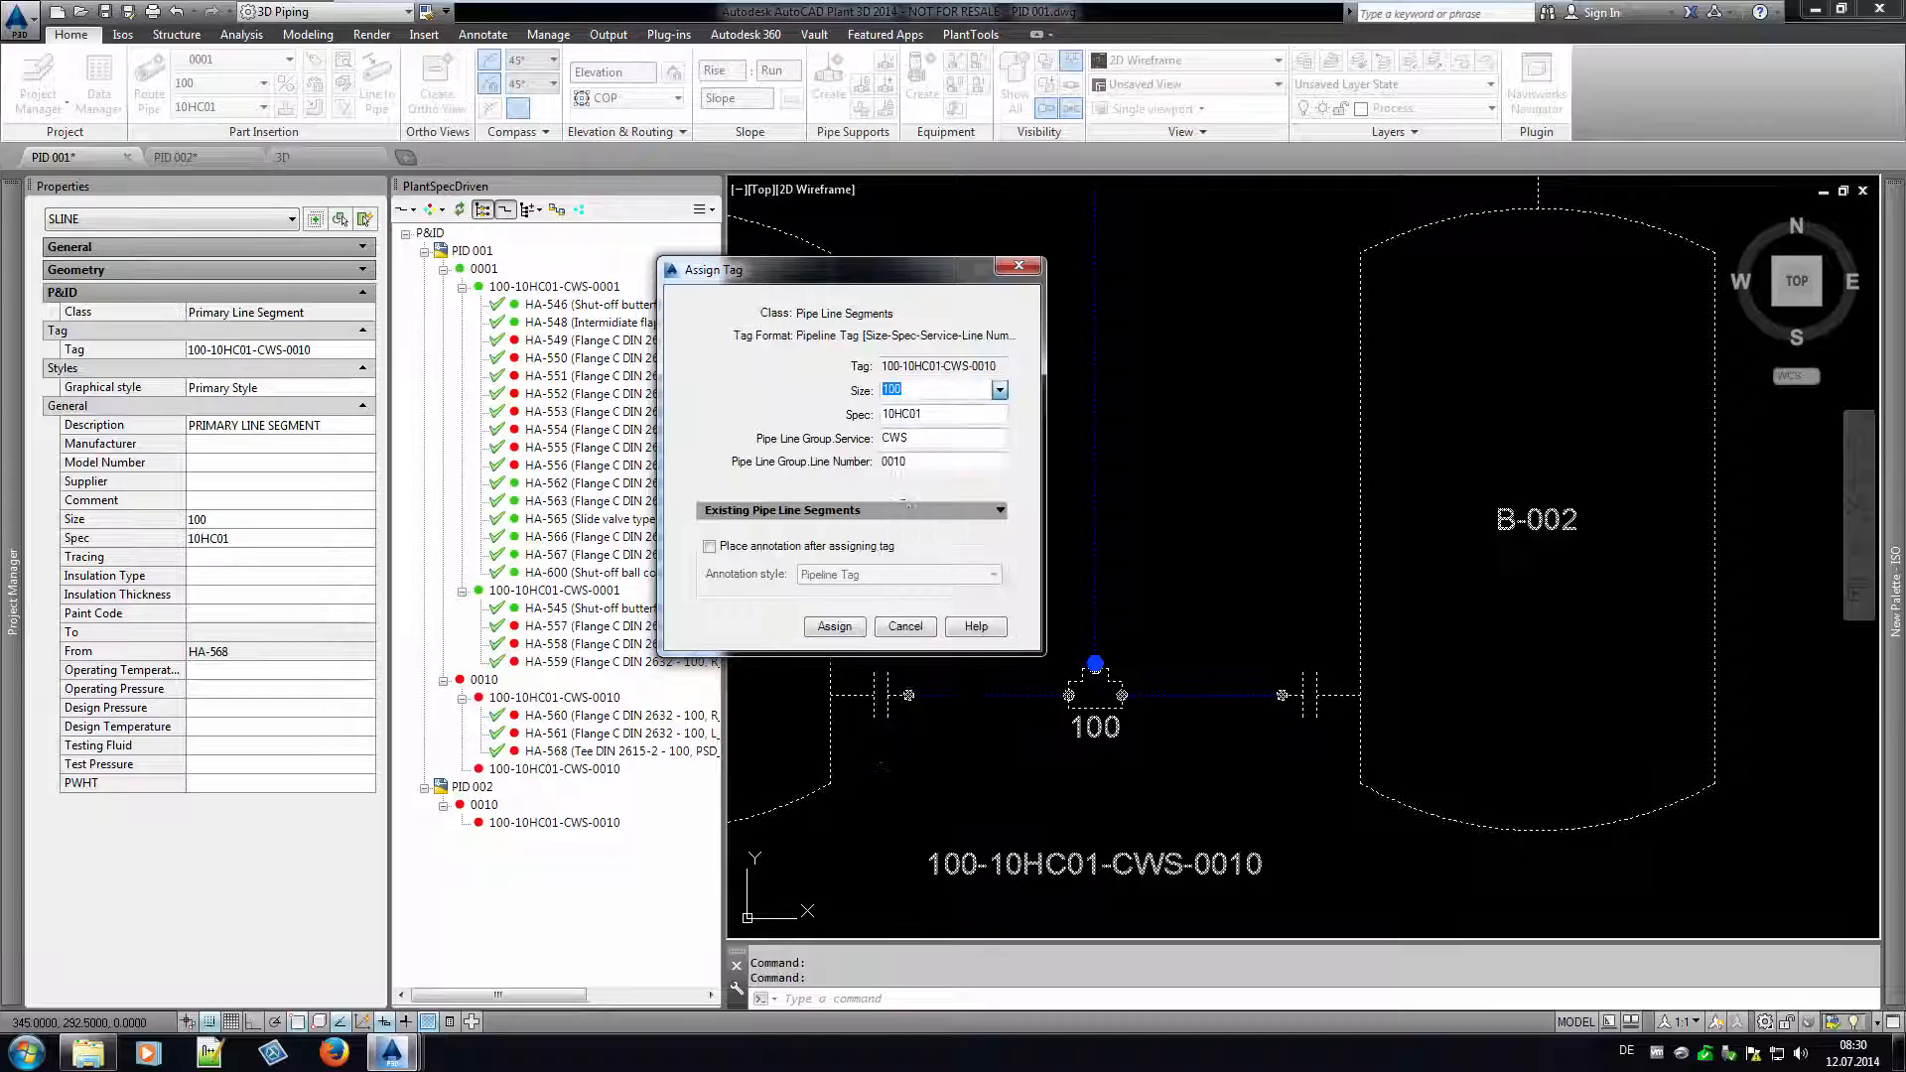
text(50)
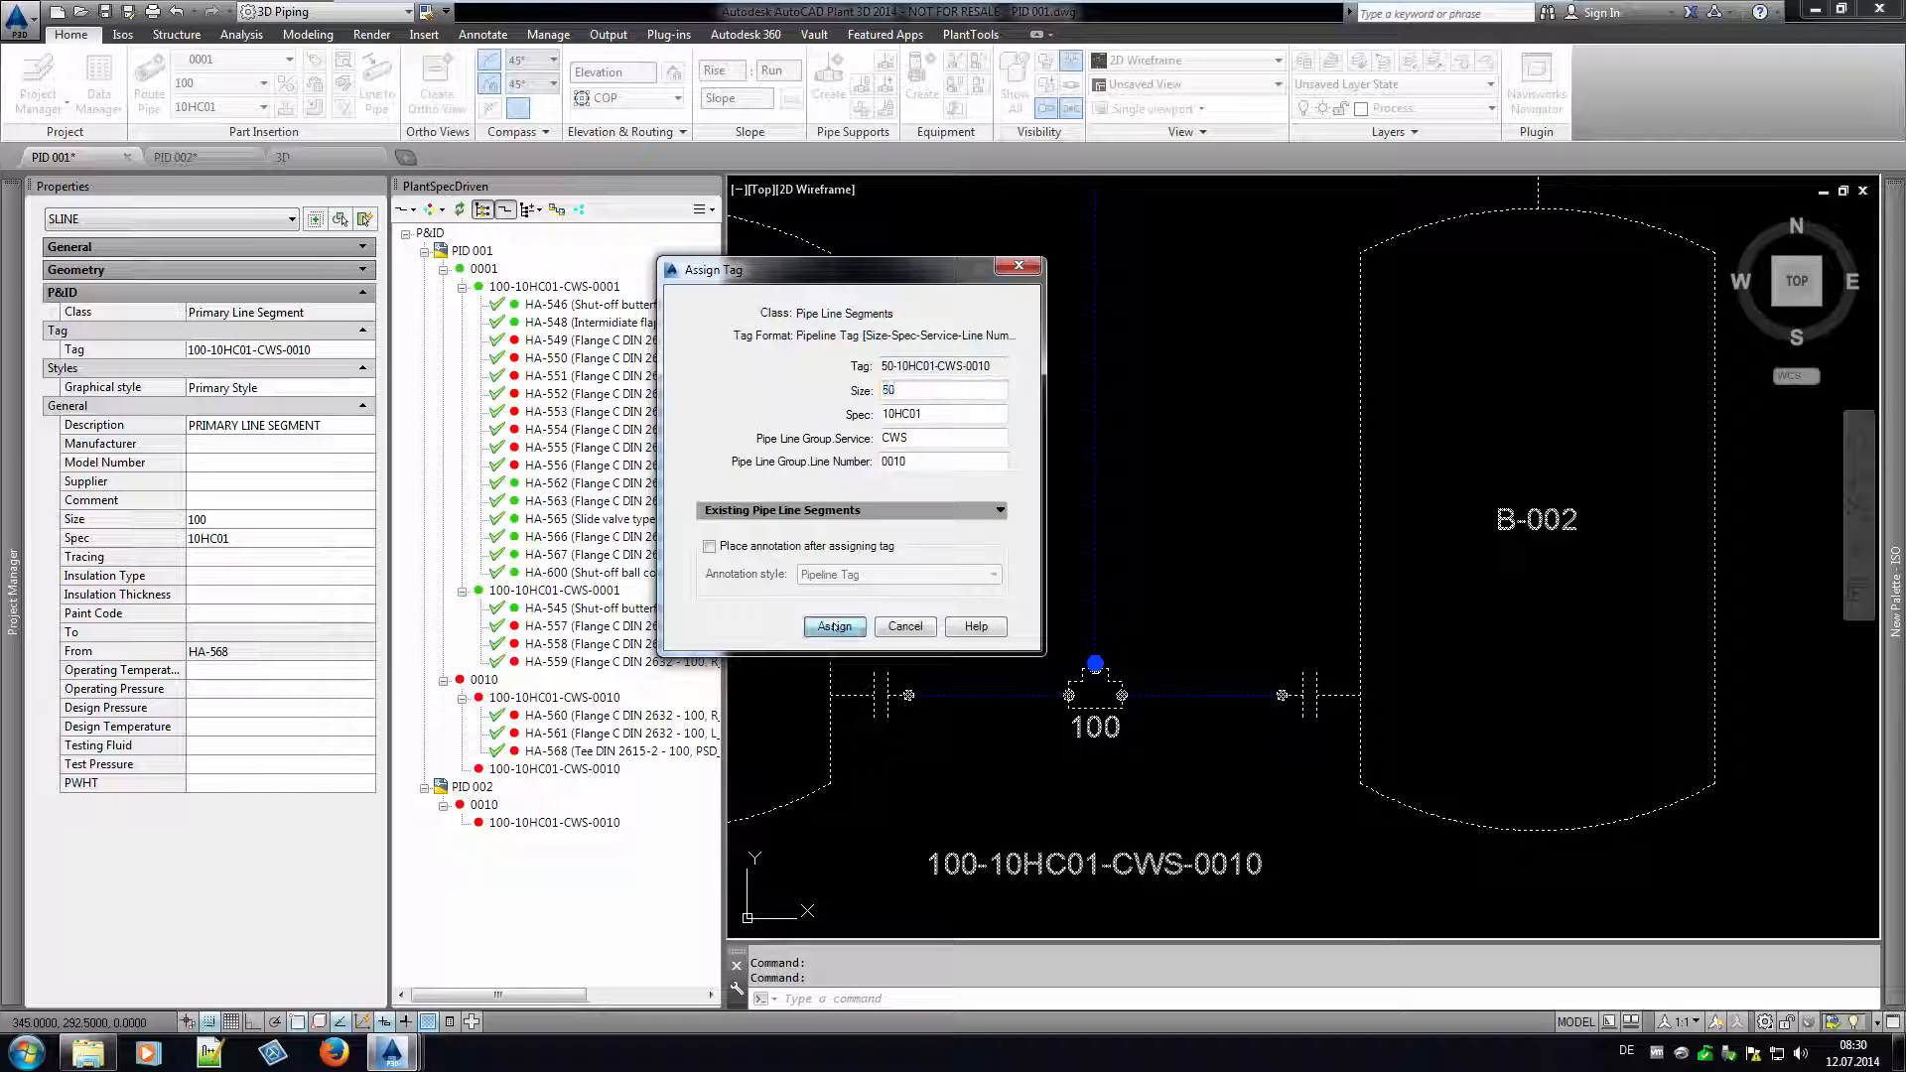
click(835, 625)
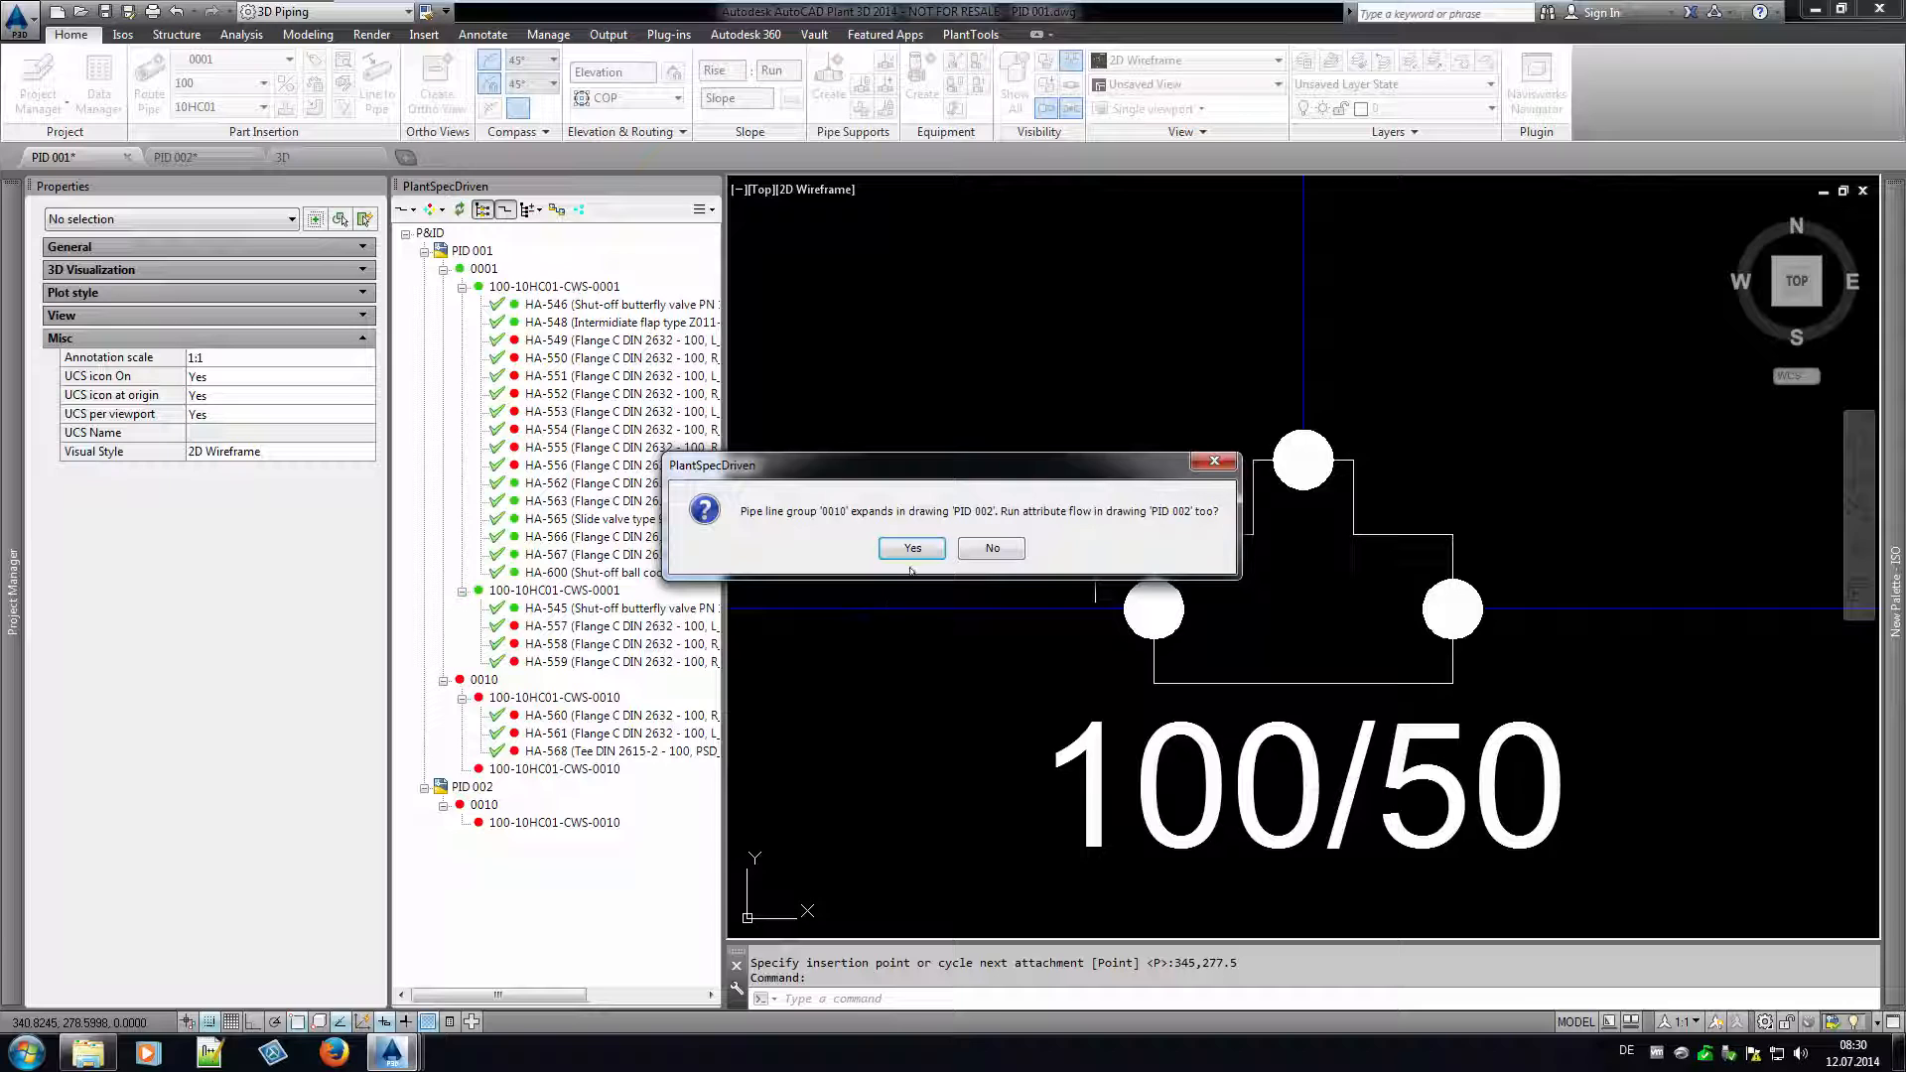
click(912, 548)
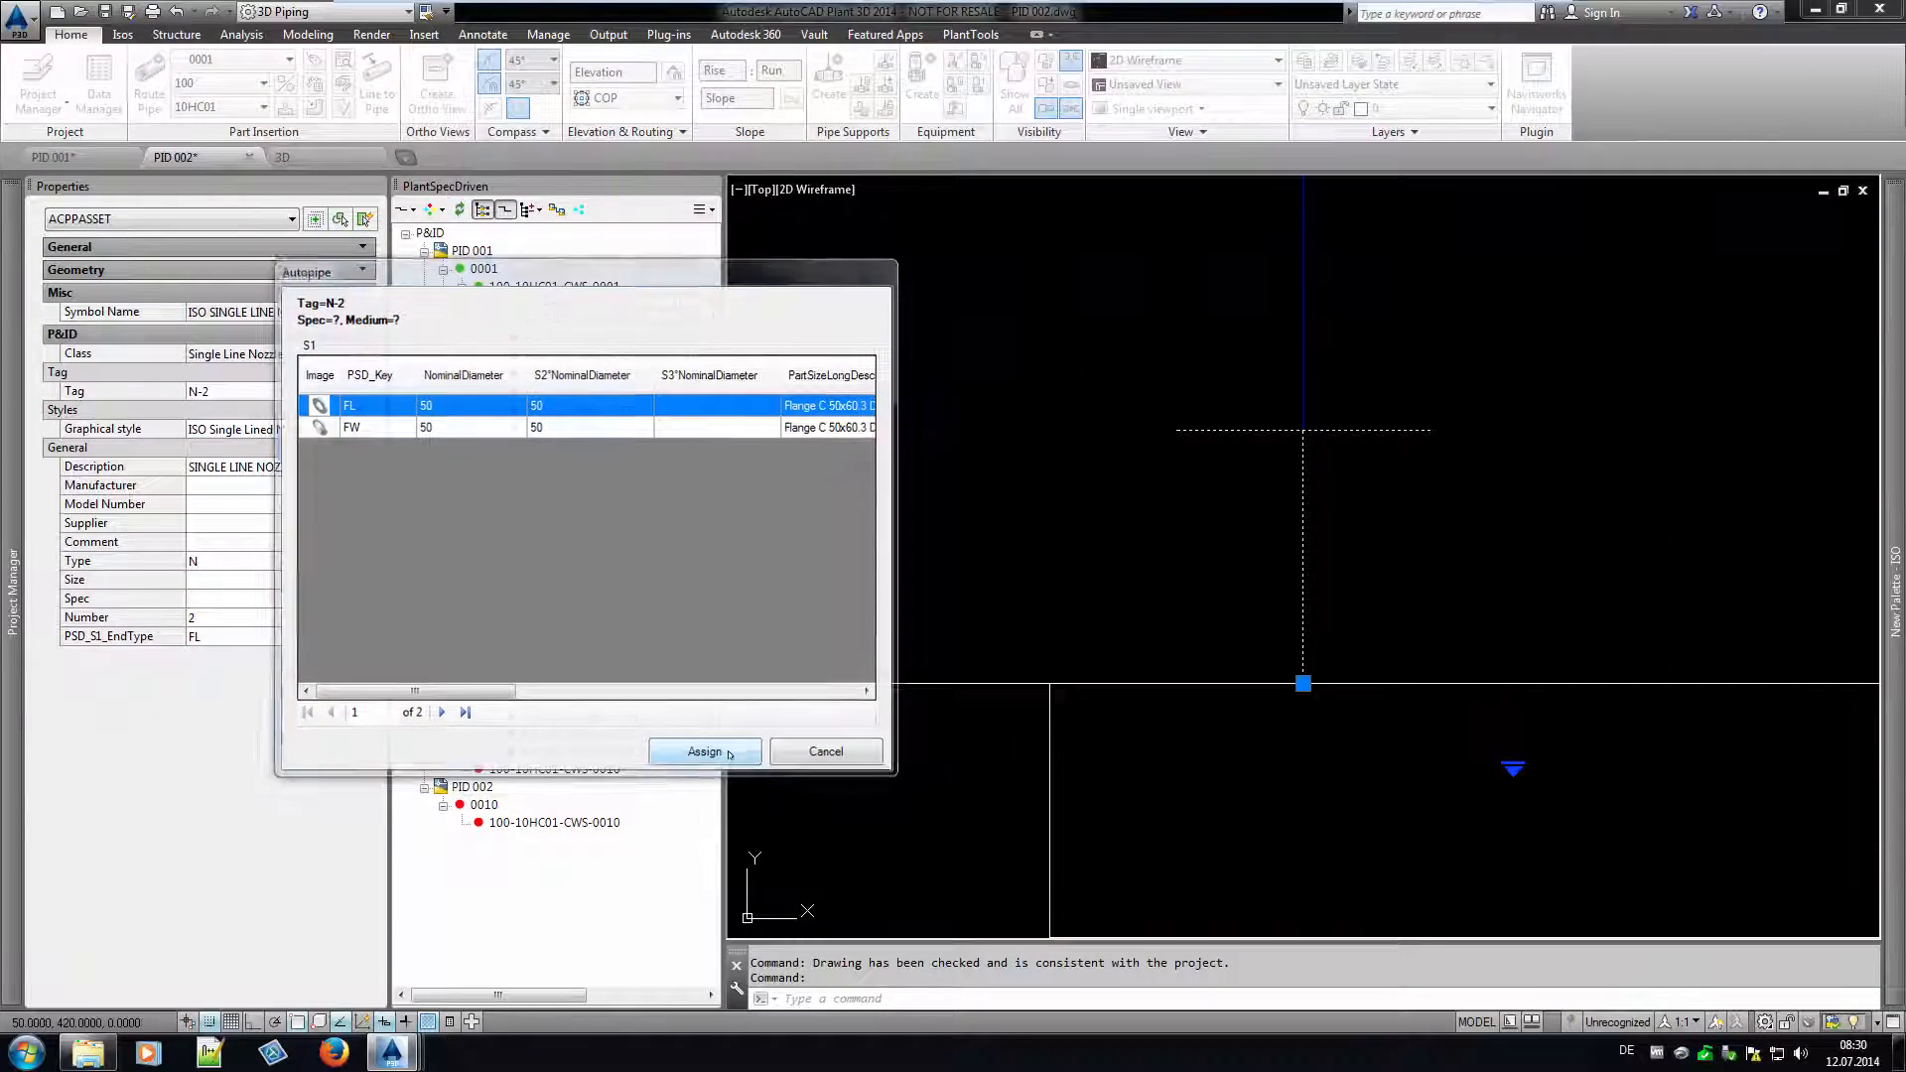
Assign the FL DIN 2642 lapped flange to nozzle N-2 and show flange HA-570 in the tree.
click(703, 751)
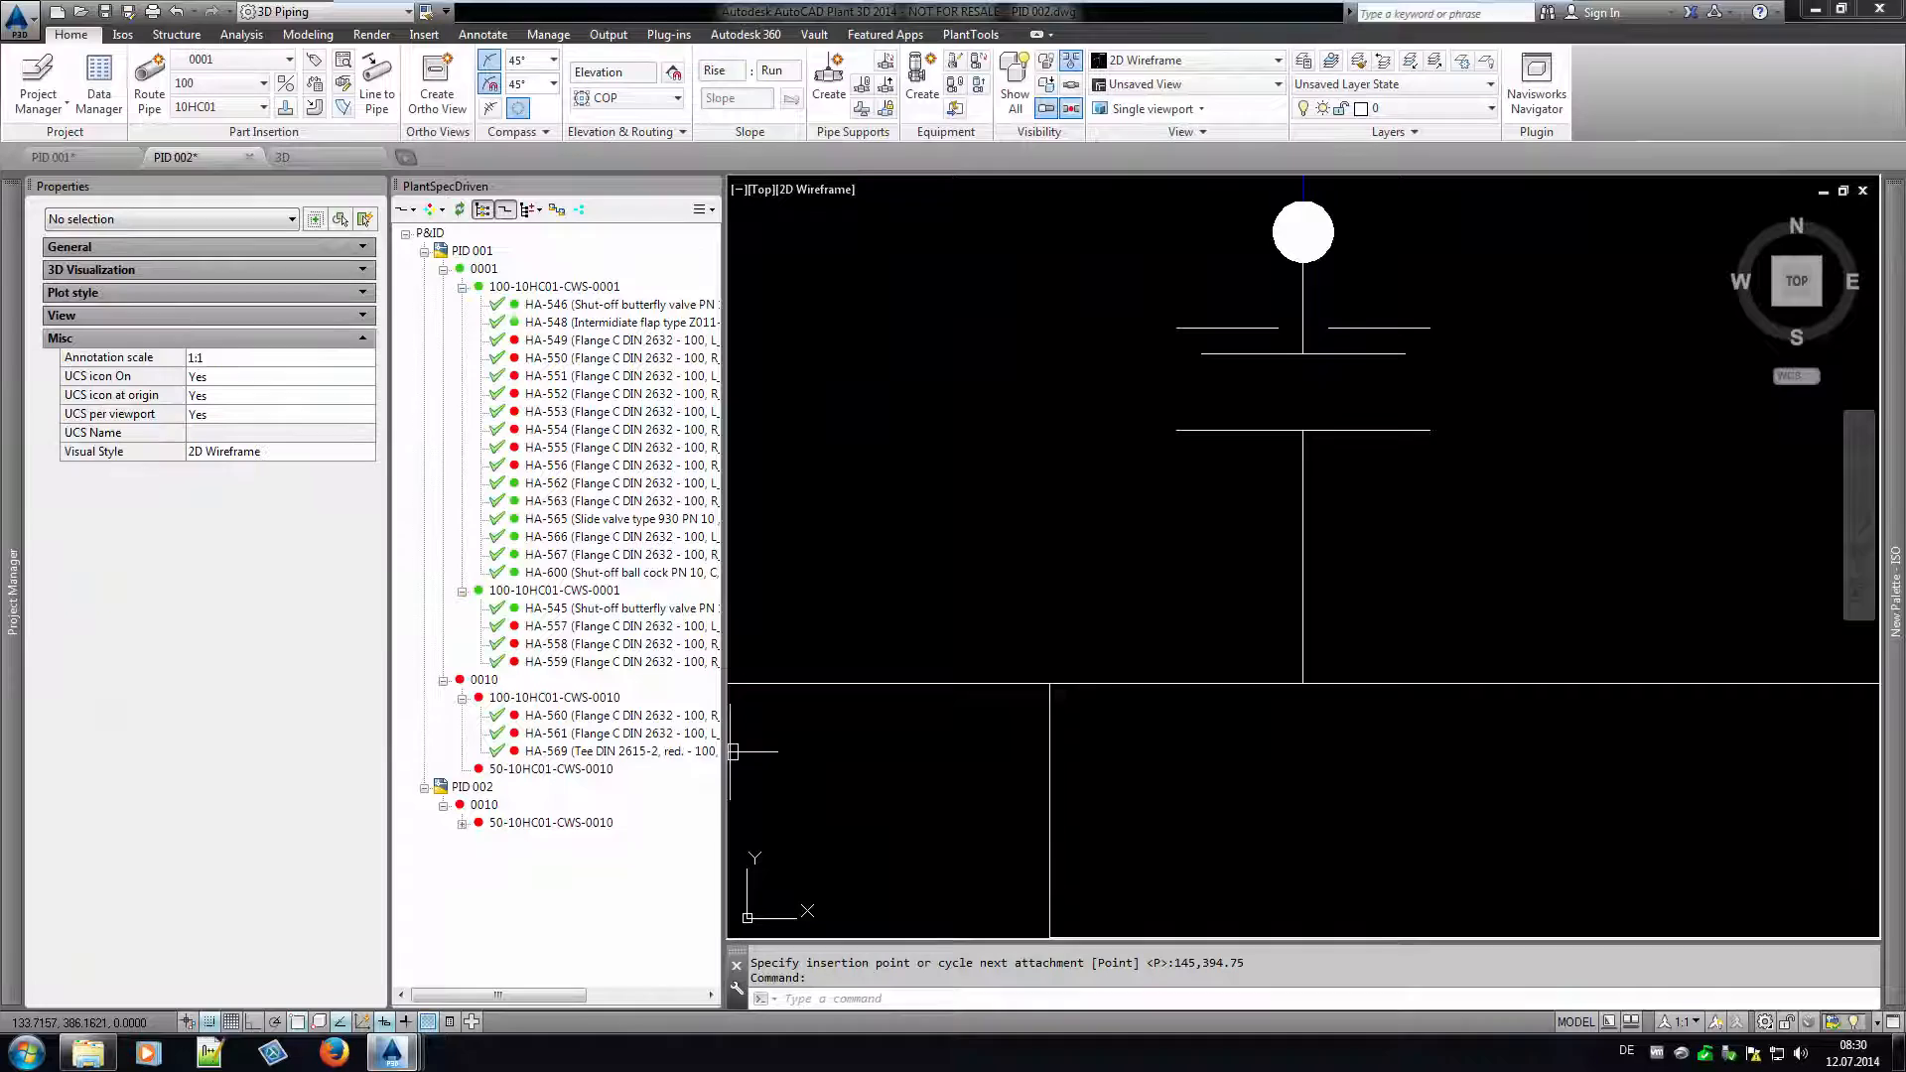
mouse_move(1038, 603)
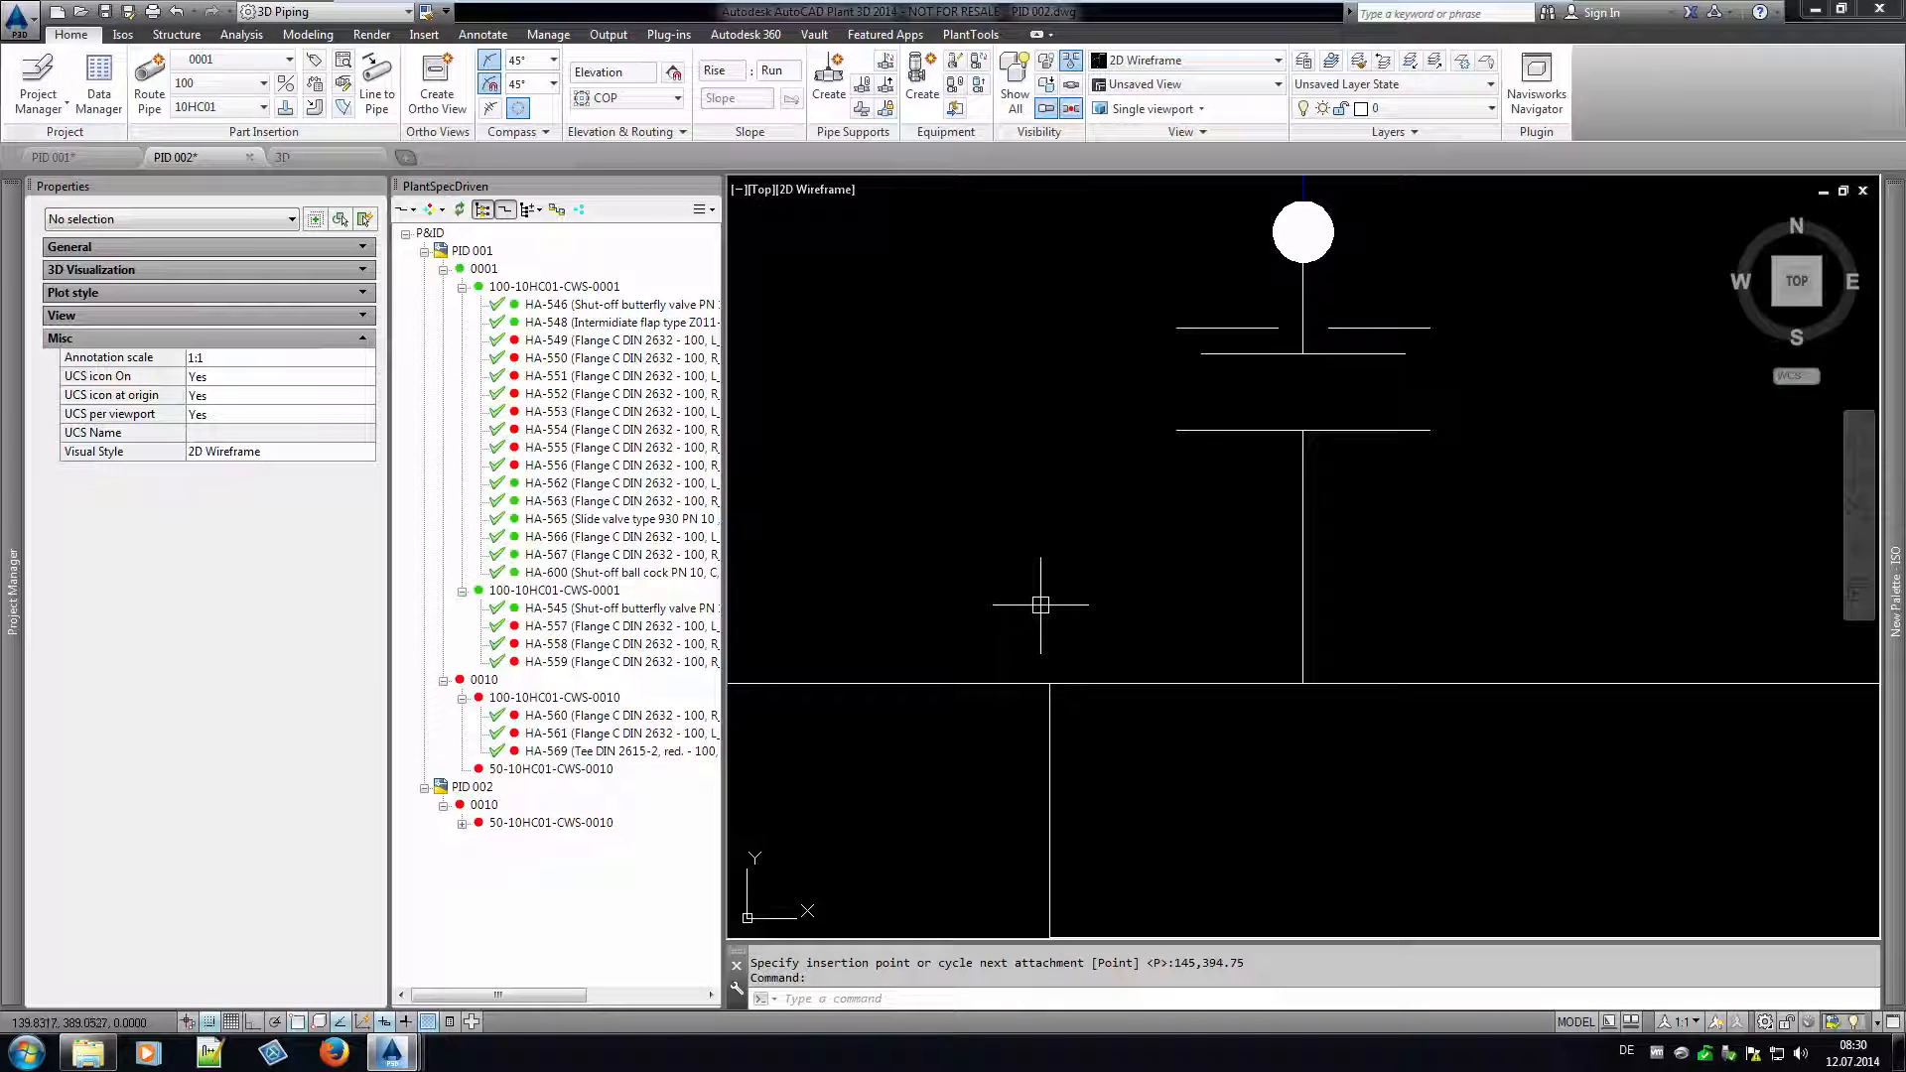
mouse_move(1080, 568)
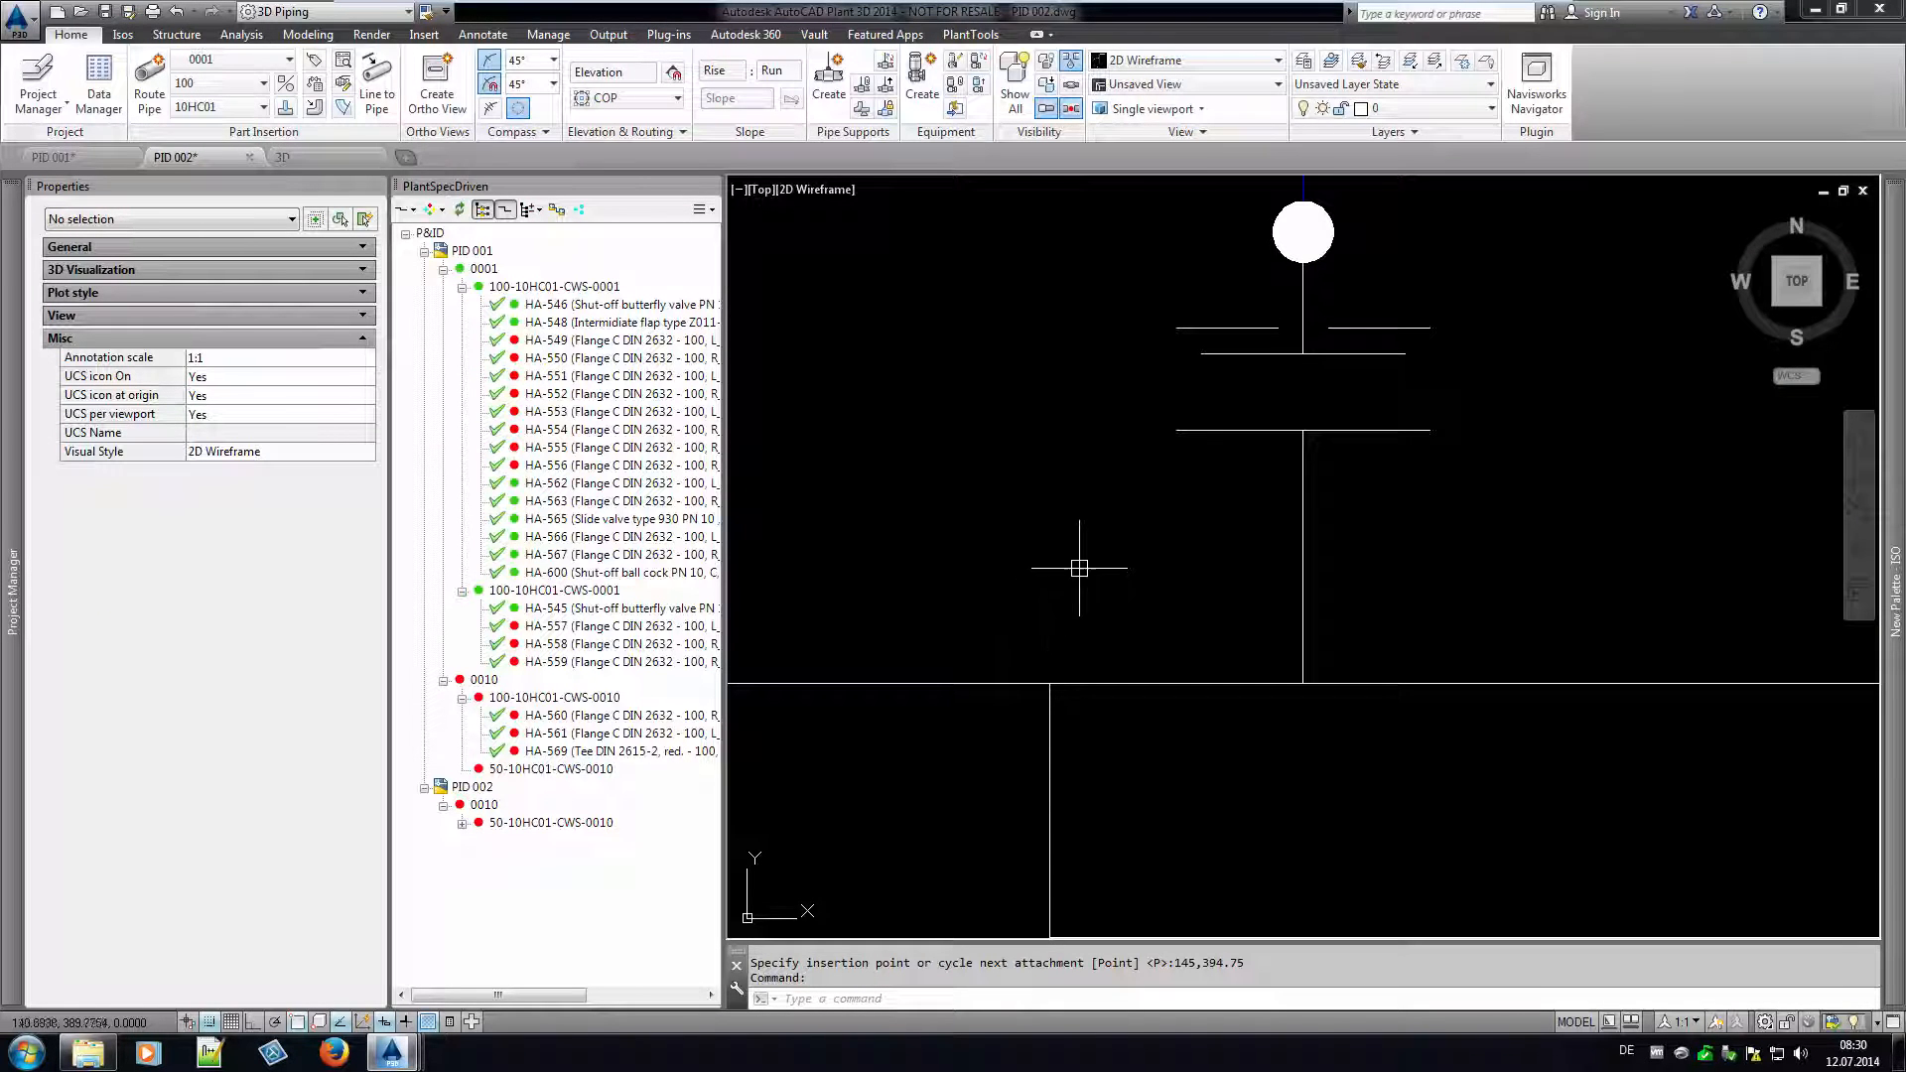
right_click(1302, 317)
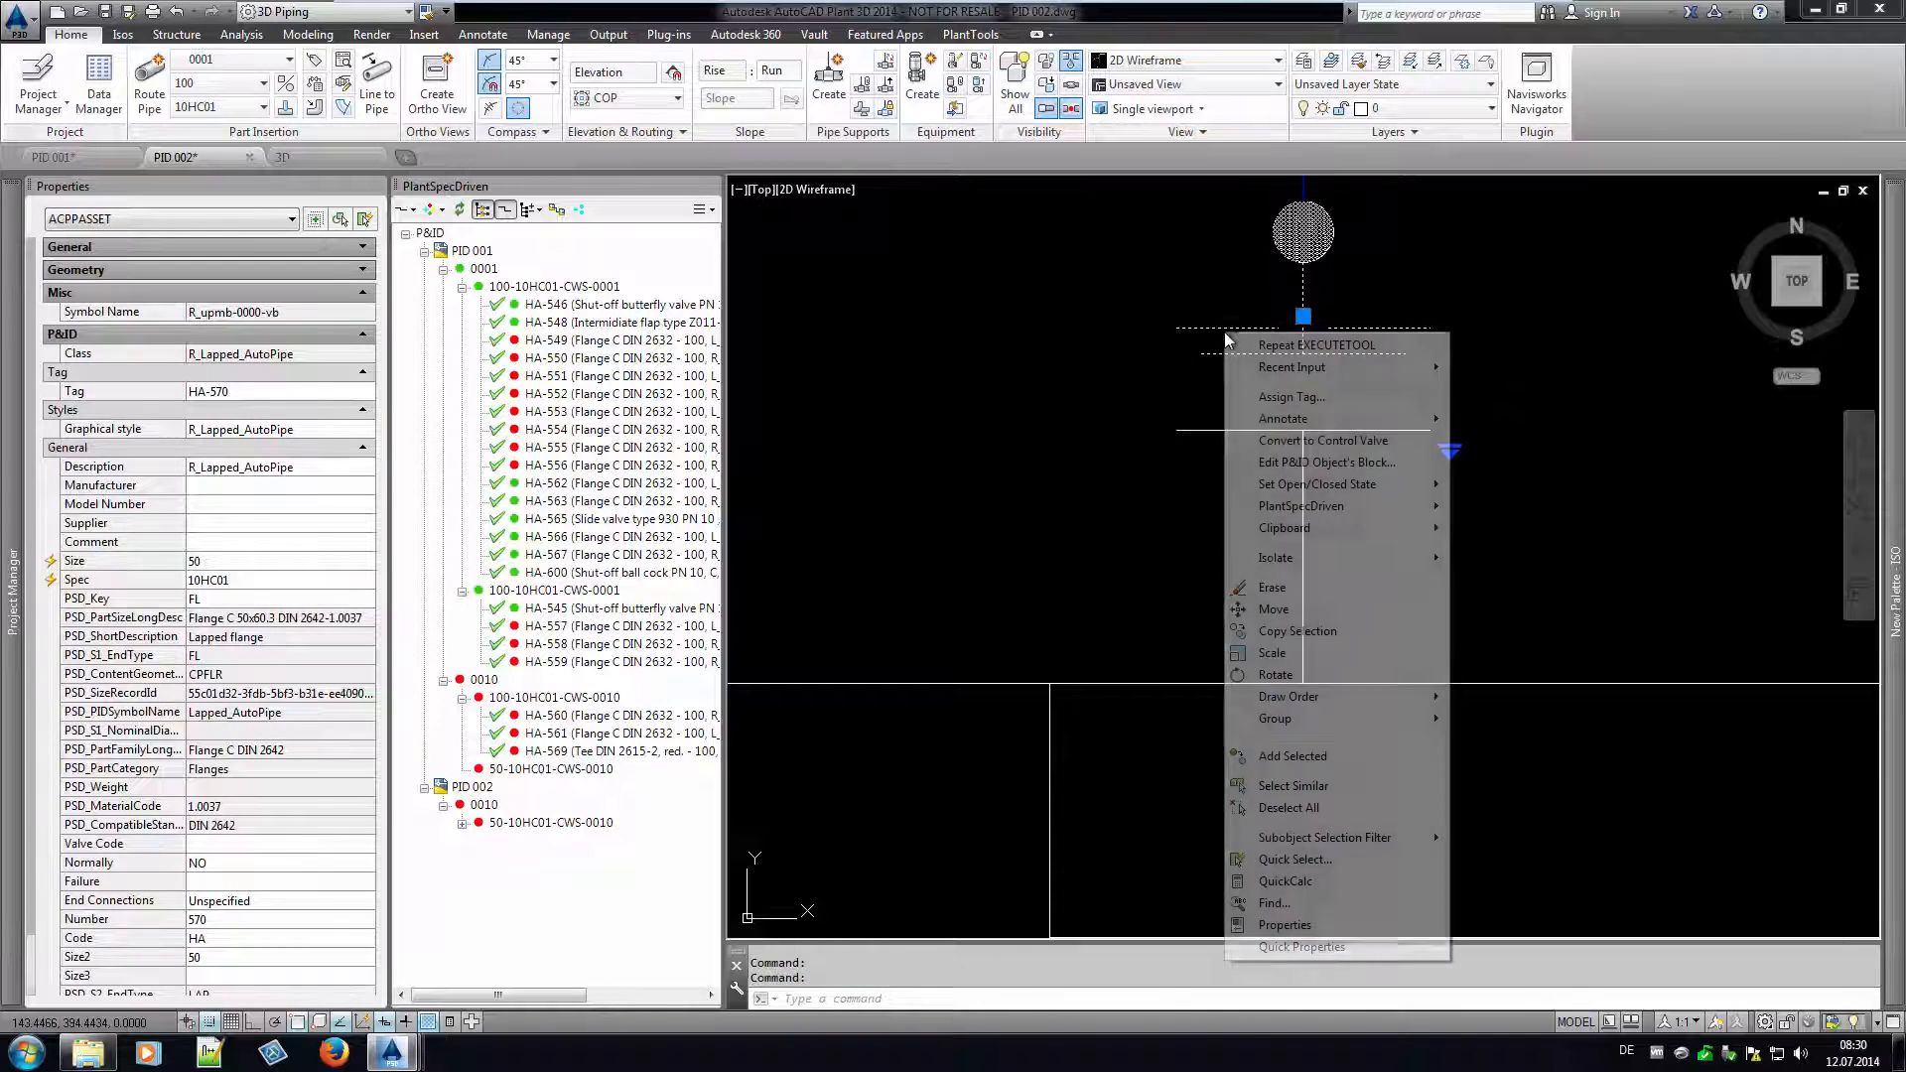
mouse_move(1300, 507)
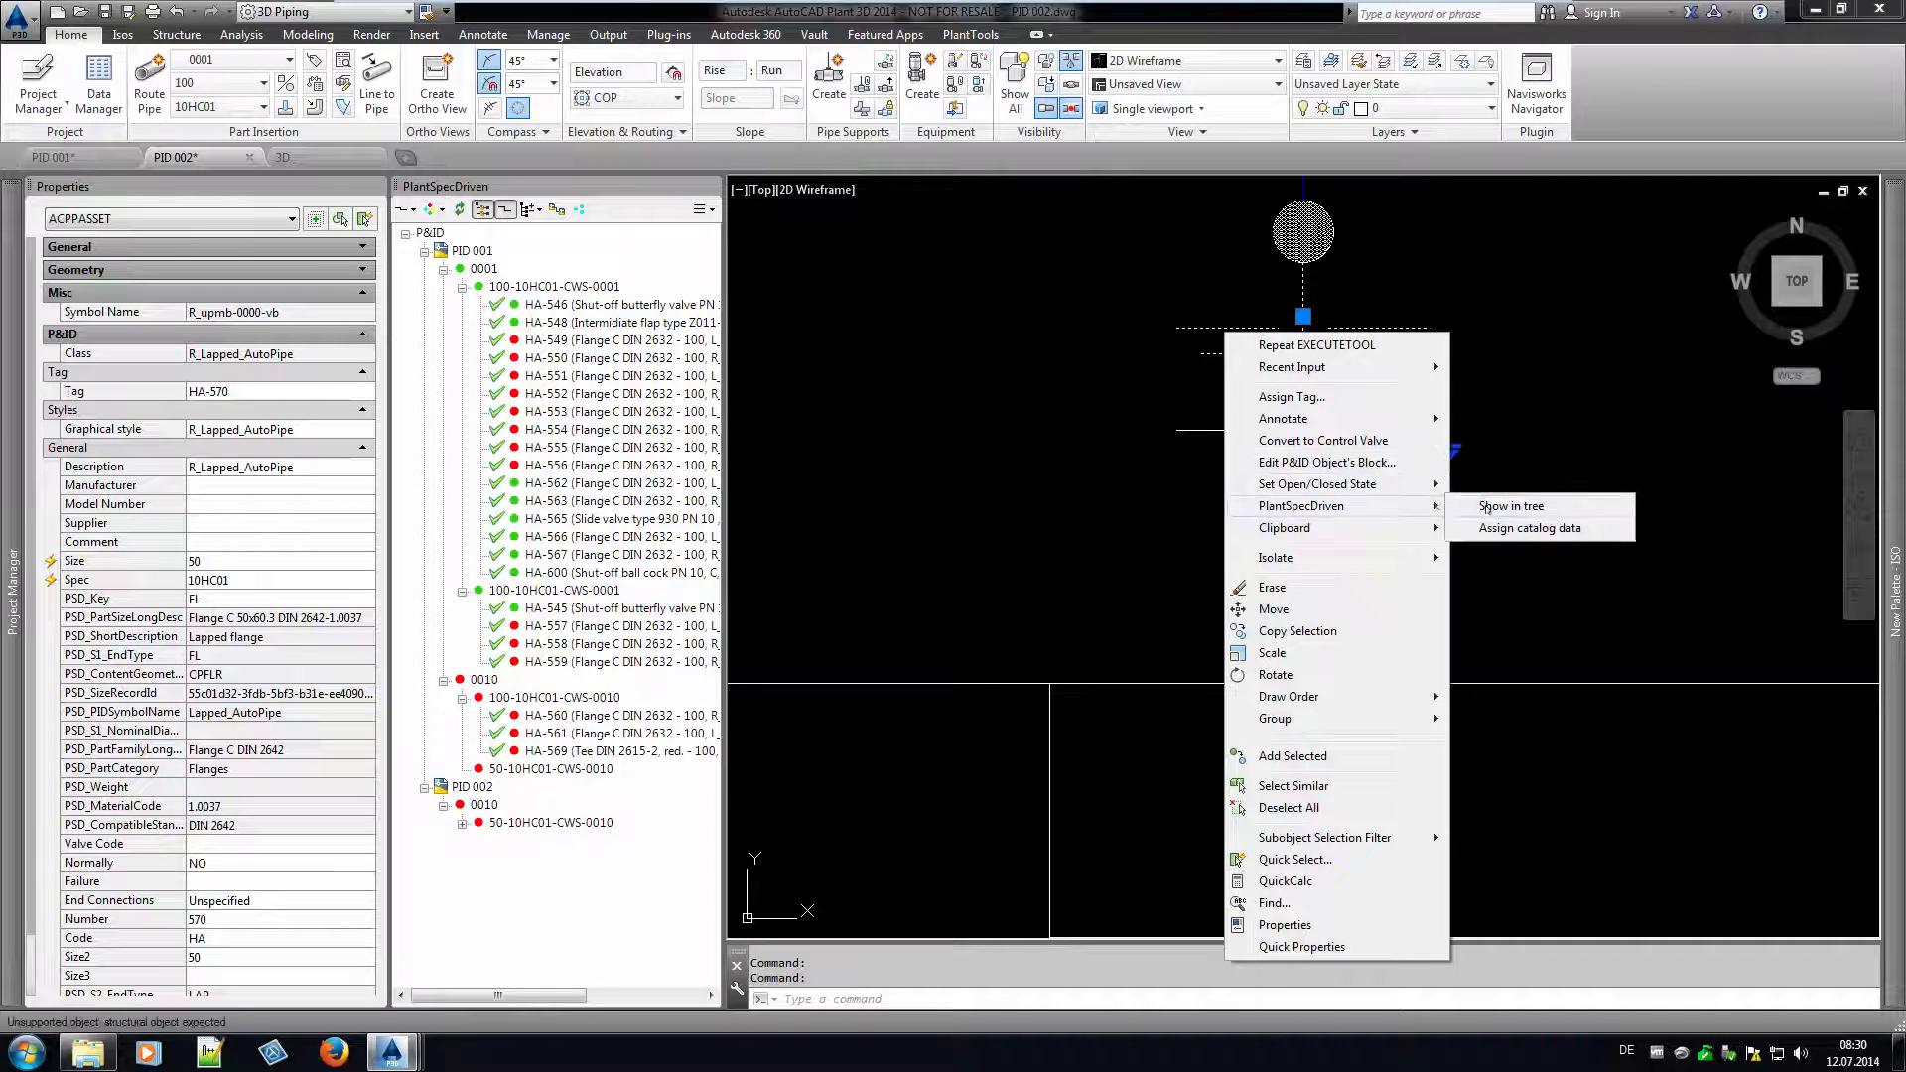
click(1511, 506)
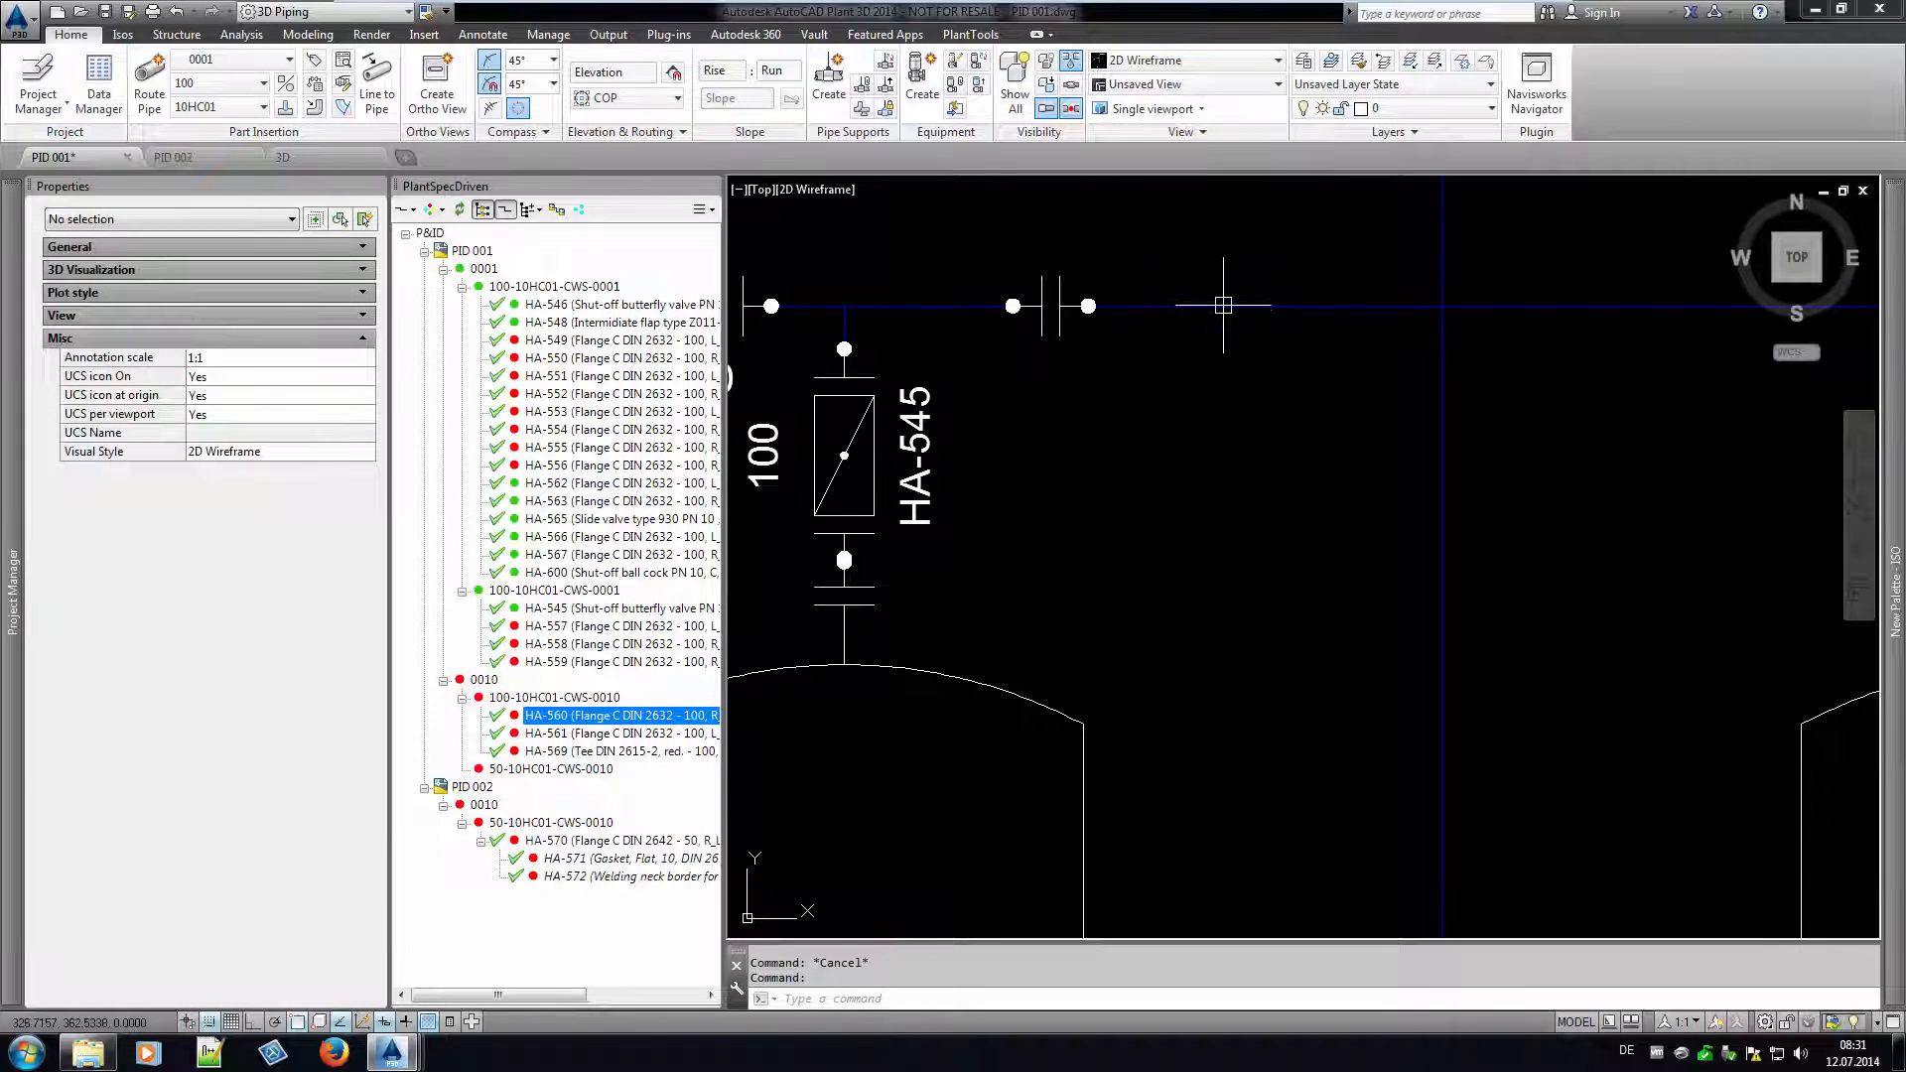
Run PlantSpecDriven Autopipe on line 100-10HC01-CWS-0001 and review the drawing.
right_click(979, 306)
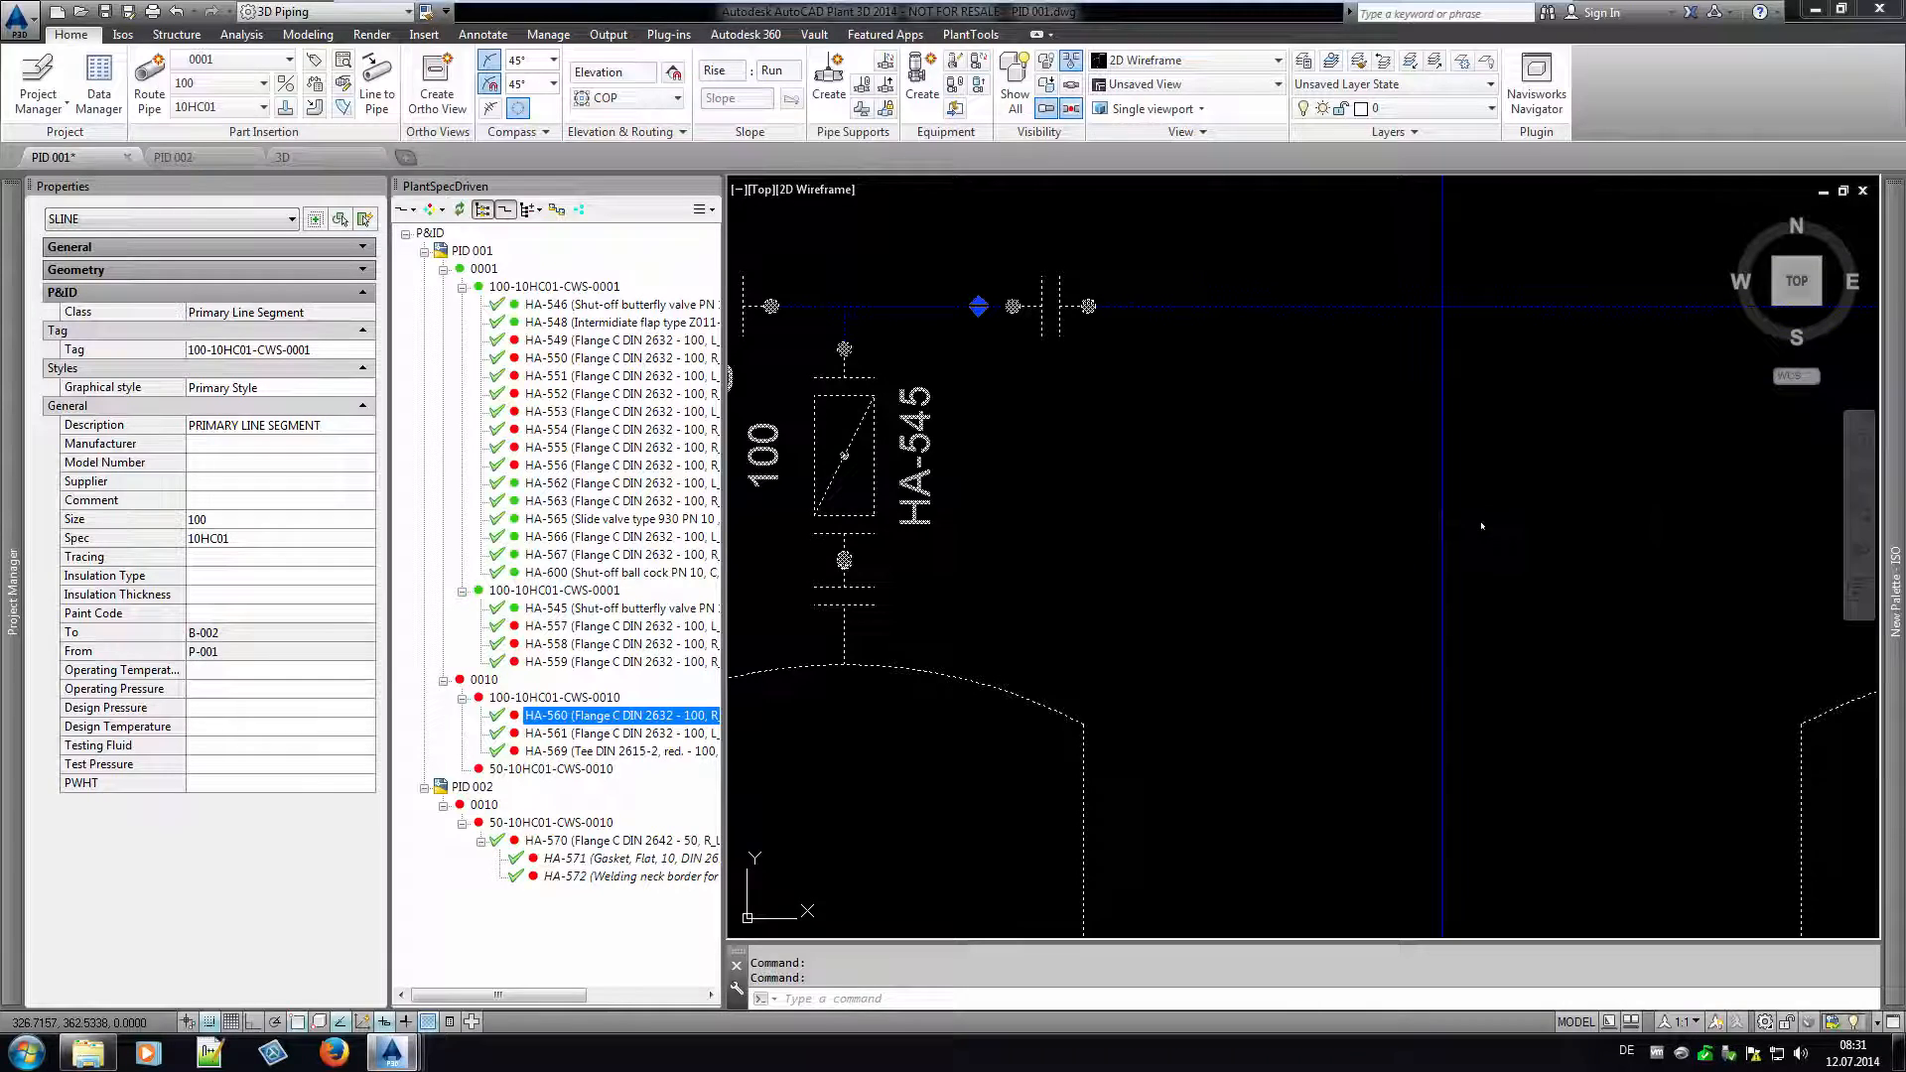
mouse_move(1068, 413)
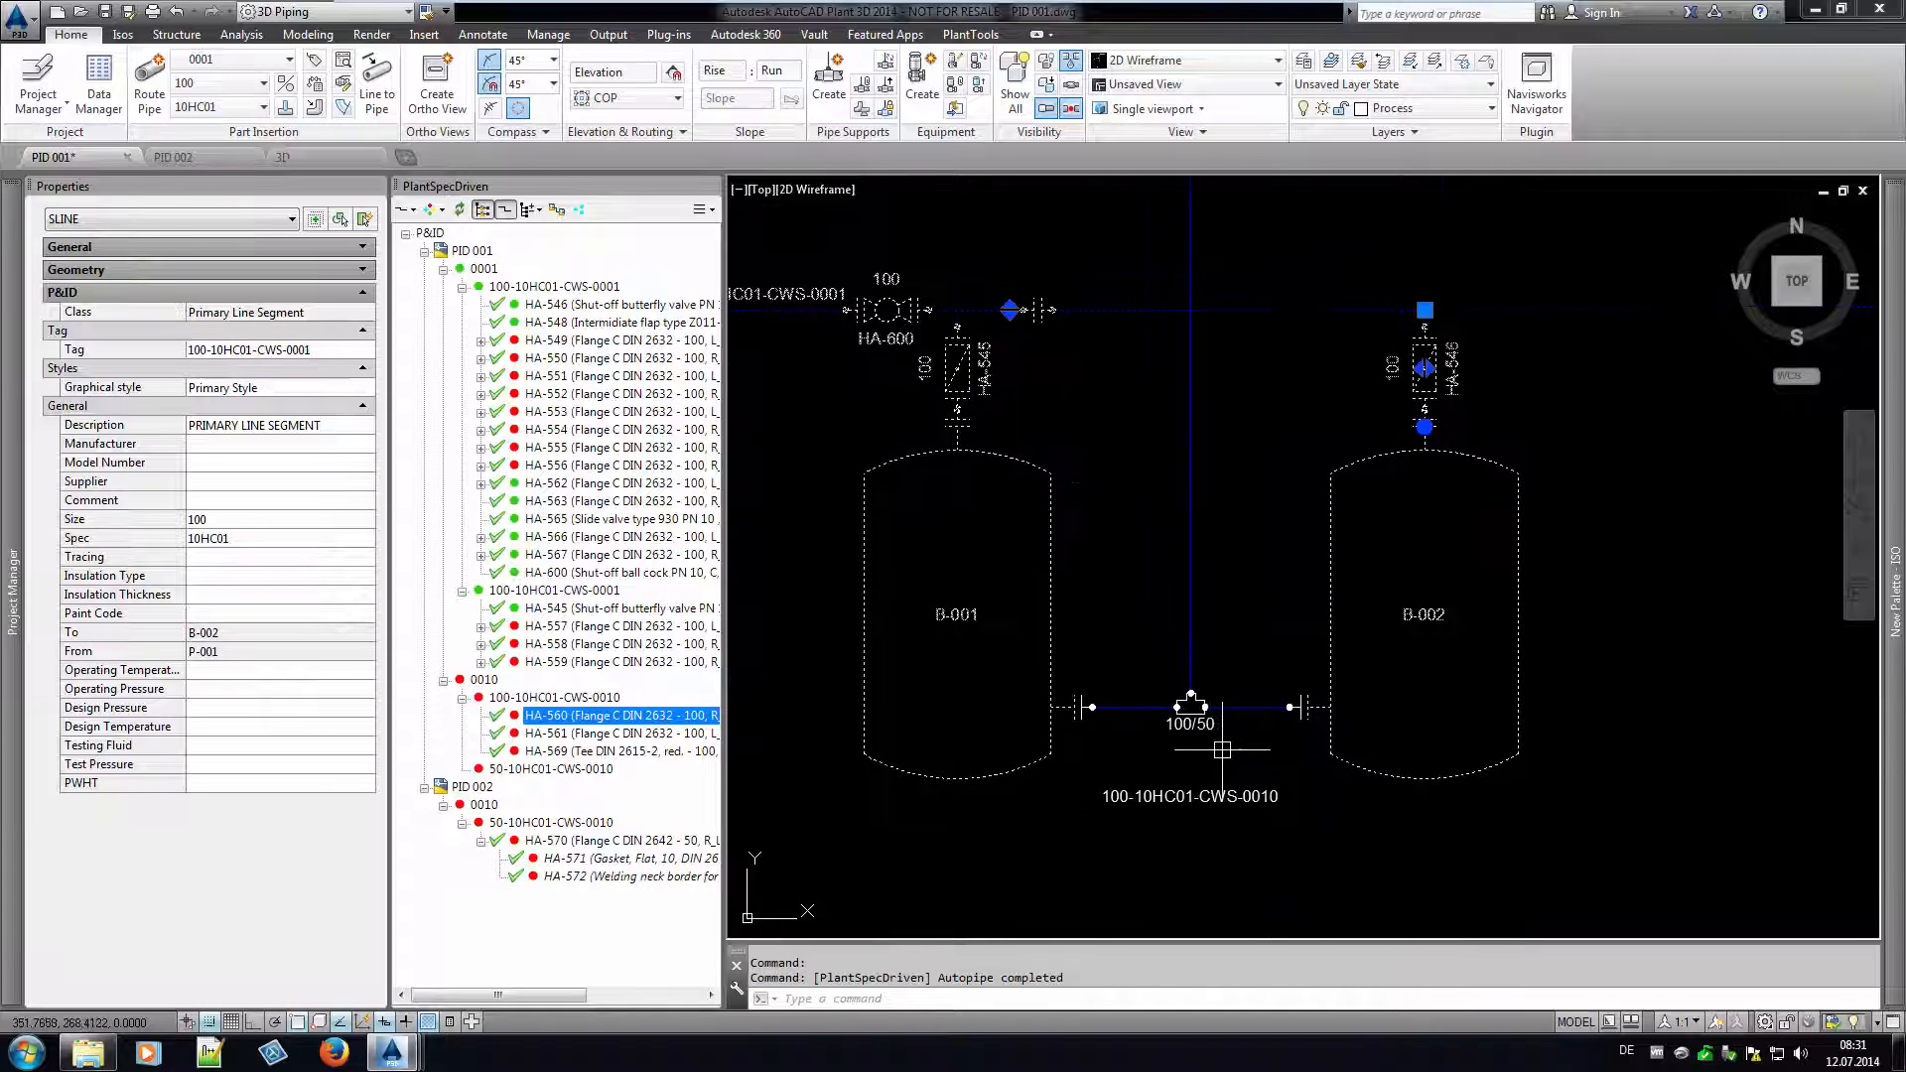
right_click(1192, 707)
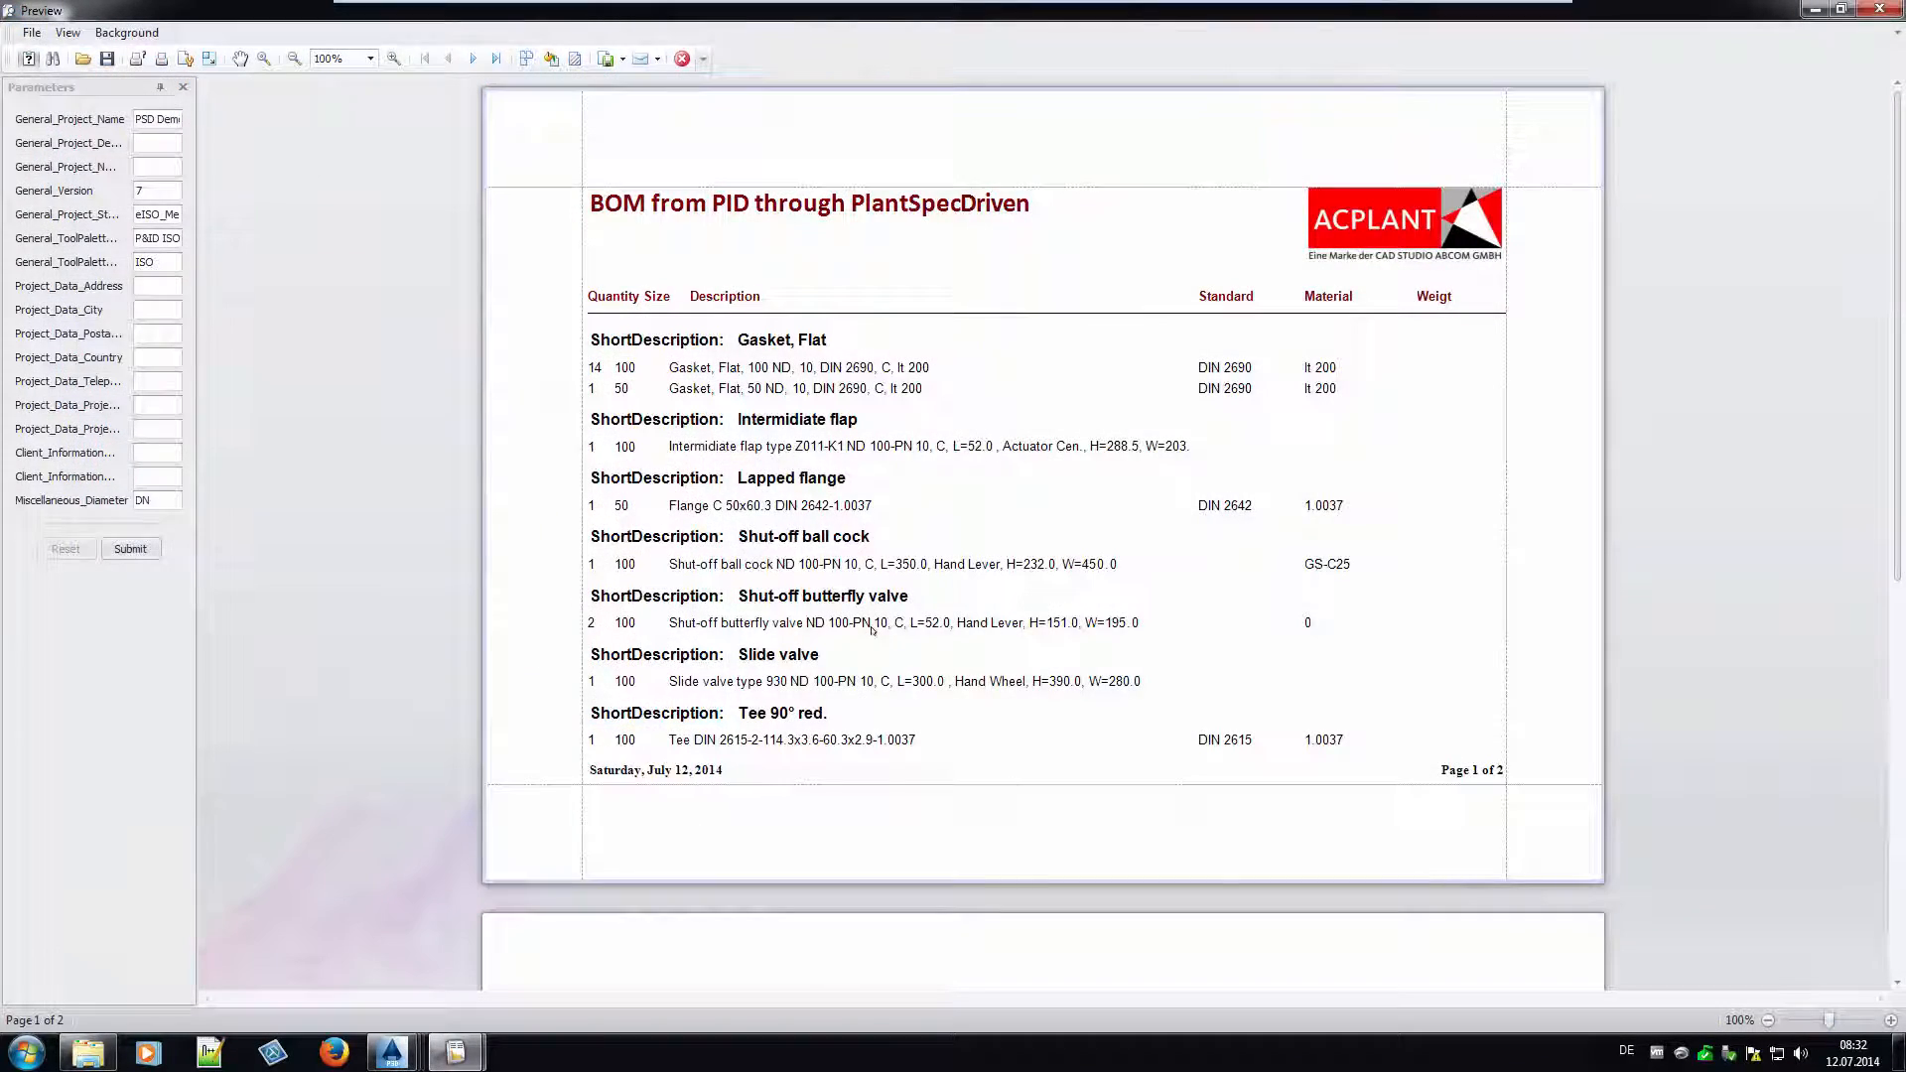
Scroll to the BOM's second page listing the welding neck border and 17 welding neck flanges.
scroll(down, 3)
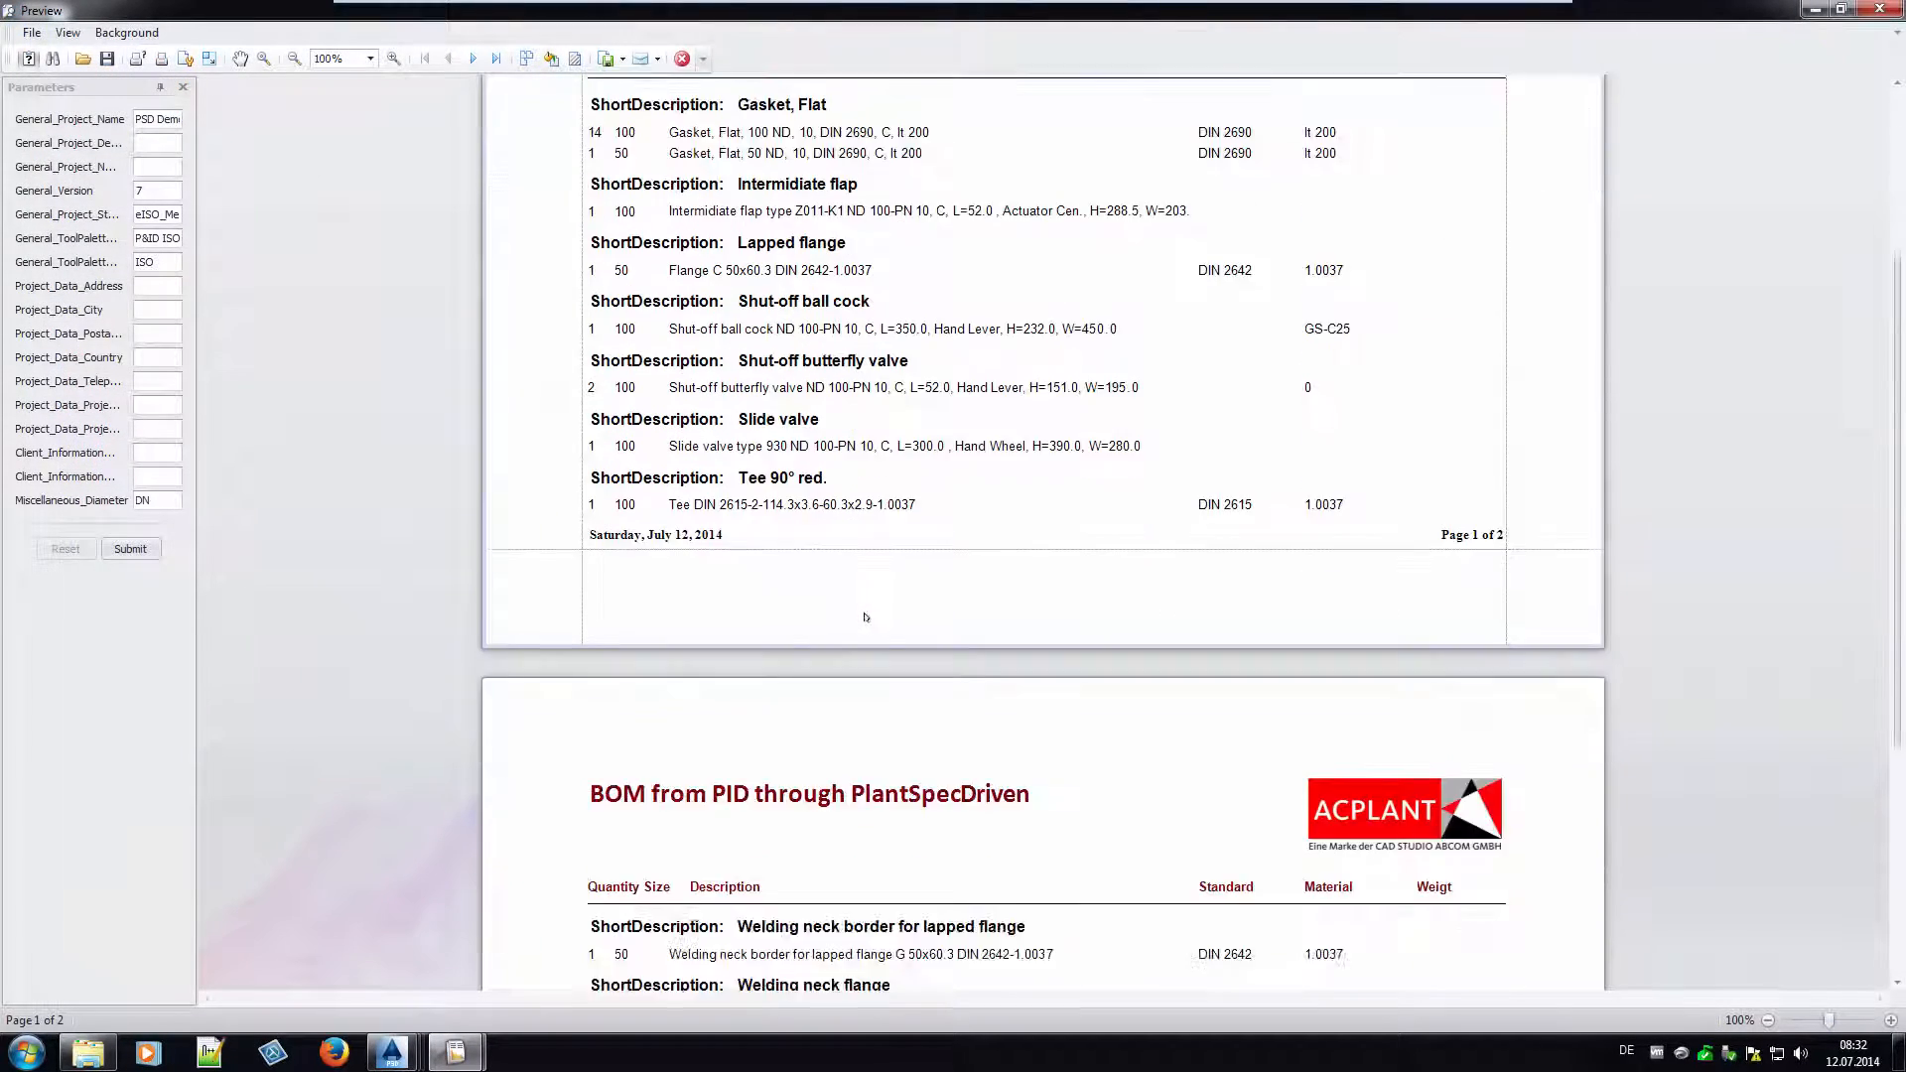
scroll(down, 3)
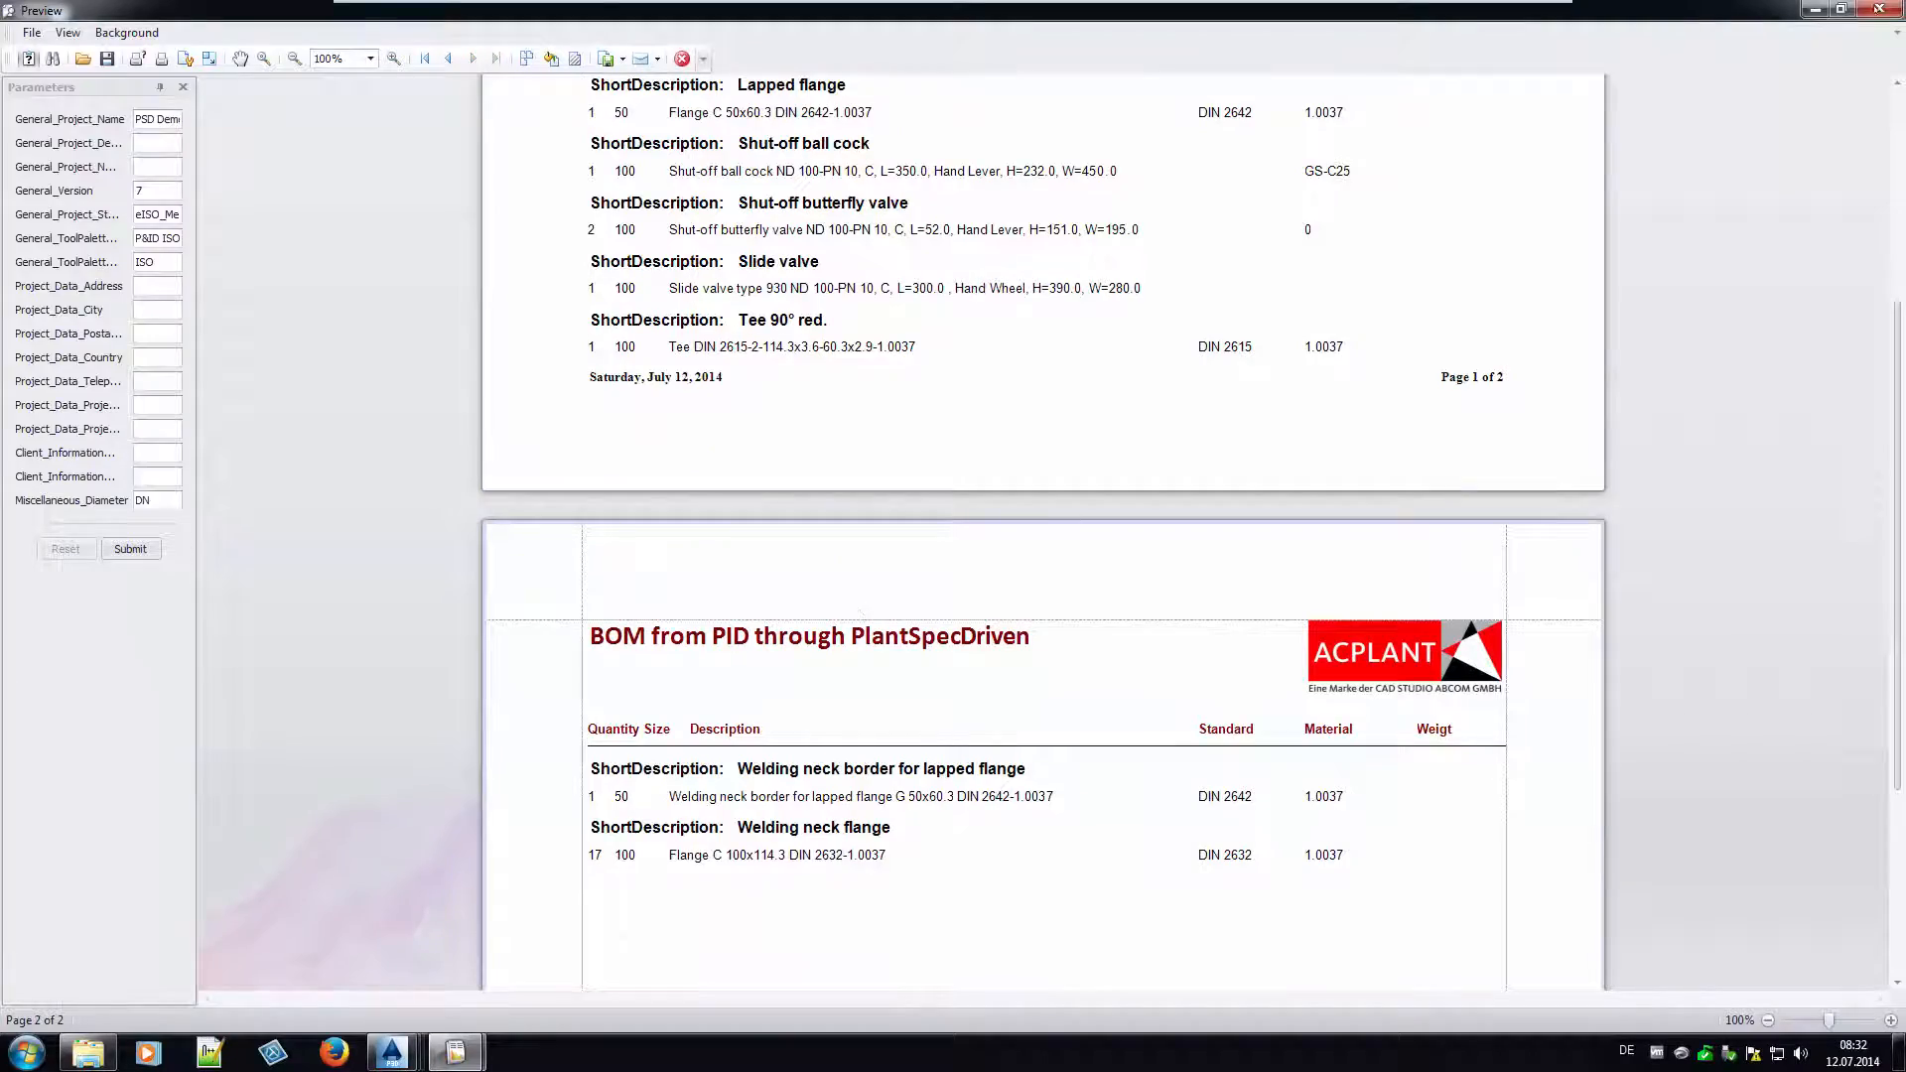